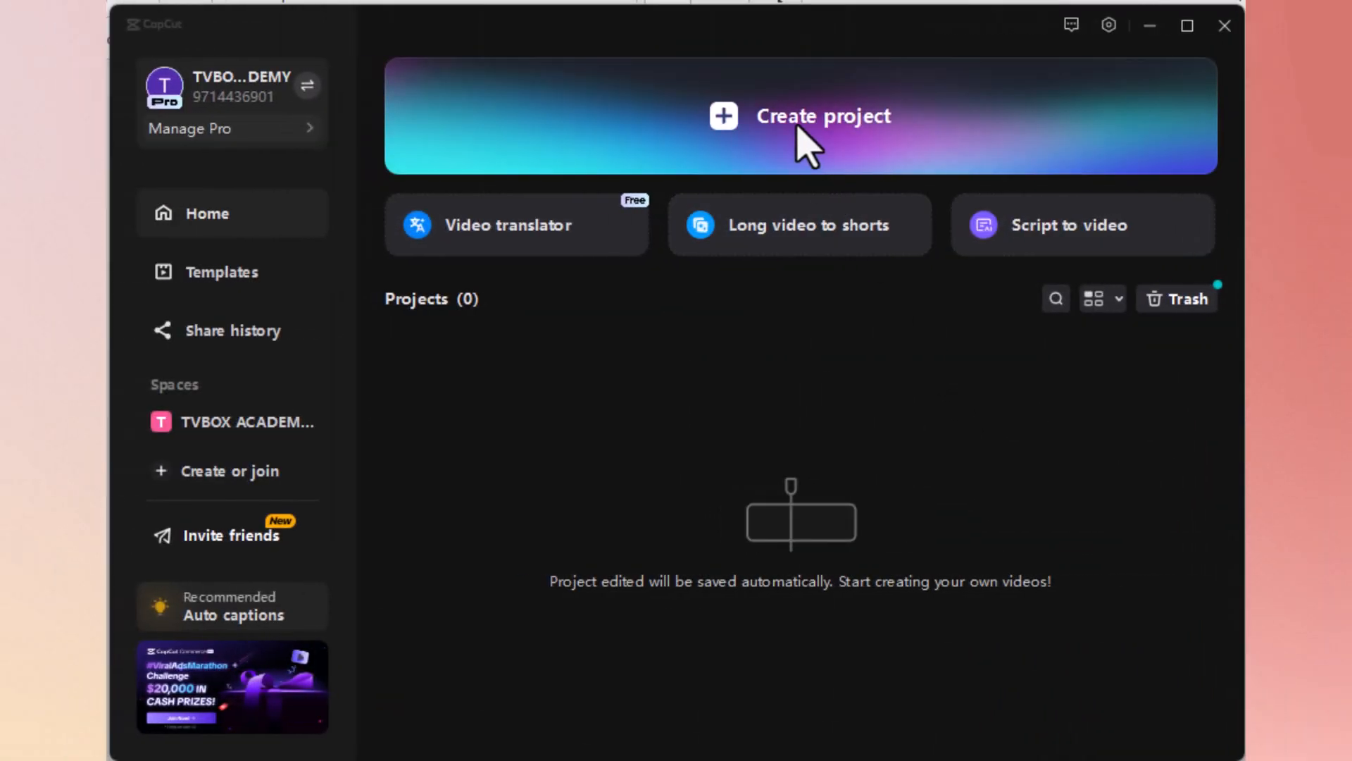
- Open the 1208-copy project and preview the aerial town and walking-feet clips
{"action": "left_click", "coordinate": [823, 115]}
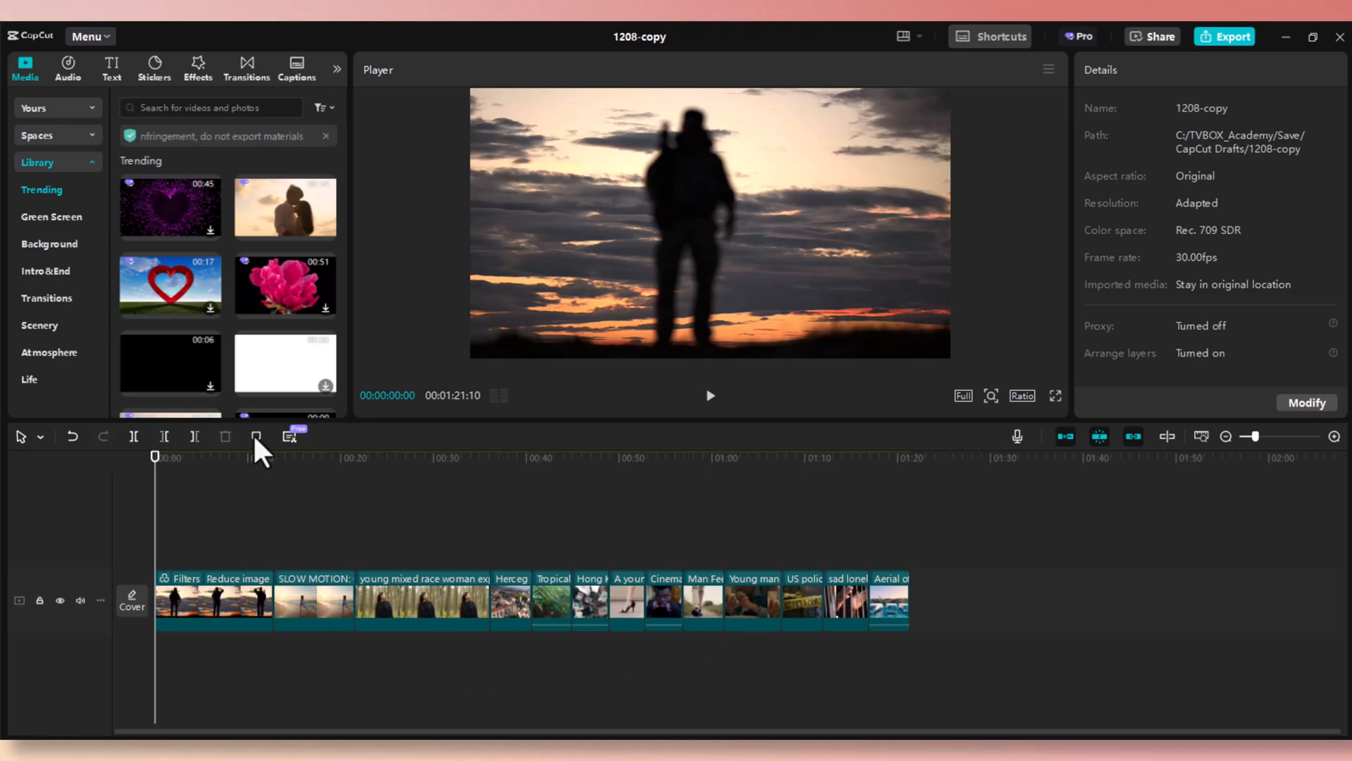
{"action": "mouse_move", "coordinate": [170, 262]}
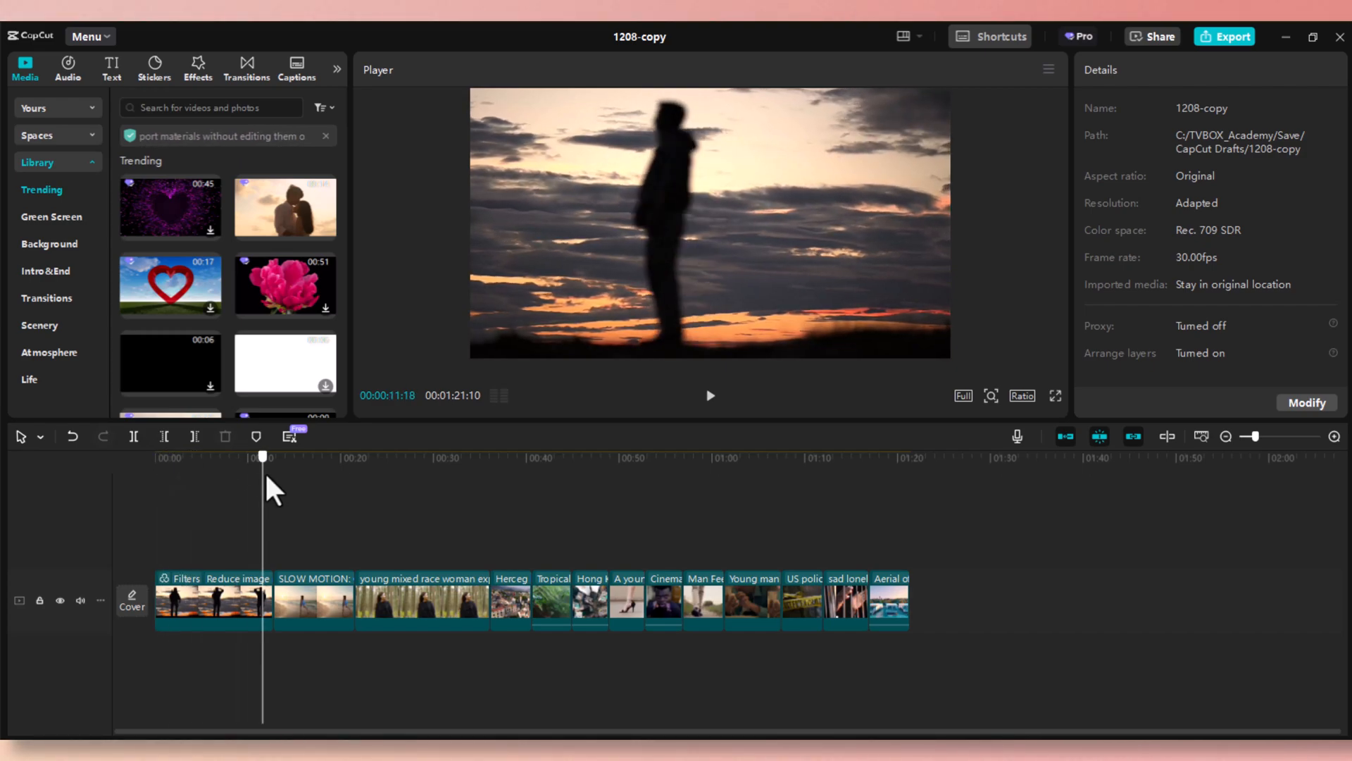
{"action": "left_click", "coordinate": [384, 458]}
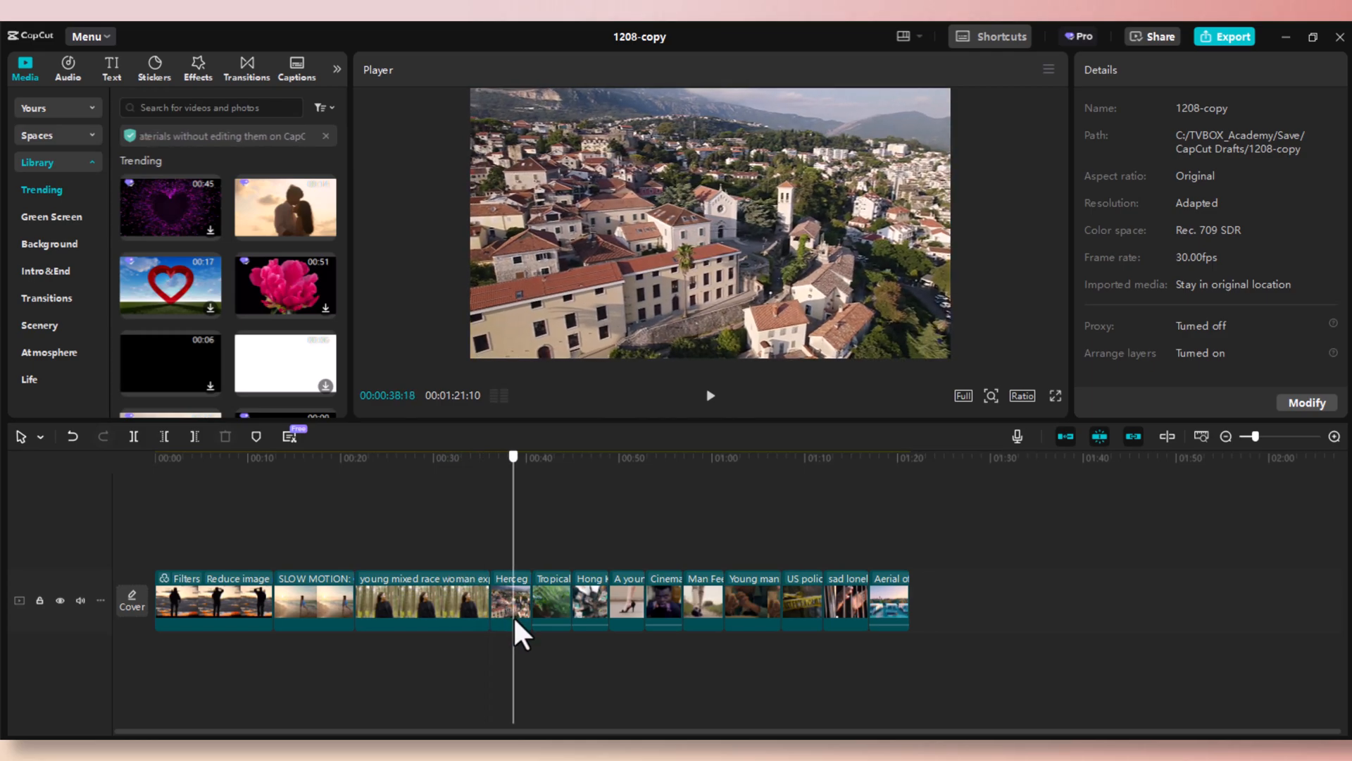
{"action": "left_click", "coordinate": [595, 456]}
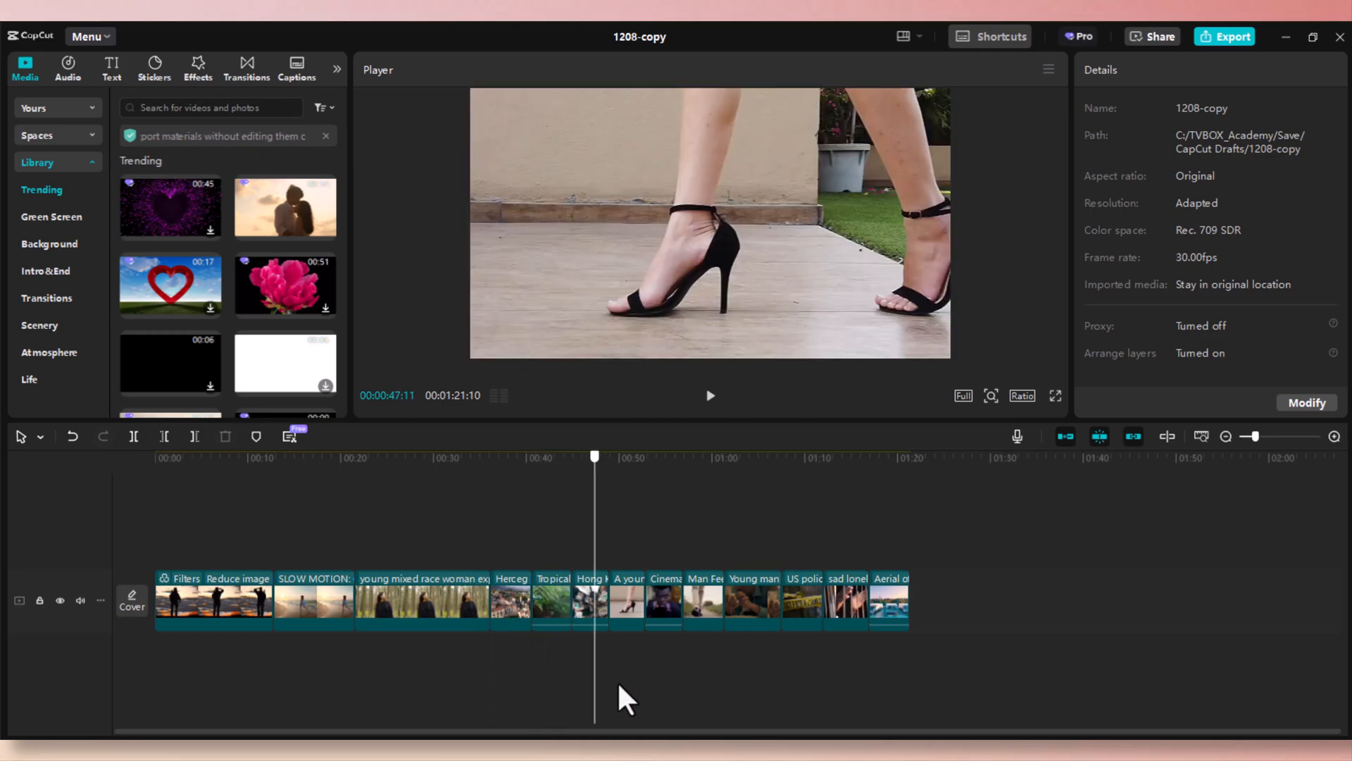
{"action": "left_click", "coordinate": [693, 457]}
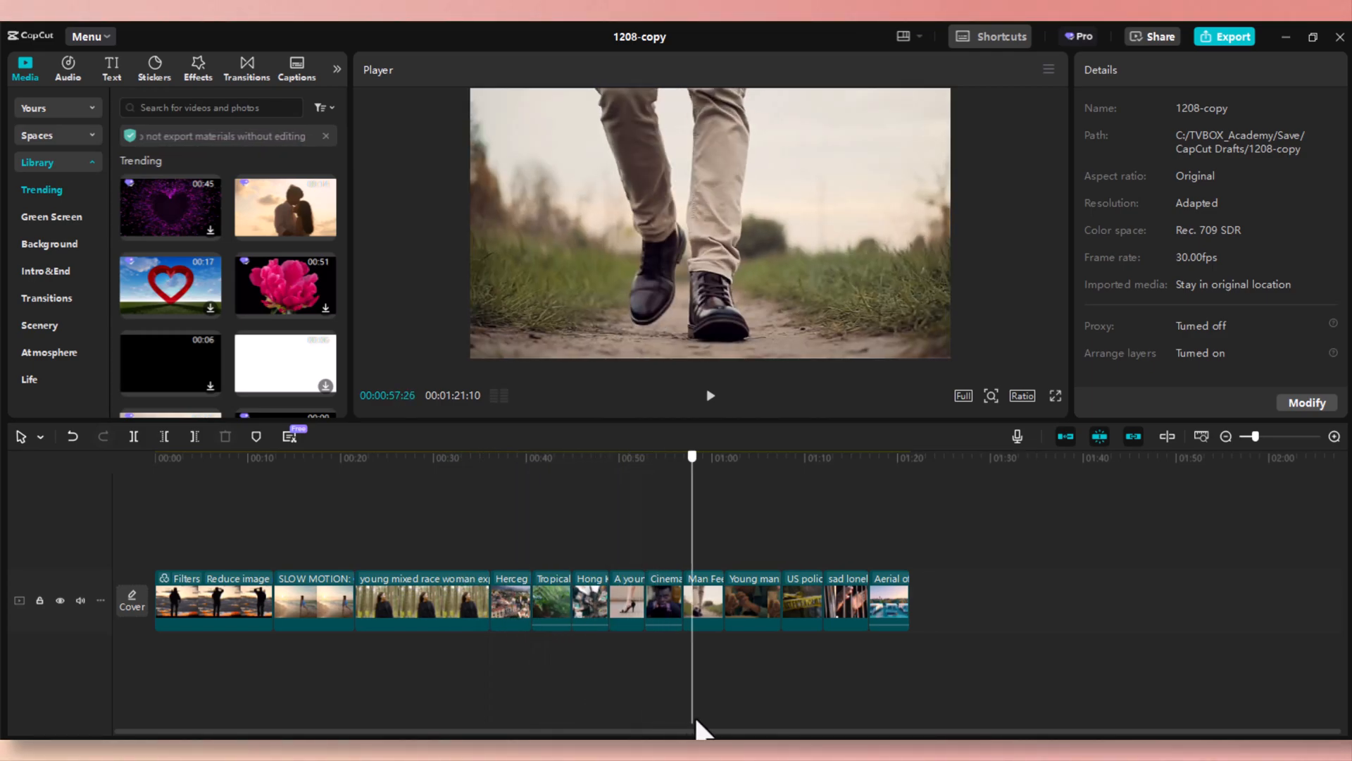
- Preview the crime-tape, prison-bars and beach clips, then return the playhead to 00:00
{"action": "left_click", "coordinate": [794, 456]}
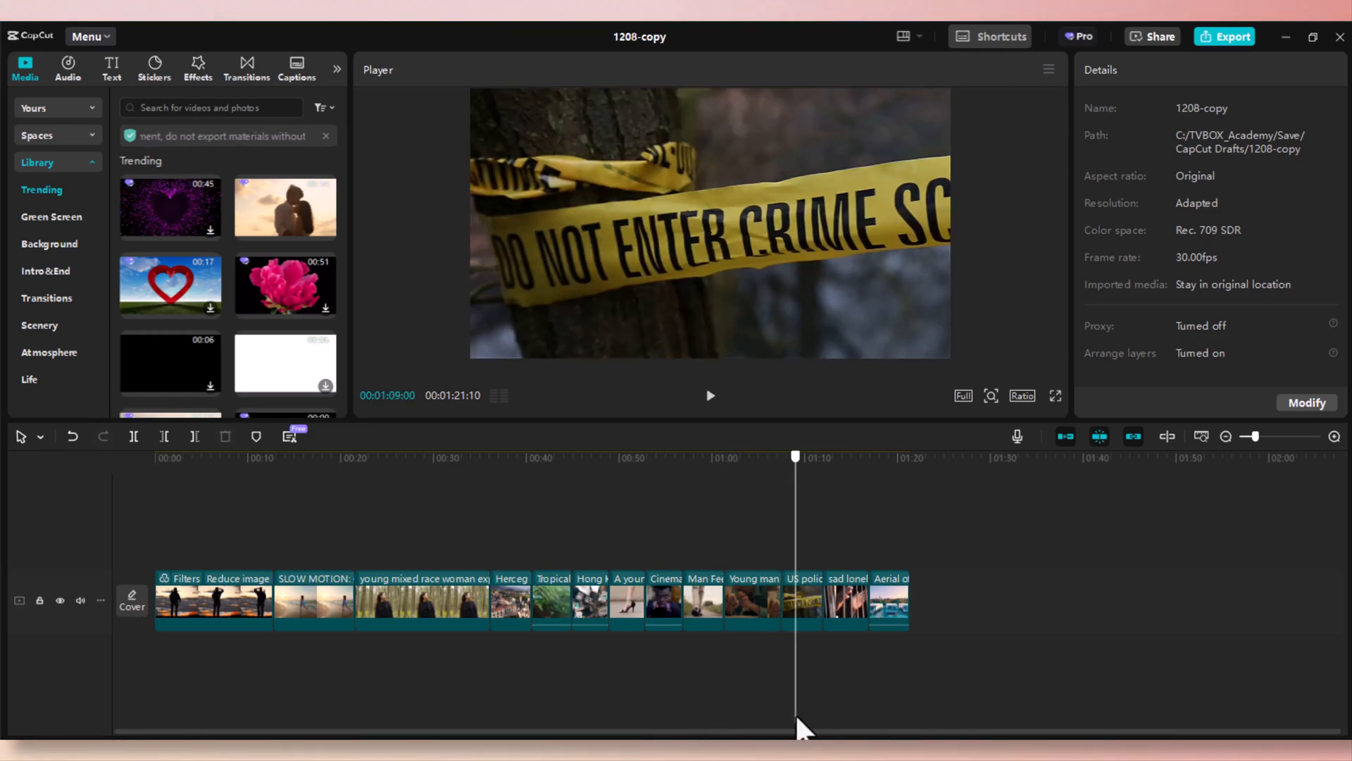
{"action": "left_click", "coordinate": [831, 457]}
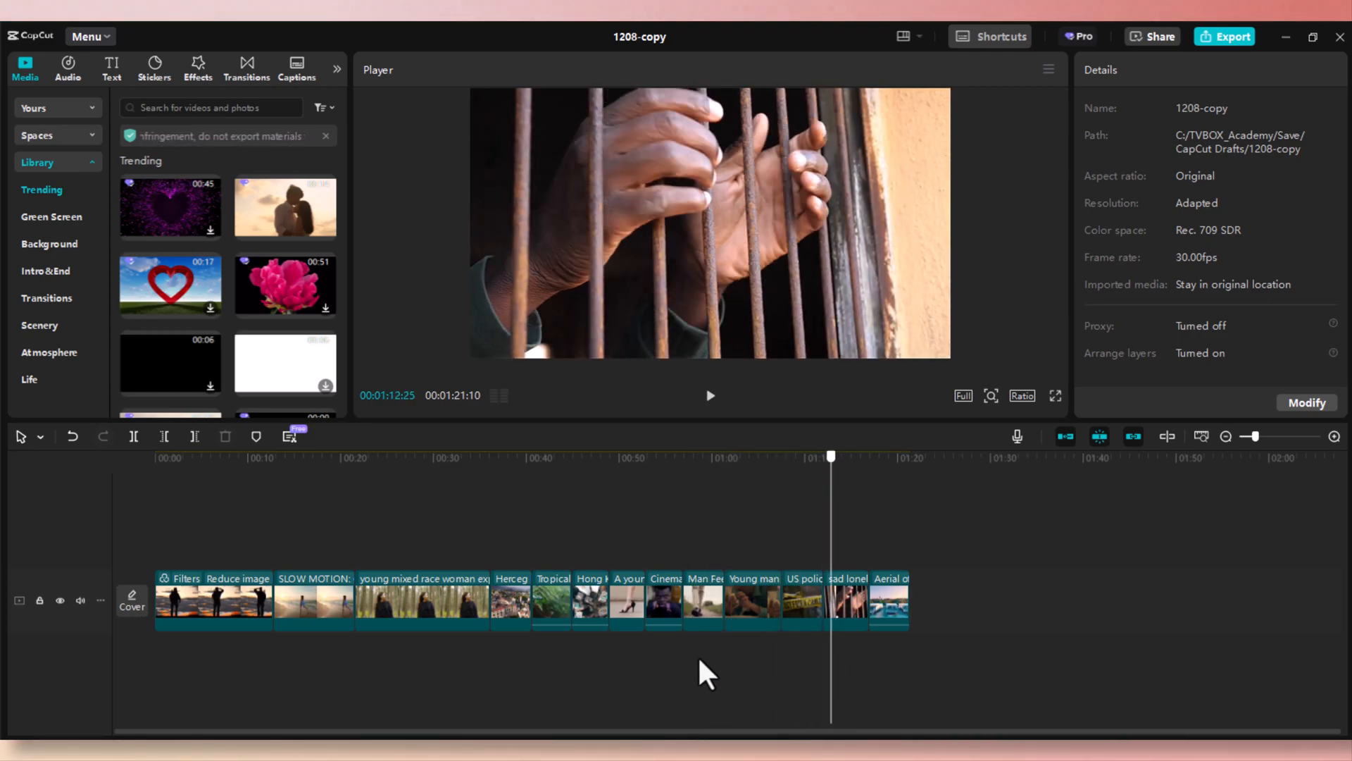
{"action": "left_click", "coordinate": [324, 458]}
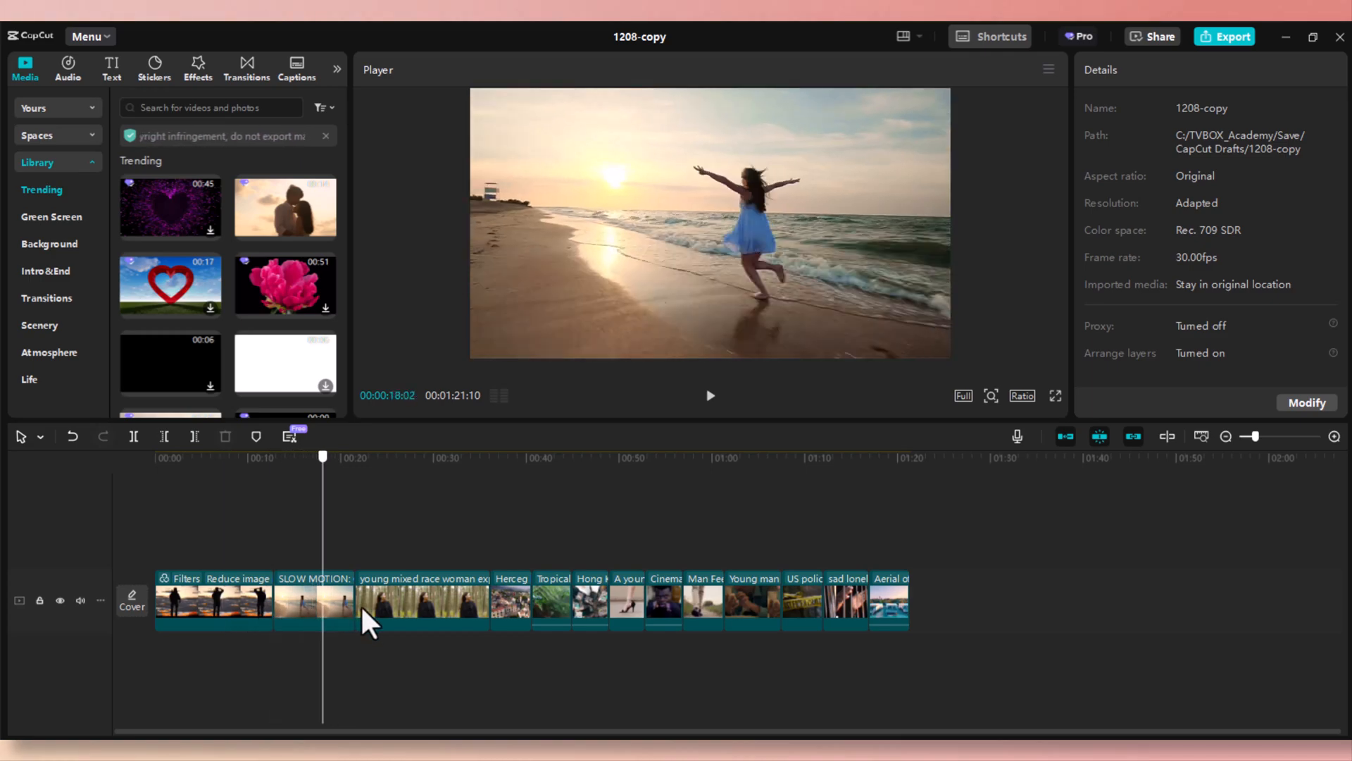
{"action": "left_click", "coordinate": [365, 457]}
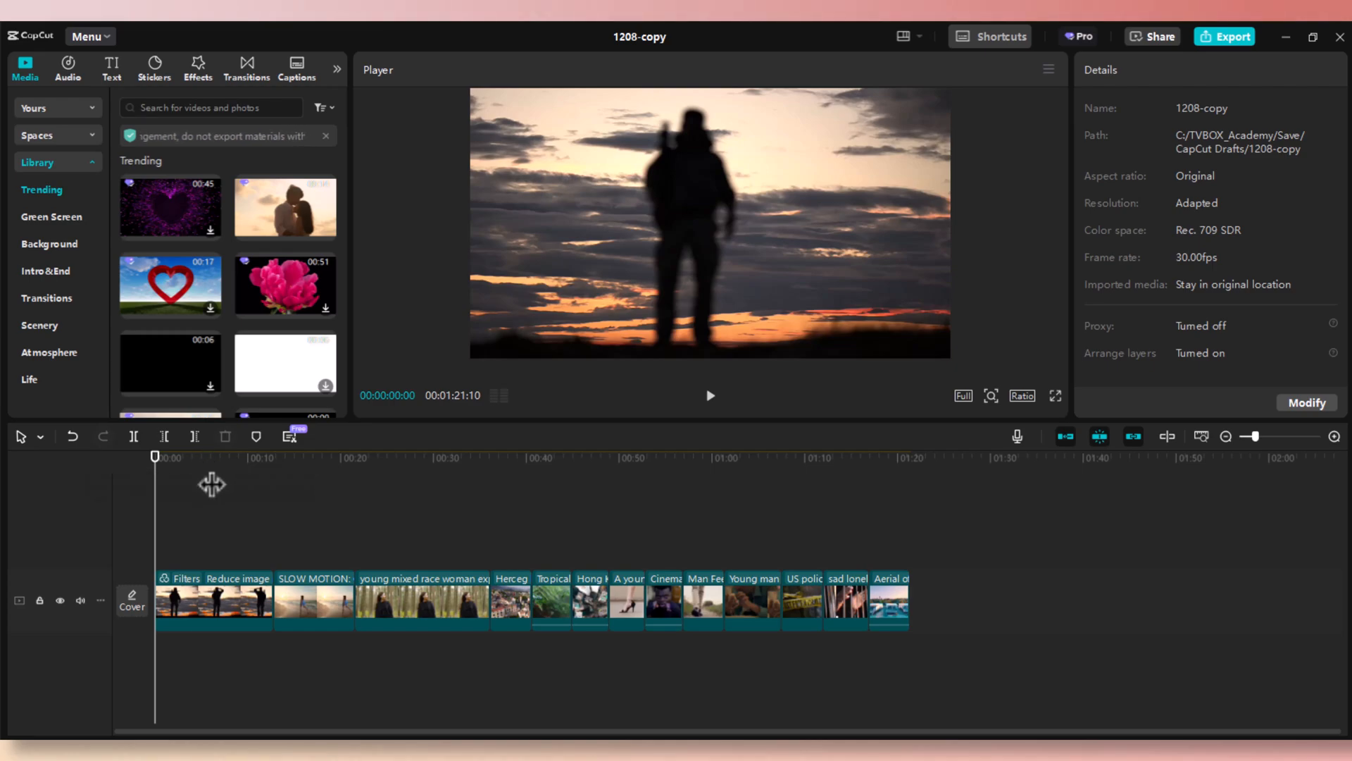
- Select the first clip and bring its Adjustment basic colour settings down to Exposure
{"action": "left_click", "coordinate": [240, 603]}
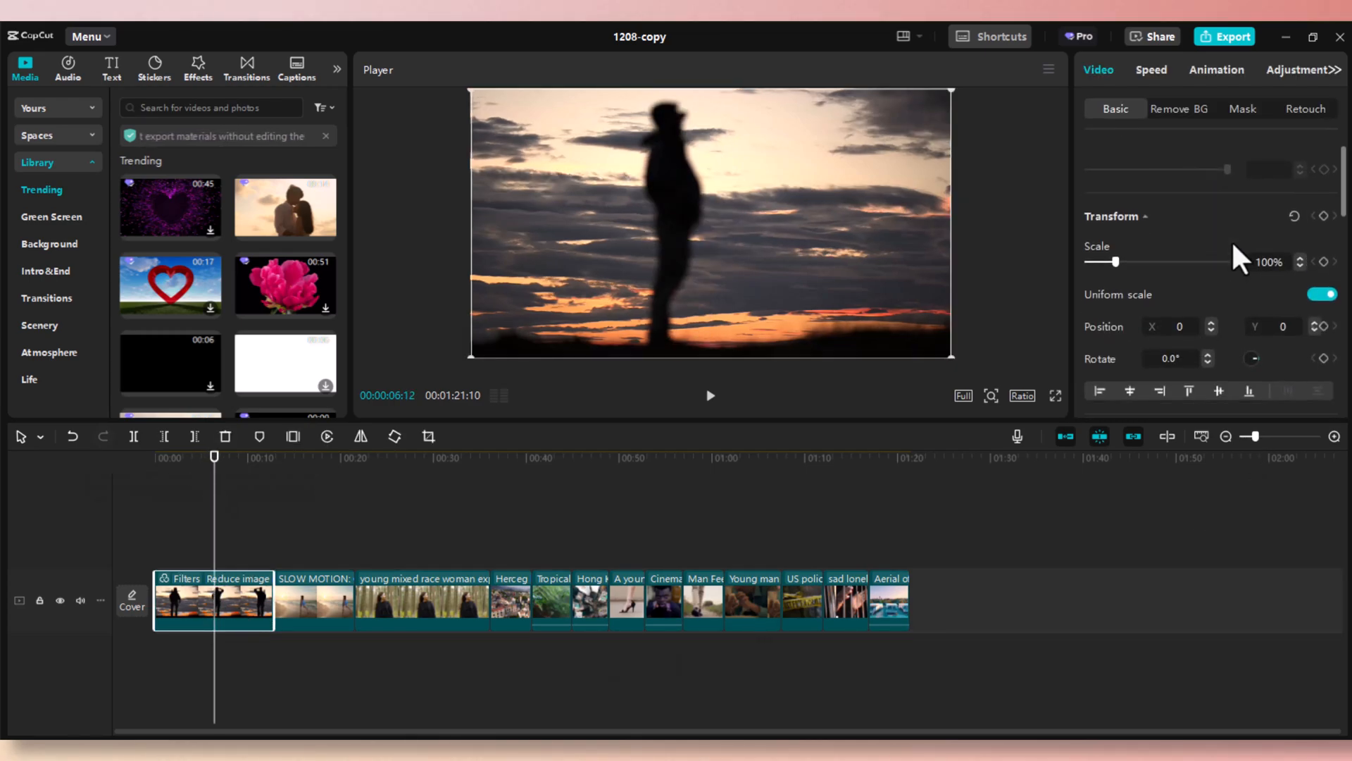
{"action": "scroll", "scroll_direction": "down", "scroll_amount": 3}
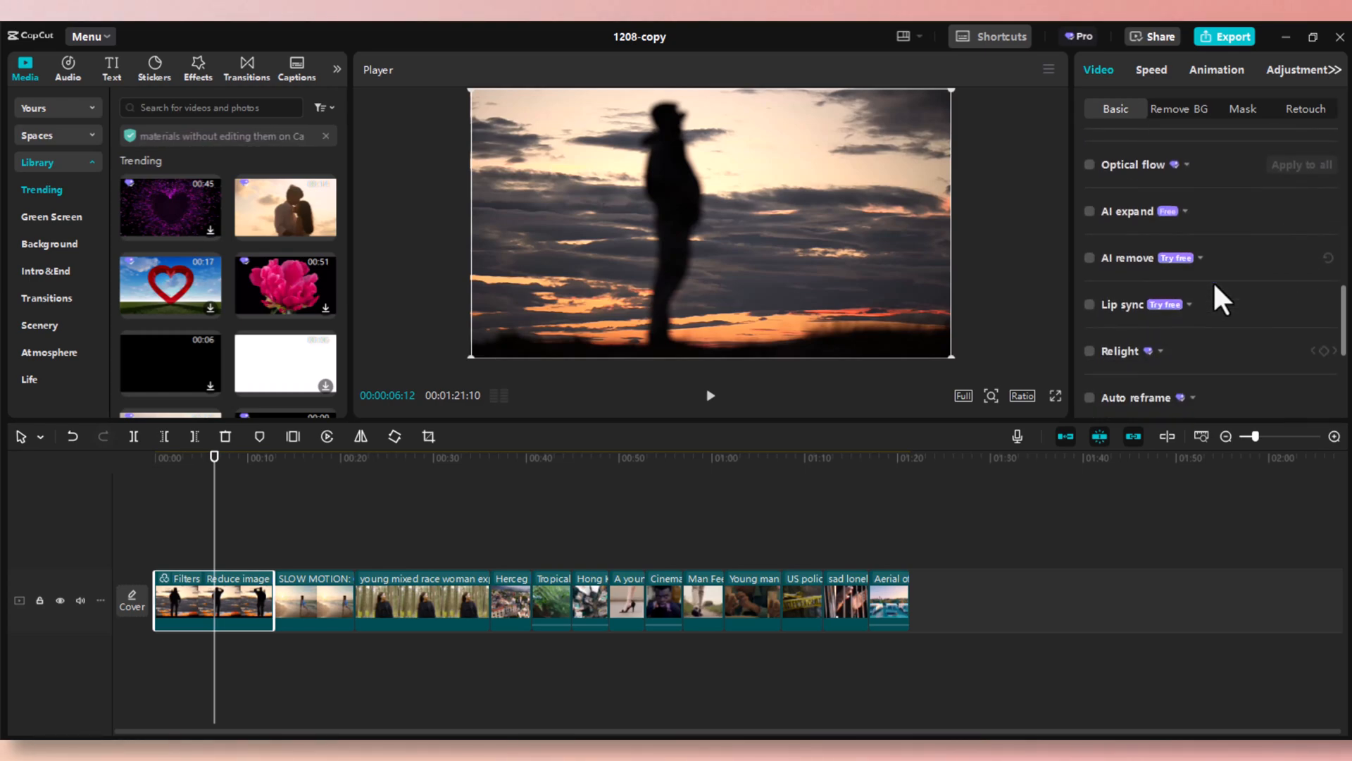
{"action": "scroll", "scroll_direction": "down", "scroll_amount": 3}
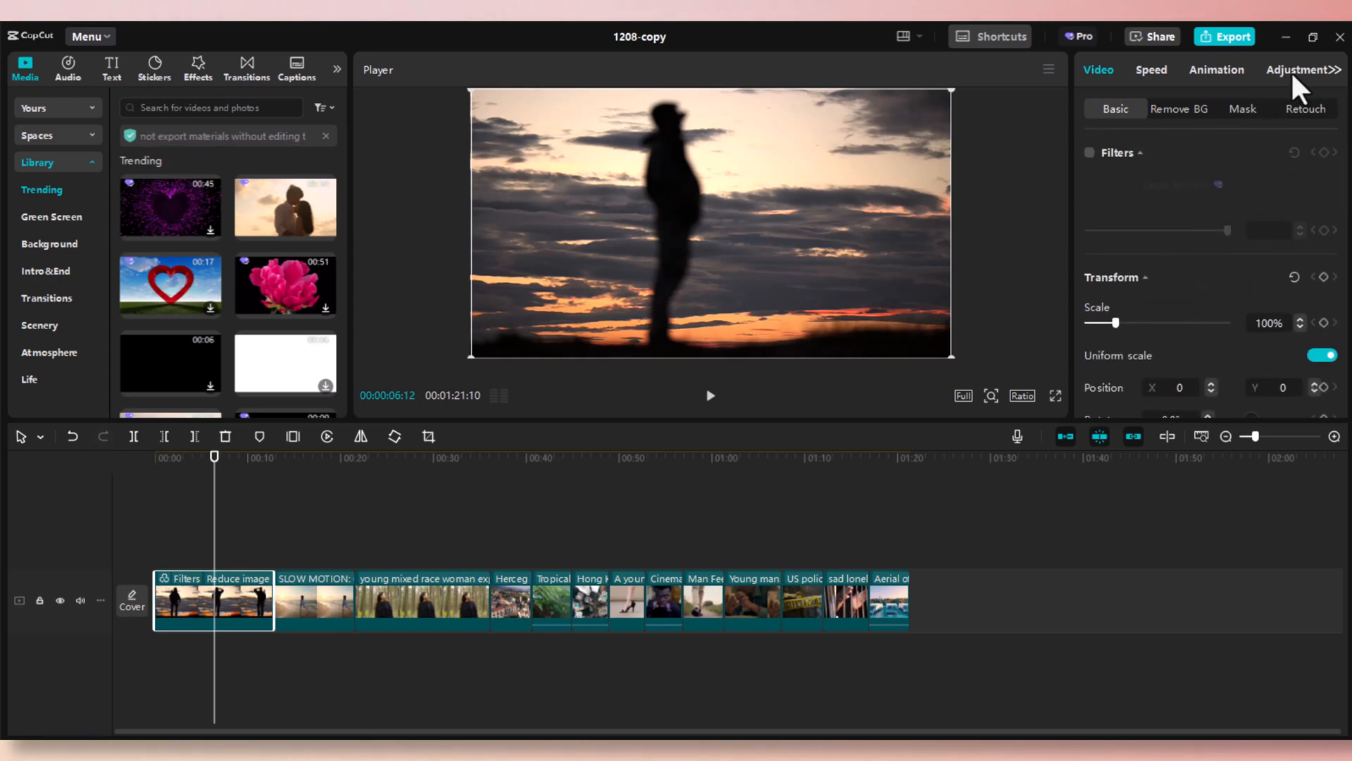
{"action": "left_click", "coordinate": [1306, 71]}
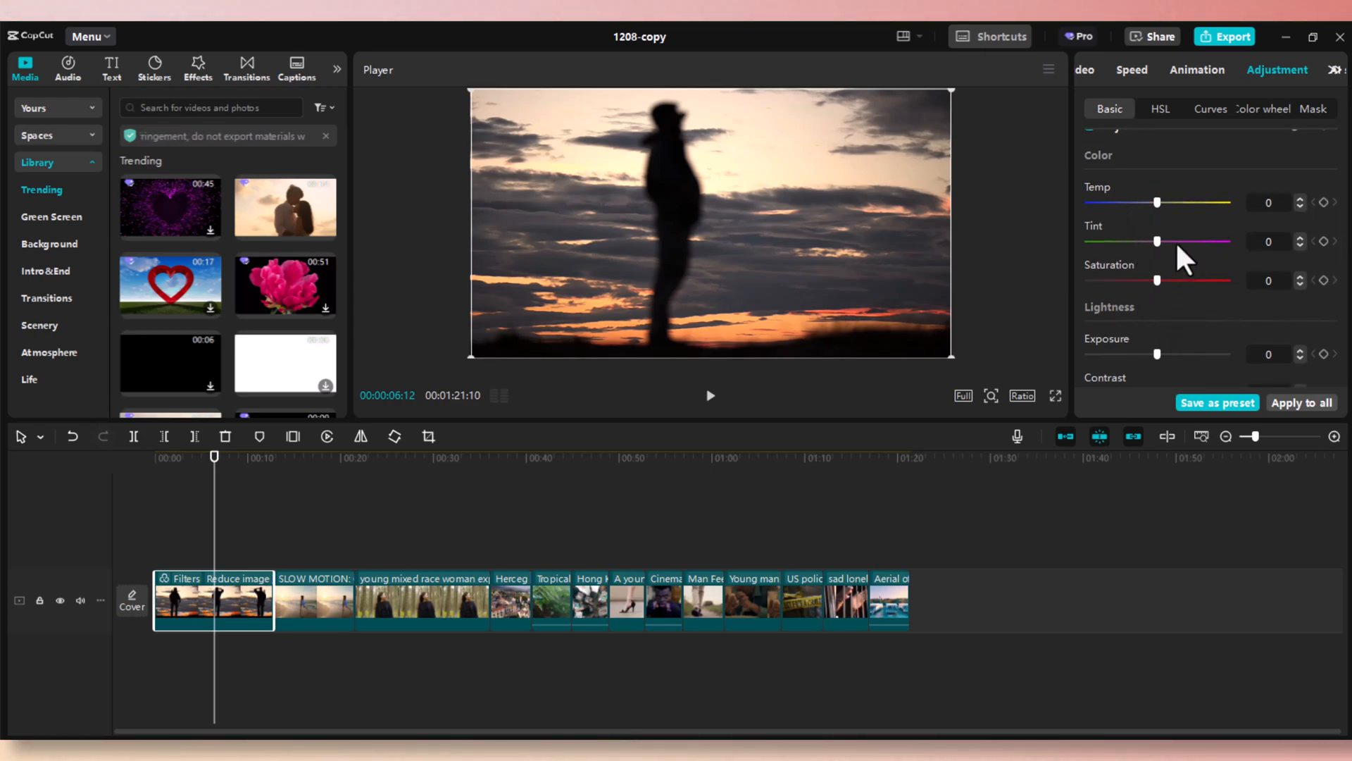
{"action": "scroll", "scroll_direction": "down", "scroll_amount": 3}
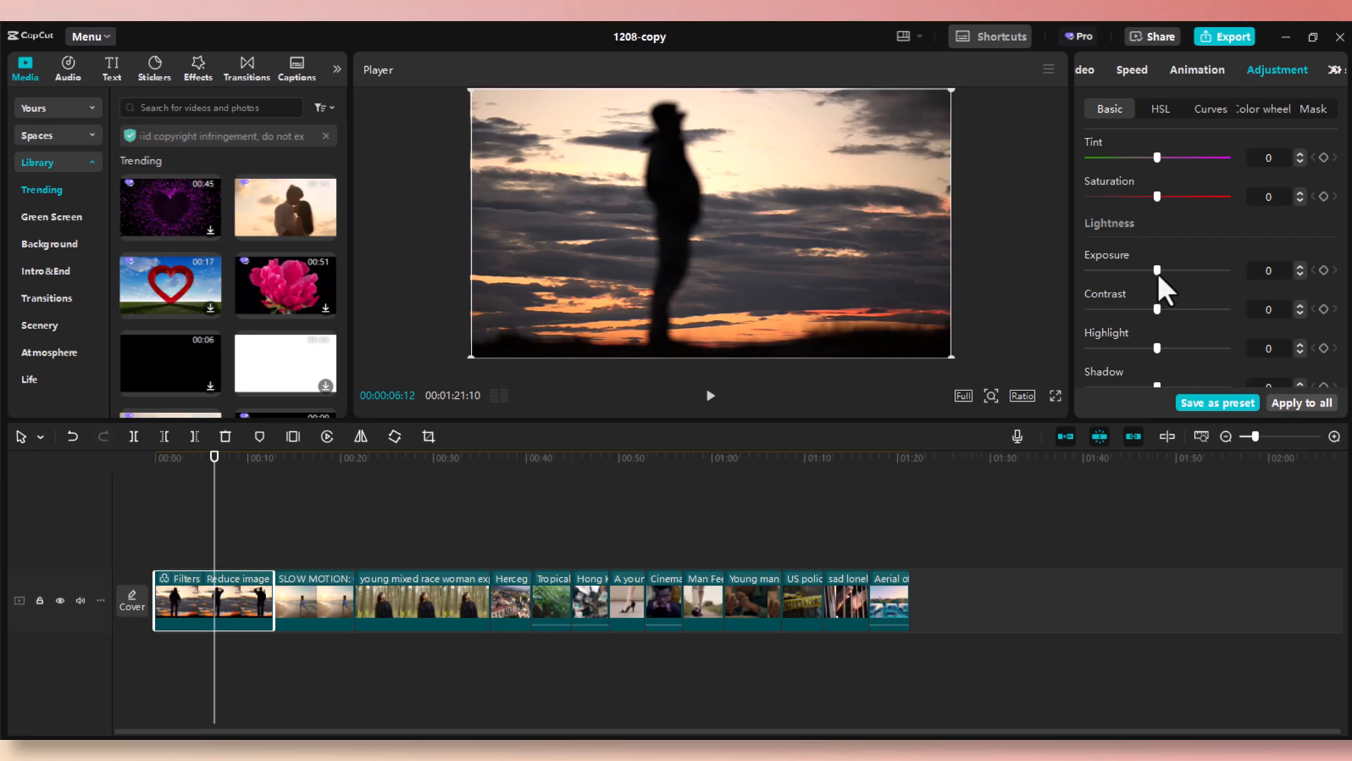
- Darken the first clip's exposure to -31 as a trial, compare with the beach clip, and revert it
{"action": "left_click_drag", "start_coordinate": [1158, 271], "coordinate": [1138, 271]}
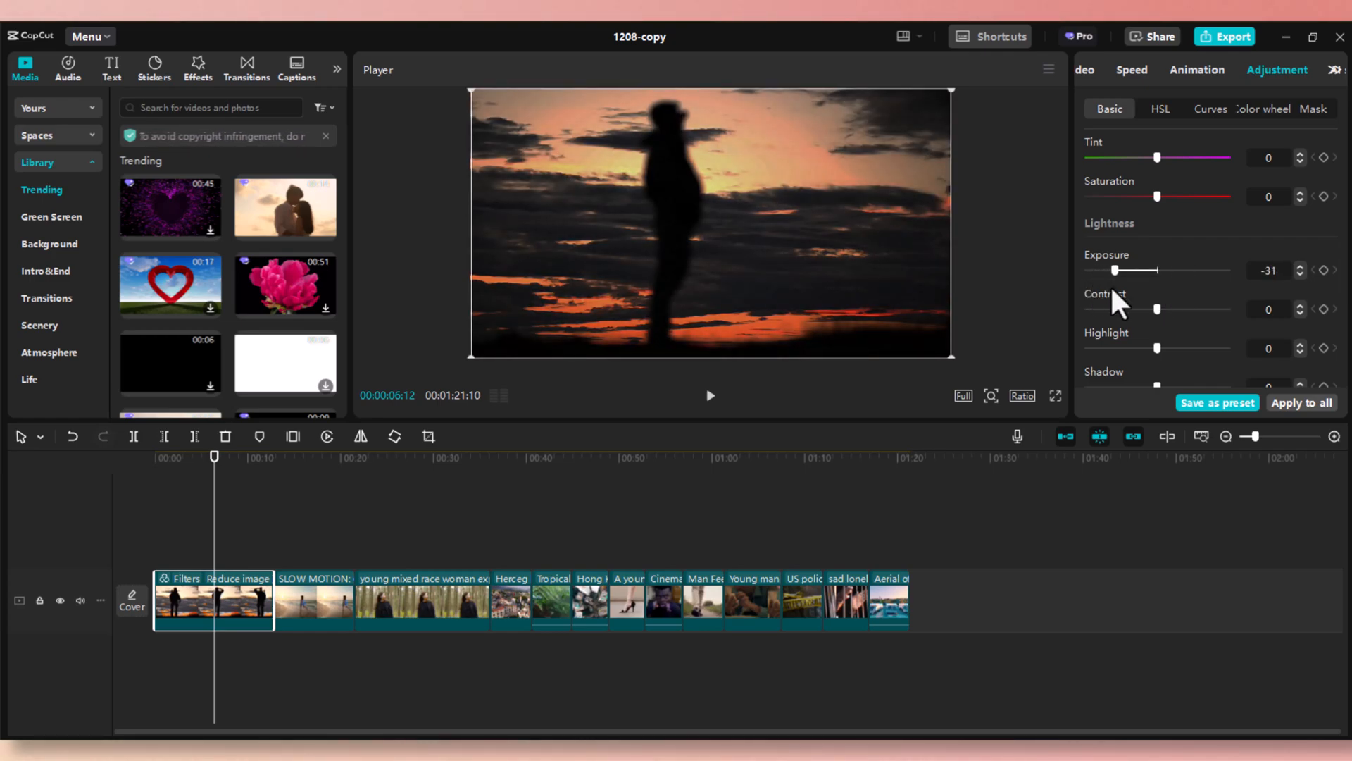
{"action": "left_click", "coordinate": [313, 605]}
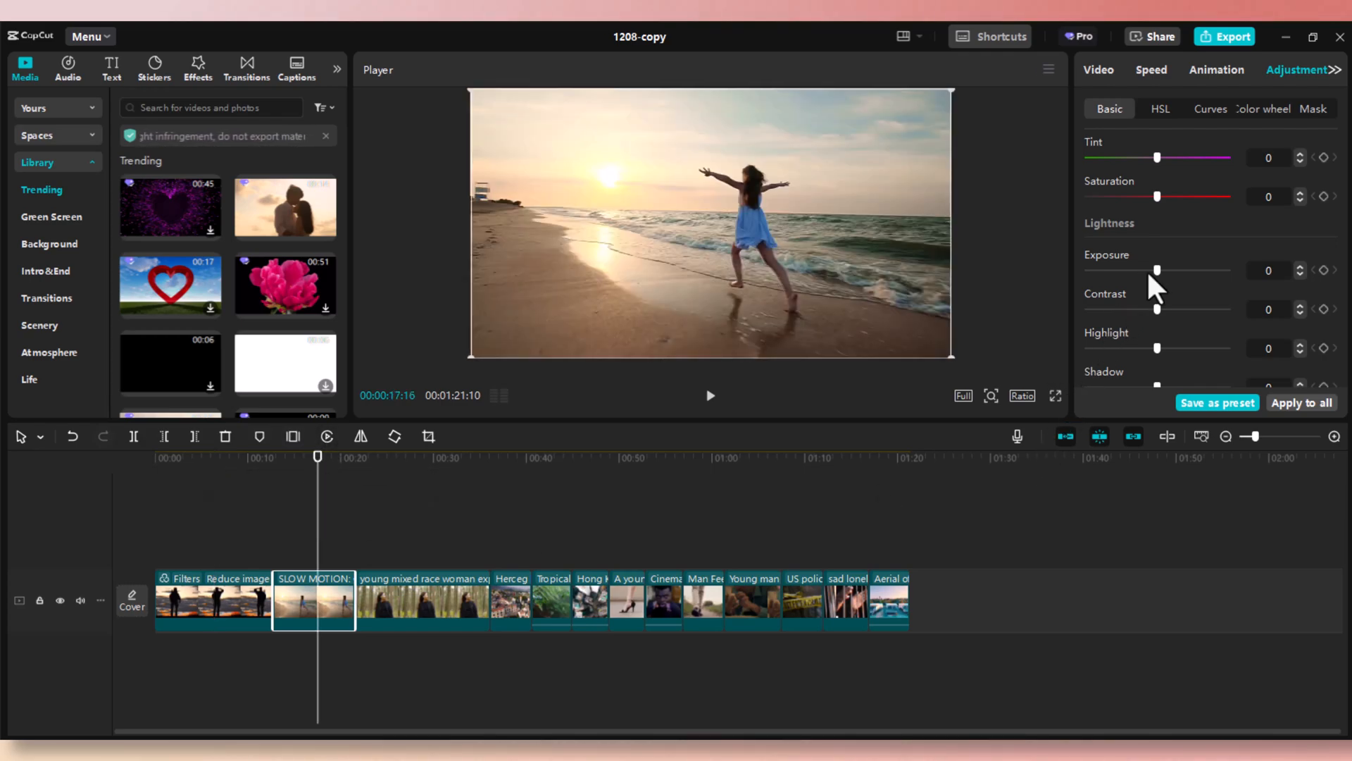
{"action": "left_click_drag", "start_coordinate": [1158, 271], "coordinate": [1140, 270]}
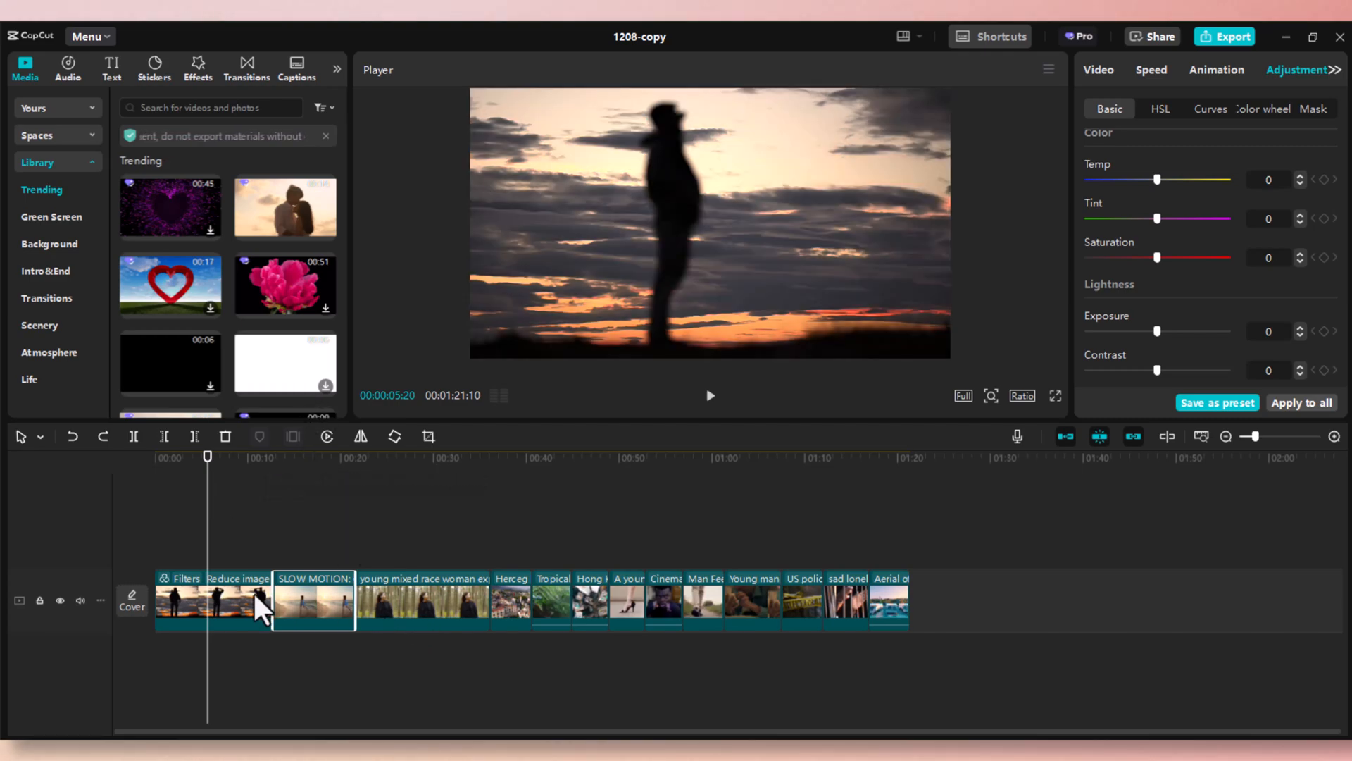
- Add a Custom adjustment layer (Adjustment4) spanning every clip on the timeline
{"action": "left_click", "coordinate": [212, 604]}
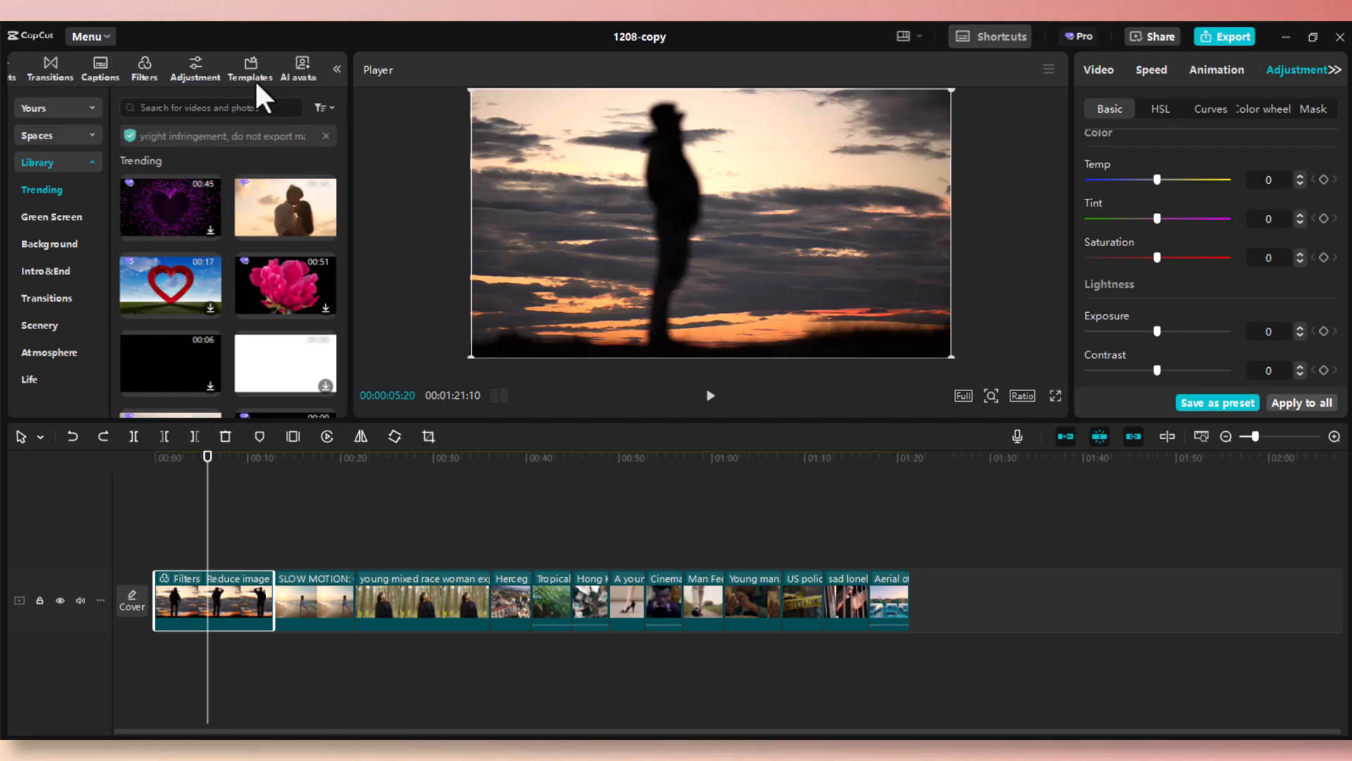
{"action": "left_click", "coordinate": [194, 63]}
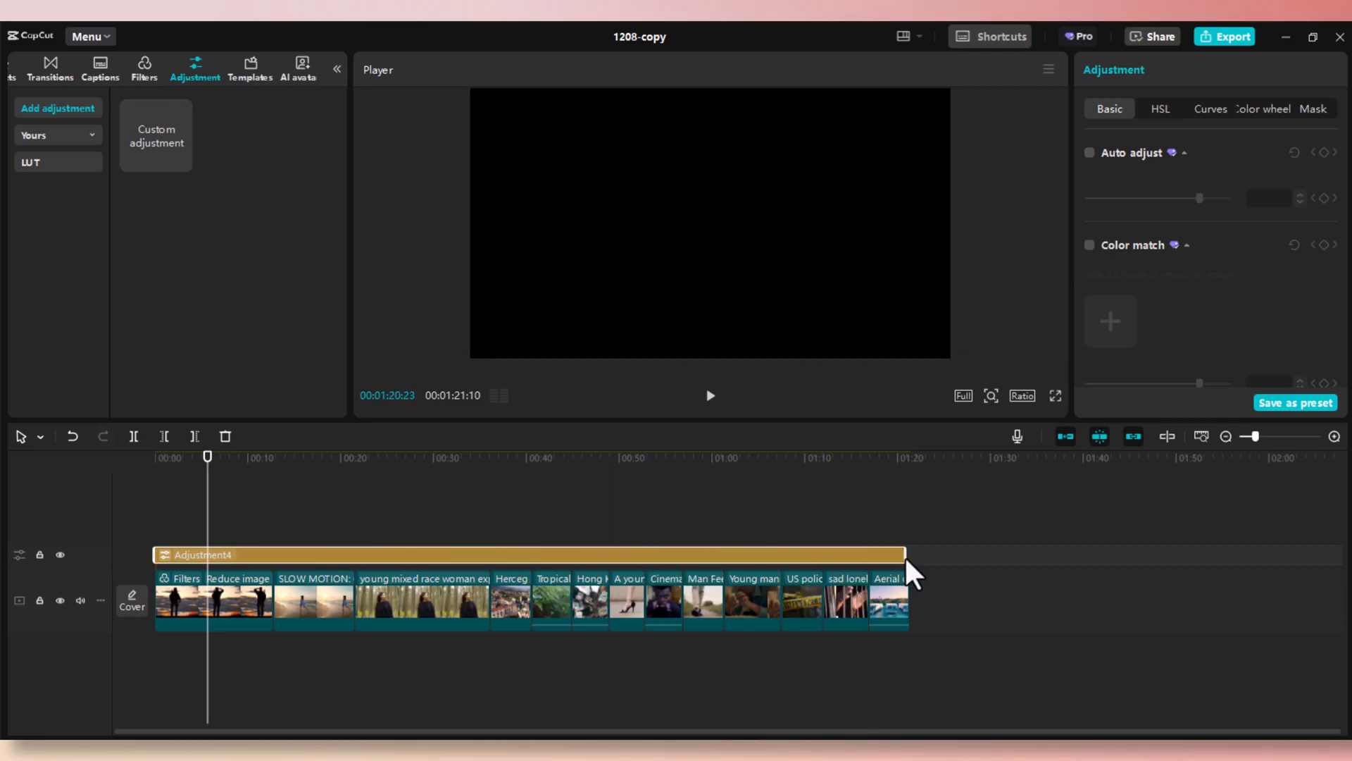
{"action": "left_click", "coordinate": [356, 457]}
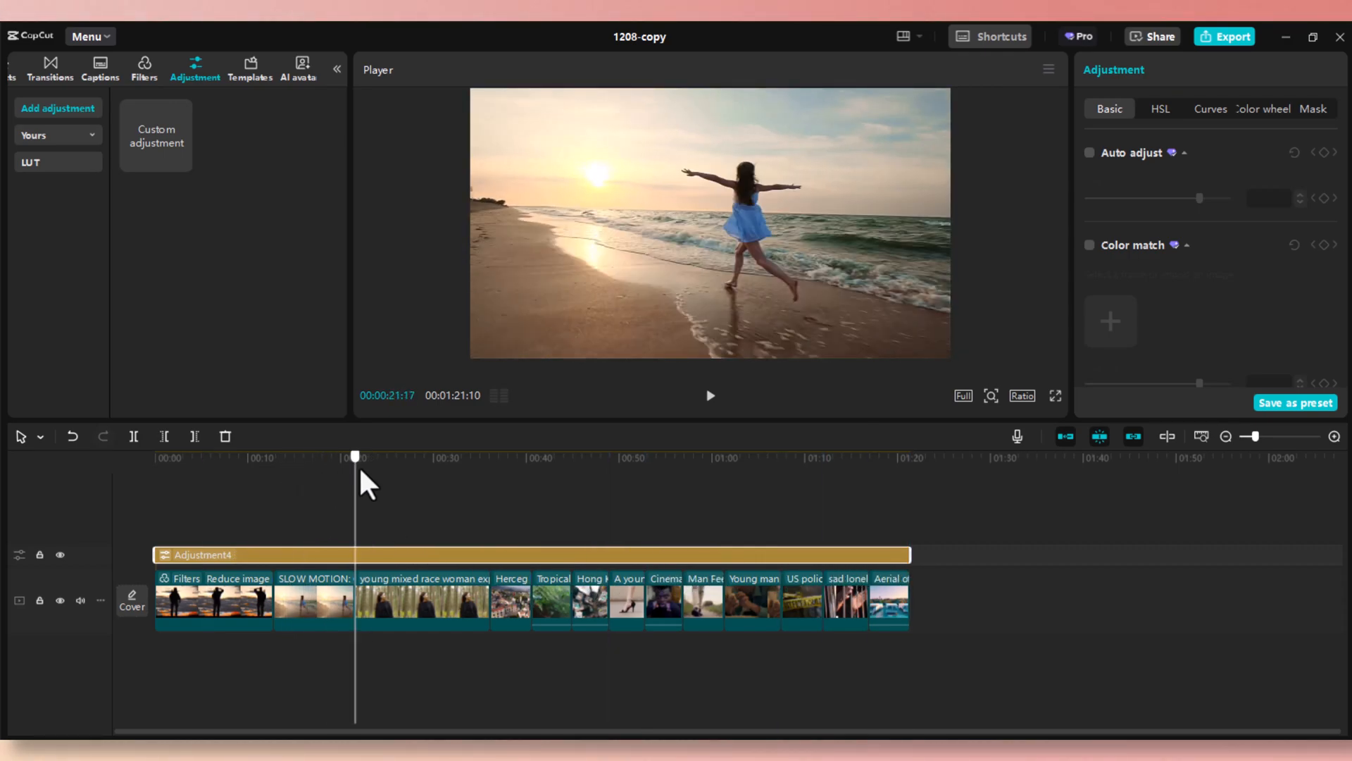
{"action": "left_click", "coordinate": [264, 458]}
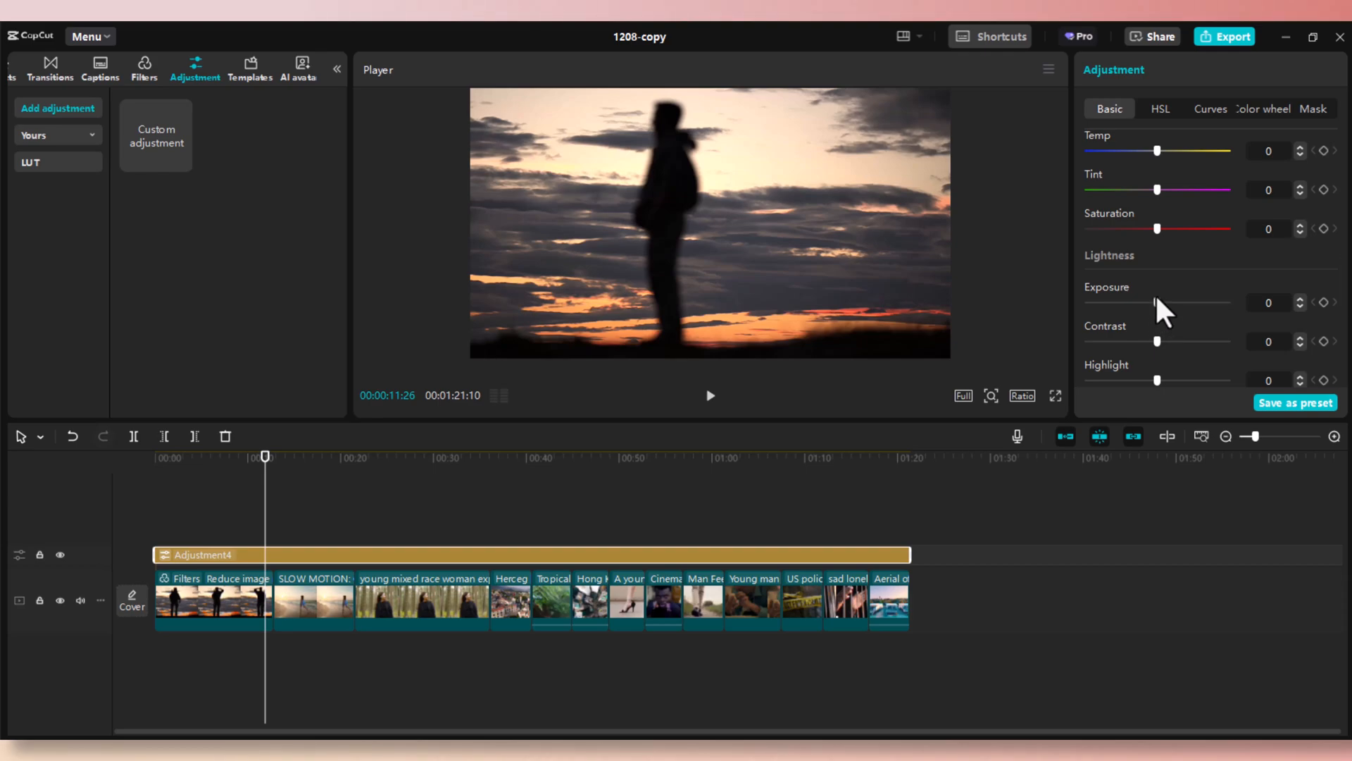
- Test darker exposure and boosted saturation on the layer, then reset both to neutral
{"action": "left_click_drag", "start_coordinate": [1158, 302], "coordinate": [1129, 302]}
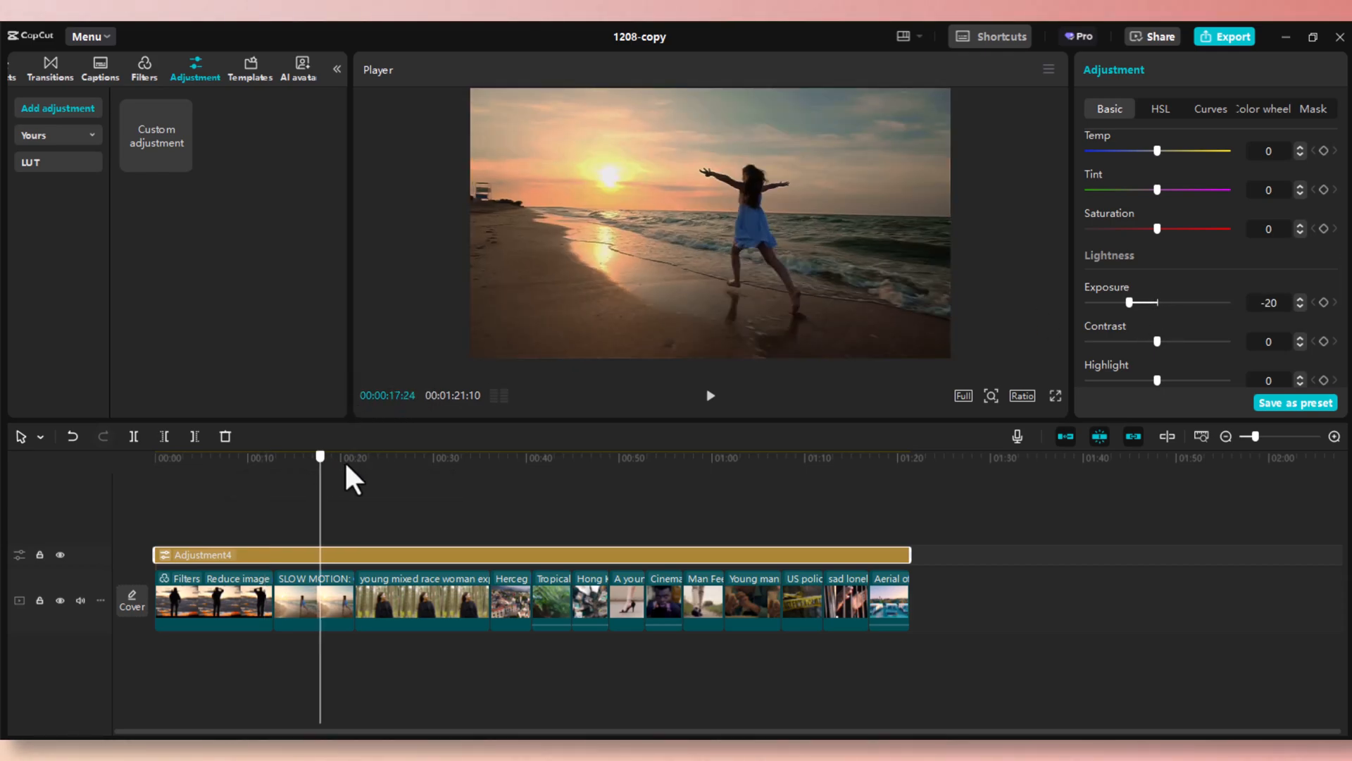
{"action": "left_click", "coordinate": [696, 457]}
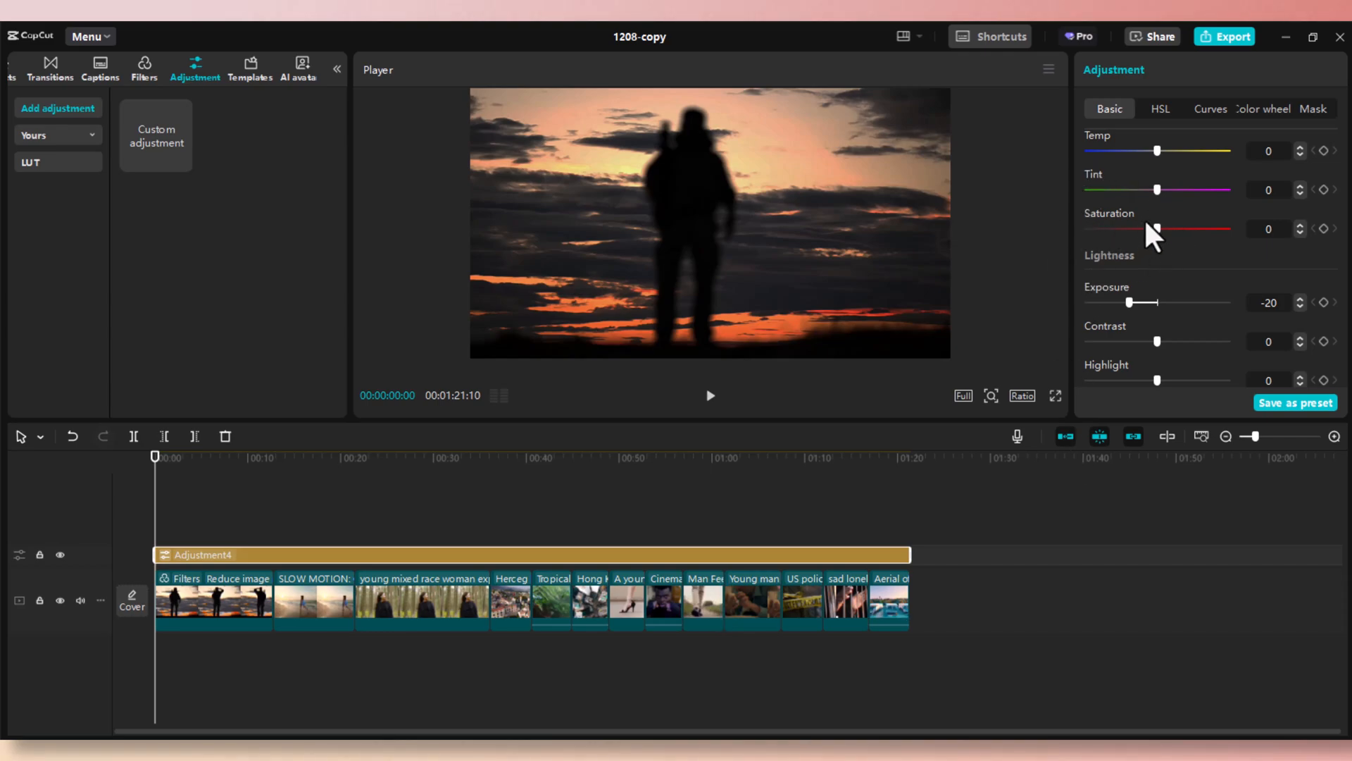
{"action": "left_click_drag", "start_coordinate": [1138, 228], "coordinate": [1196, 228]}
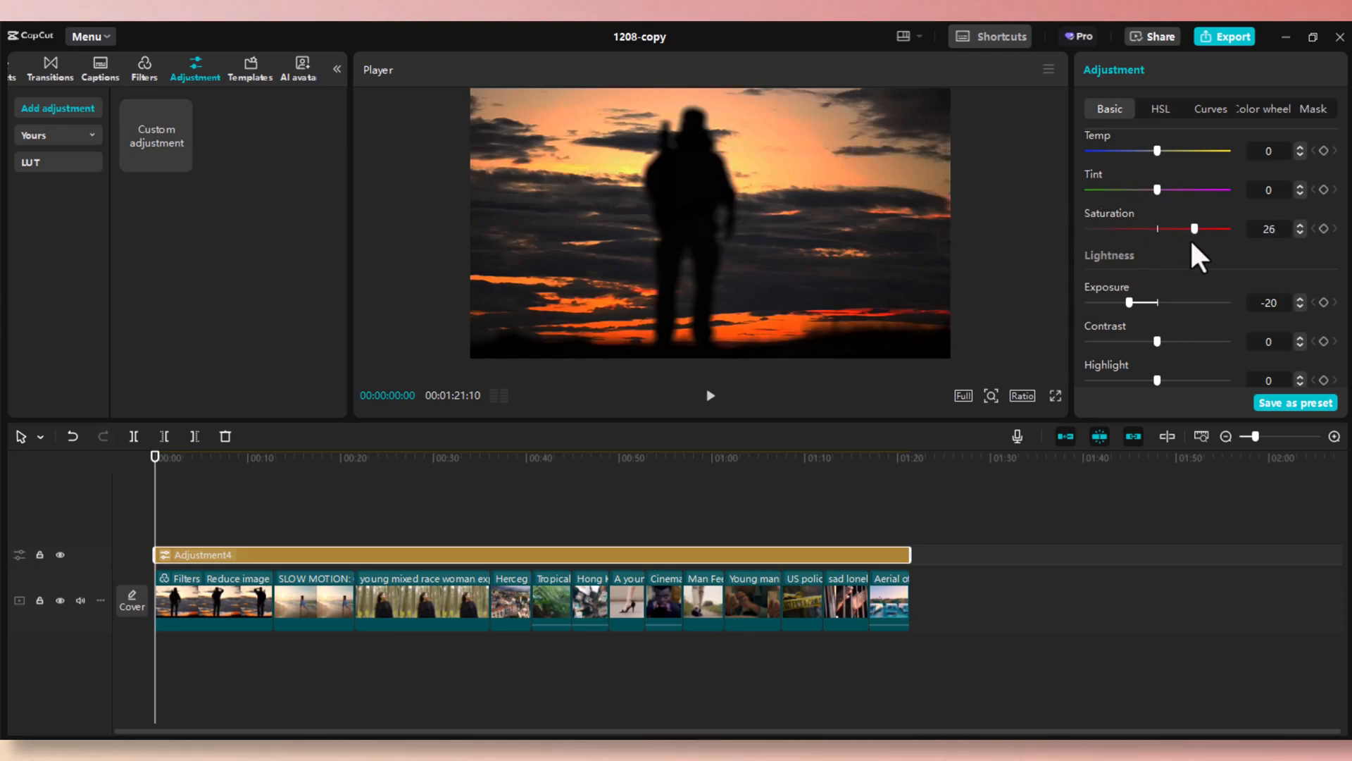
{"action": "left_click_drag", "start_coordinate": [1196, 228], "coordinate": [1088, 228]}
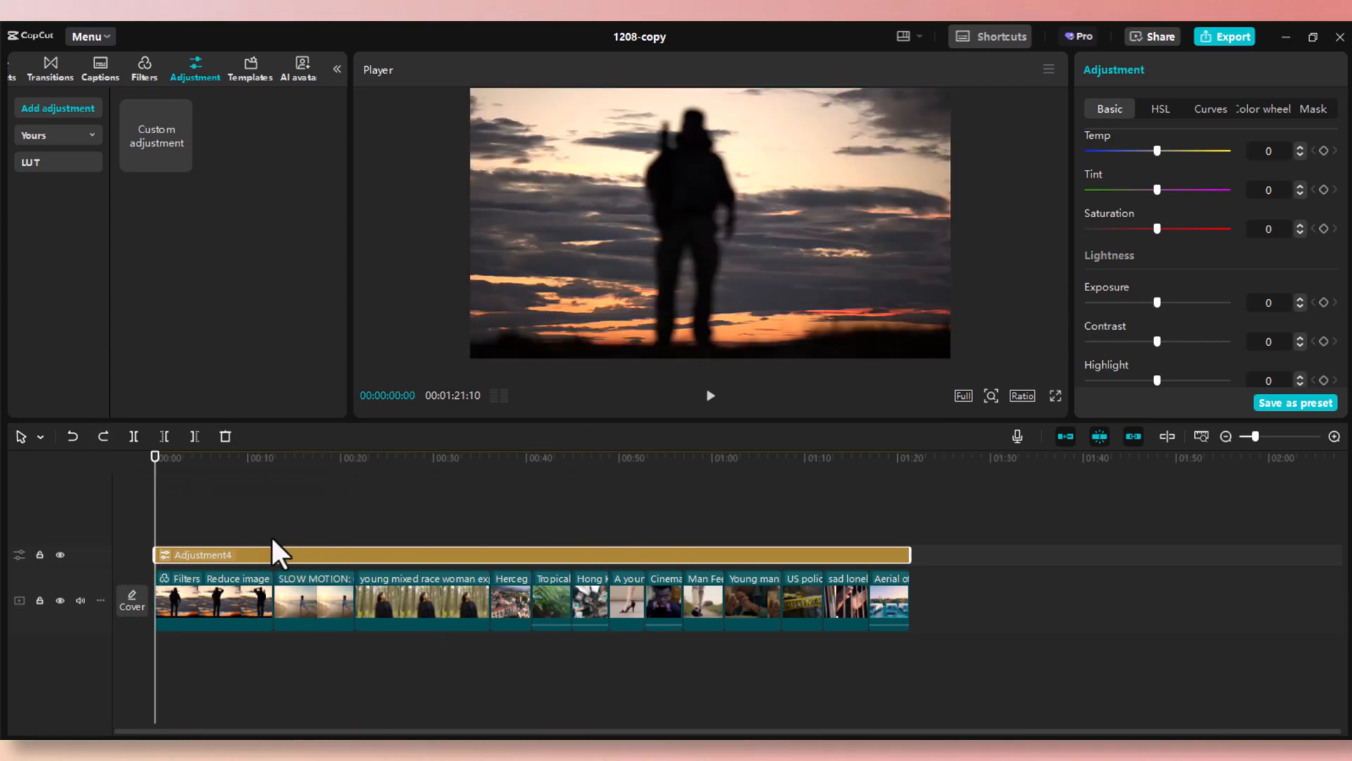
{"action": "mouse_move", "coordinate": [1066, 197]}
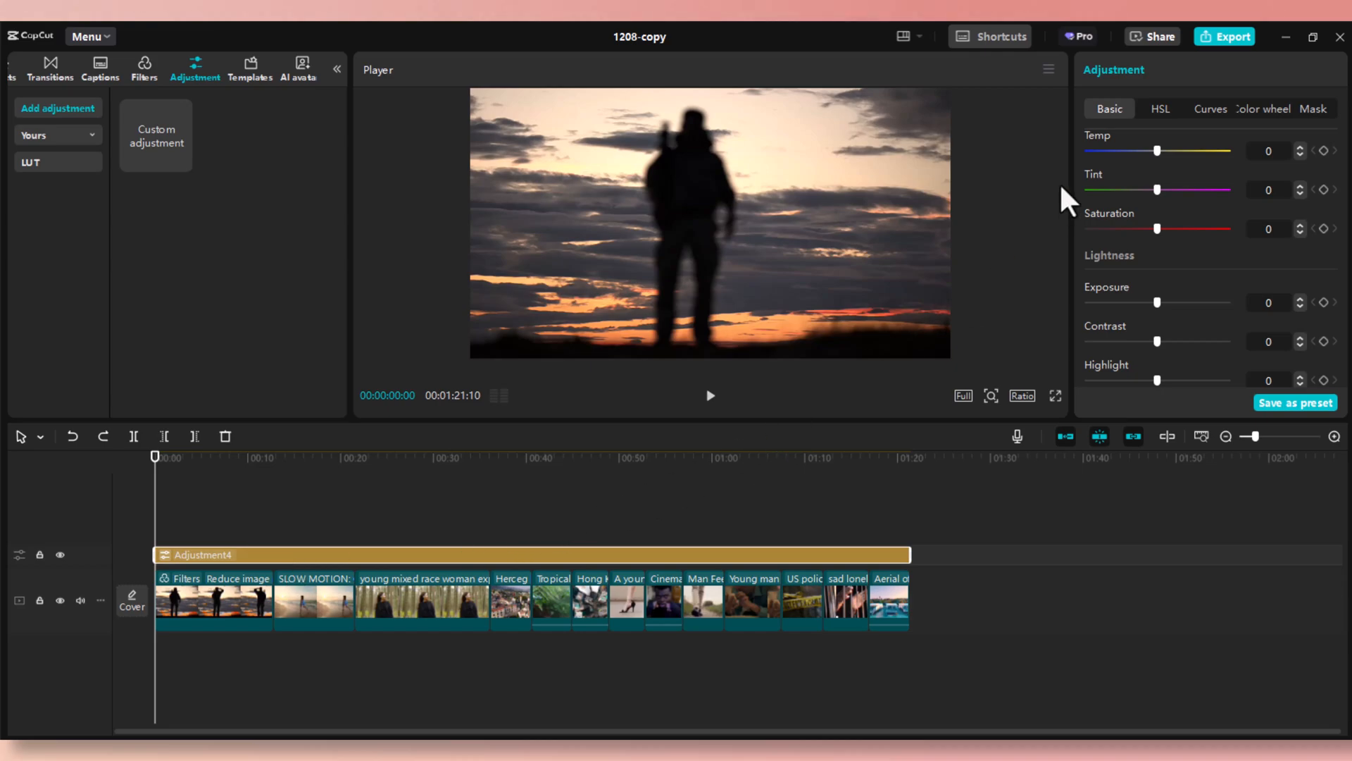
{"action": "scroll", "scroll_direction": "down", "scroll_amount": 3}
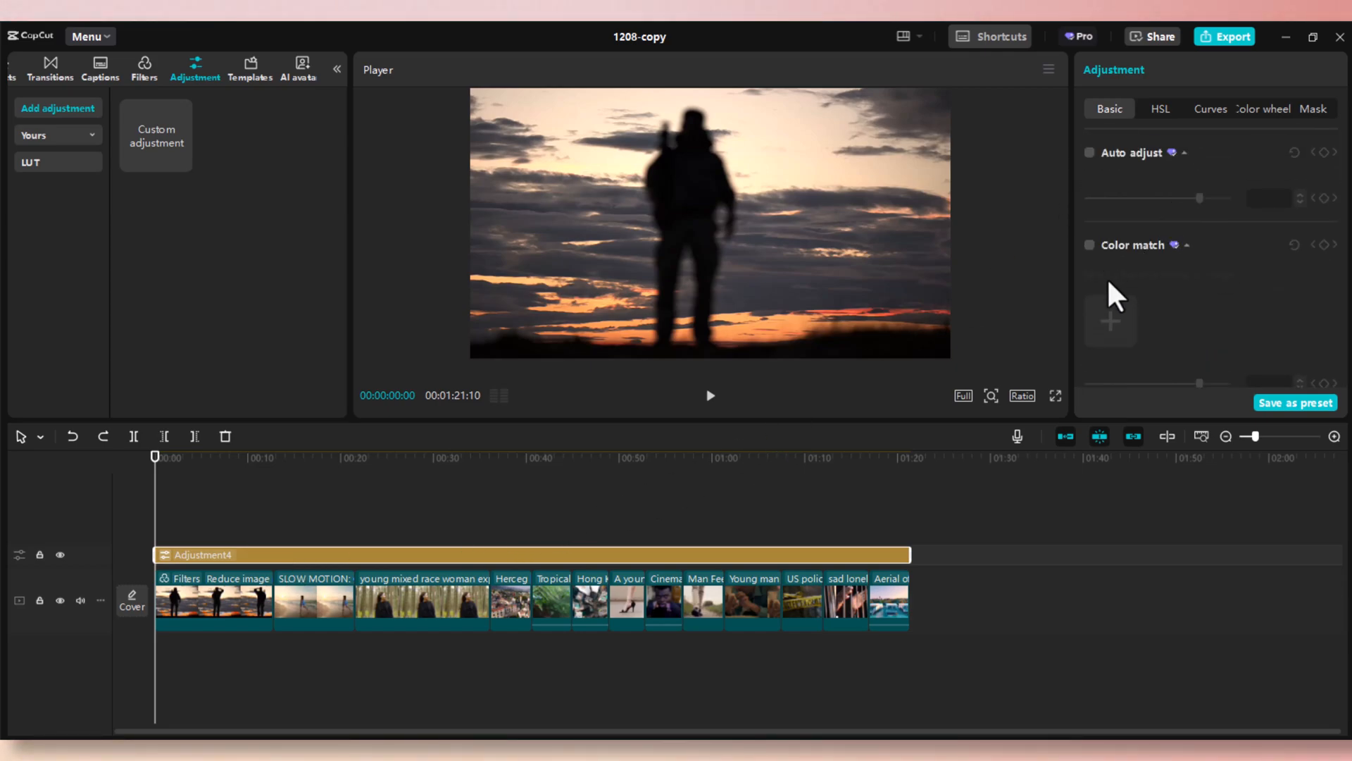
- Toggle Auto adjust on and off, then enable colour correction at intensity 80
{"action": "left_click", "coordinate": [1089, 152]}
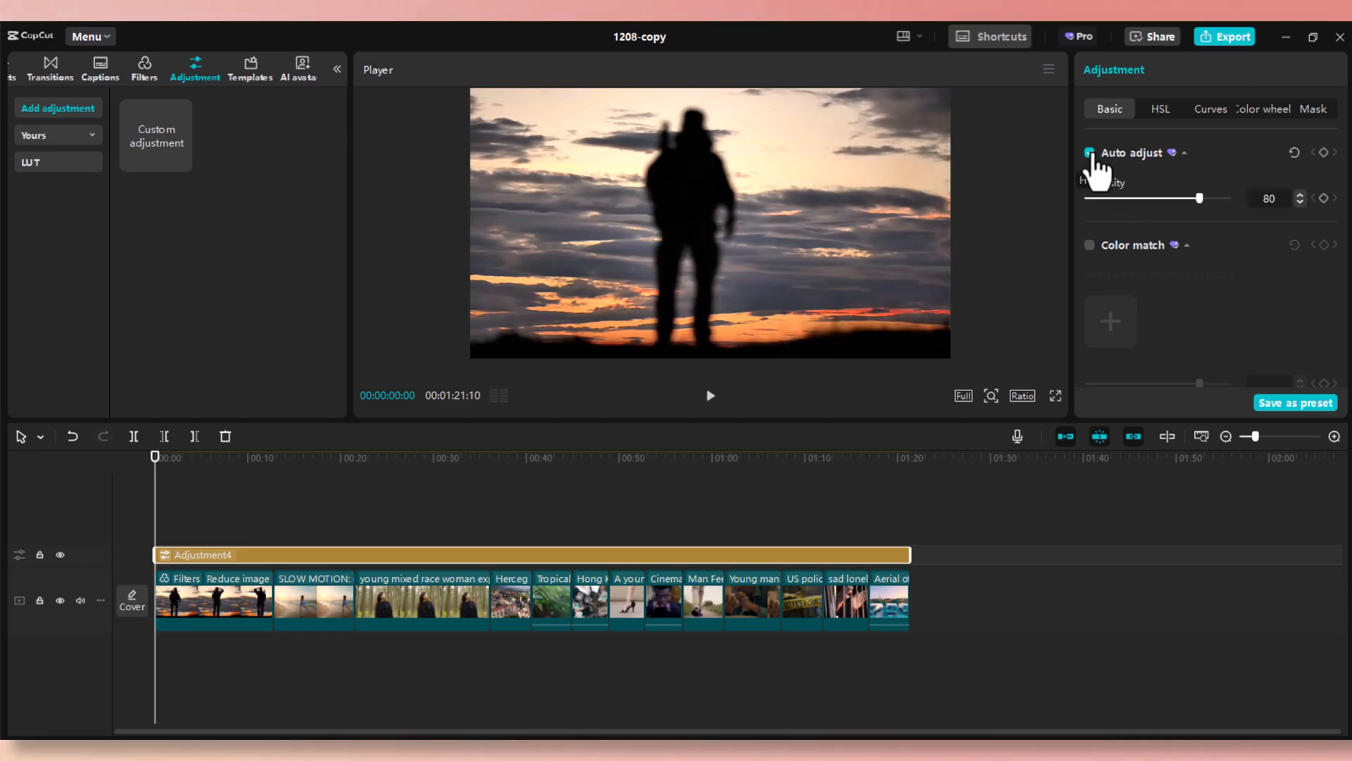
{"action": "left_click", "coordinate": [1090, 152]}
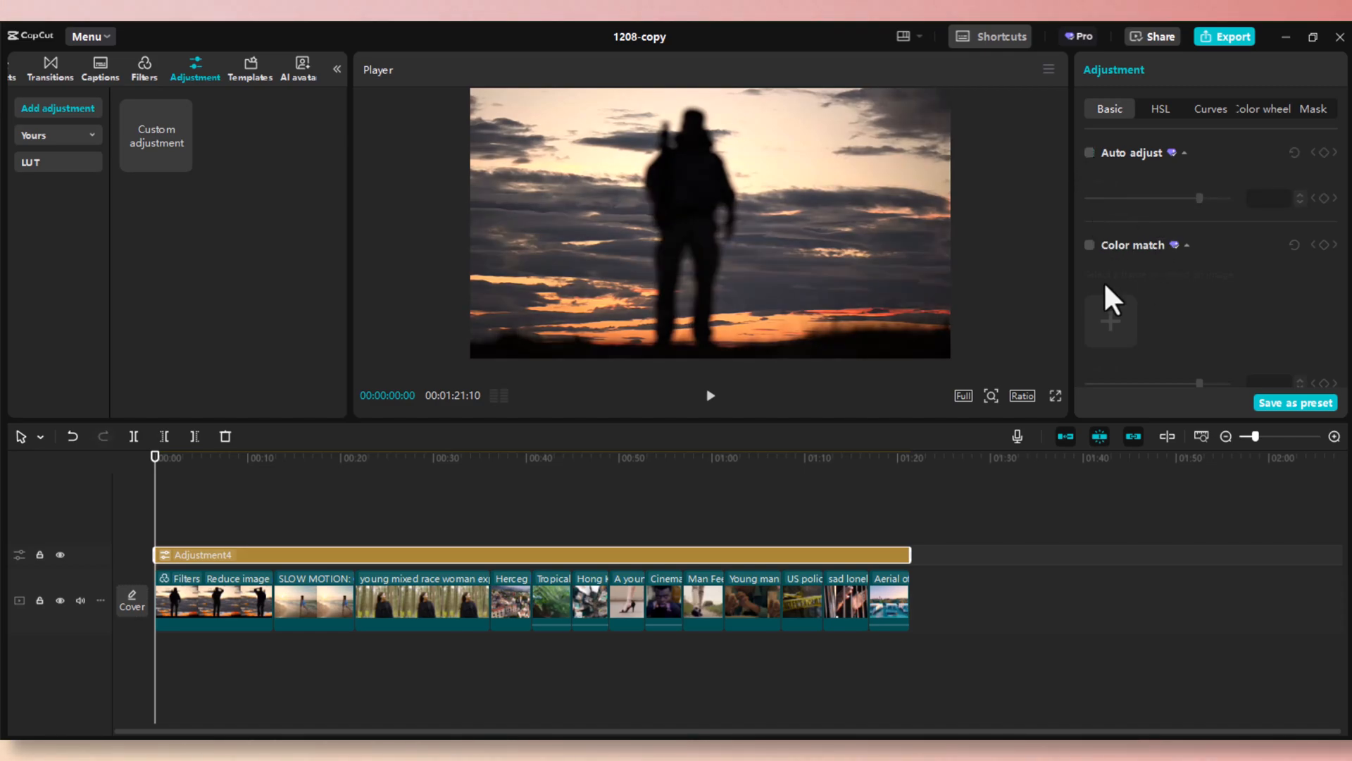
{"action": "mouse_move", "coordinate": [1134, 351]}
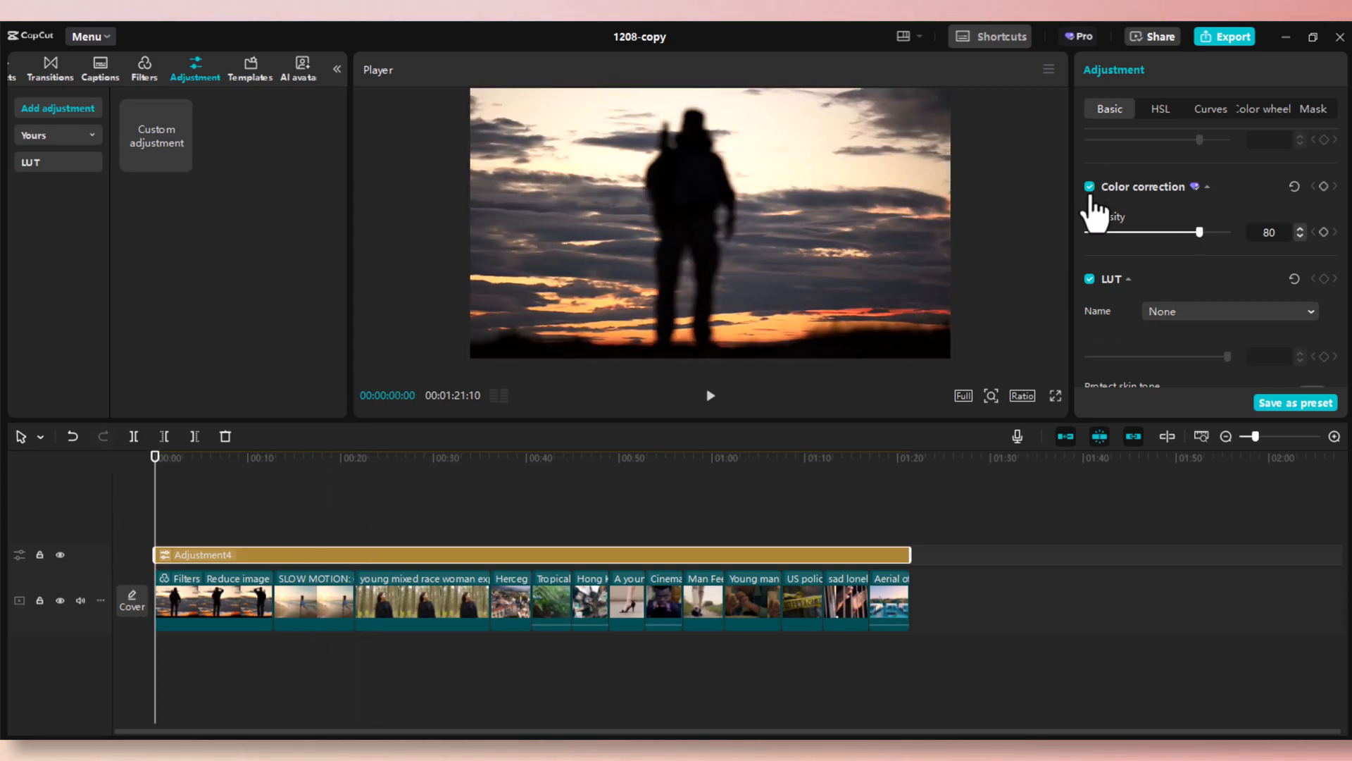
{"action": "left_click", "coordinate": [1091, 186]}
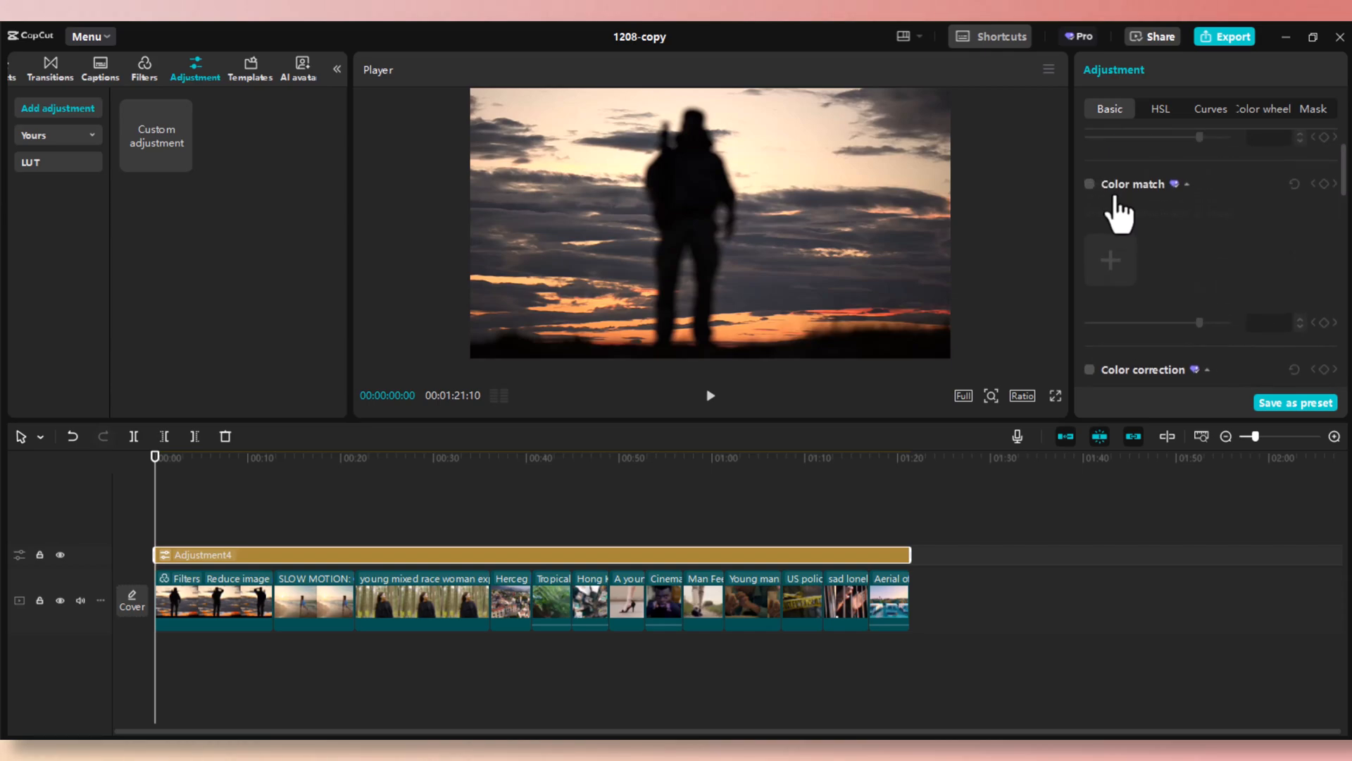
- Turn on Color match and confirm the boxer-with-raised-fists frame as the reference
{"action": "left_click", "coordinate": [1090, 183]}
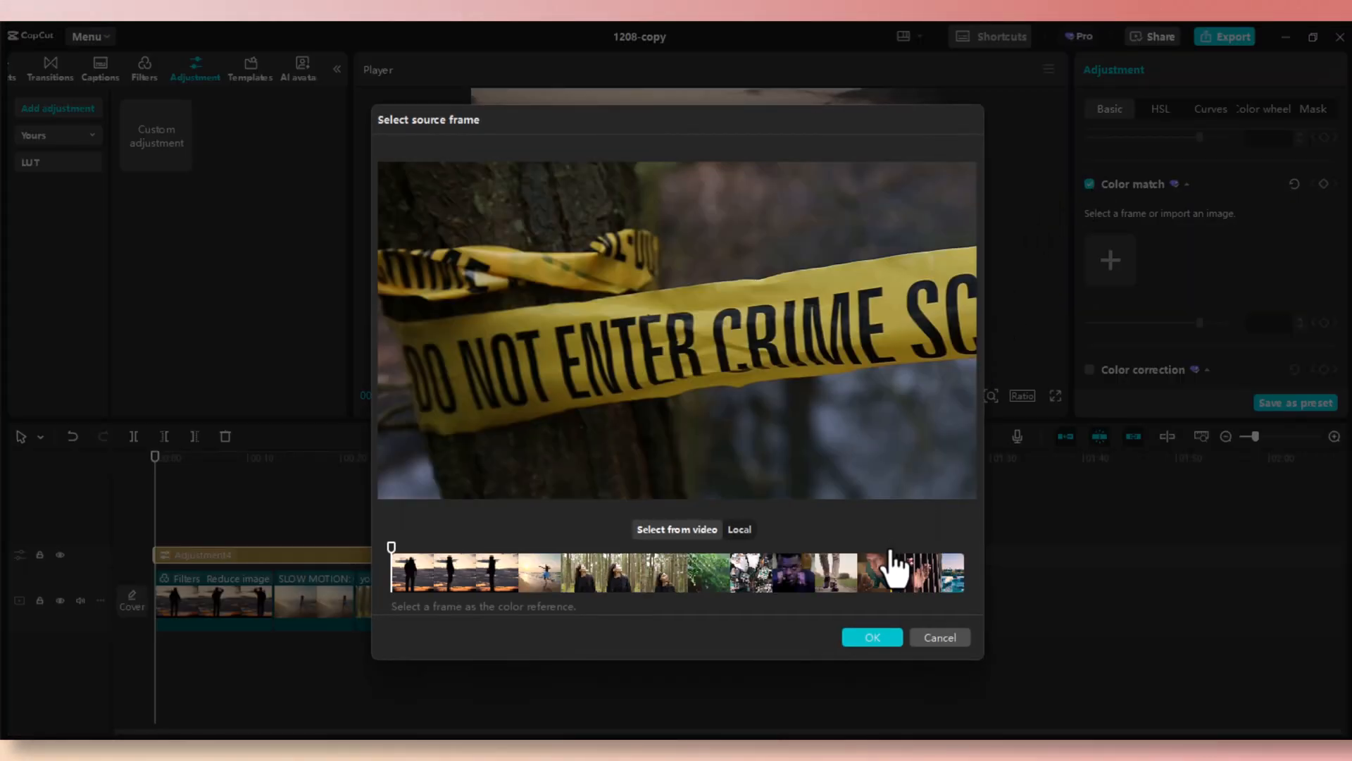
{"action": "left_click", "coordinate": [819, 572]}
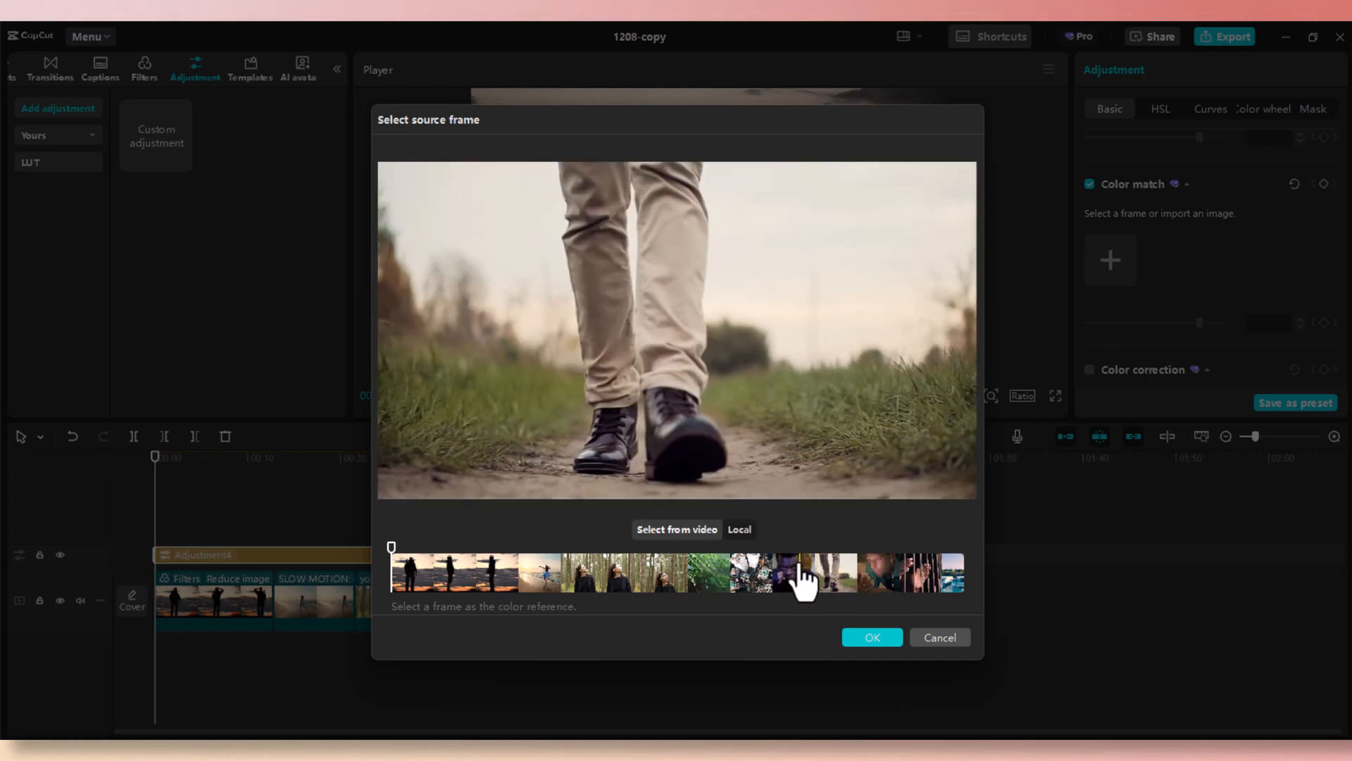
{"action": "left_click", "coordinate": [789, 573]}
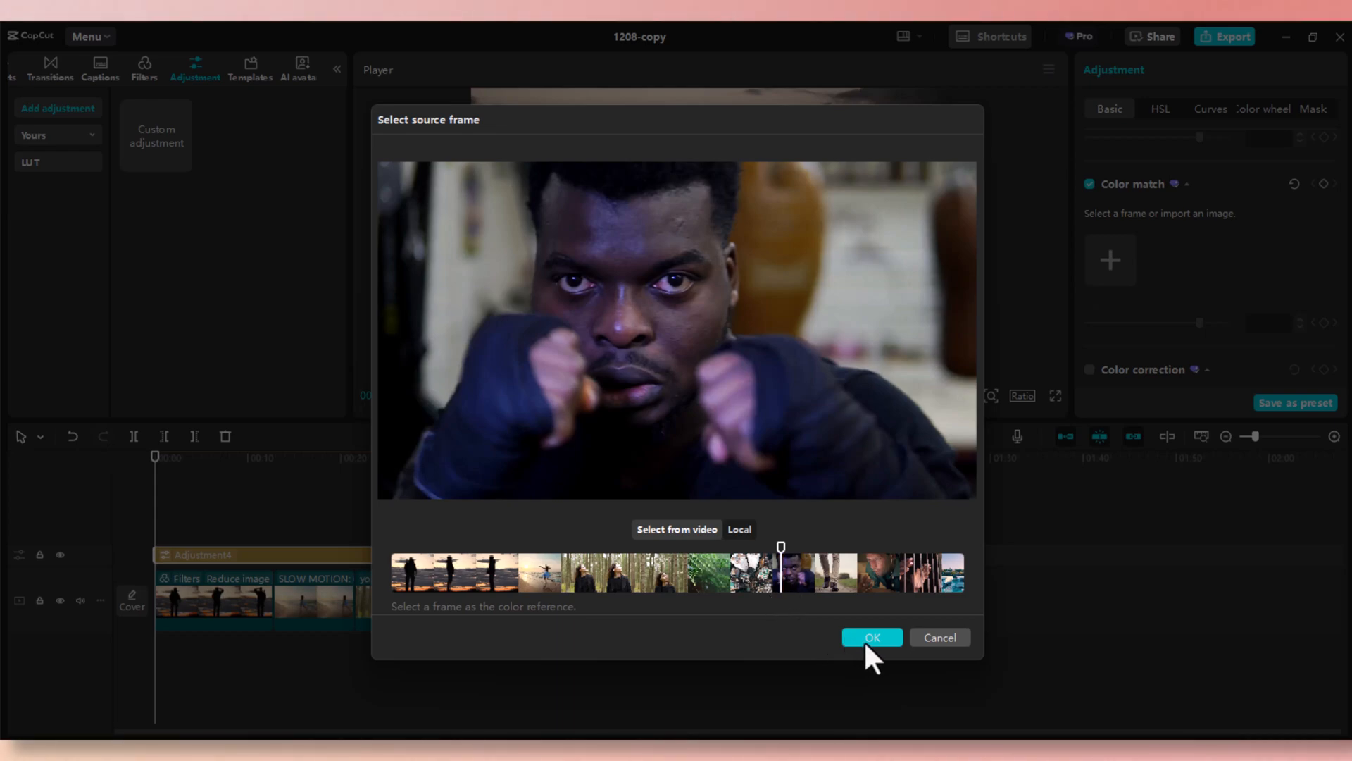
{"action": "left_click", "coordinate": [872, 637]}
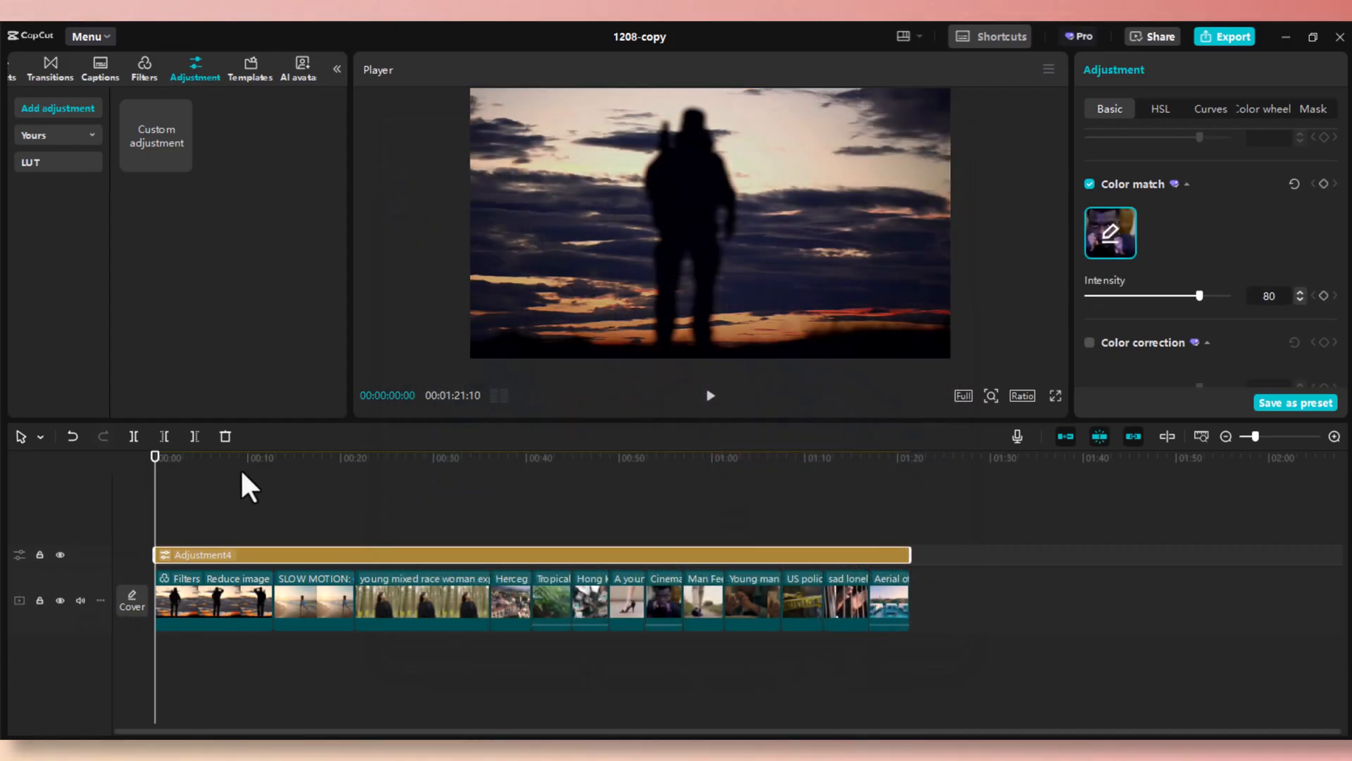
- Preview the match on the forest and aerial city shots, returning to the start
{"action": "left_click", "coordinate": [373, 457]}
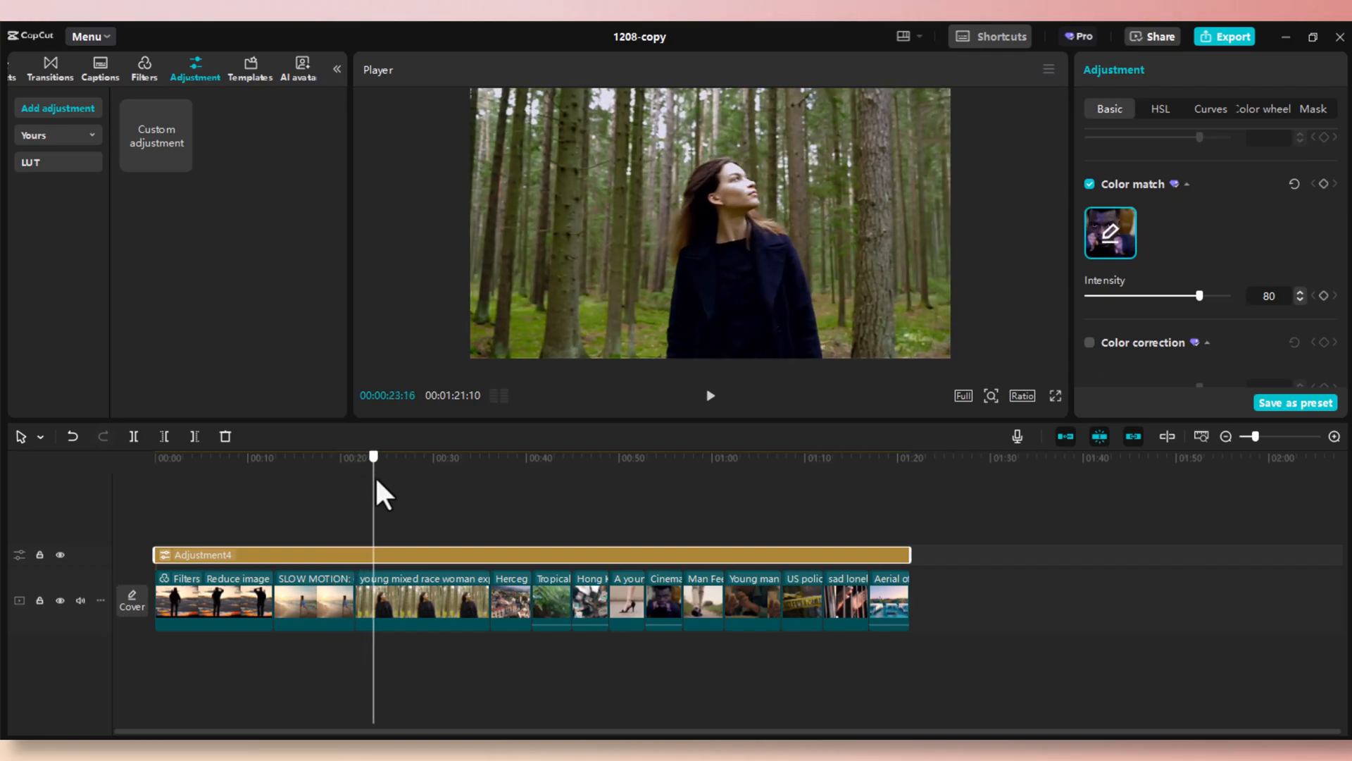
{"action": "left_click", "coordinate": [608, 456]}
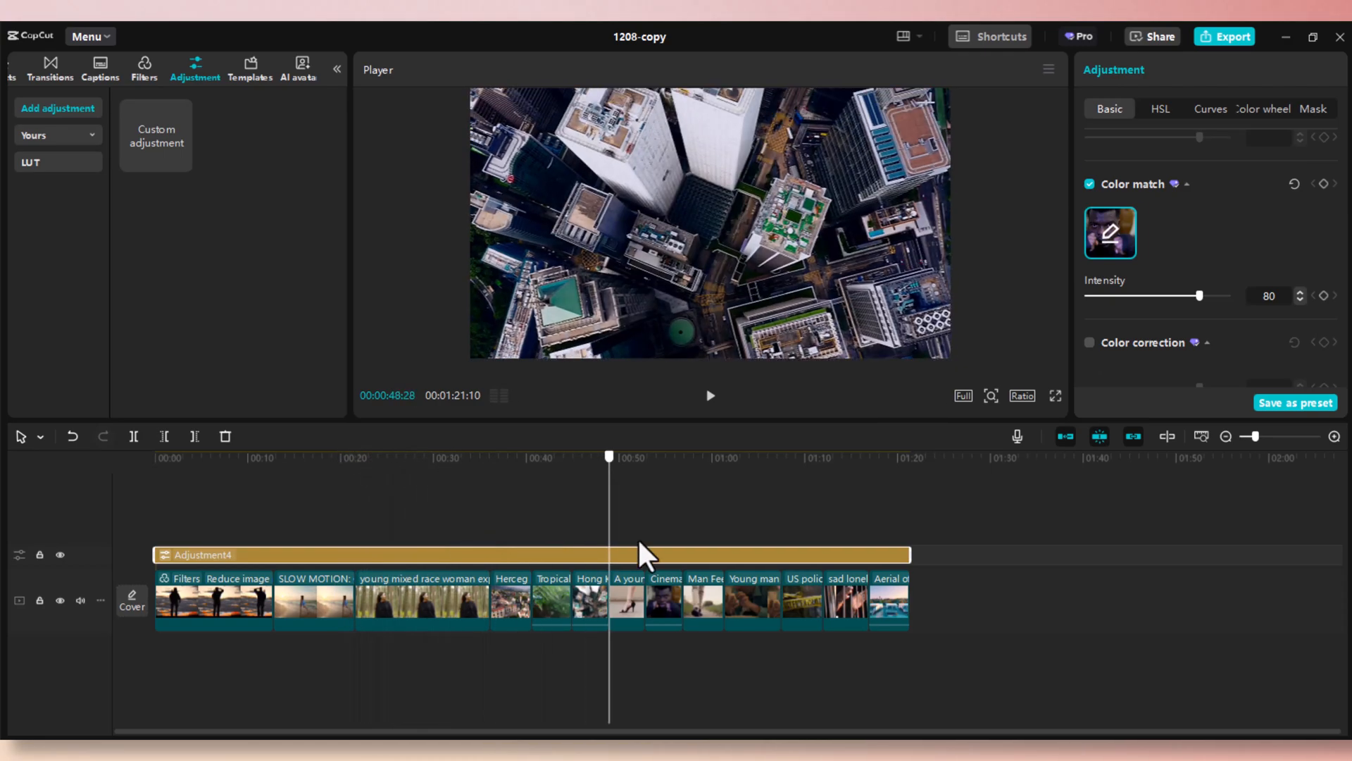
{"action": "left_click", "coordinate": [315, 457]}
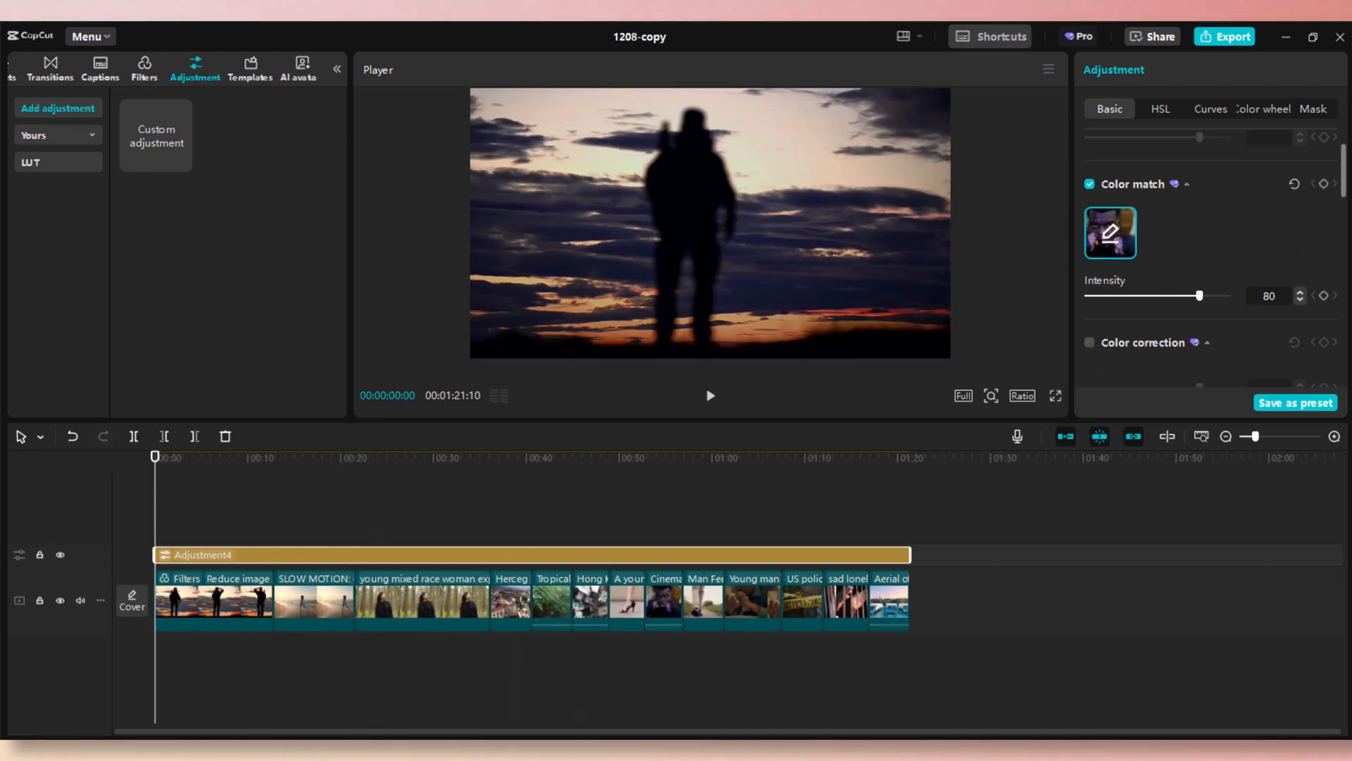
- Replace the reference with a cooler blue-toned frame near the video's end and preview it
{"action": "left_click", "coordinate": [1110, 234]}
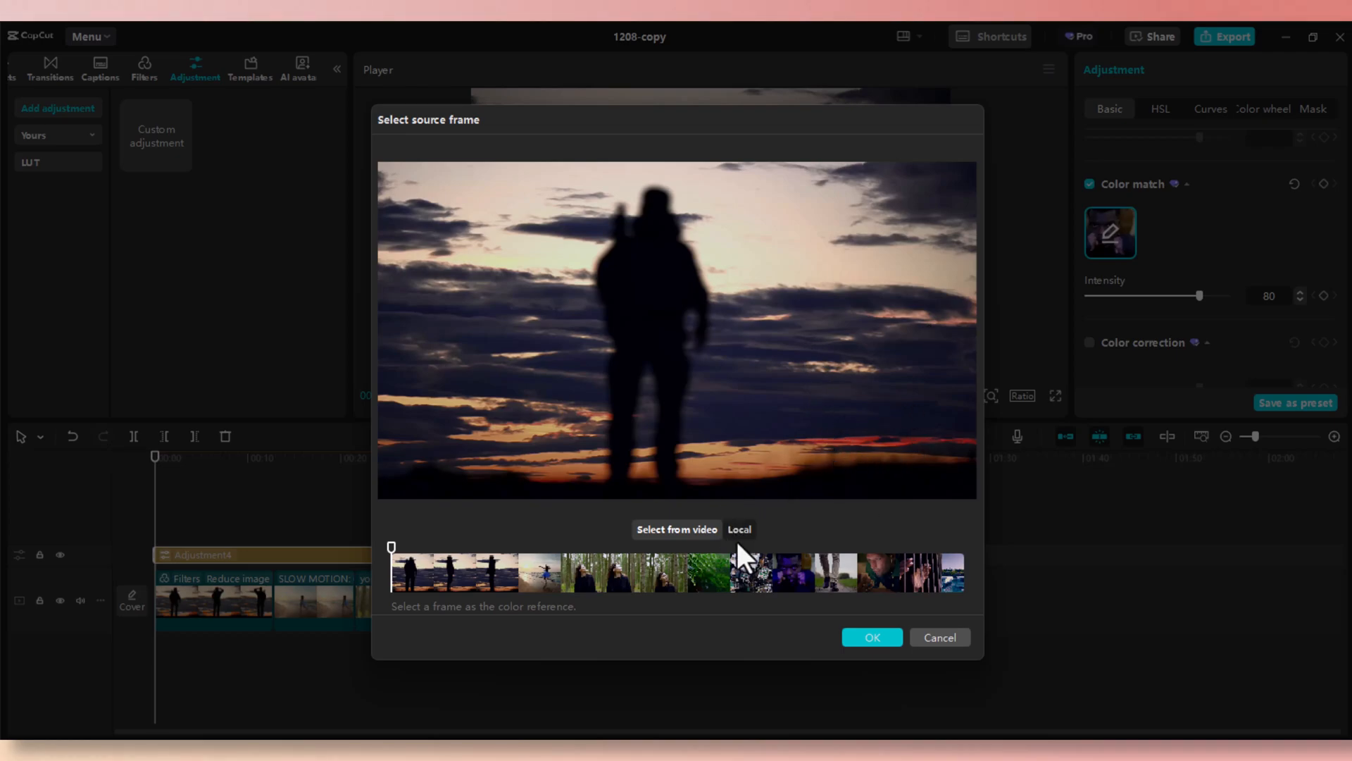
{"action": "left_click", "coordinate": [958, 572]}
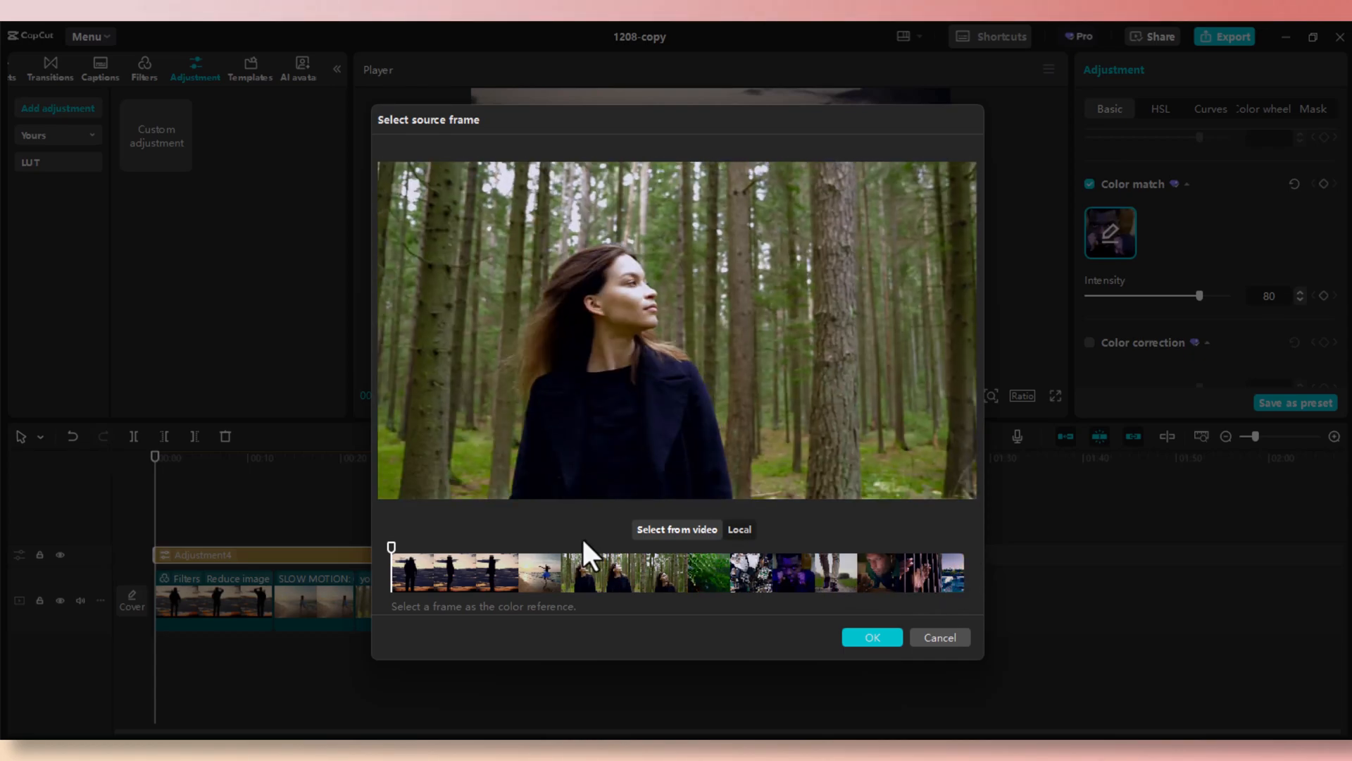
{"action": "left_click", "coordinate": [407, 572]}
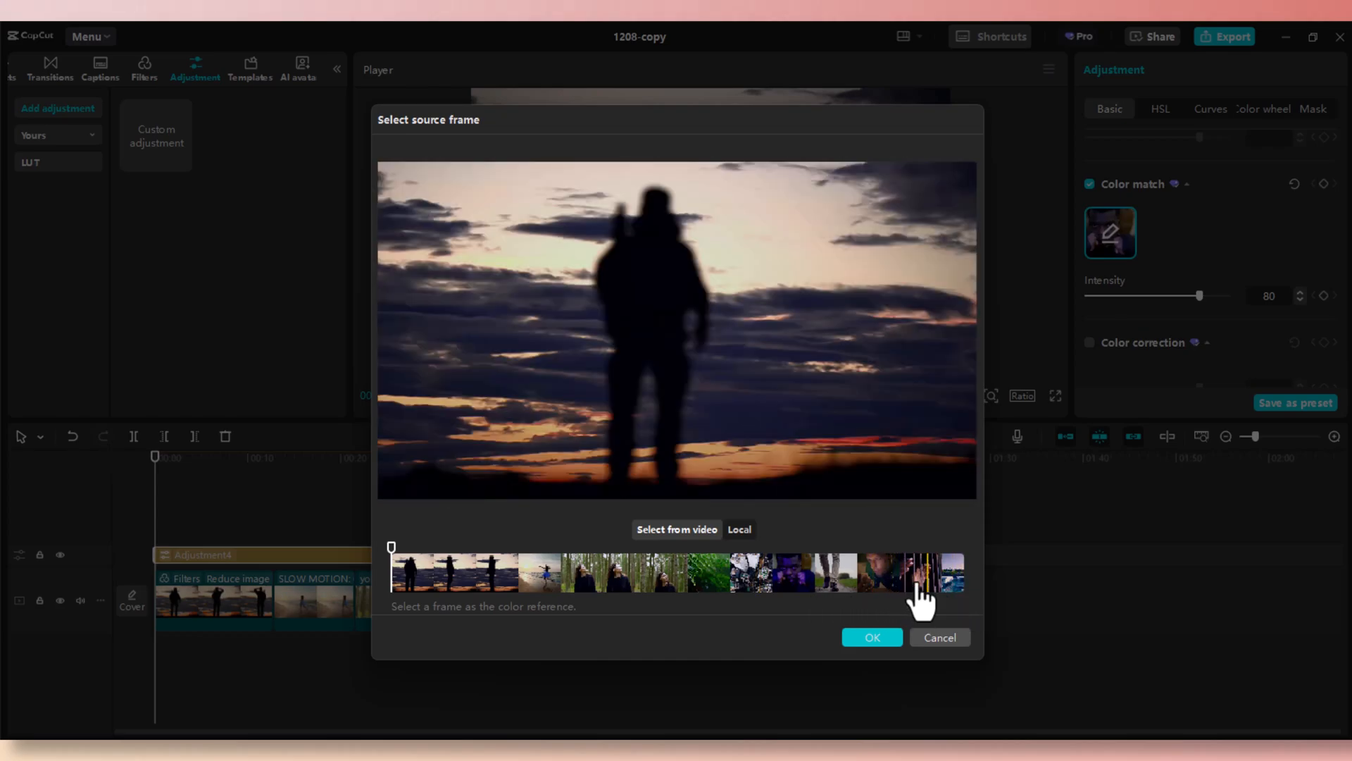
{"action": "left_click", "coordinate": [941, 573]}
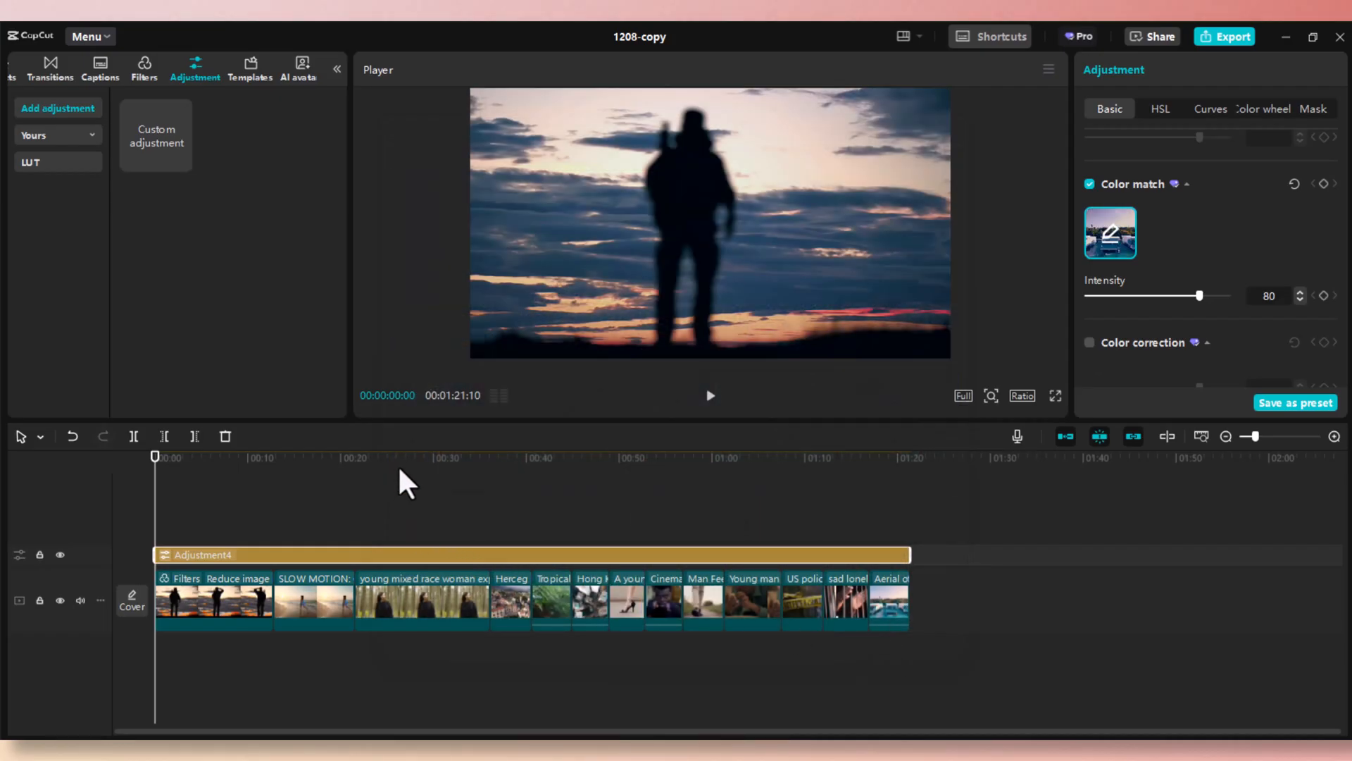
{"action": "left_click", "coordinate": [627, 456]}
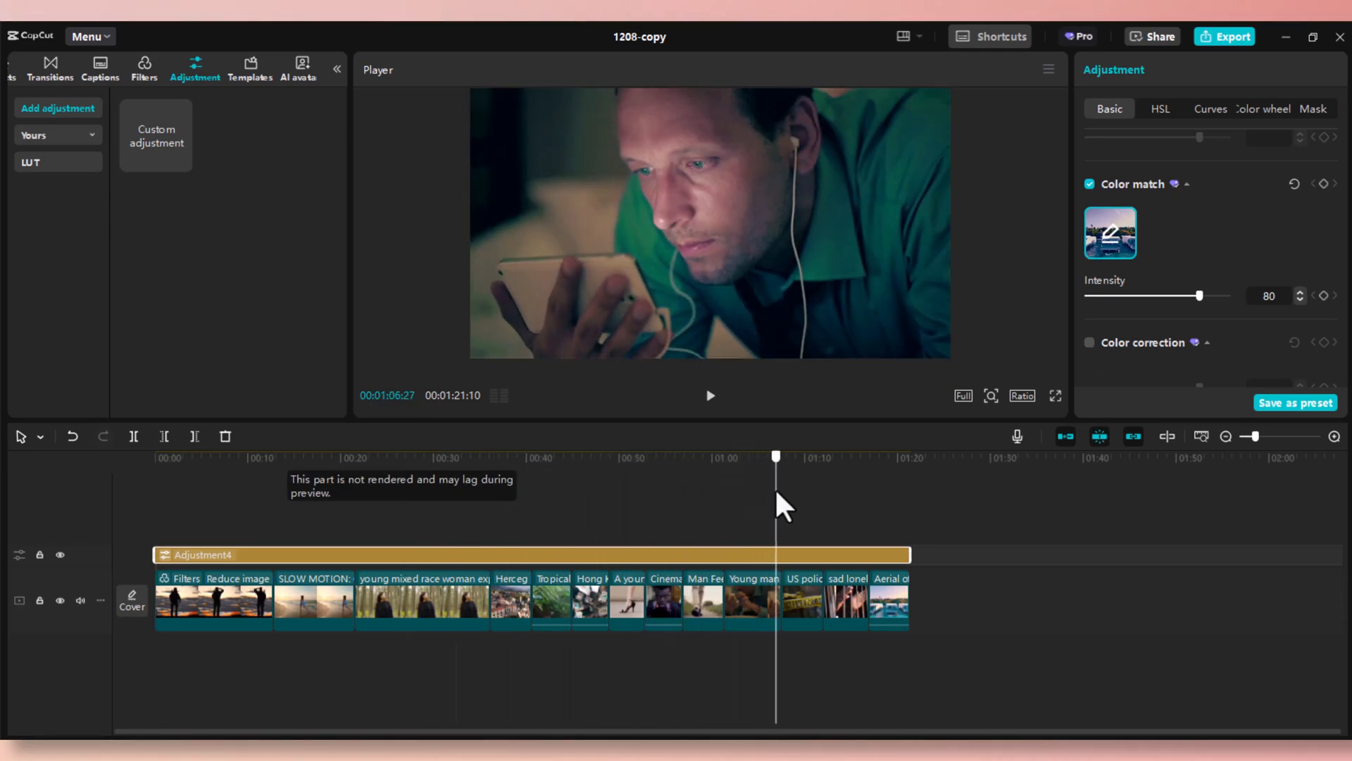
{"action": "left_click", "coordinate": [710, 457]}
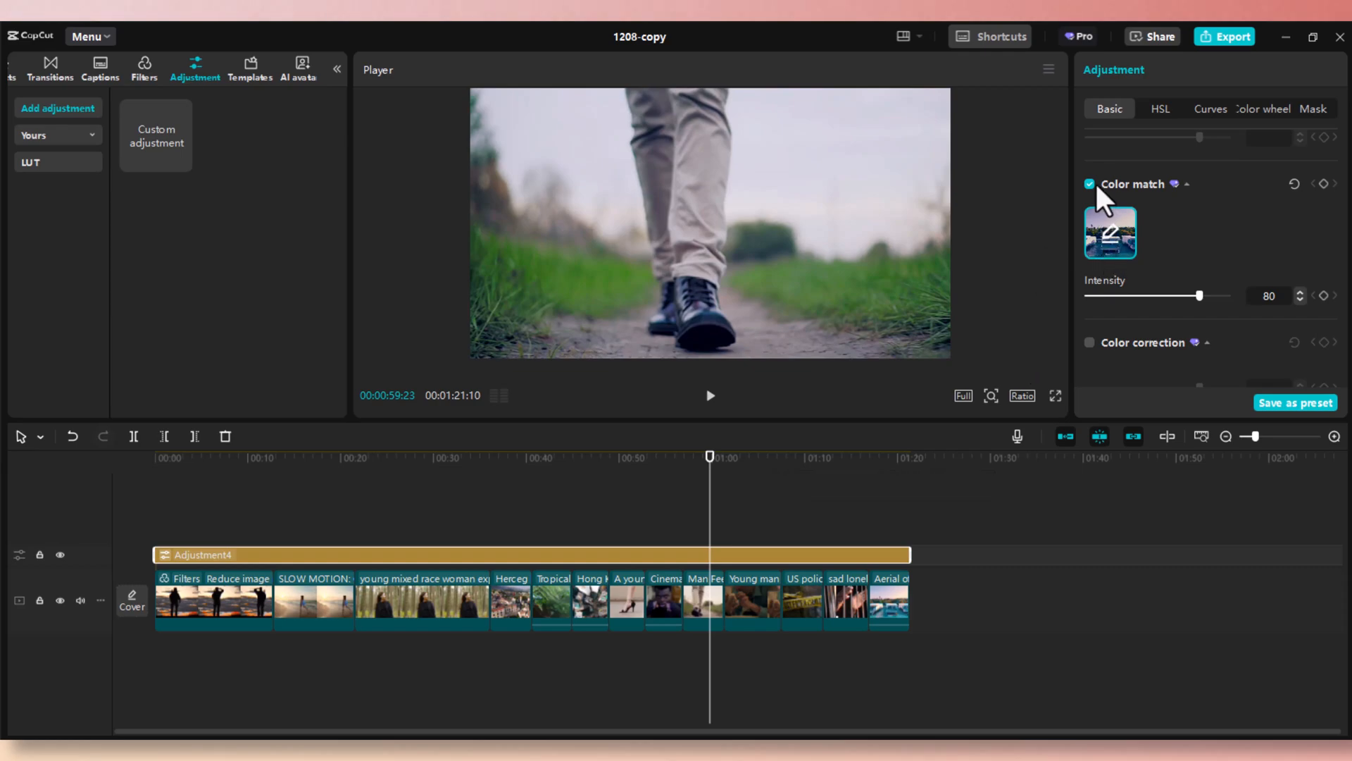
- Toggle Color match off and on to compare before and after, leaving it on
{"action": "left_click", "coordinate": [1091, 183]}
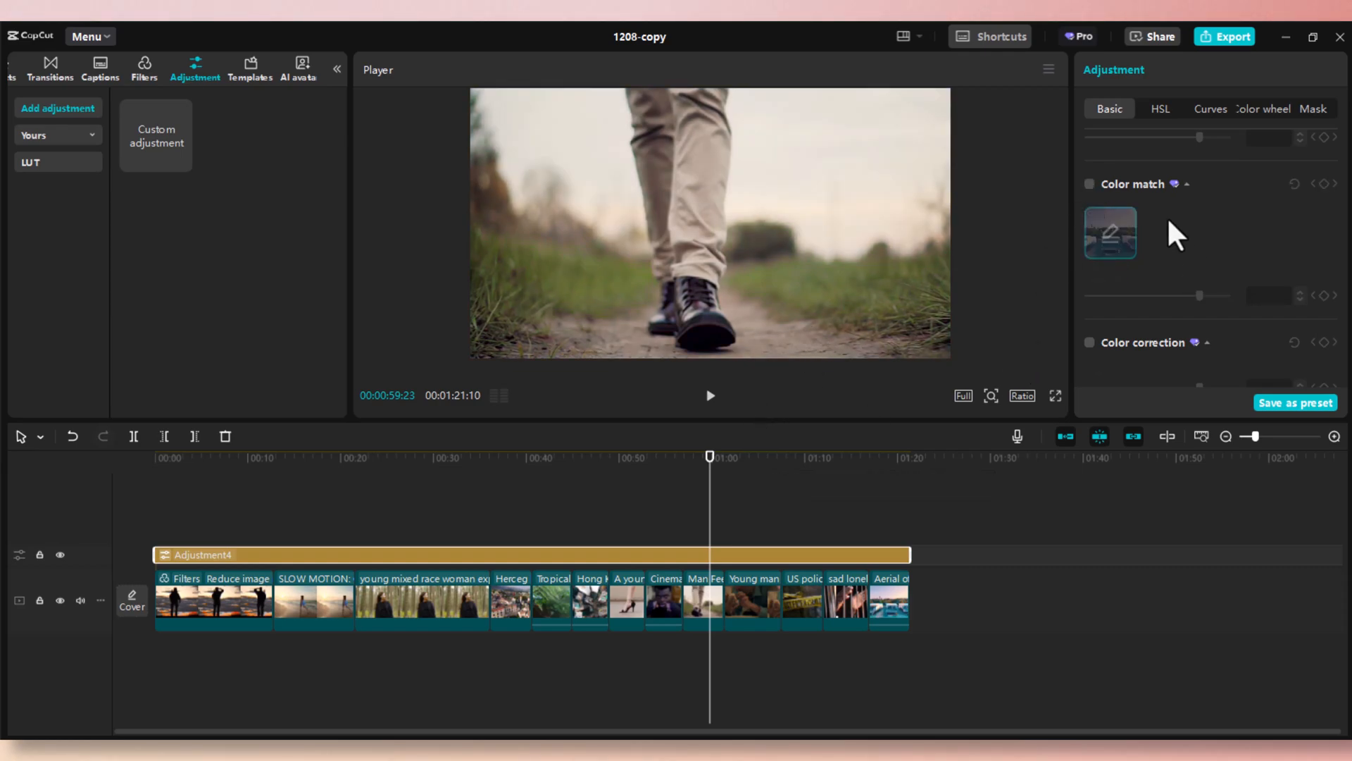
{"action": "left_click", "coordinate": [1091, 183]}
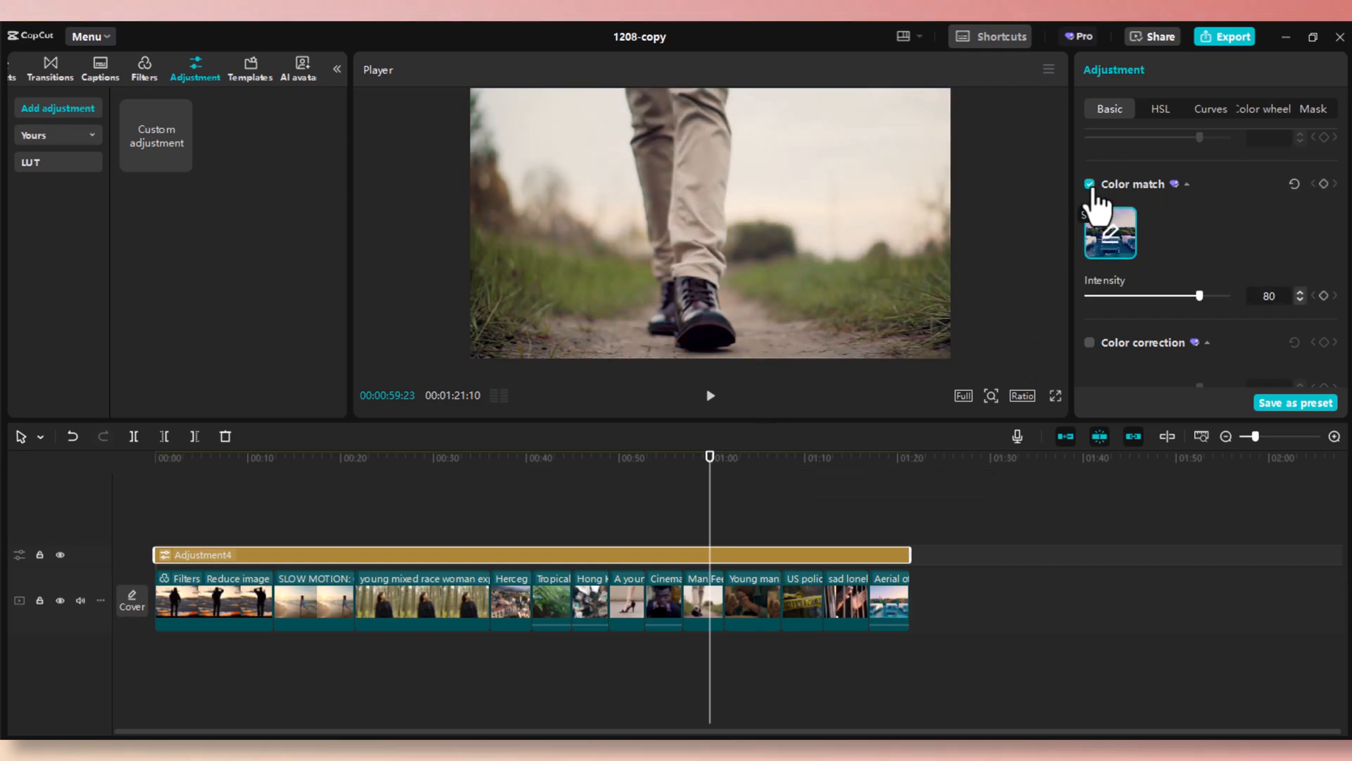
{"action": "left_click", "coordinate": [1090, 183]}
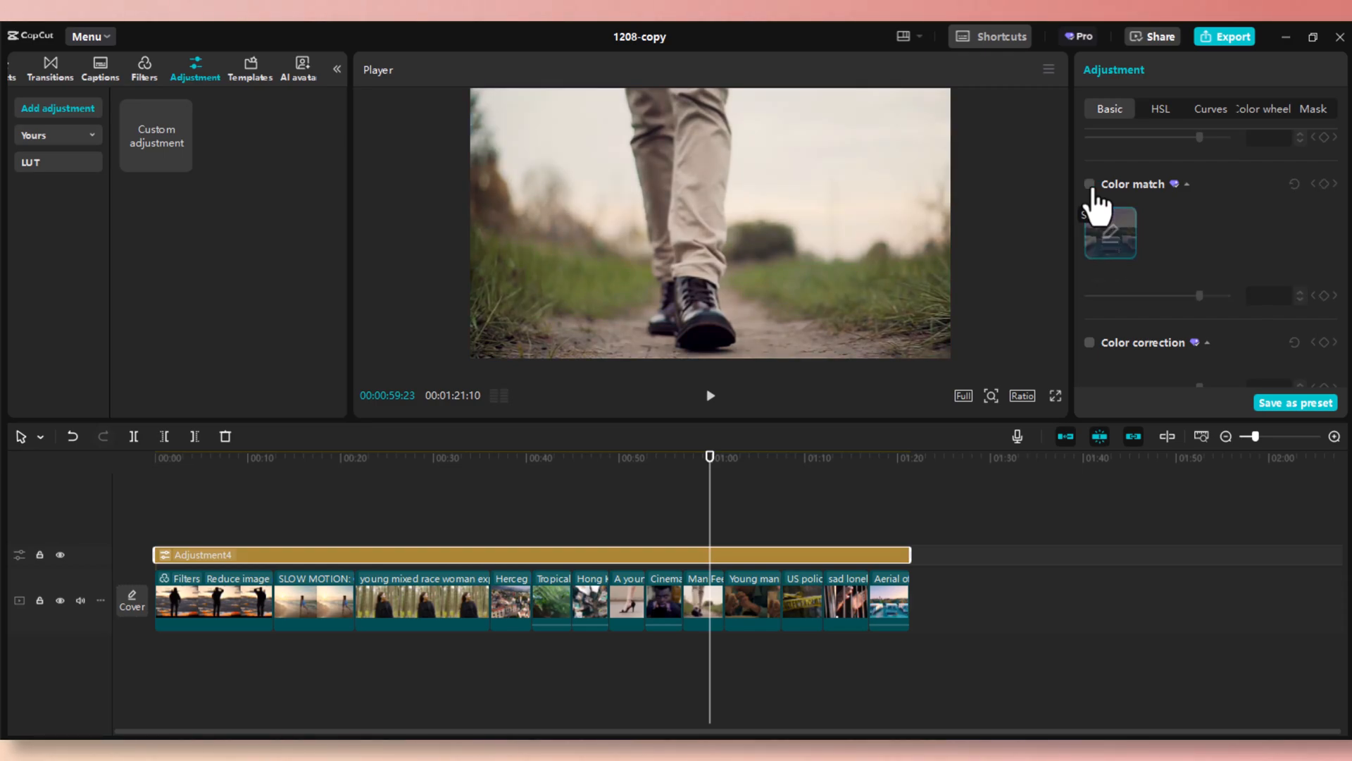
{"action": "mouse_move", "coordinate": [696, 466]}
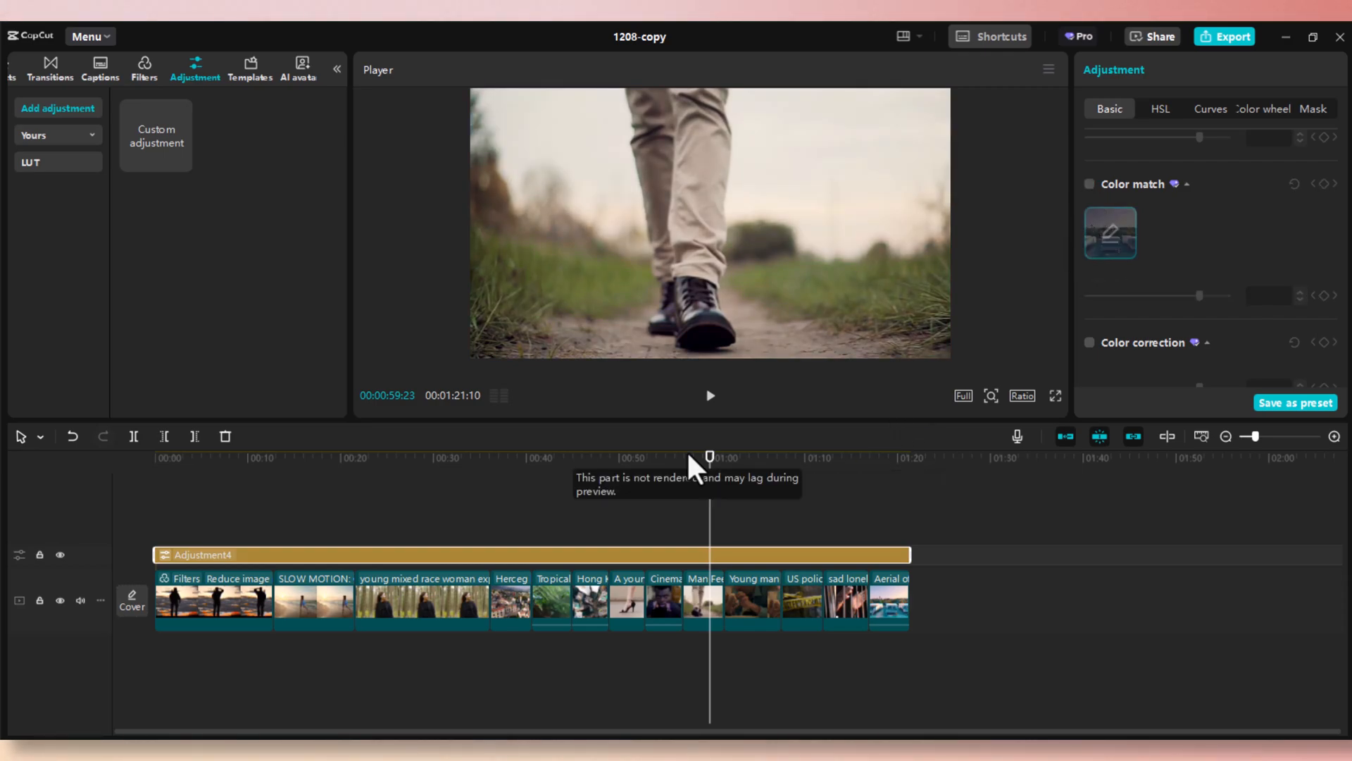
{"action": "left_click", "coordinate": [401, 457]}
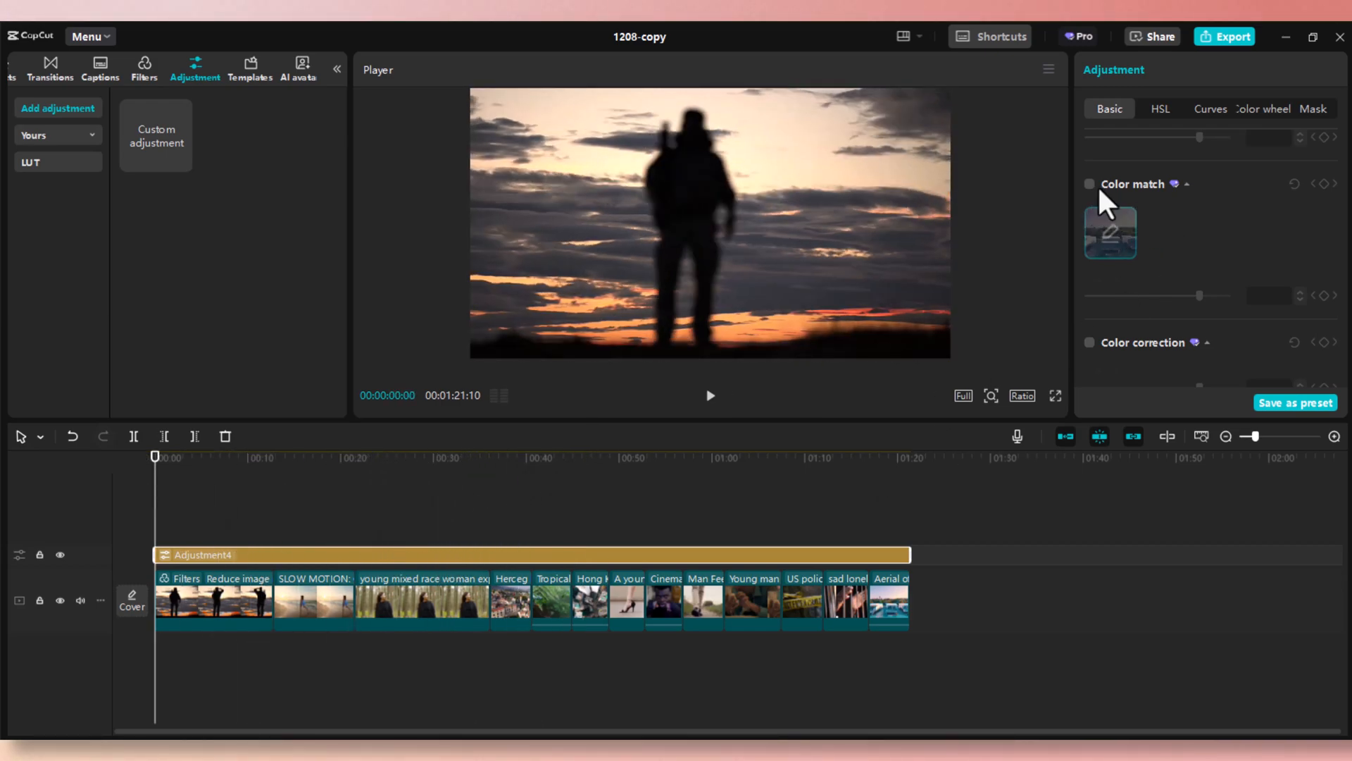
{"action": "left_click", "coordinate": [1089, 183]}
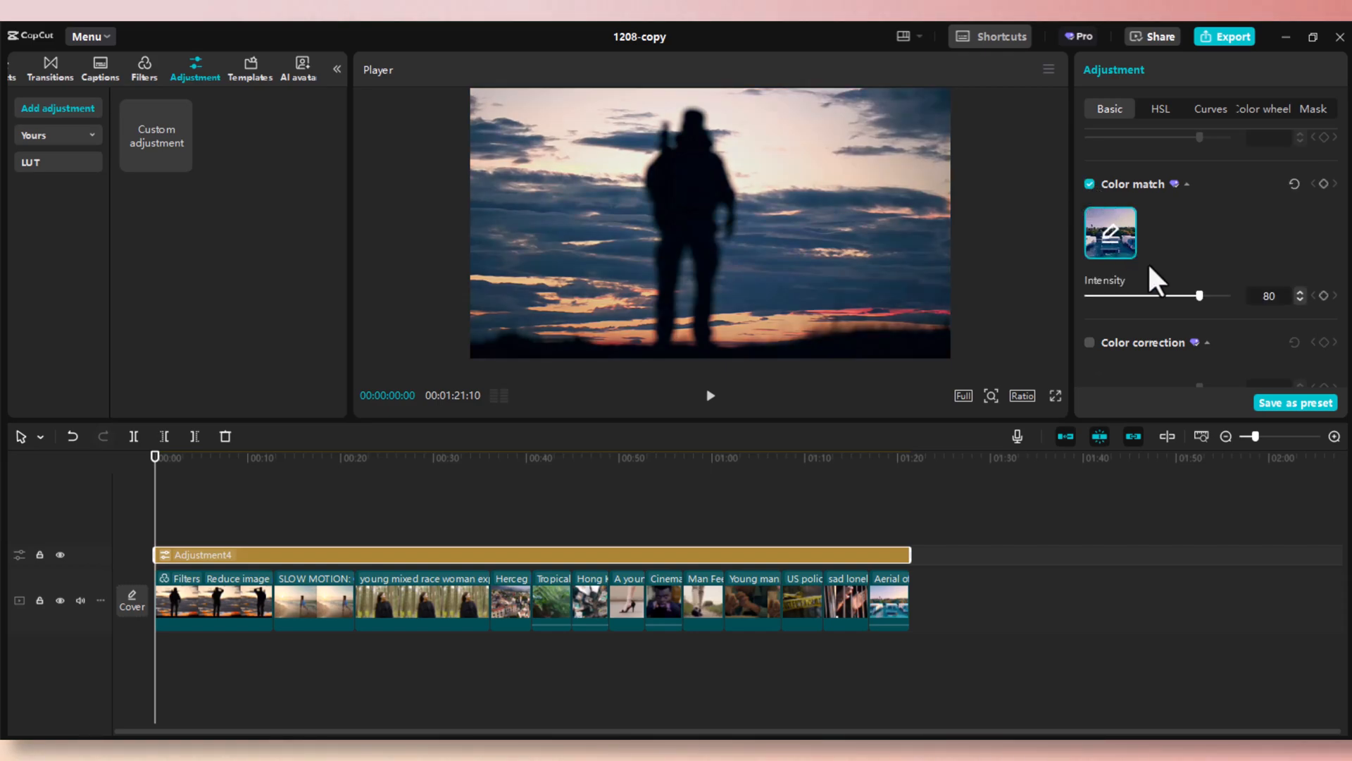
- Raise the colour match intensity to the full 100
{"action": "left_click_drag", "start_coordinate": [1200, 295], "coordinate": [1162, 294]}
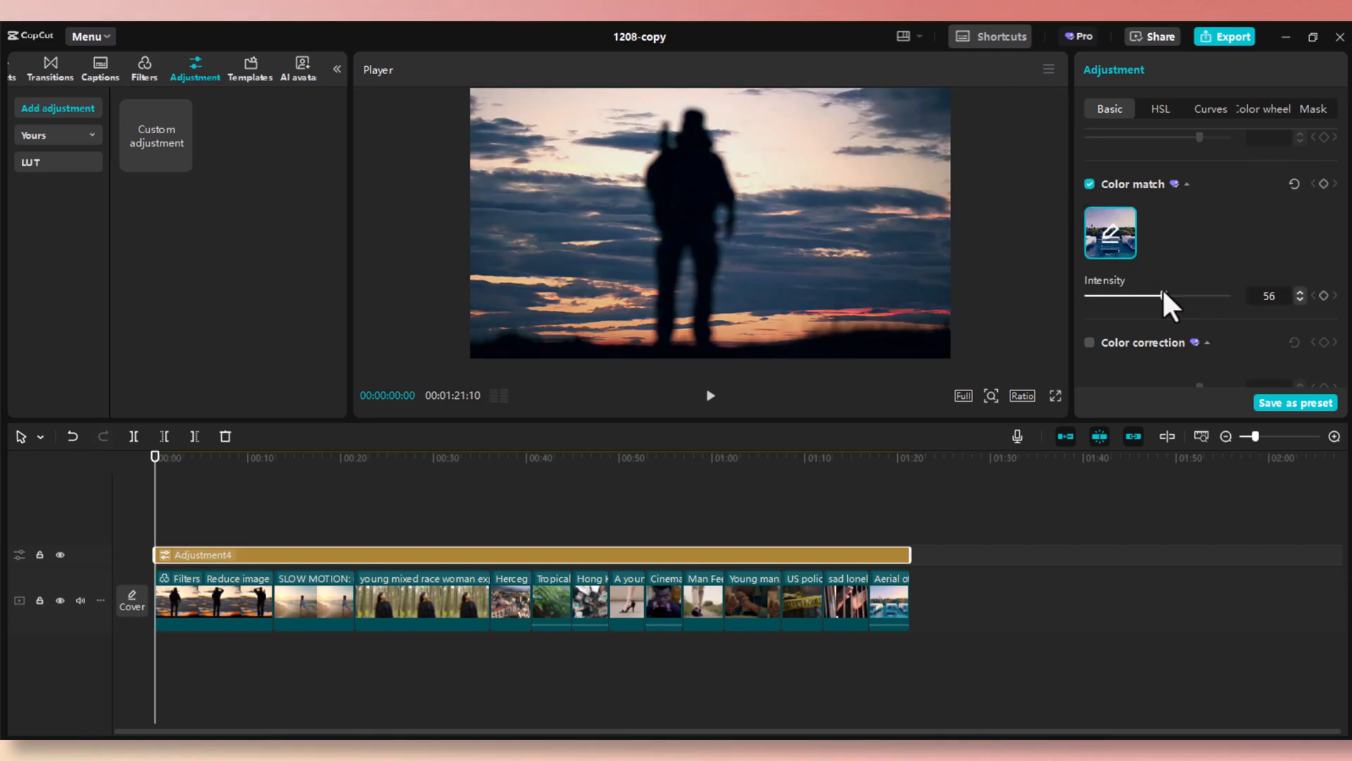
{"action": "left_click_drag", "start_coordinate": [1162, 294], "coordinate": [1183, 294]}
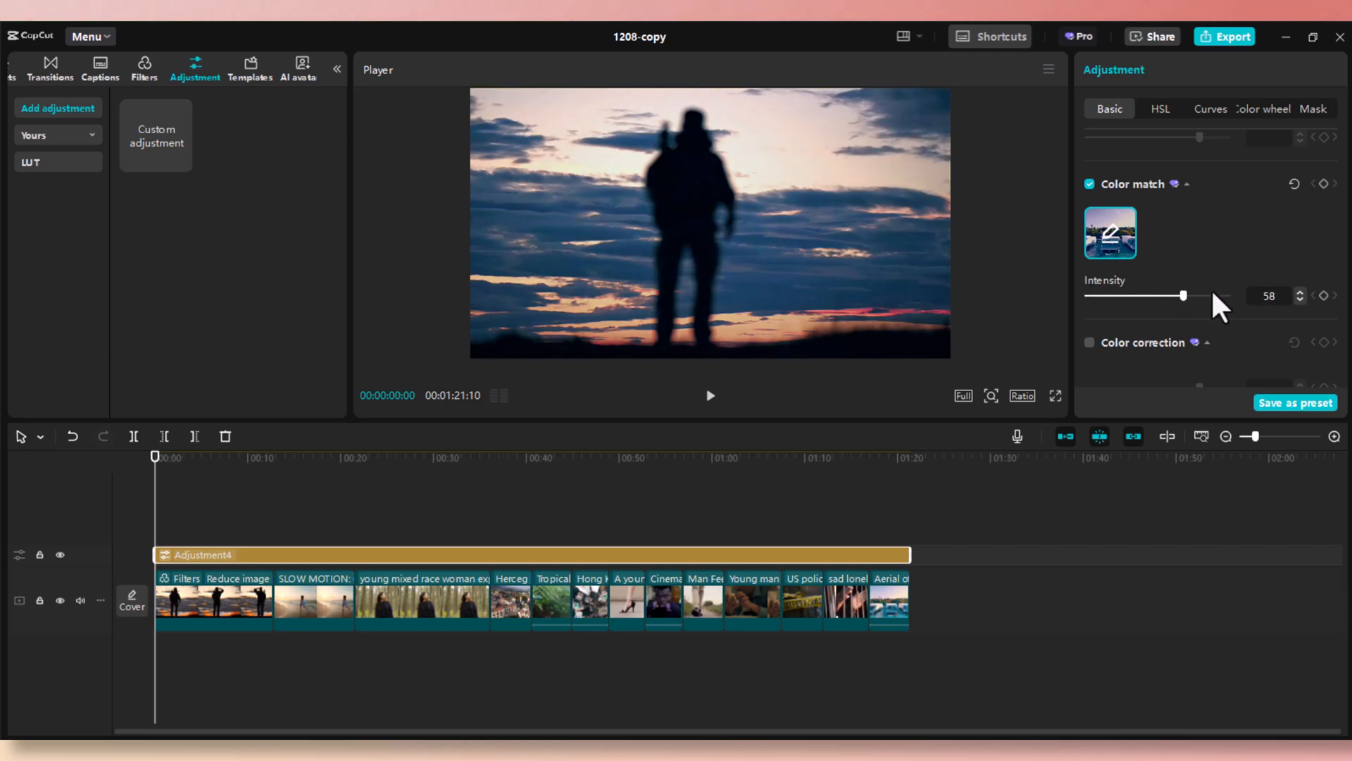
{"action": "left_click_drag", "start_coordinate": [1185, 294], "coordinate": [1227, 294]}
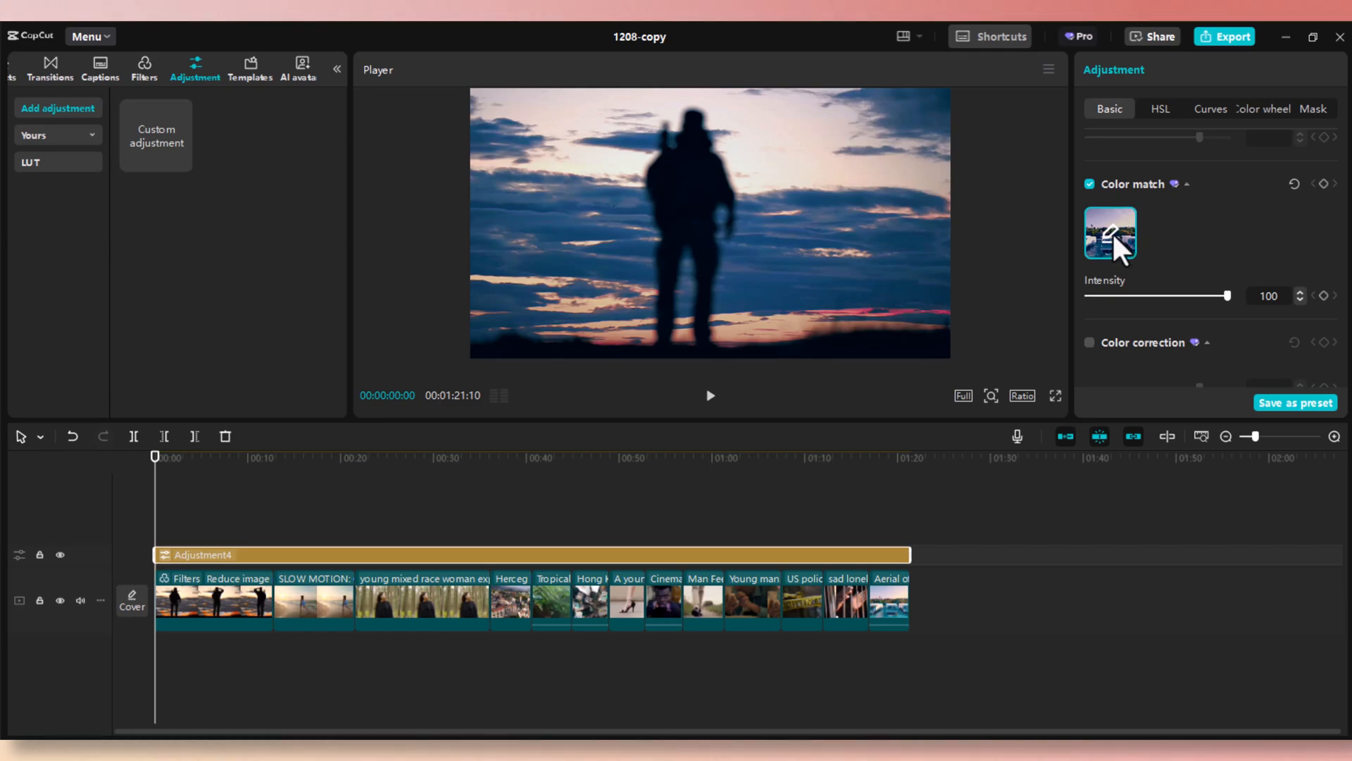
- Set the Local image 300 from Downloads as the colour match reference
{"action": "left_click", "coordinate": [1111, 232]}
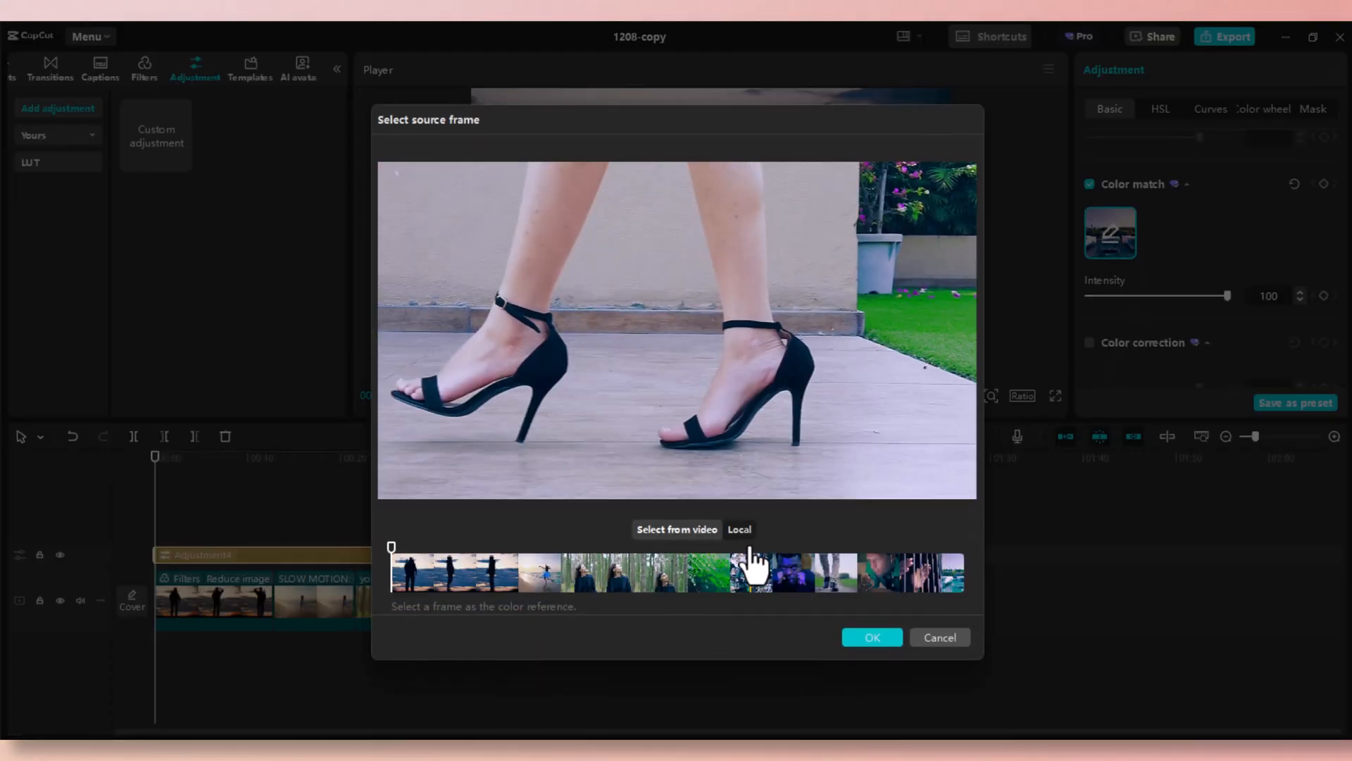
{"action": "left_click", "coordinate": [739, 528]}
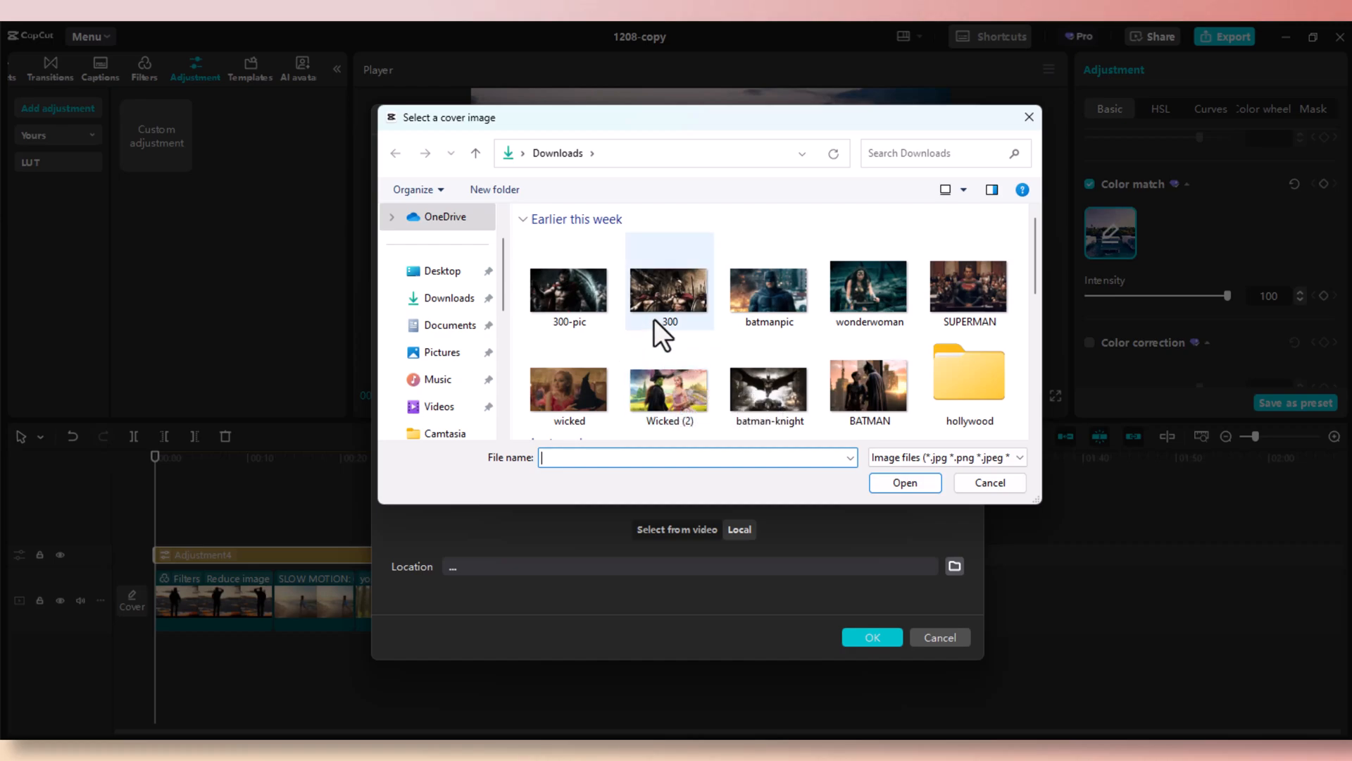
{"action": "left_click", "coordinate": [669, 290]}
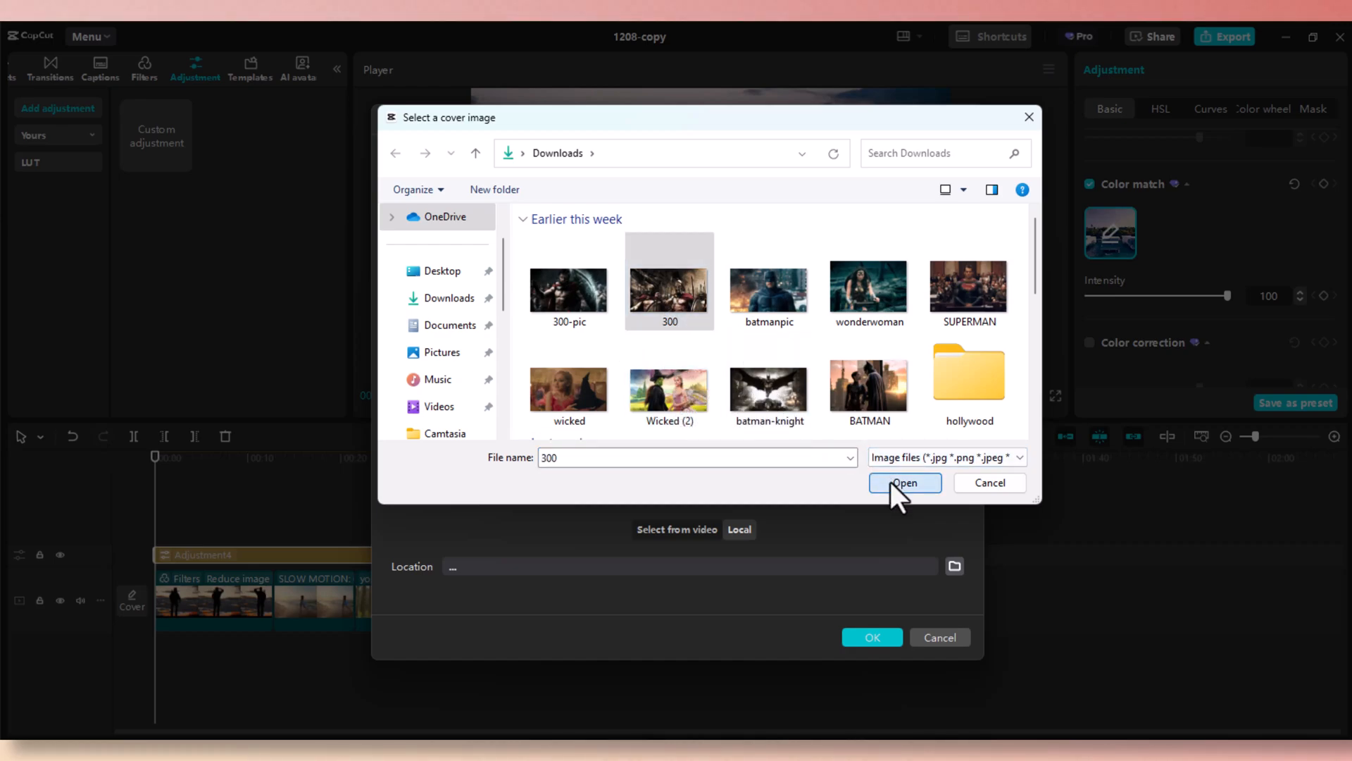
{"action": "left_click", "coordinate": [904, 482]}
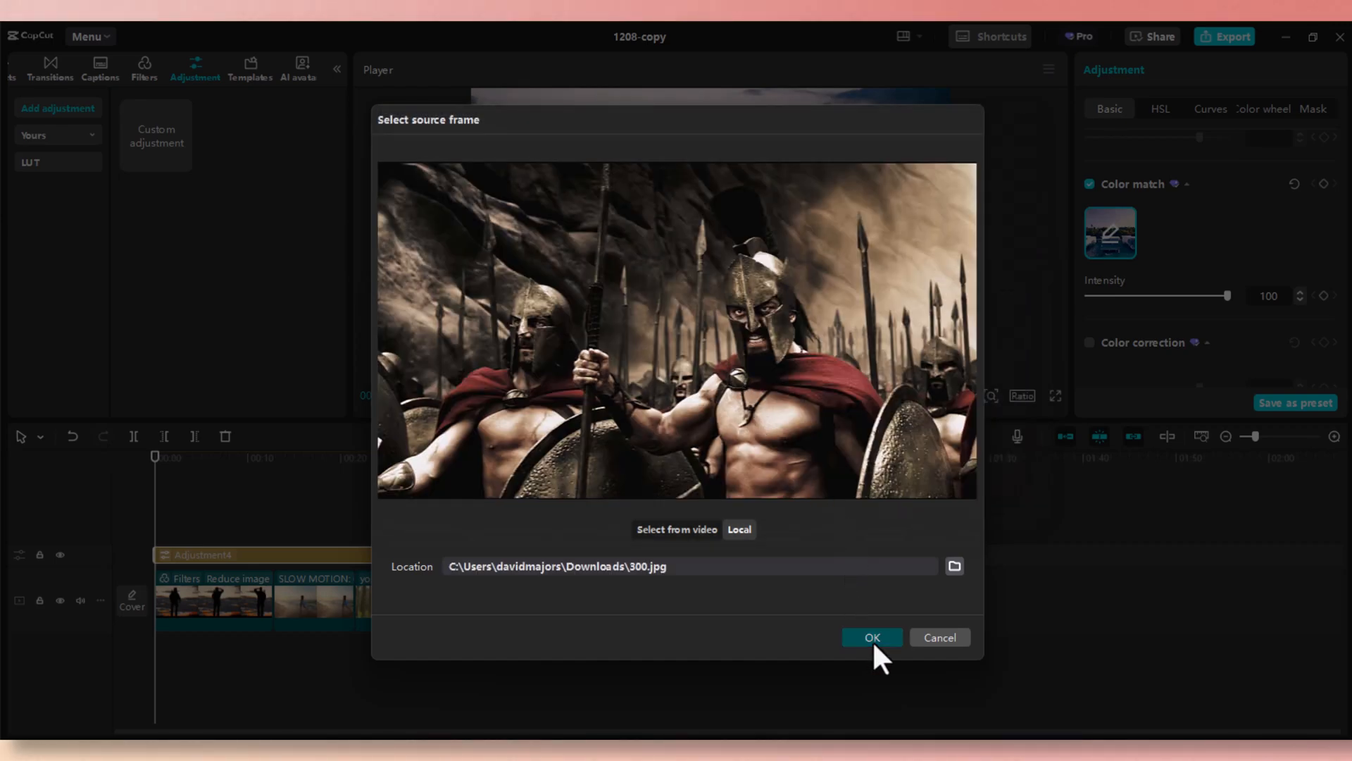
{"action": "left_click", "coordinate": [871, 637]}
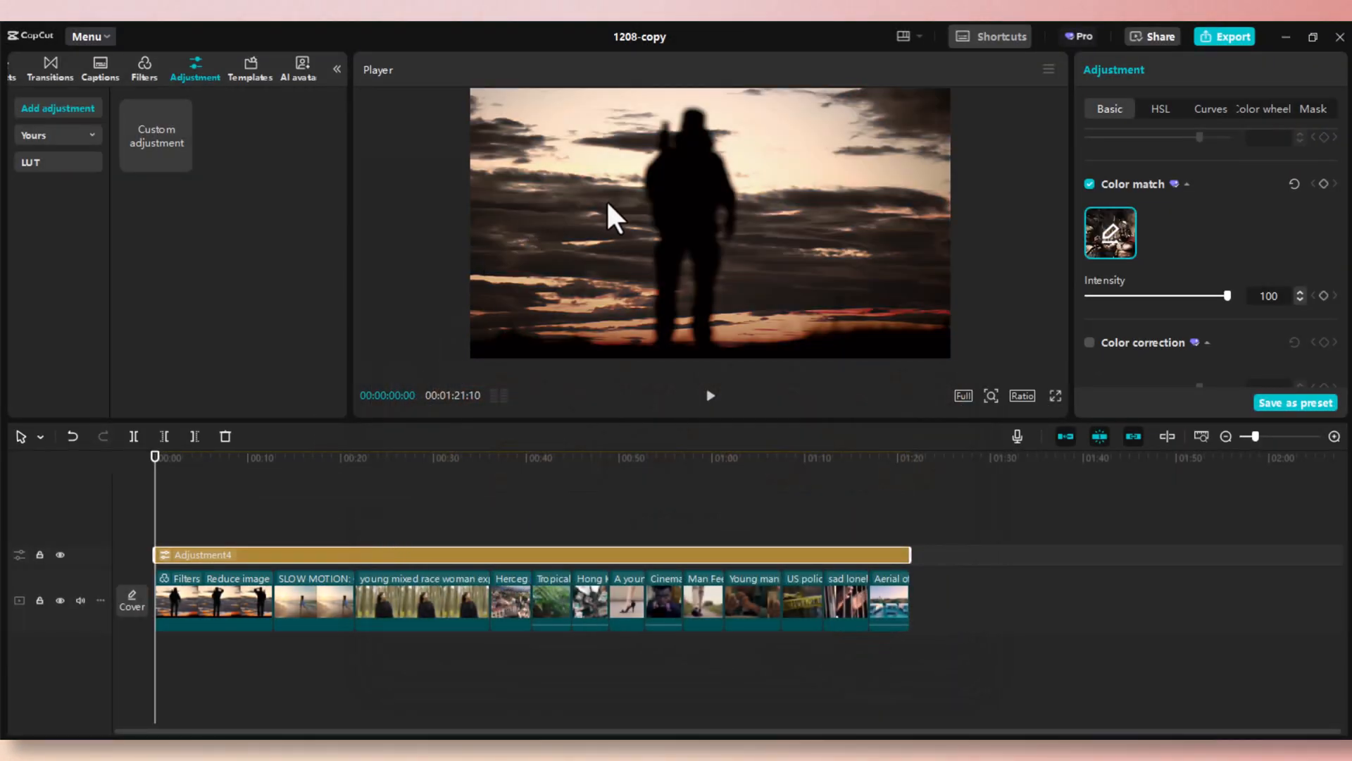
- Preview the sepia look on later clips, toggle Color match to compare, and leave it on at 100
{"action": "left_click", "coordinate": [285, 456]}
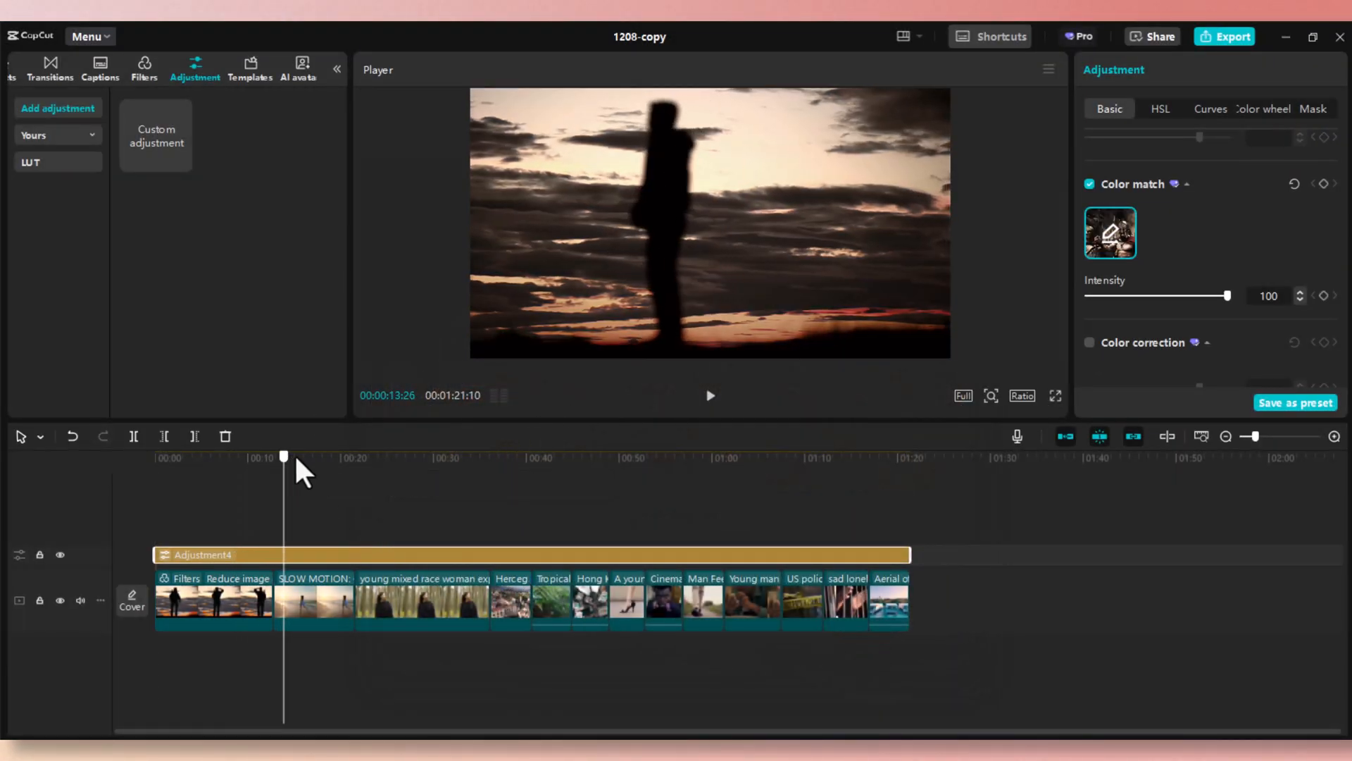
{"action": "left_click", "coordinate": [547, 456]}
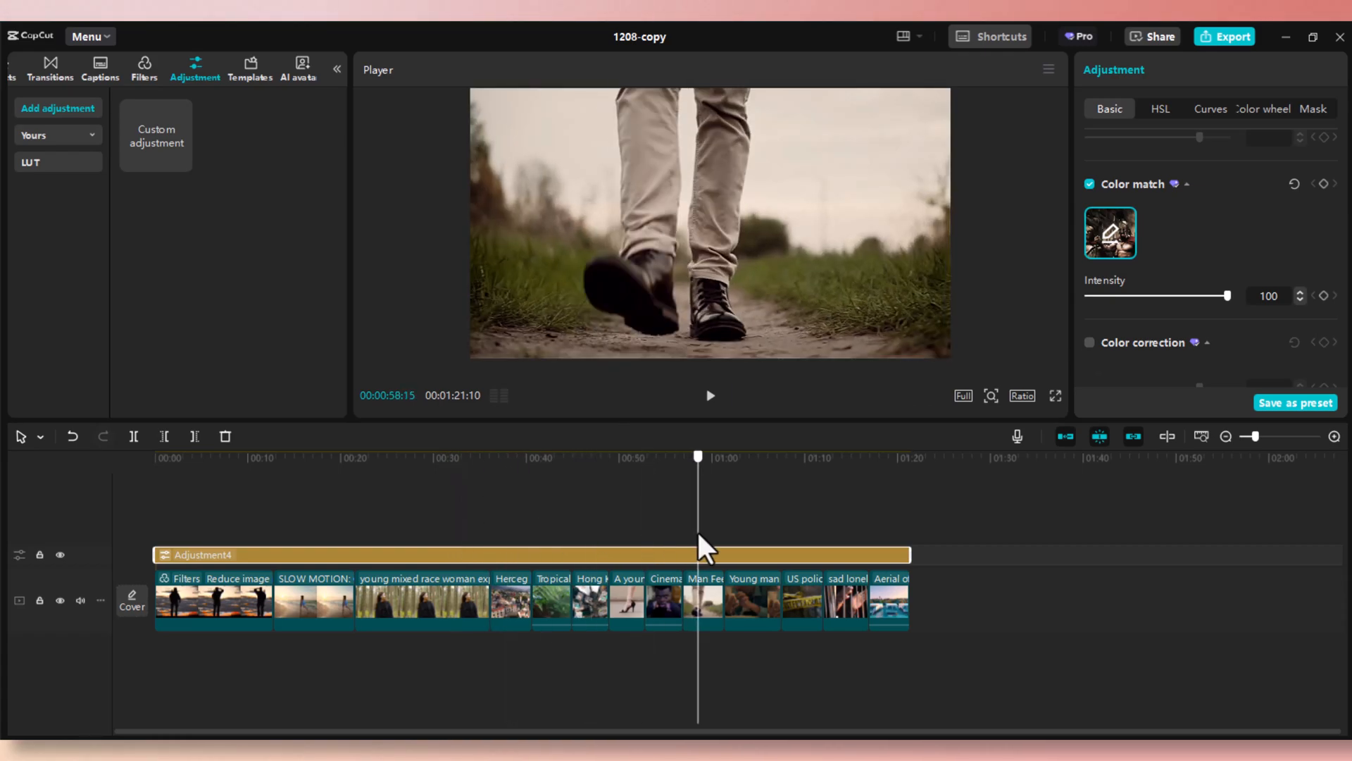
{"action": "left_click", "coordinate": [1089, 183]}
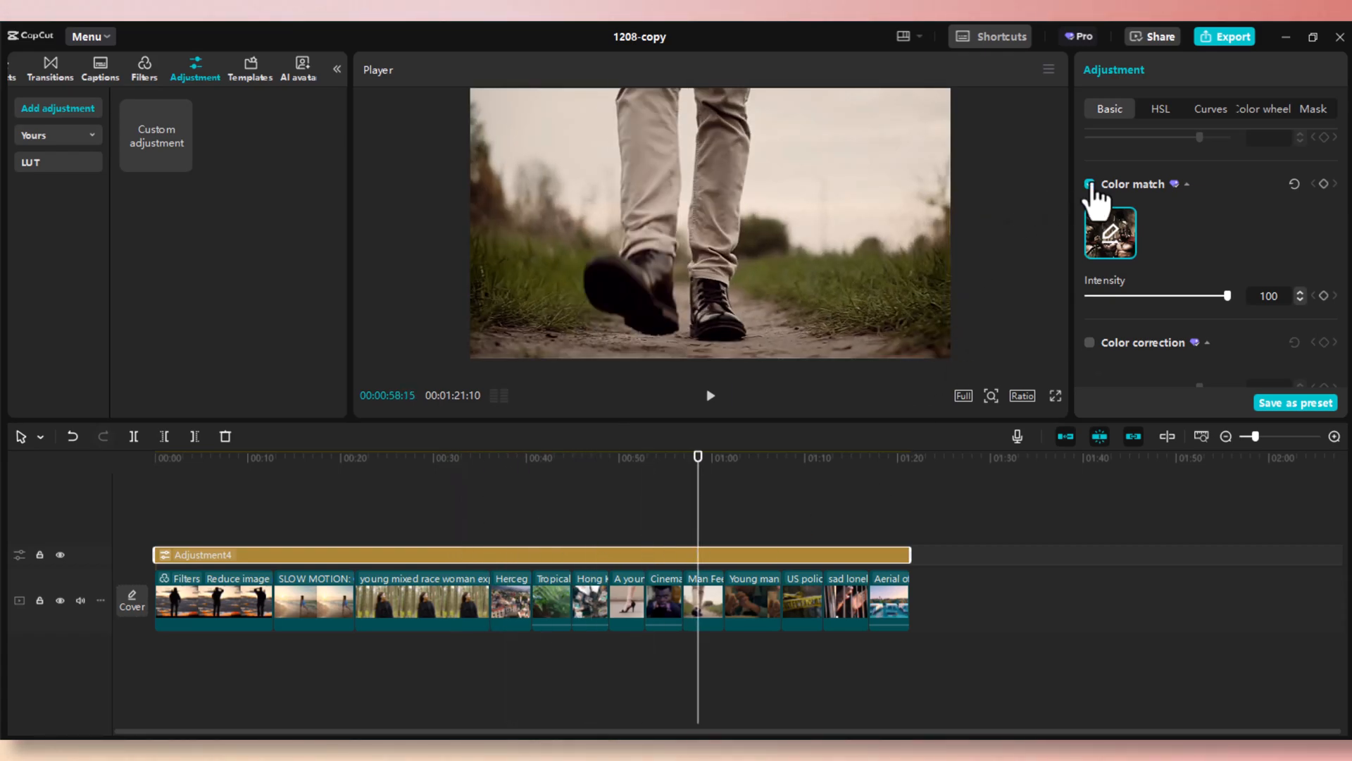
{"action": "left_click", "coordinate": [1091, 183]}
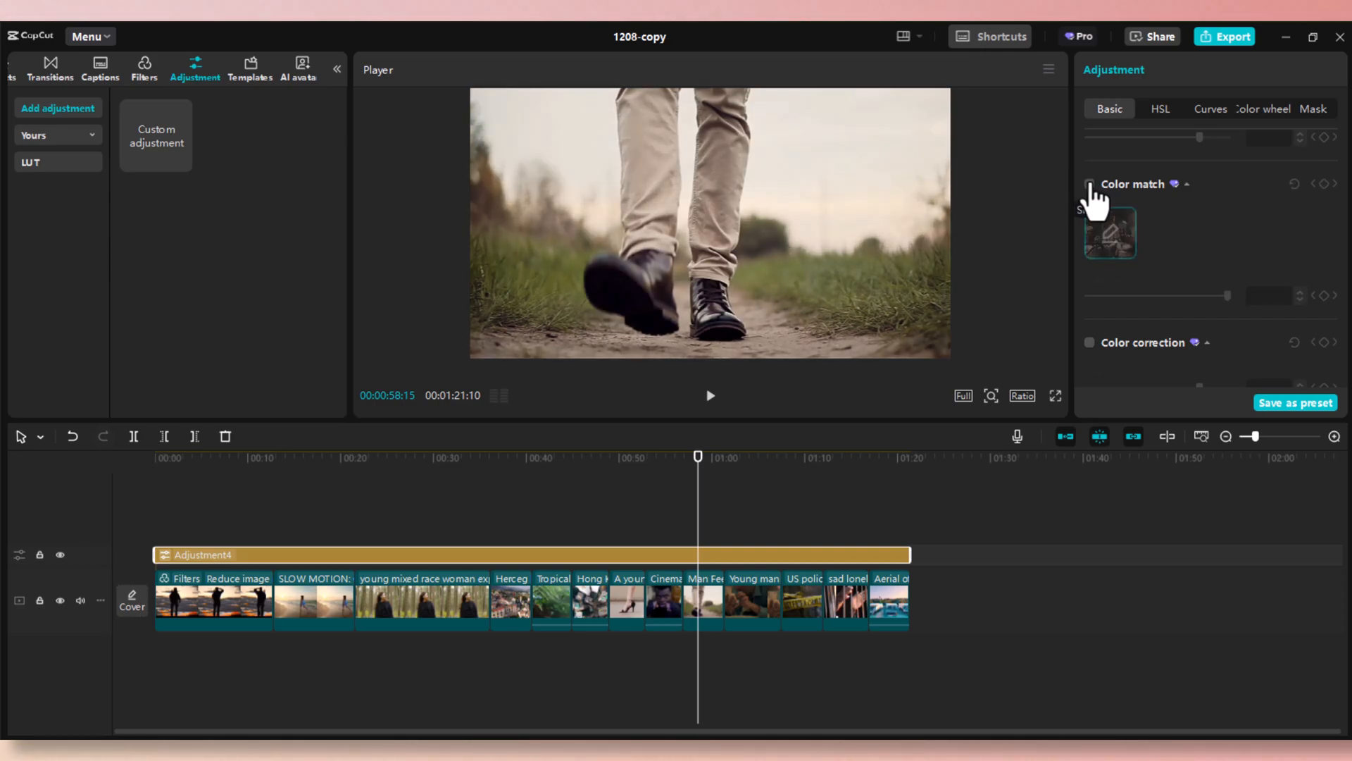
{"action": "left_click", "coordinate": [1089, 183]}
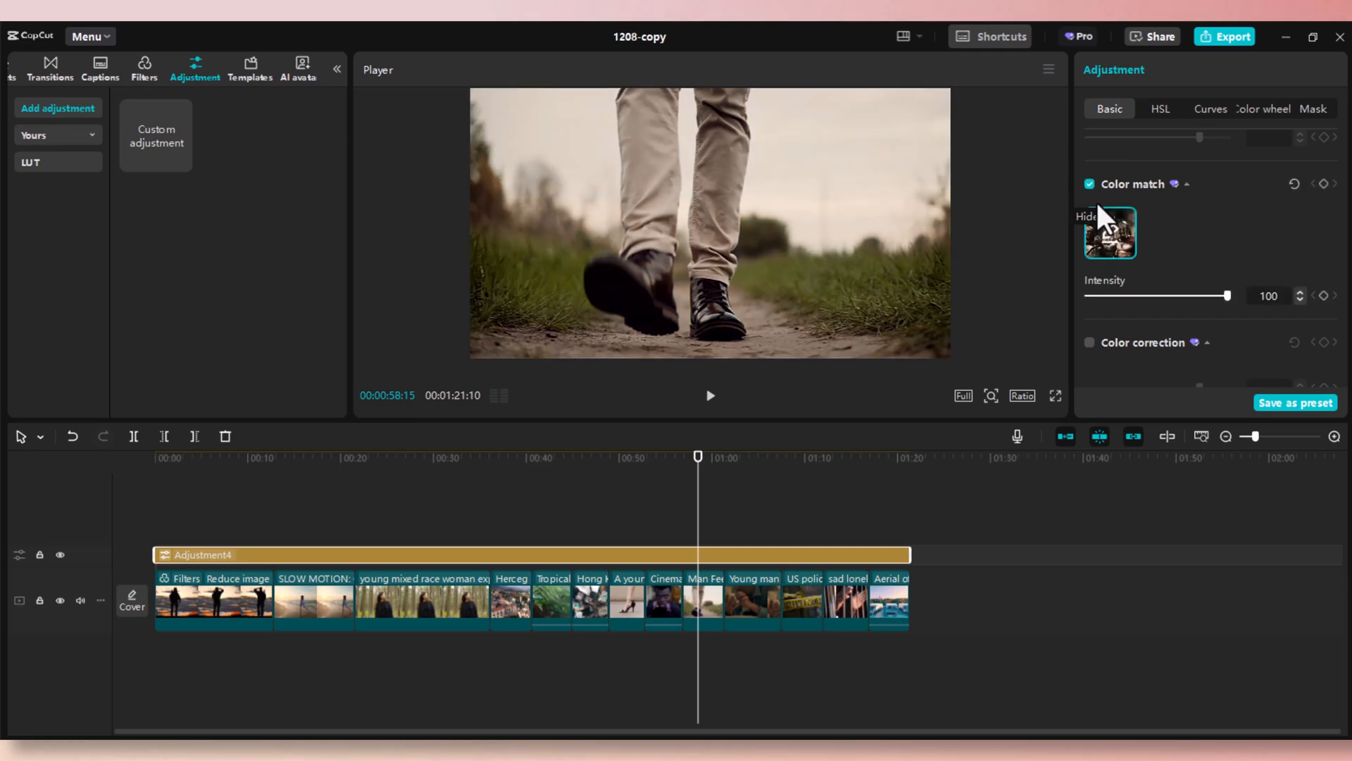
{"action": "mouse_move", "coordinate": [918, 495]}
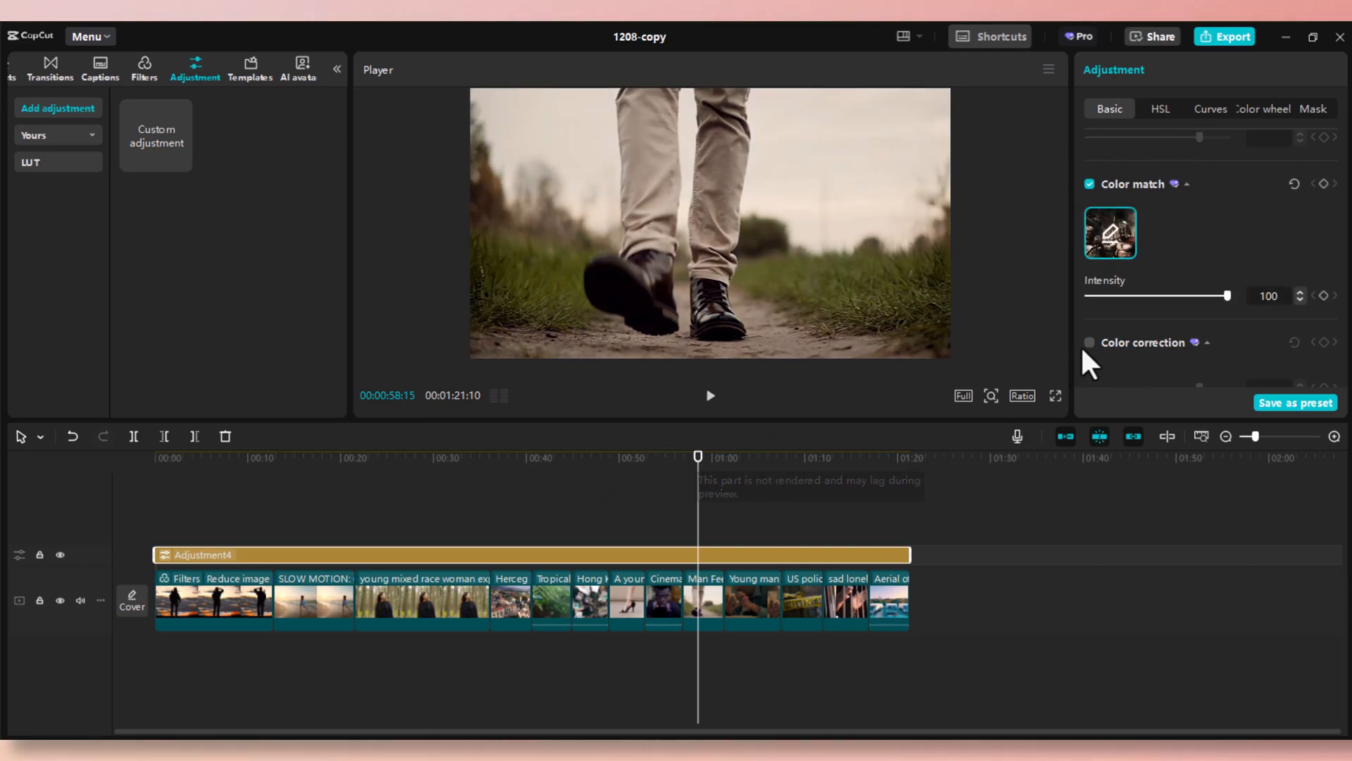
- Set the Local image batmanpic from Downloads as the colour match reference
{"action": "left_click", "coordinate": [1110, 234]}
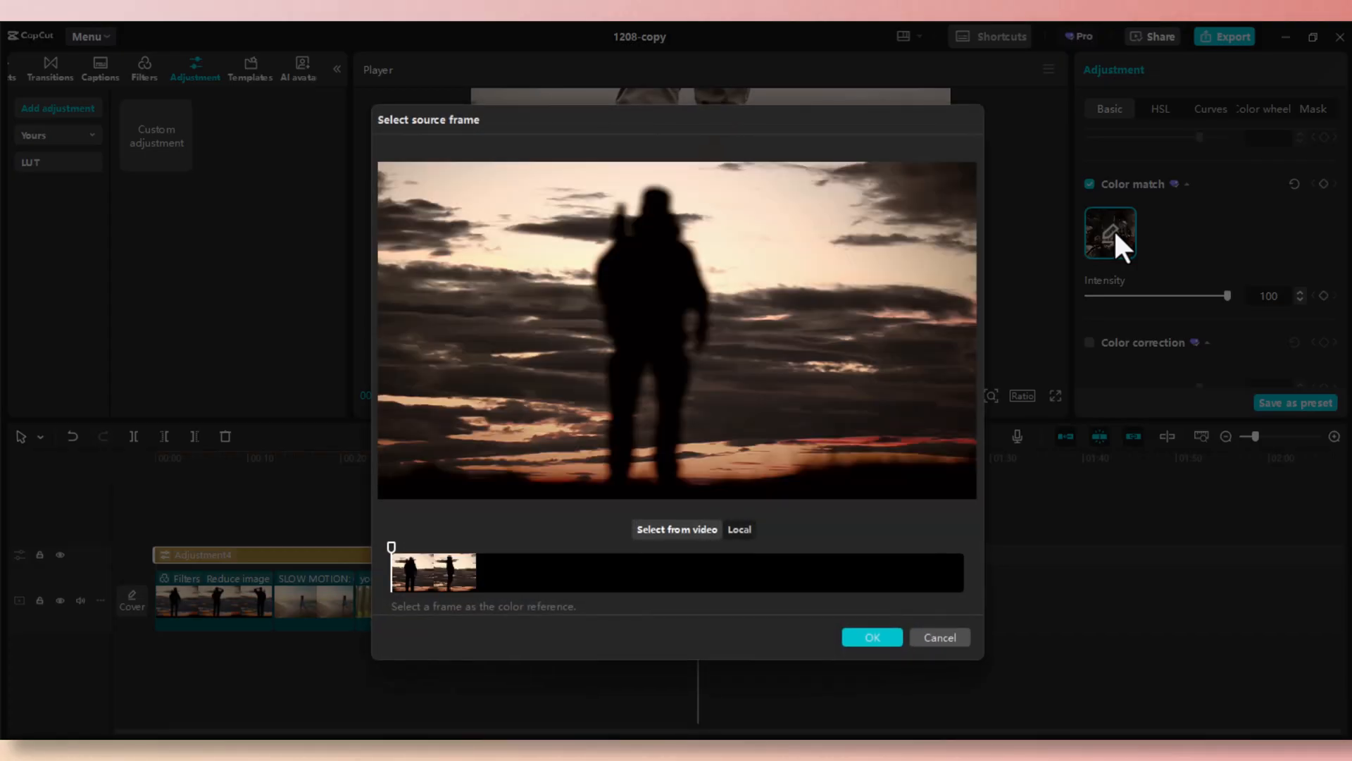
{"action": "left_click", "coordinate": [739, 529]}
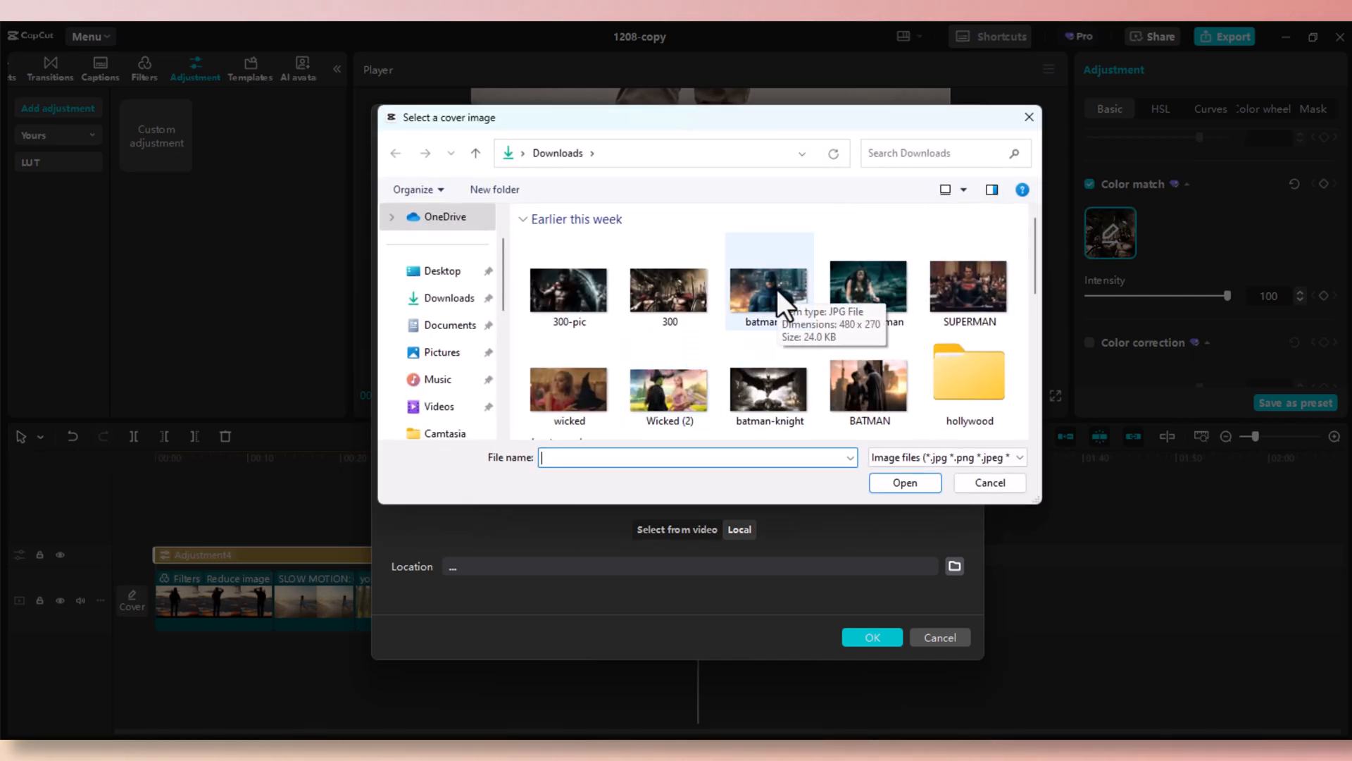
{"action": "left_click", "coordinate": [769, 289]}
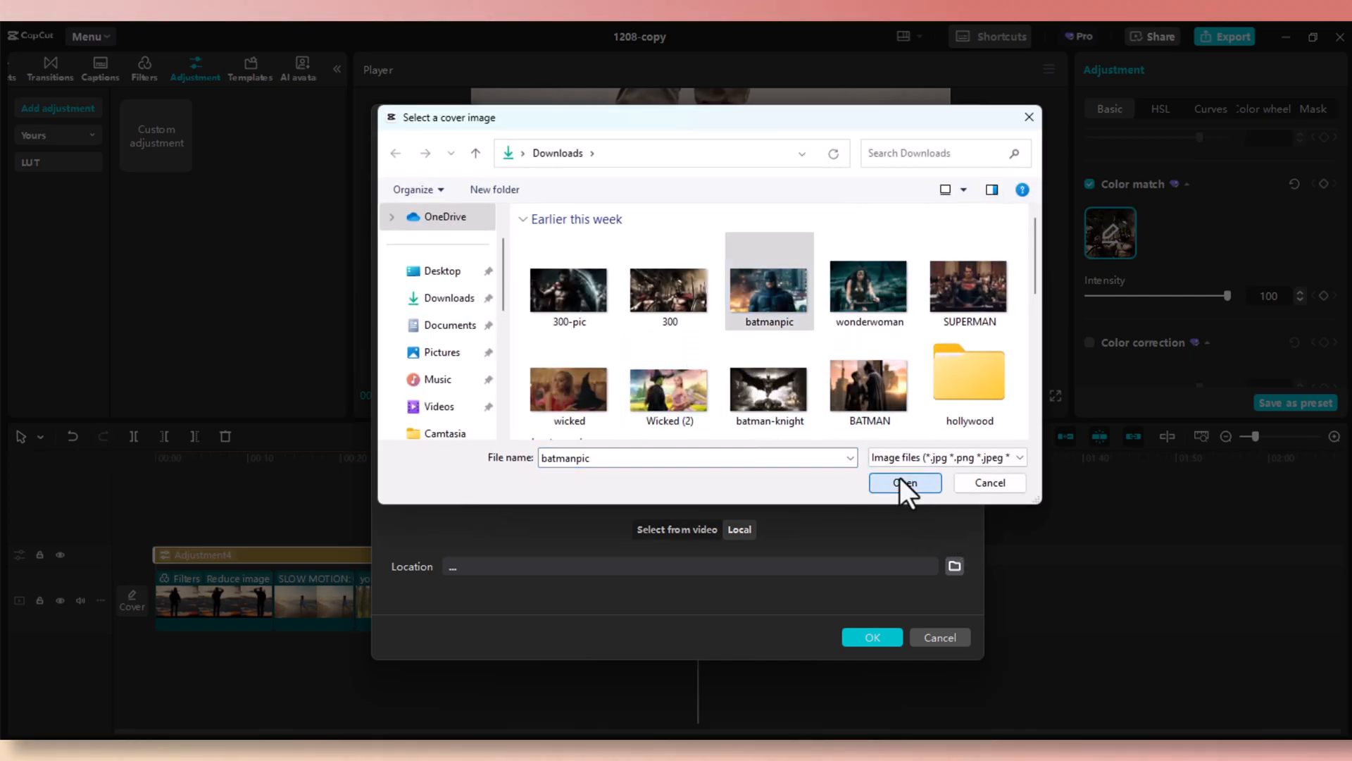
{"action": "left_click", "coordinate": [905, 482]}
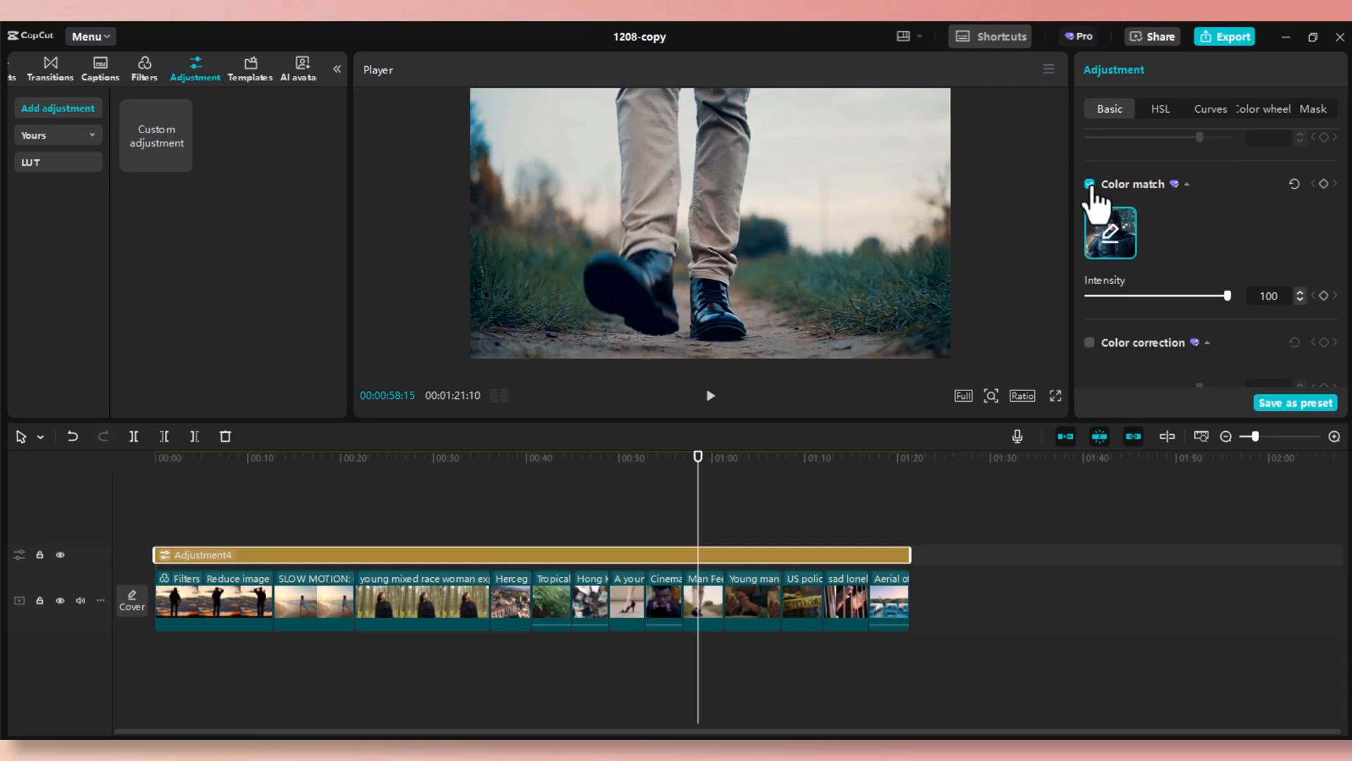
- Preview the teal grade on the silhouette, forest, town, boxer, tablet and crime-tape clips, then reopen the reference picker
{"action": "left_click", "coordinate": [1088, 183]}
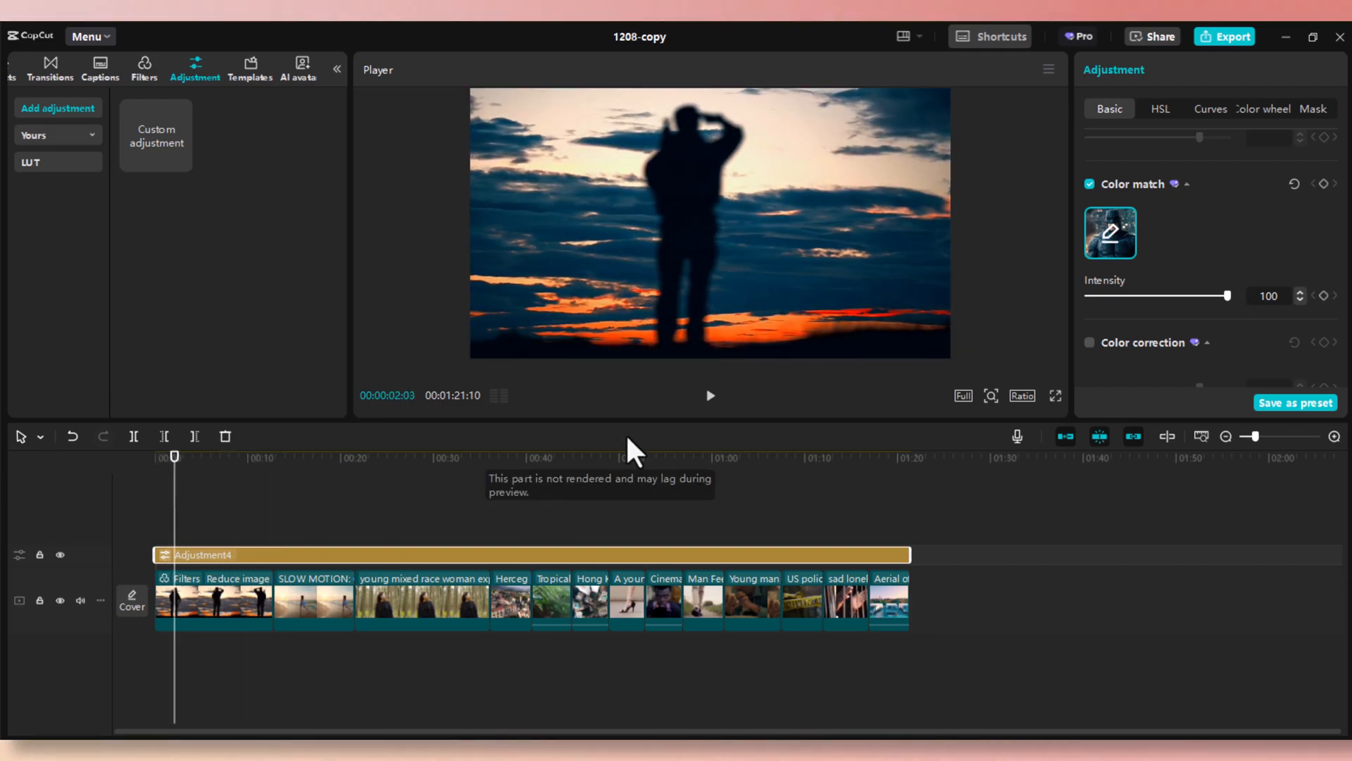
{"action": "mouse_move", "coordinate": [280, 482]}
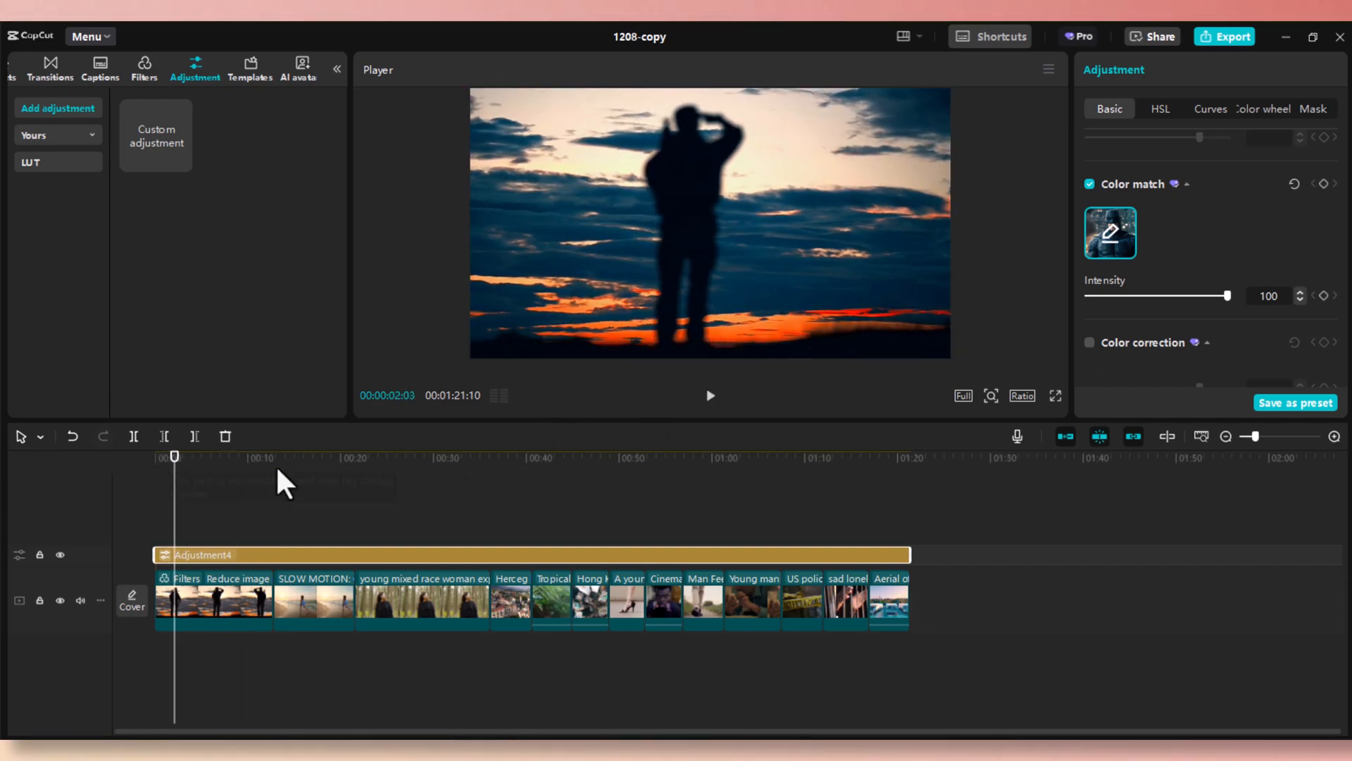
{"action": "left_click", "coordinate": [385, 458]}
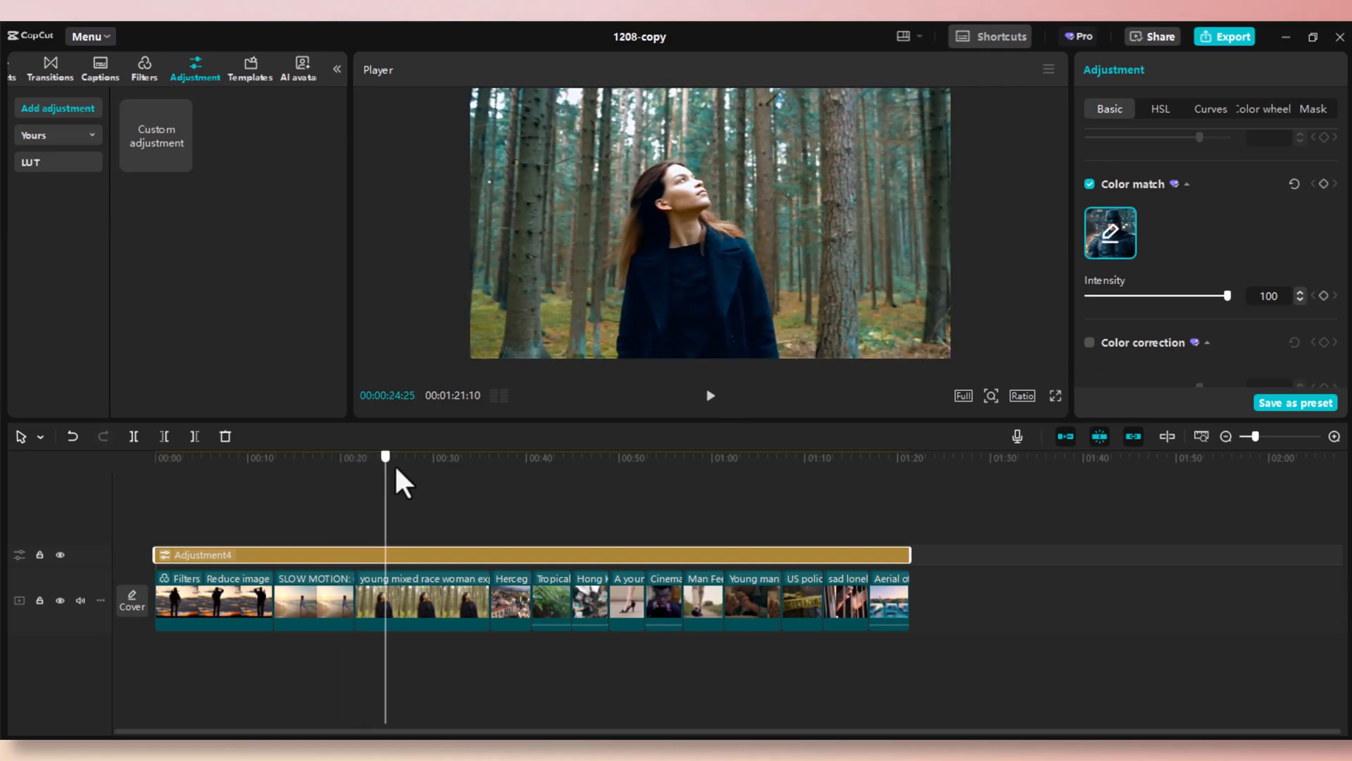
{"action": "left_click", "coordinate": [523, 456]}
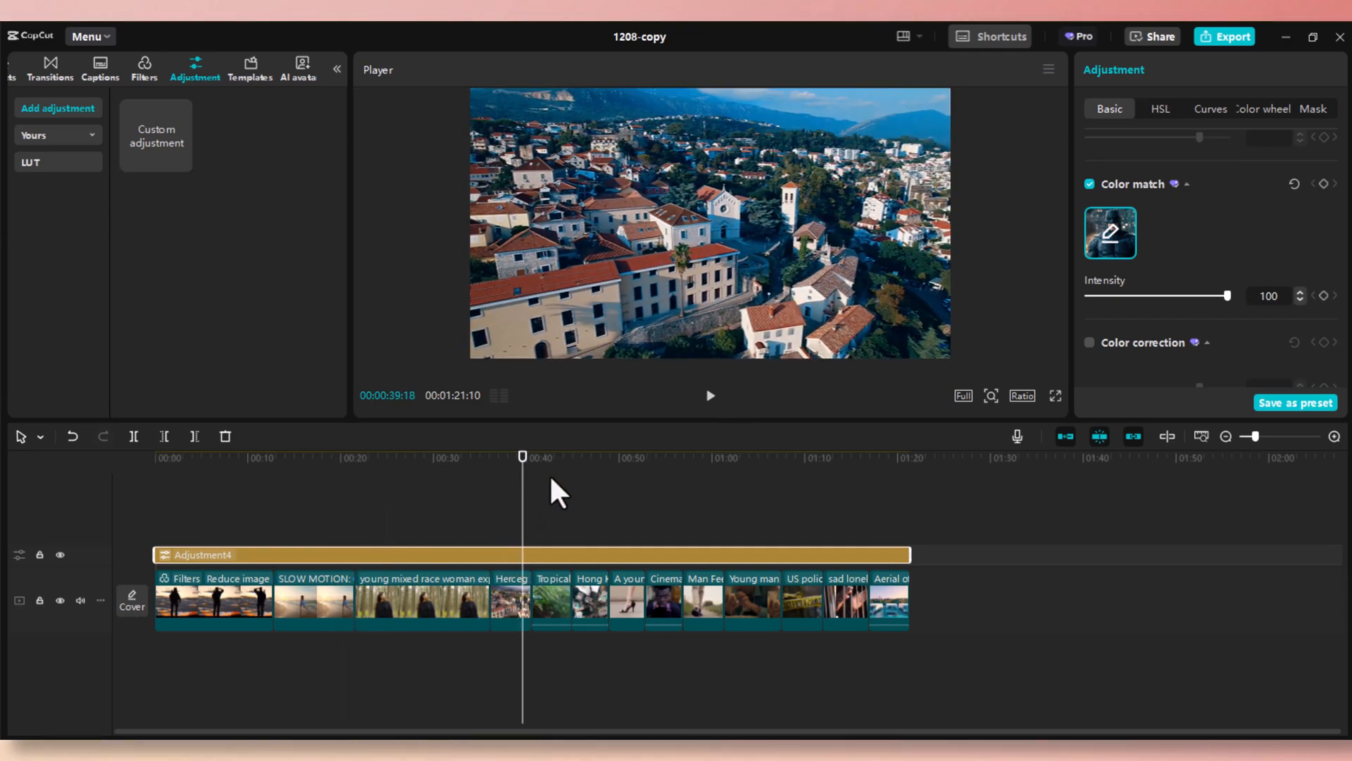
{"action": "left_click", "coordinate": [668, 456]}
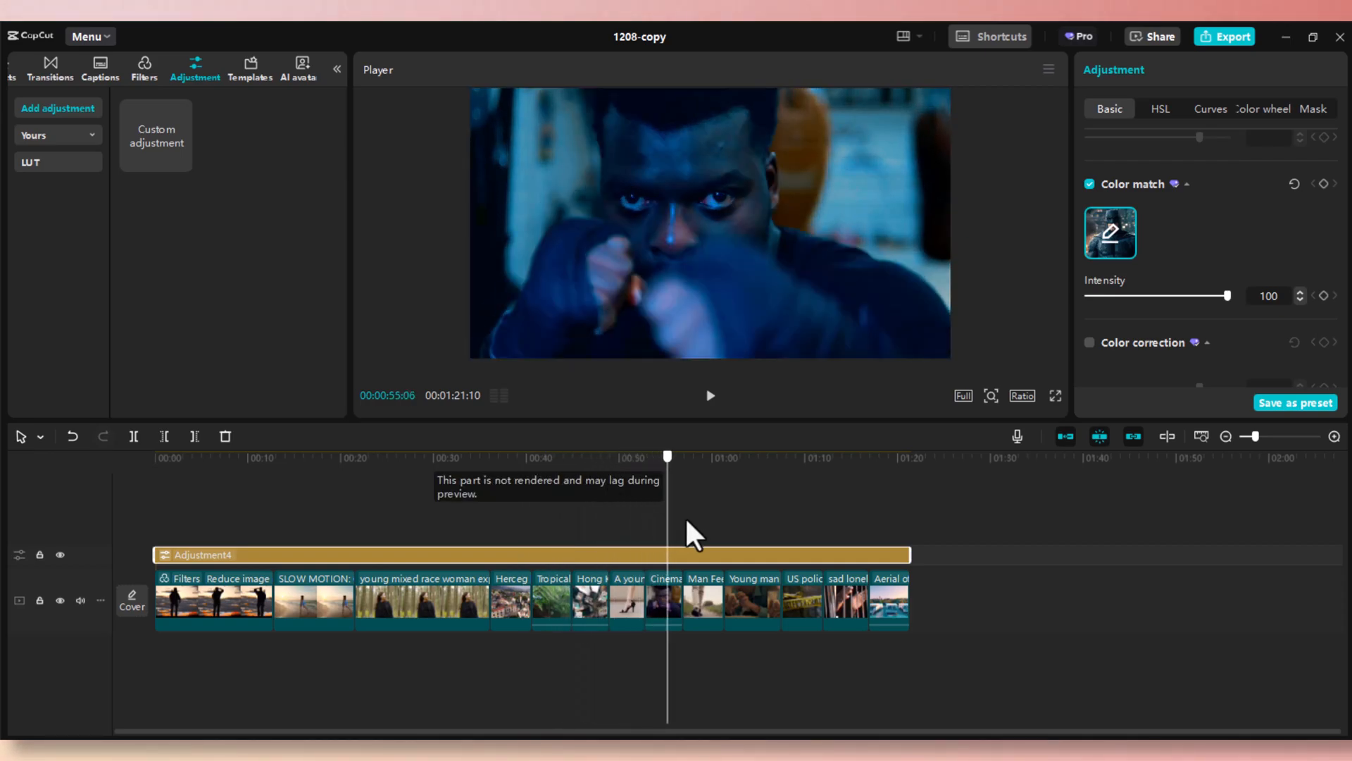
{"action": "left_click", "coordinate": [724, 456]}
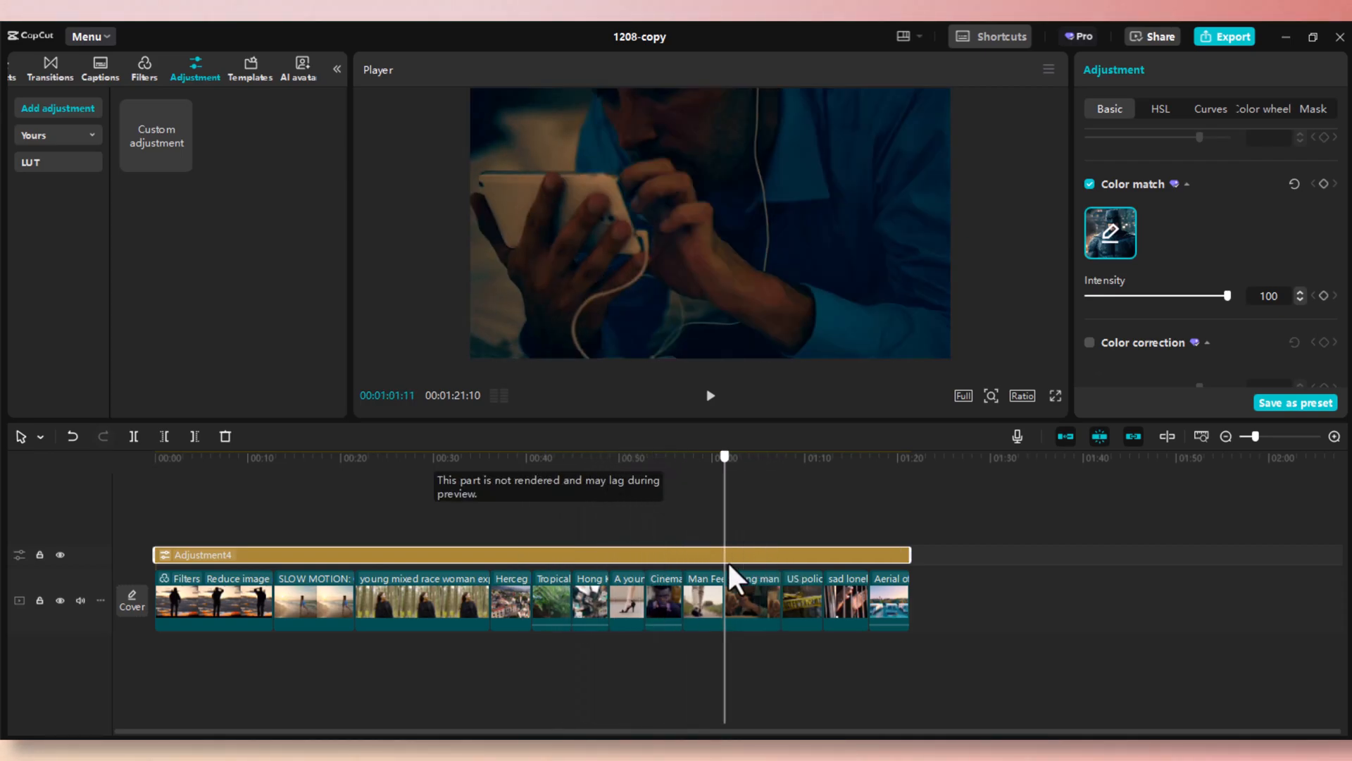
{"action": "left_click", "coordinate": [805, 456]}
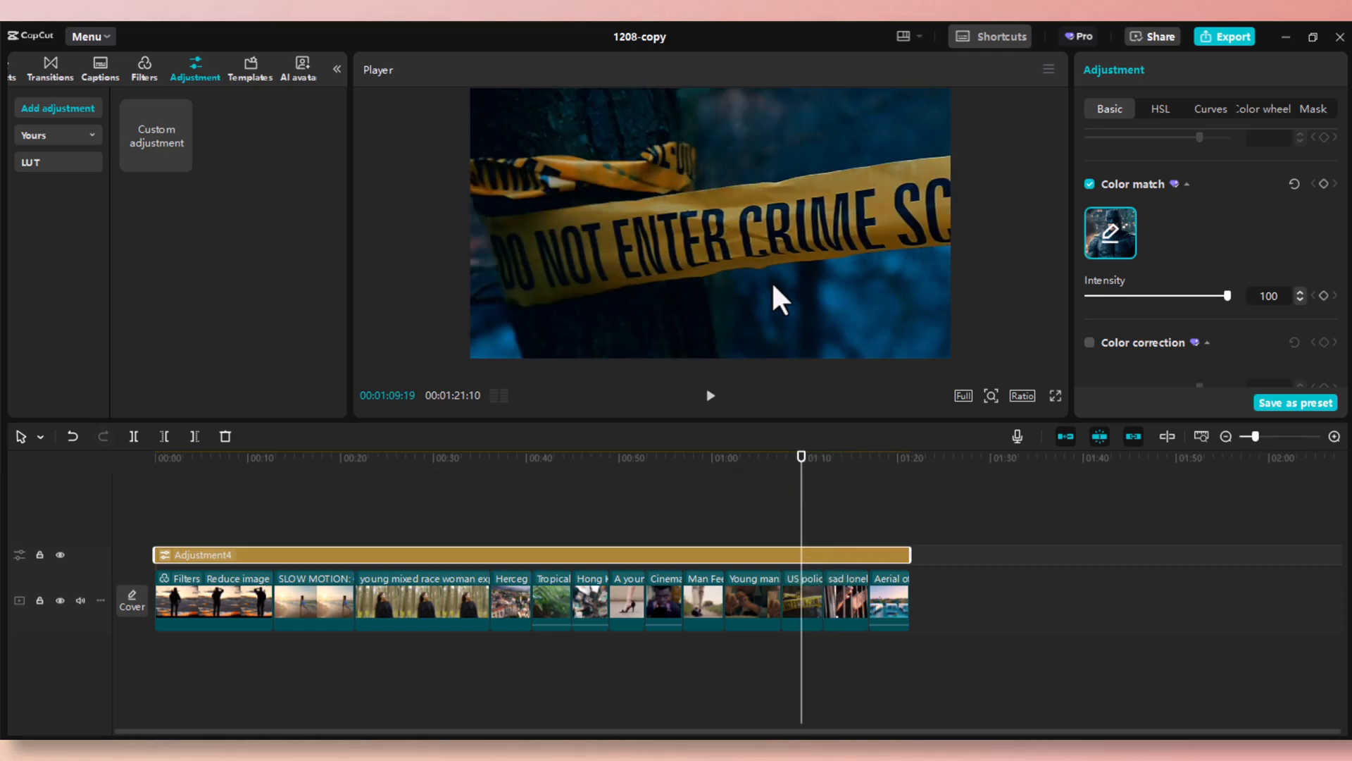
{"action": "mouse_move", "coordinate": [651, 341]}
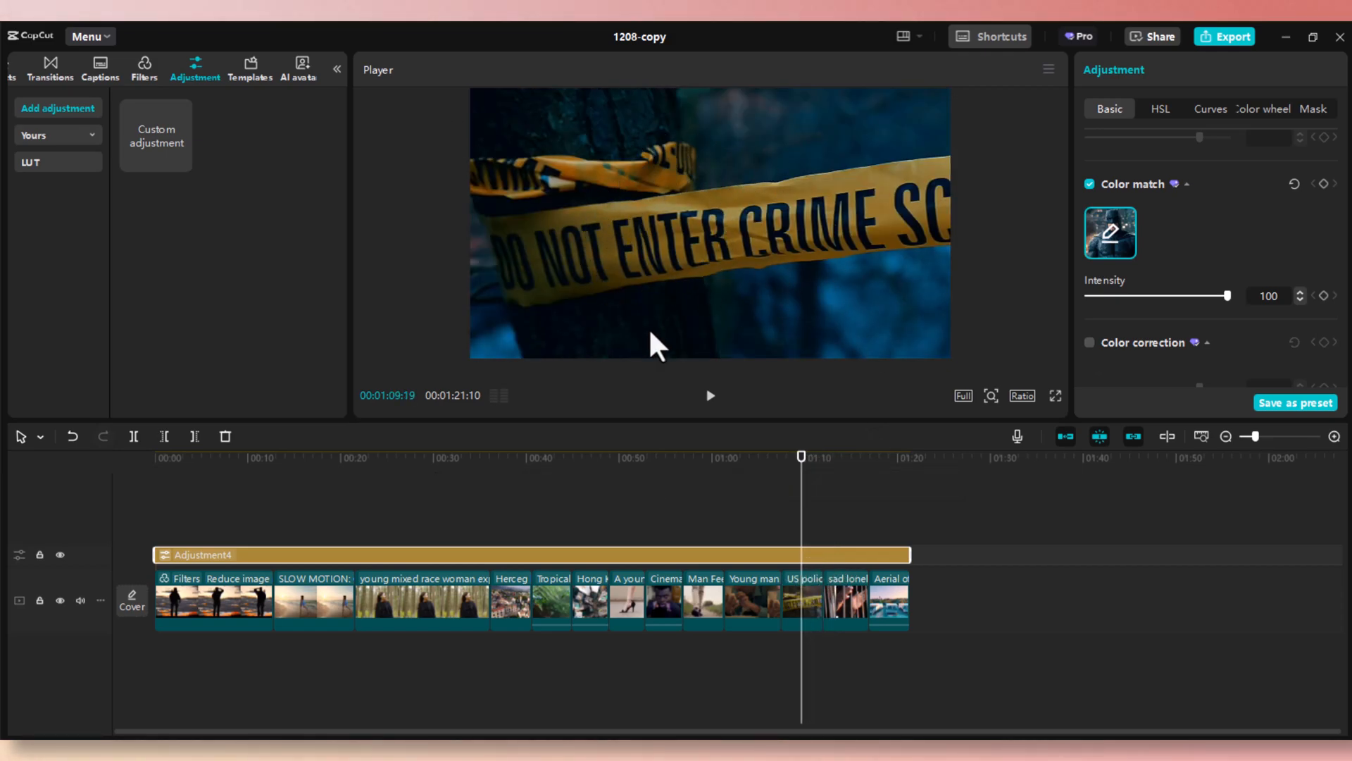
{"action": "left_click", "coordinate": [1110, 234]}
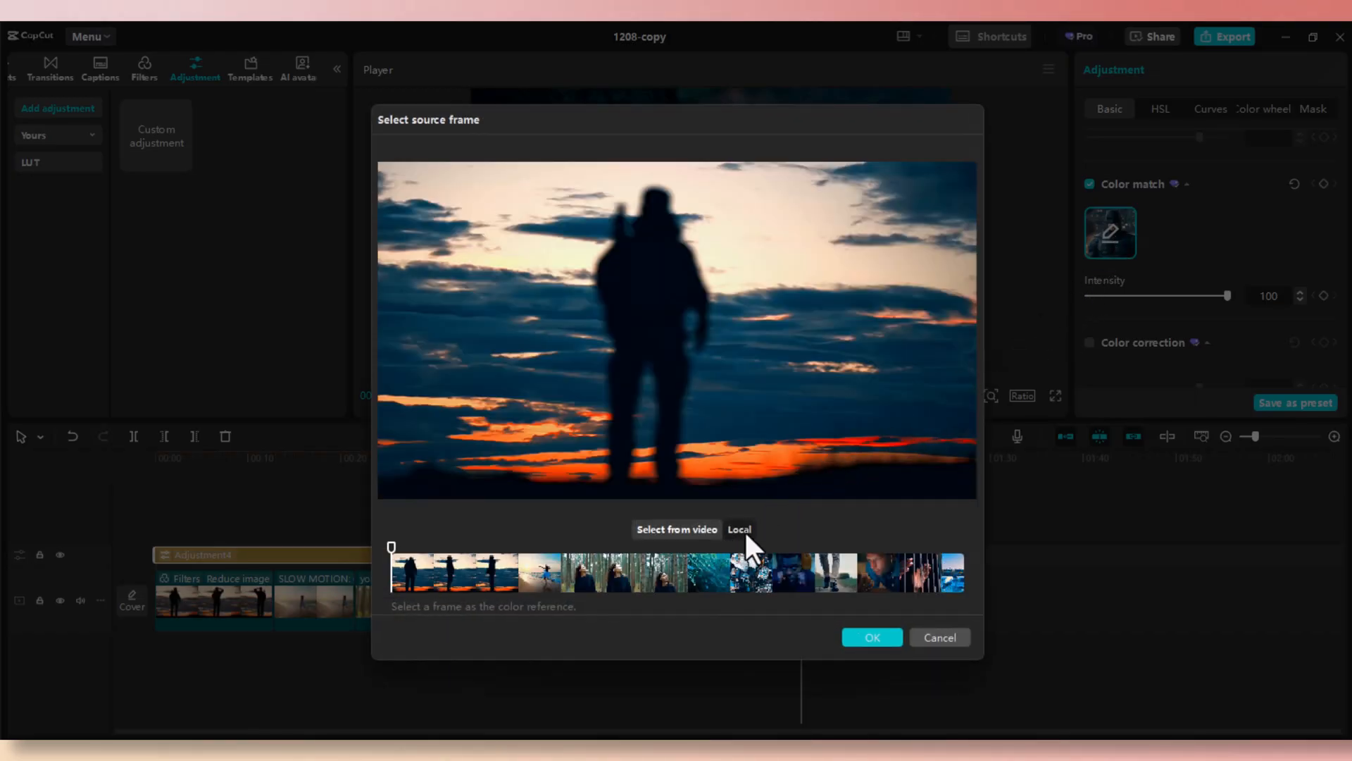
- Use the local Wicked (2).jpg image as the colour-match reference for the adjustment layer
{"action": "left_click", "coordinate": [740, 529]}
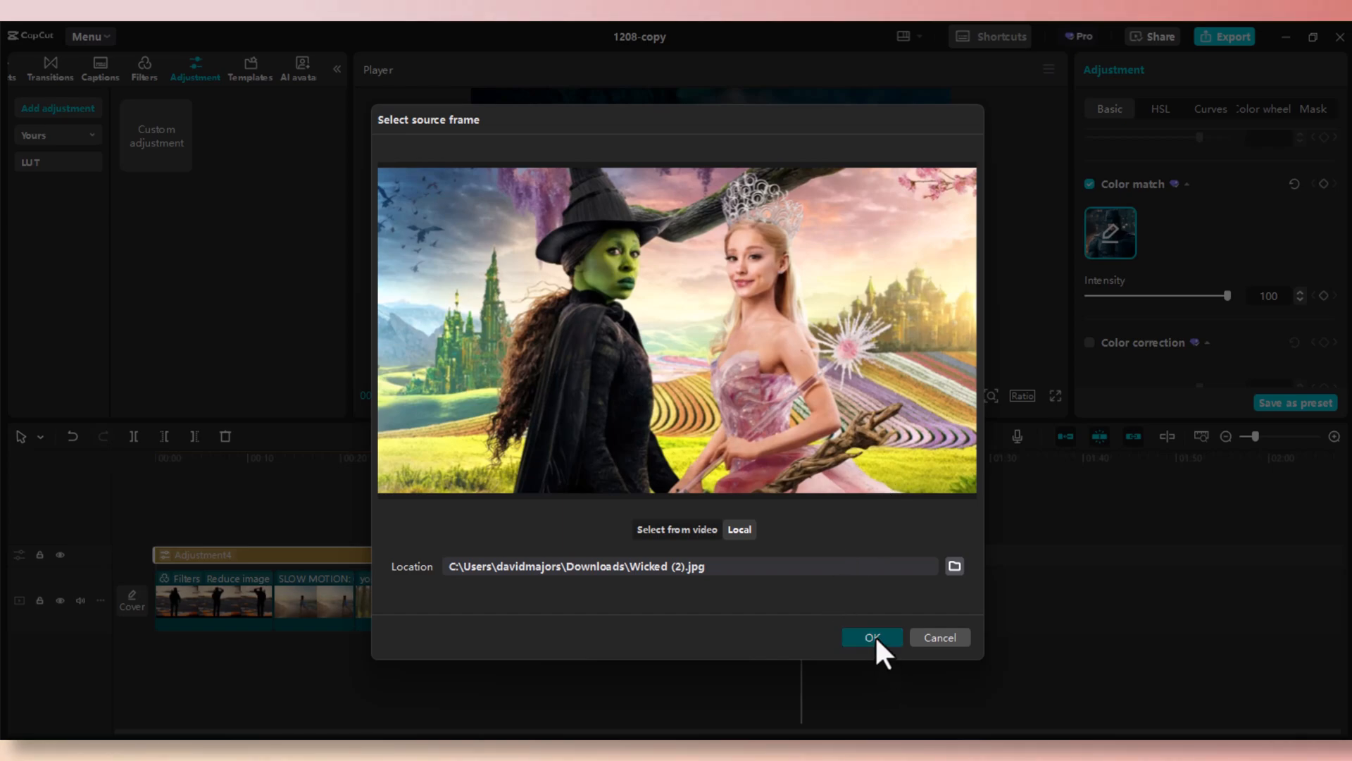
{"action": "left_click", "coordinate": [872, 638]}
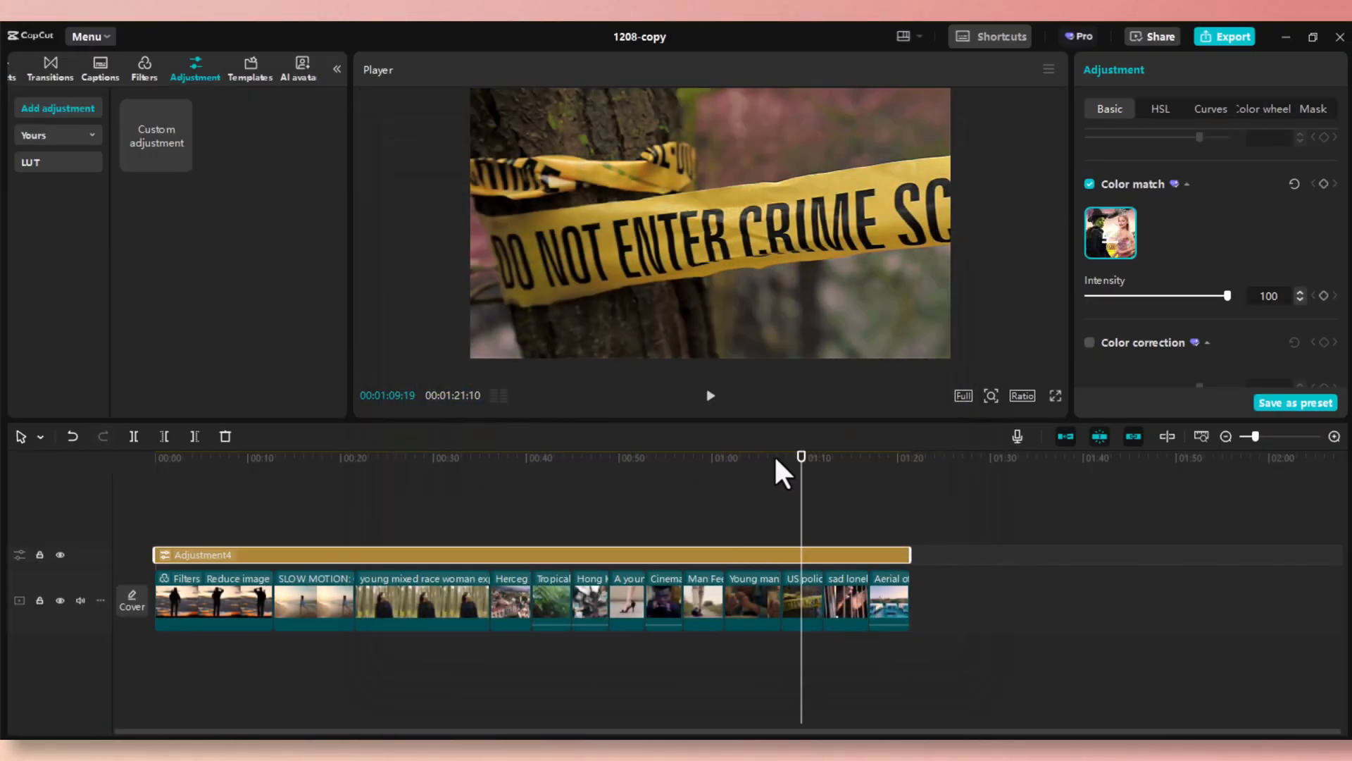
{"action": "left_click", "coordinate": [1091, 183]}
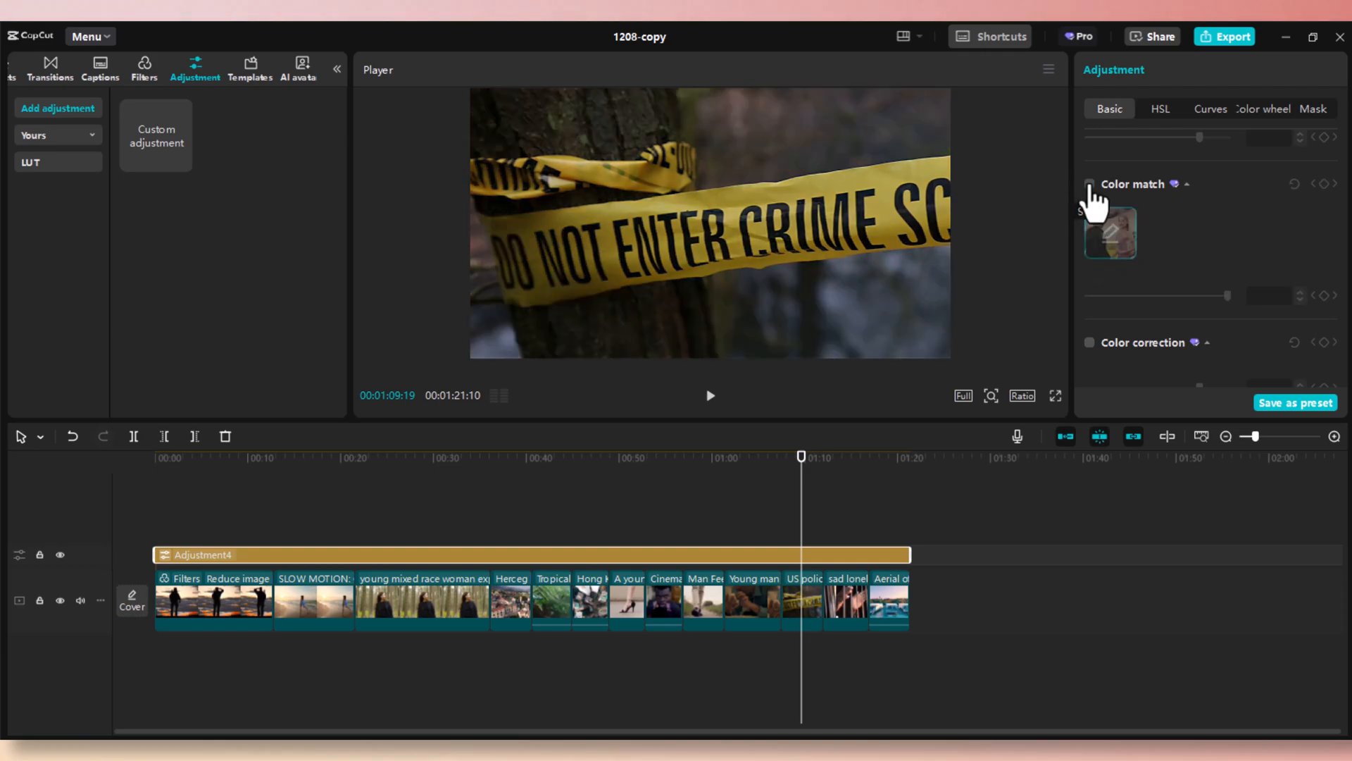
{"action": "mouse_move", "coordinate": [915, 176]}
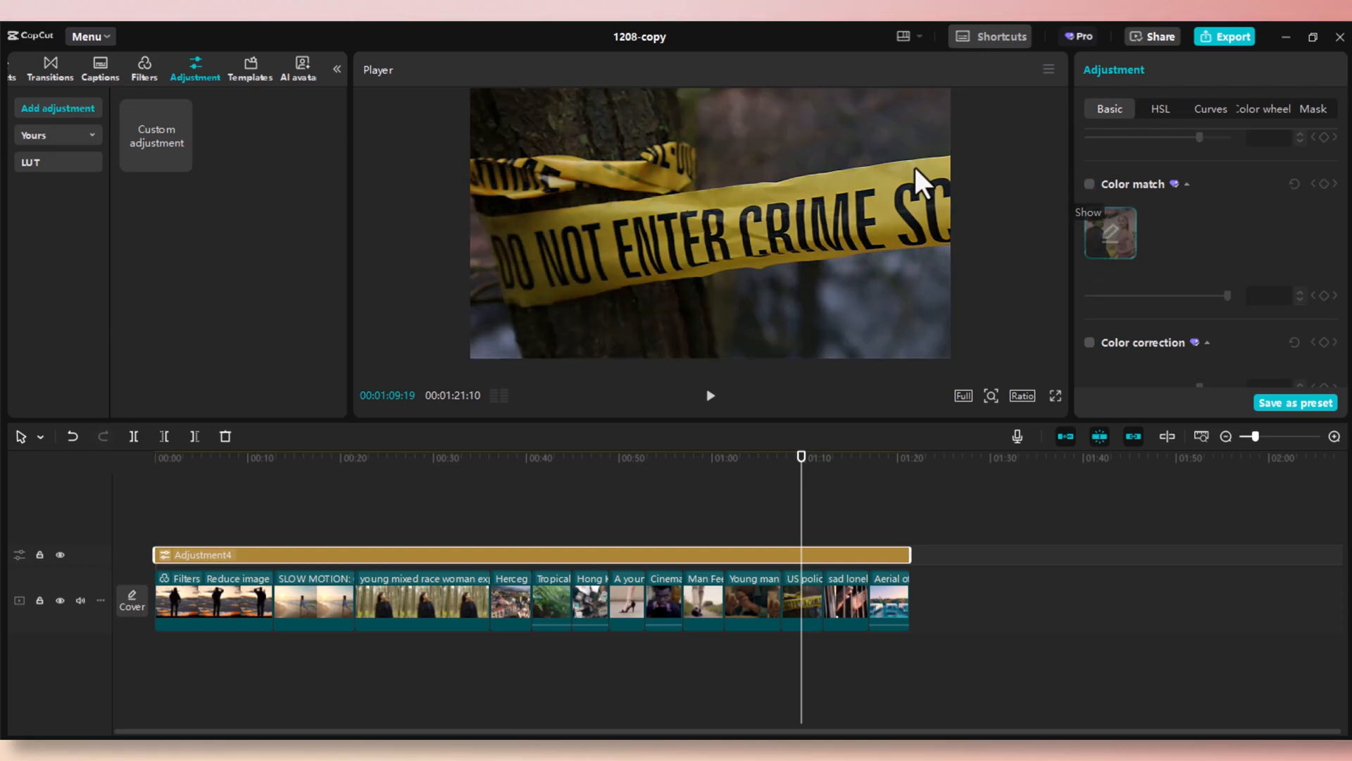
{"action": "left_click", "coordinate": [1090, 183]}
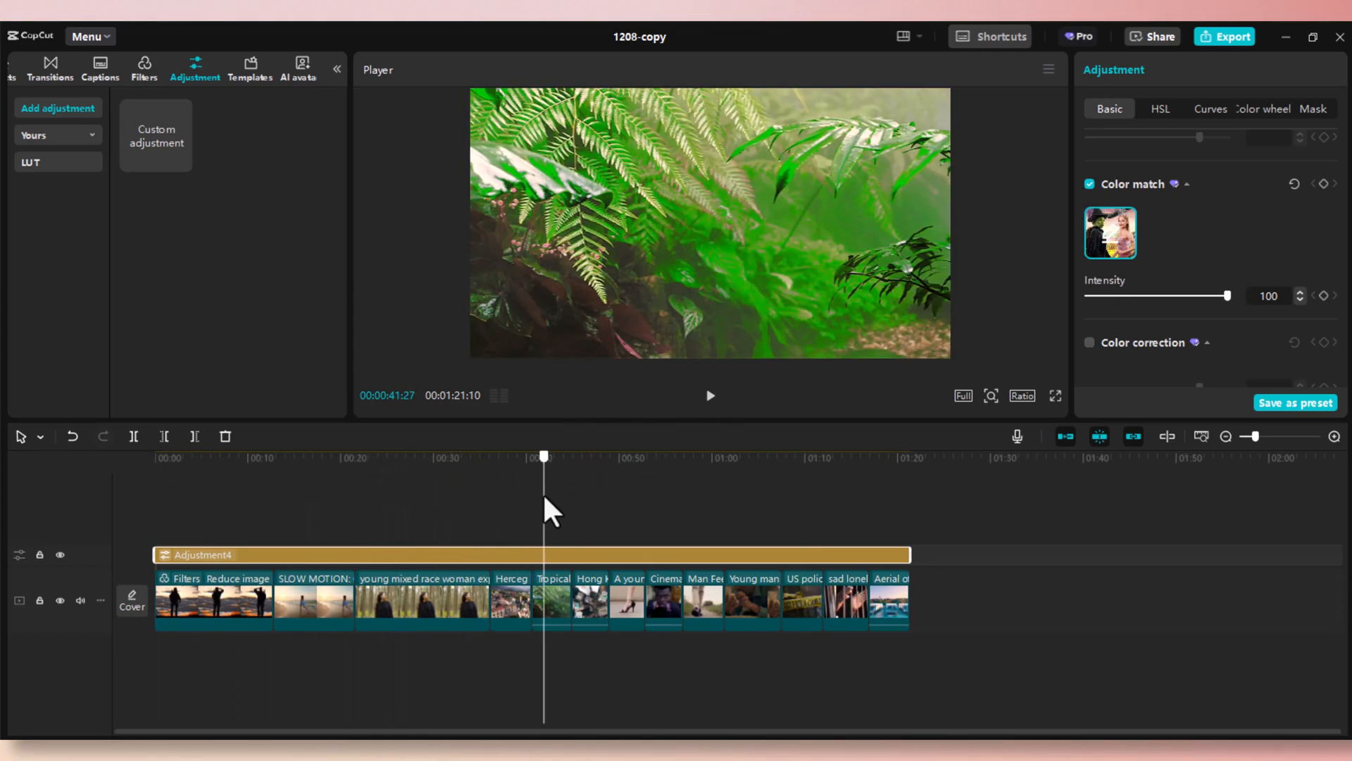
{"action": "left_click", "coordinate": [770, 456]}
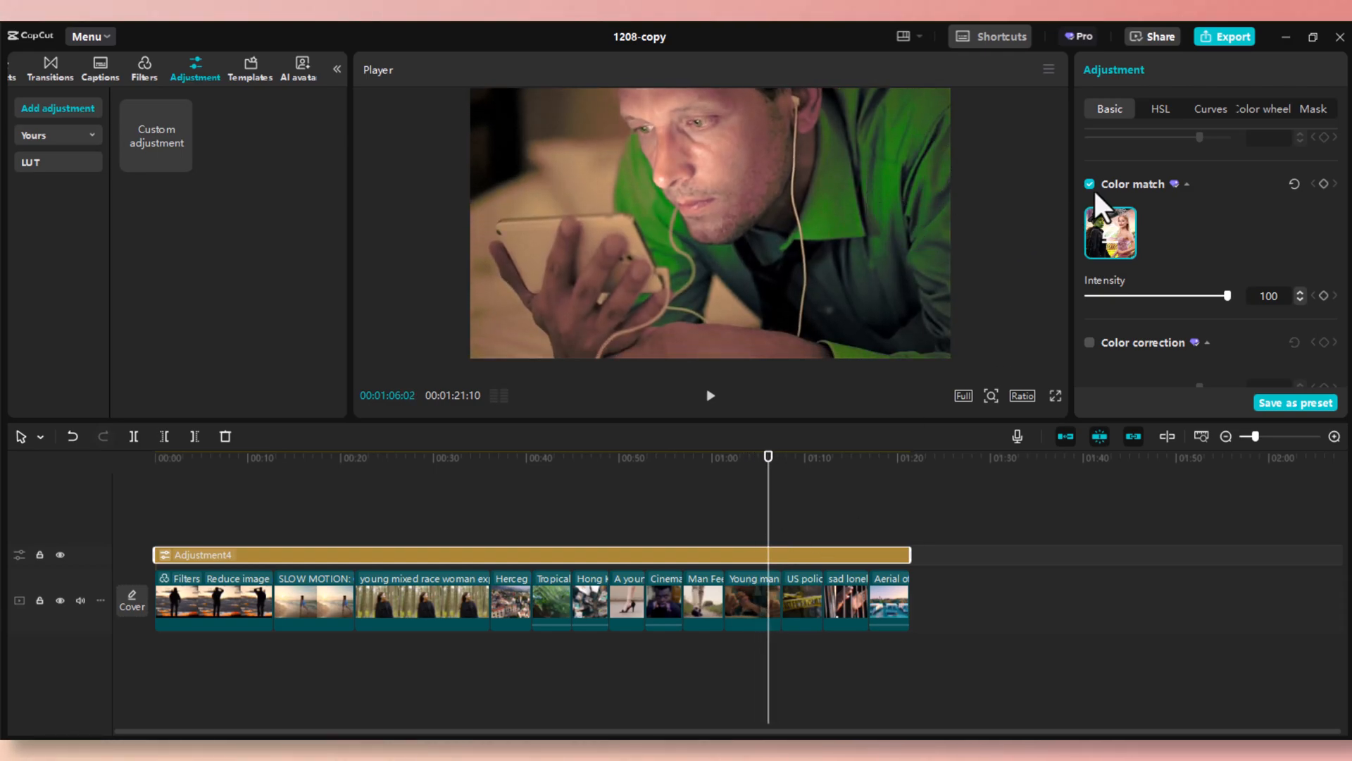
{"action": "left_click", "coordinate": [1091, 183]}
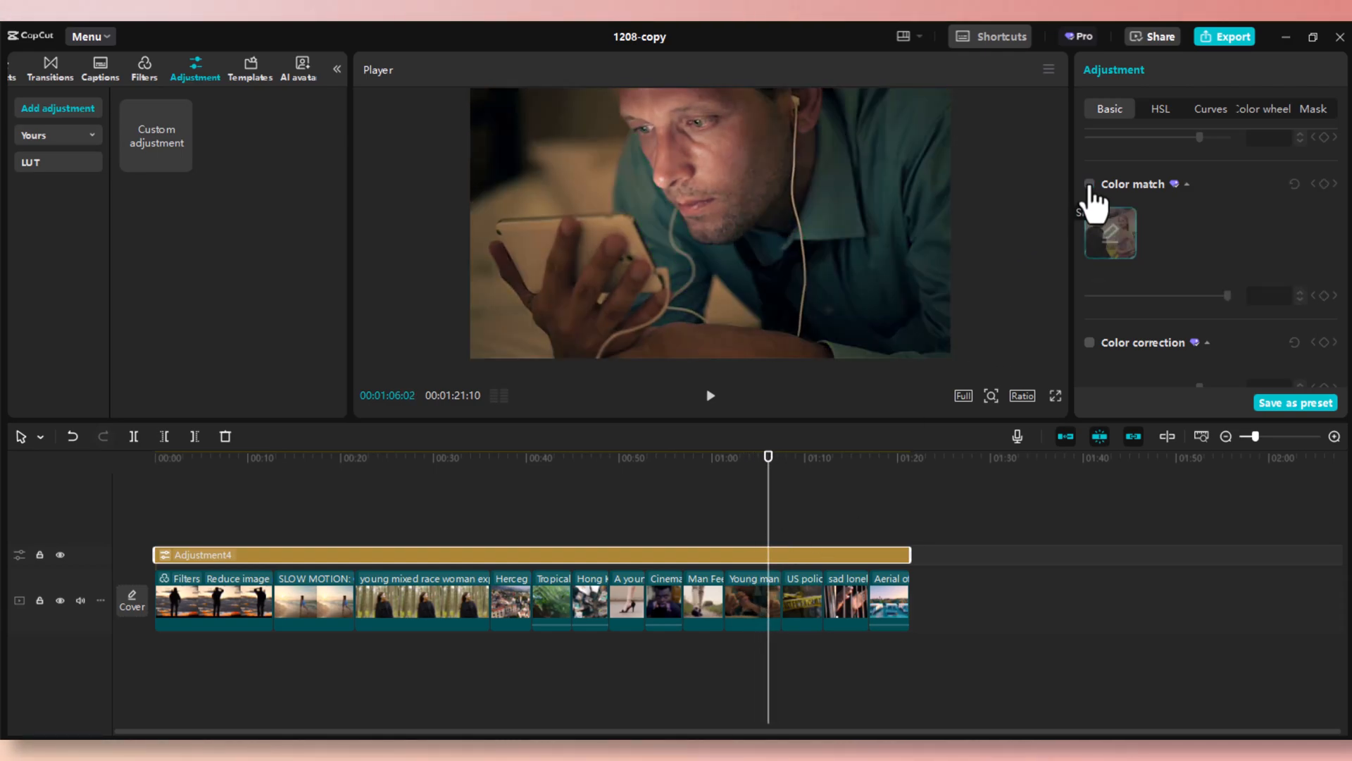
{"action": "left_click", "coordinate": [1091, 183]}
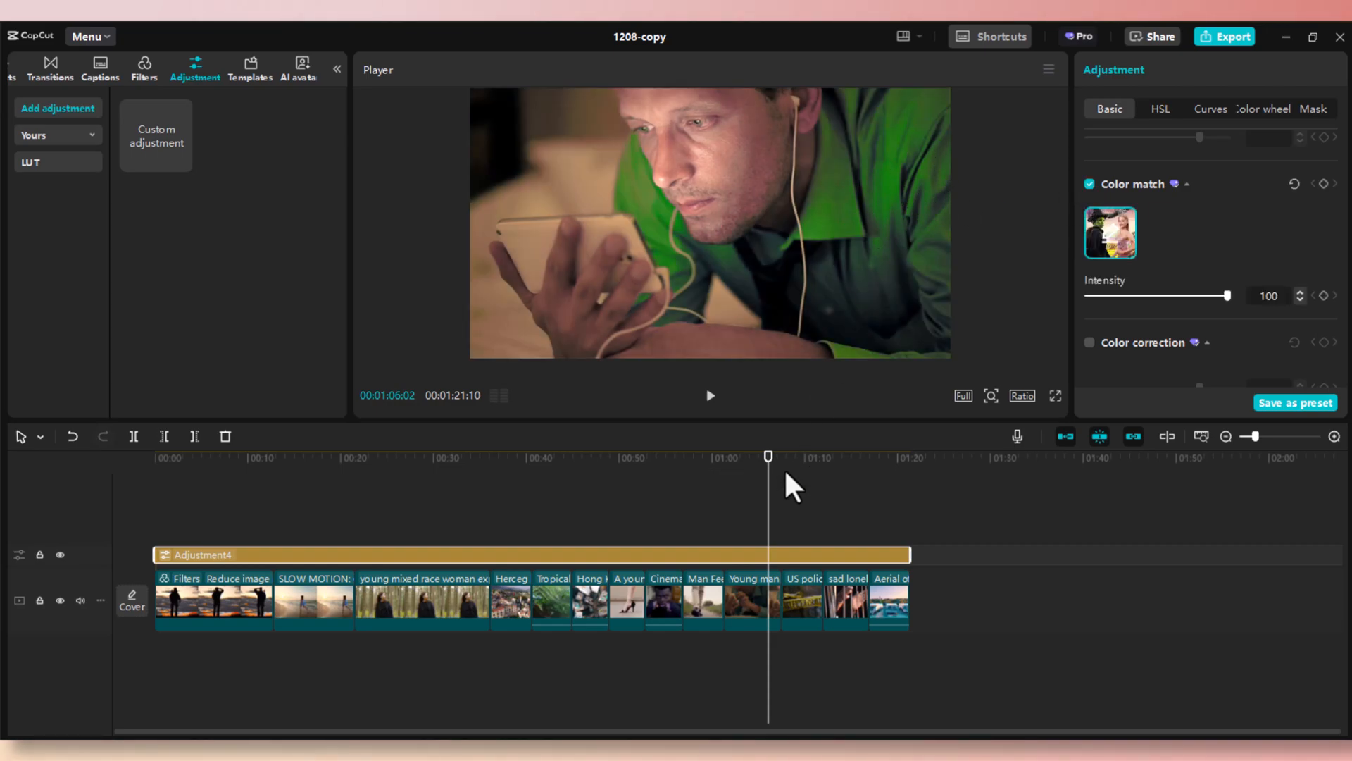
- Preview the bars and resort clips, then lower the Wicked colour-match intensity from 100 to 50
{"action": "left_click_drag", "start_coordinate": [769, 455], "coordinate": [844, 455]}
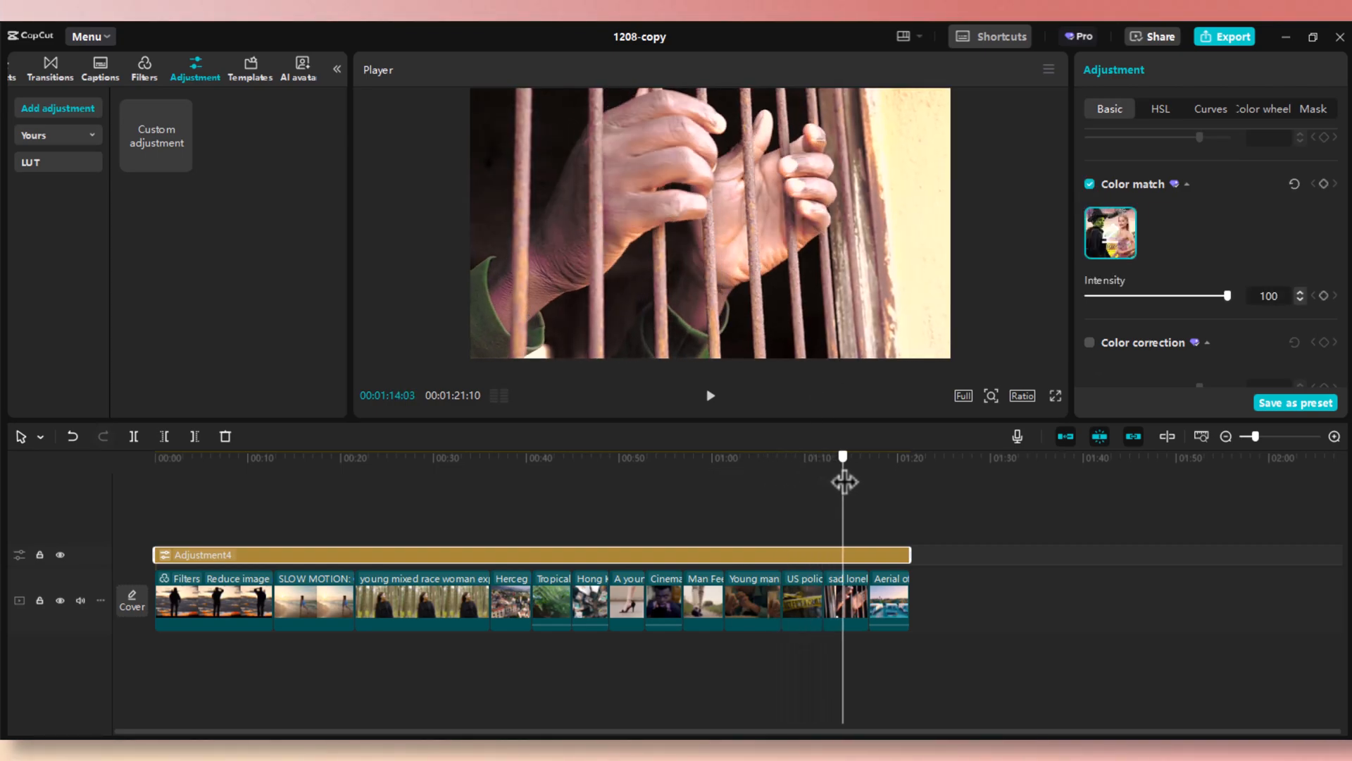
{"action": "left_click_drag", "start_coordinate": [844, 455], "coordinate": [854, 455]}
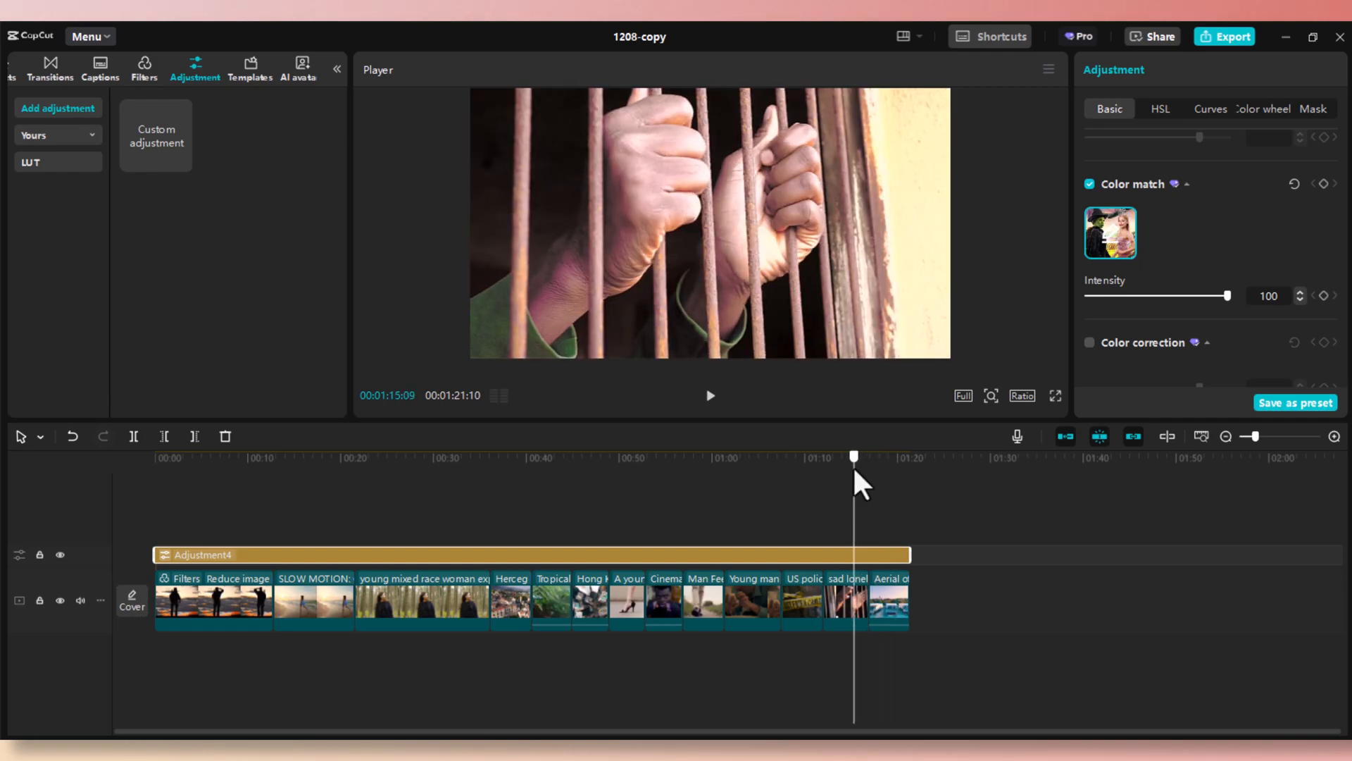
{"action": "left_click_drag", "start_coordinate": [853, 455], "coordinate": [869, 455]}
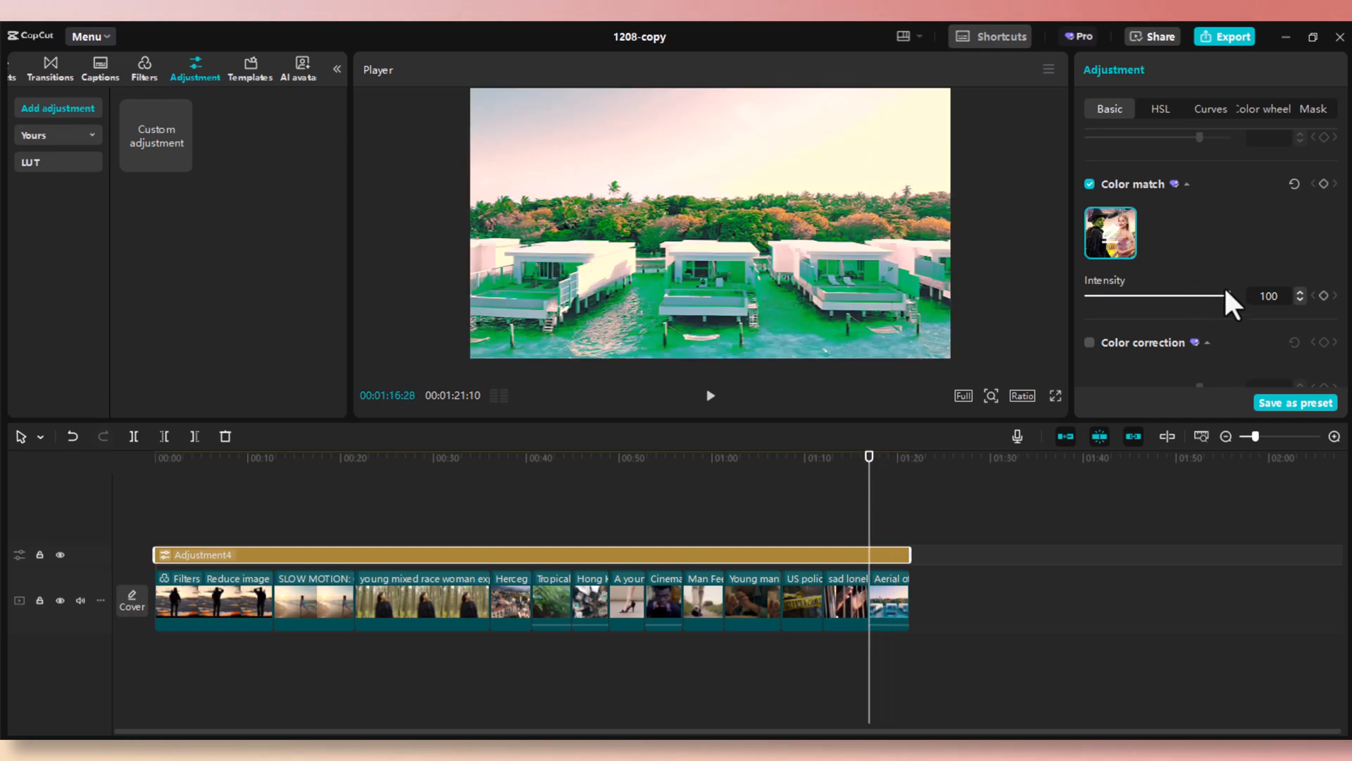
{"action": "left_click_drag", "start_coordinate": [1220, 296], "coordinate": [1147, 296]}
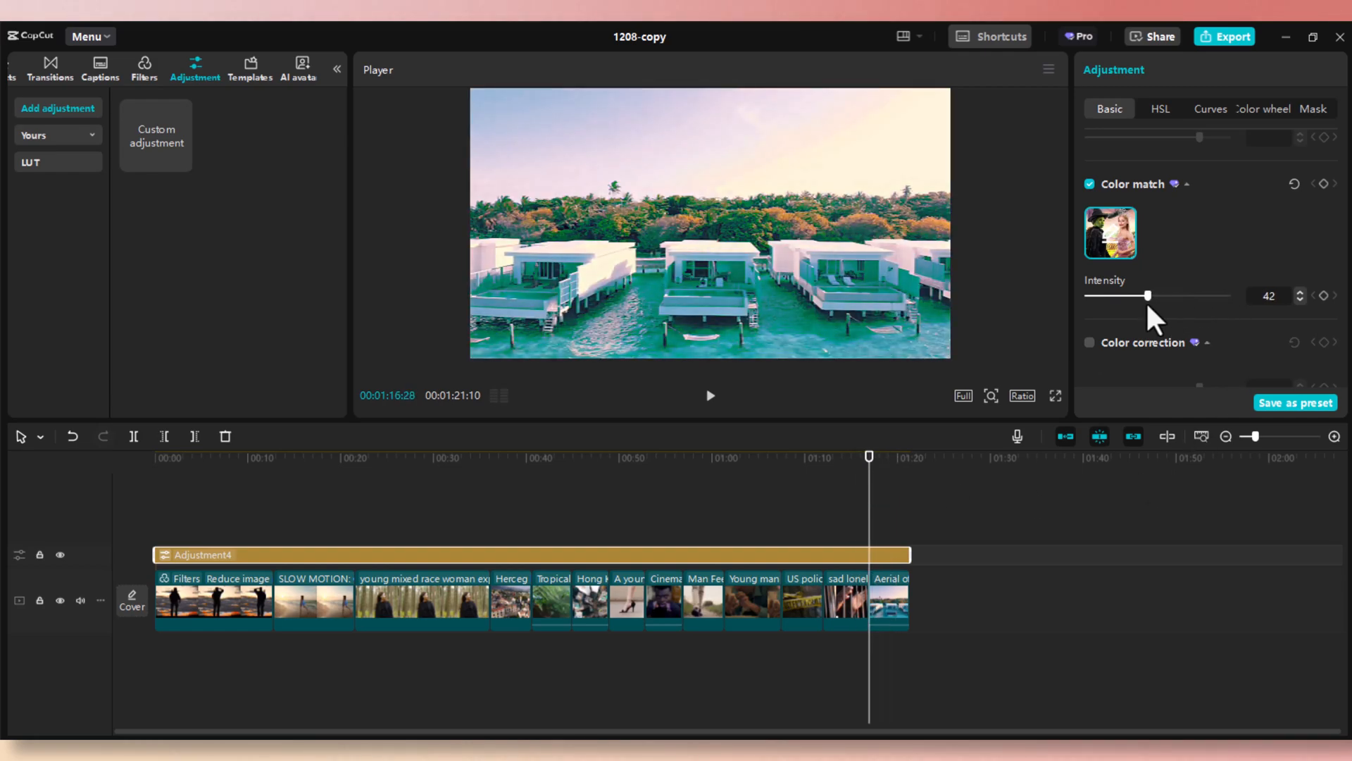
{"action": "left_click", "coordinate": [631, 456]}
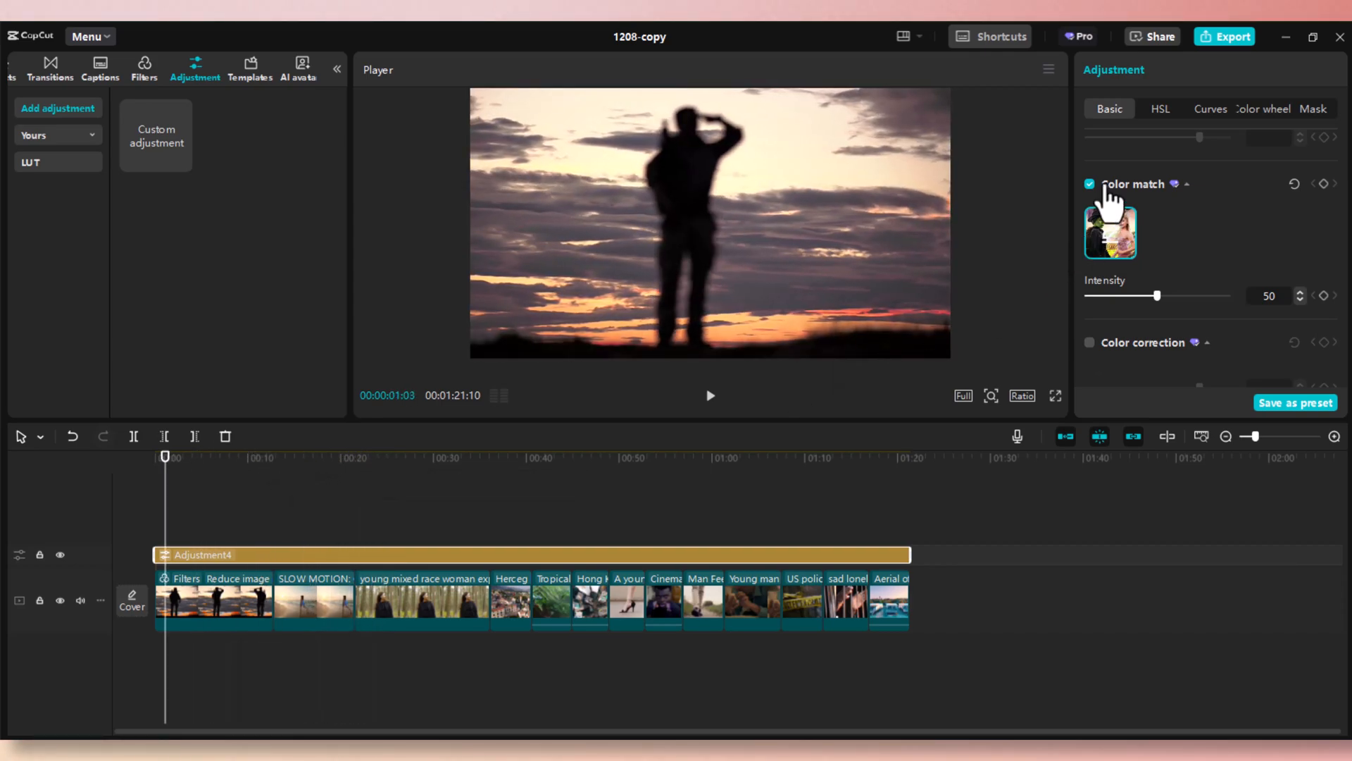
- Replace the colour-match reference with wonderwoman.jpg from Downloads, keeping intensity 50
{"action": "left_click", "coordinate": [1110, 232]}
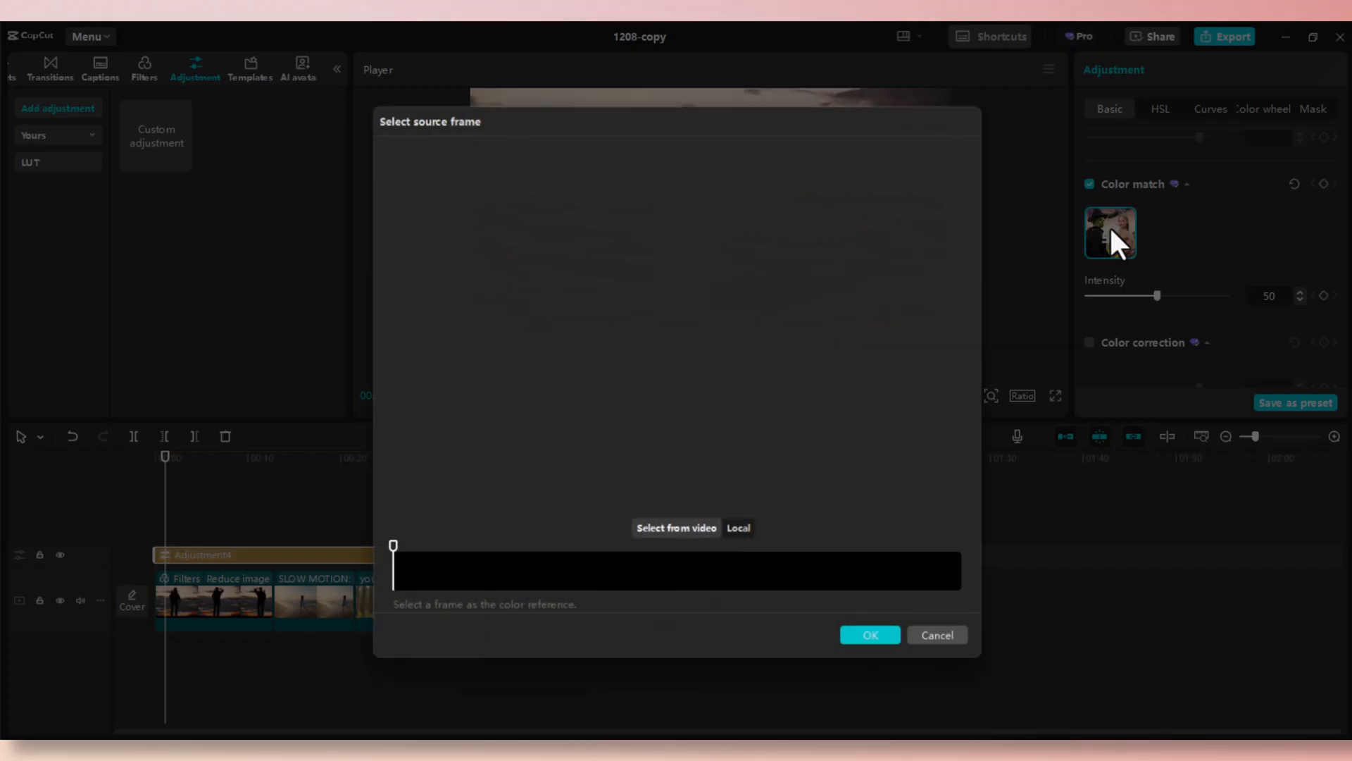
{"action": "left_click", "coordinate": [676, 528]}
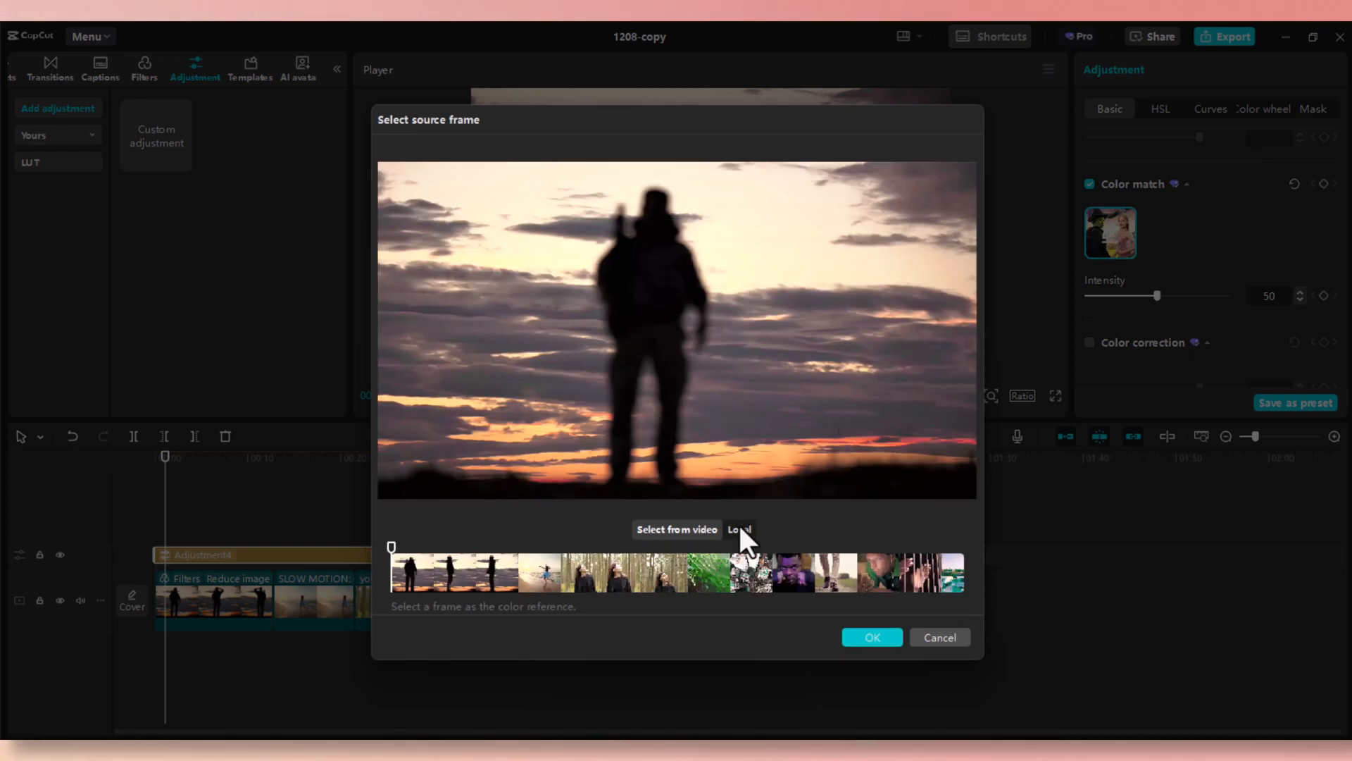
{"action": "left_click", "coordinate": [739, 528]}
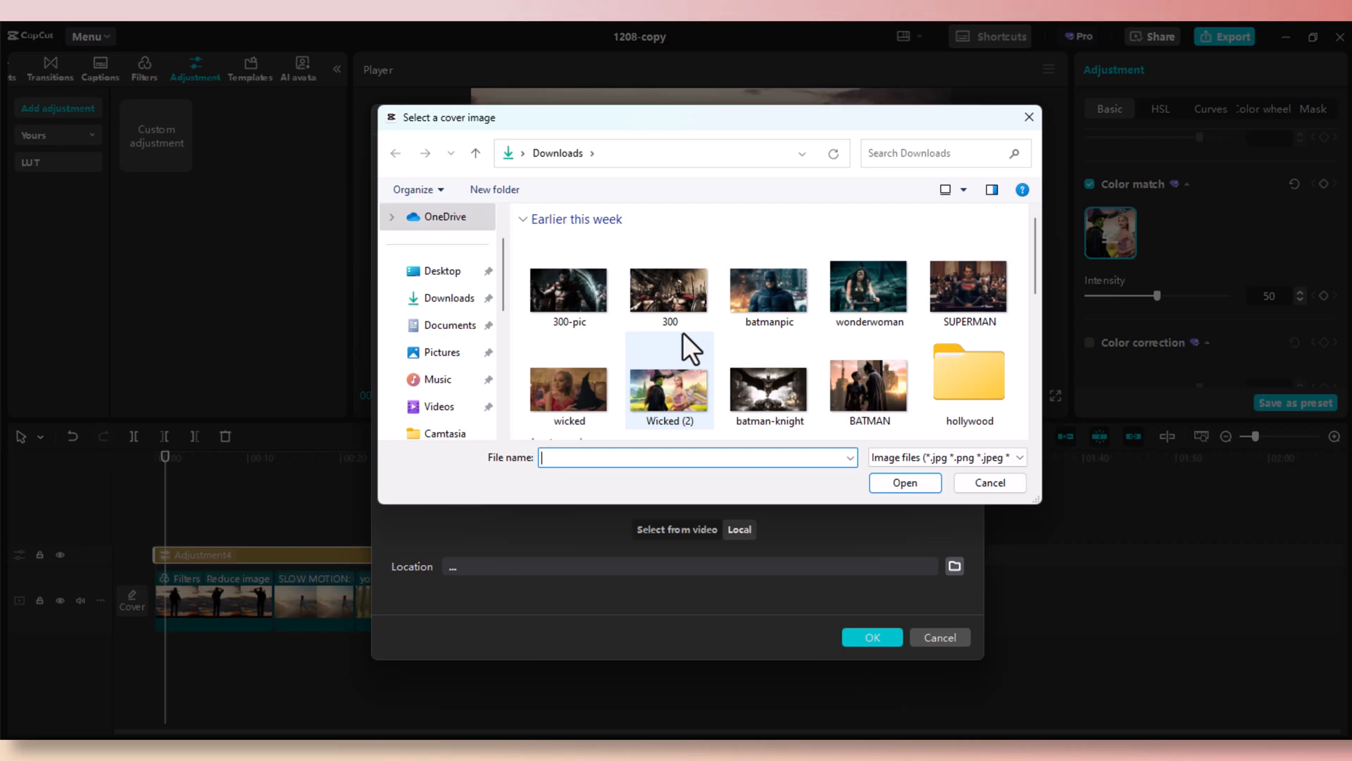
{"action": "mouse_move", "coordinate": [682, 352]}
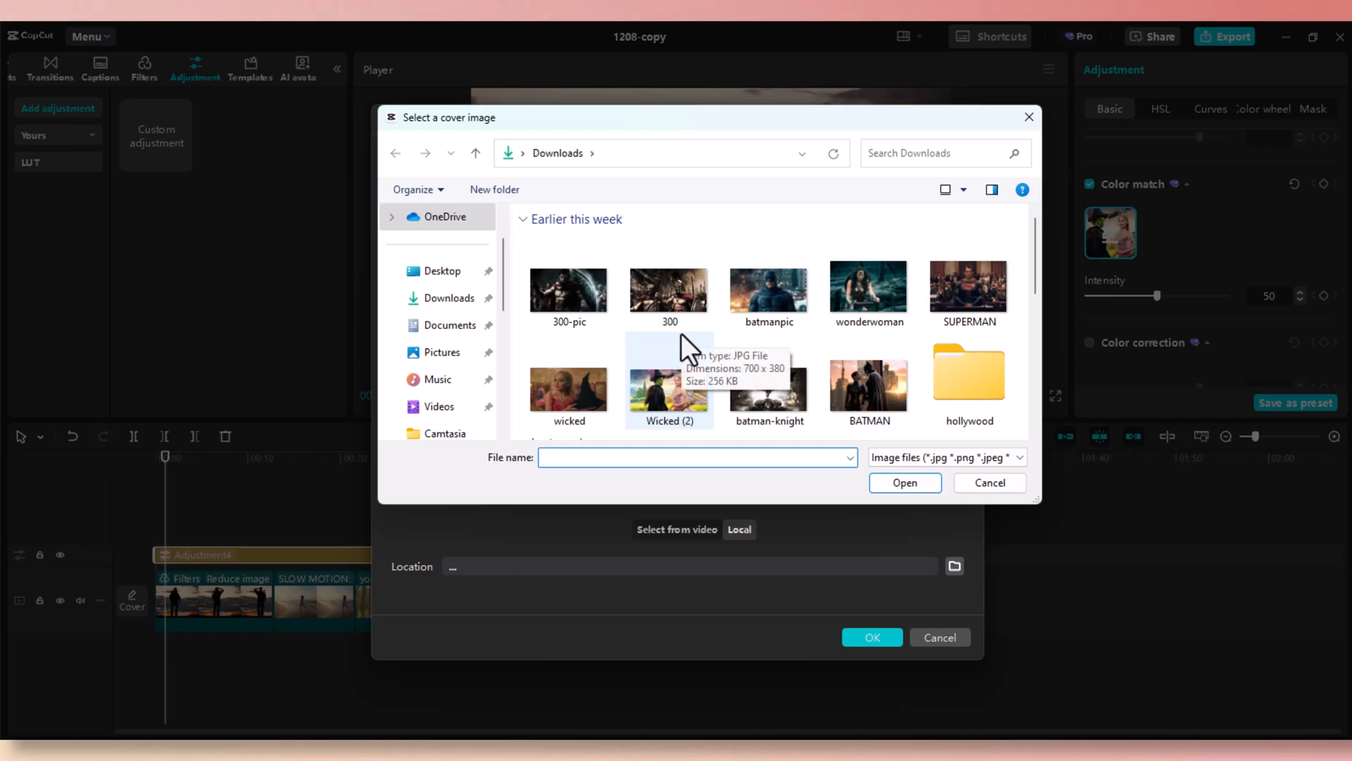
{"action": "left_click", "coordinate": [869, 289]}
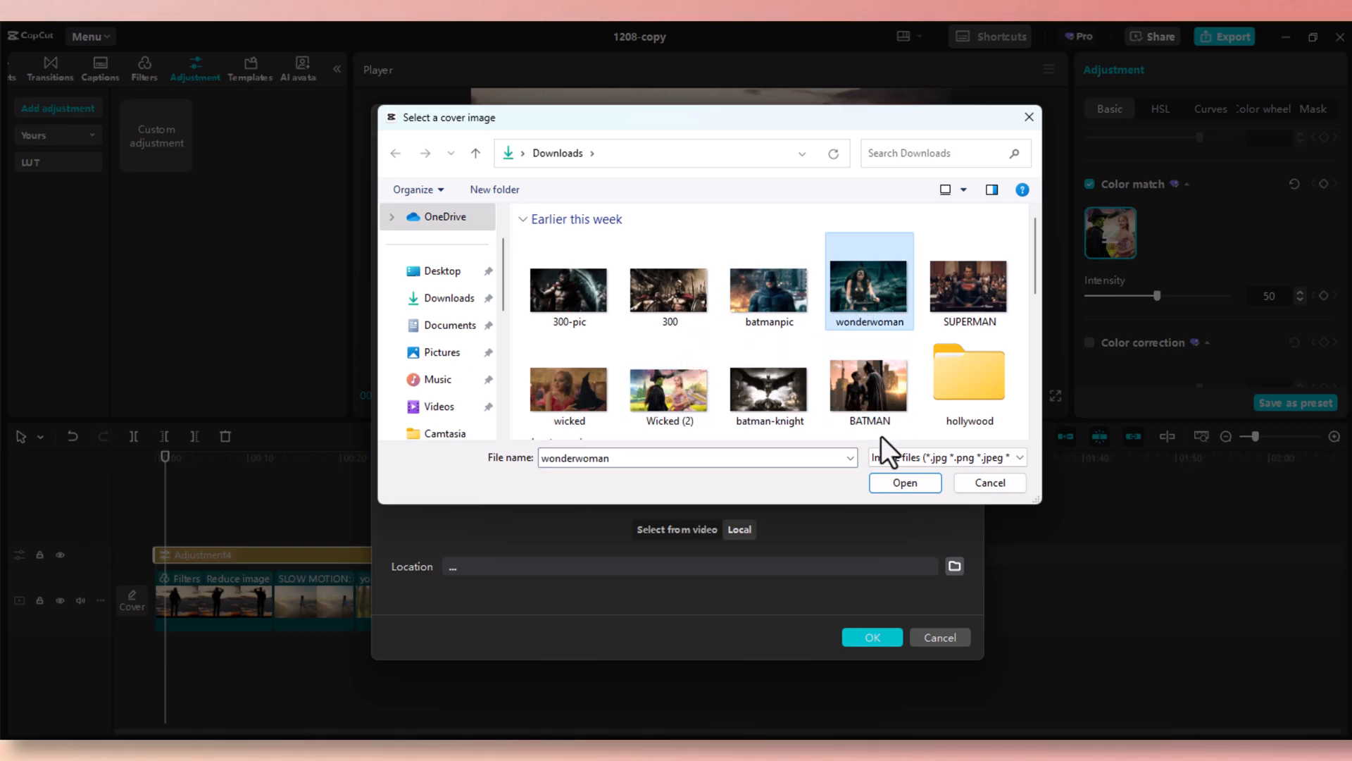
{"action": "left_click", "coordinate": [905, 482]}
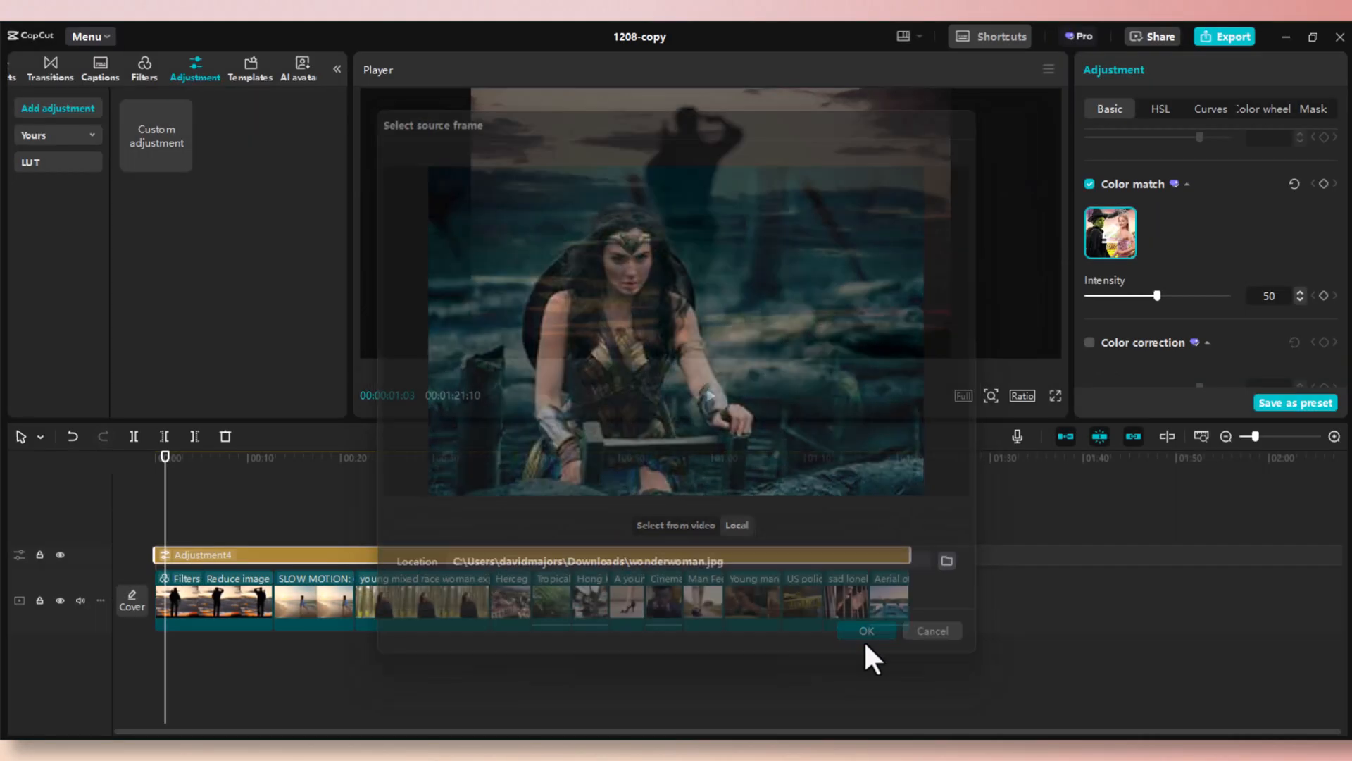
{"action": "left_click", "coordinate": [866, 630]}
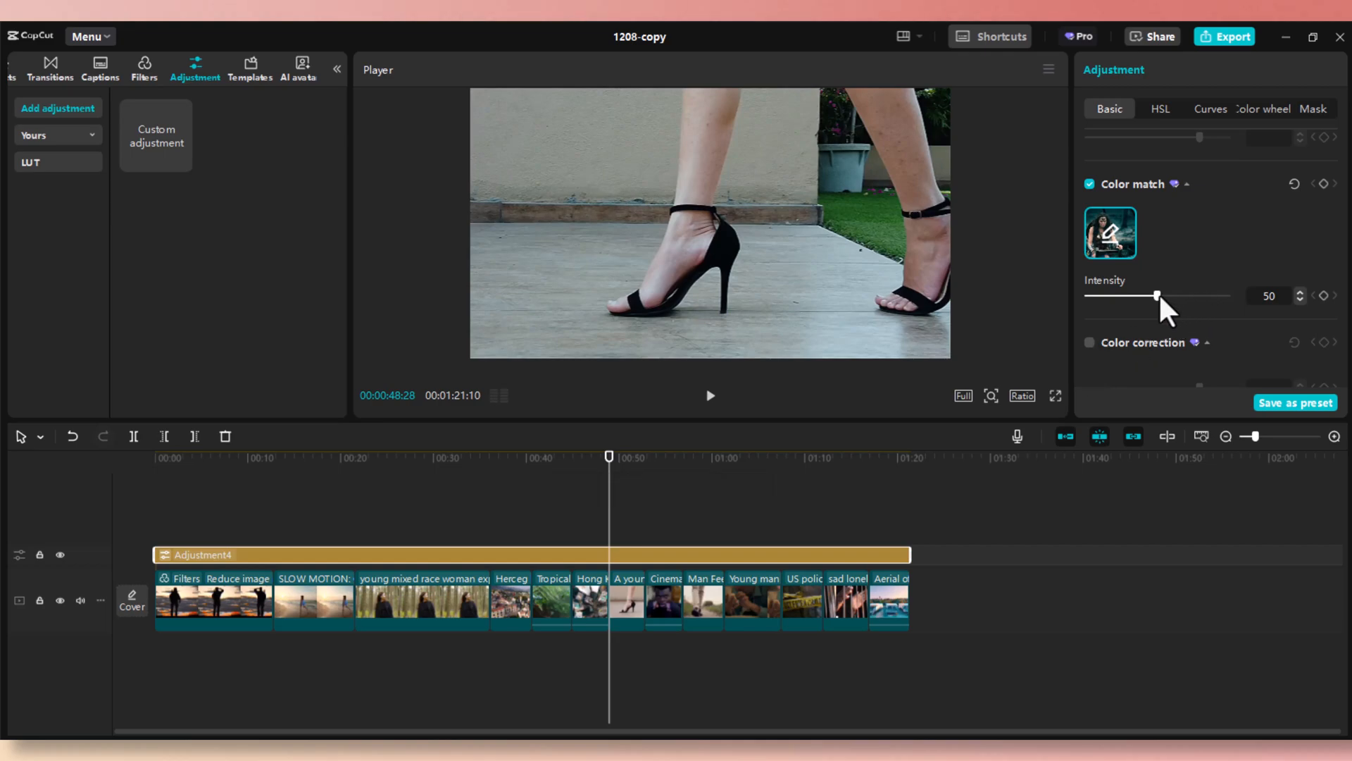
- Raise the wonderwoman colour-match intensity to 100 and preview the bars, aerial town and forest clips
{"action": "left_click_drag", "start_coordinate": [1158, 294], "coordinate": [1228, 295]}
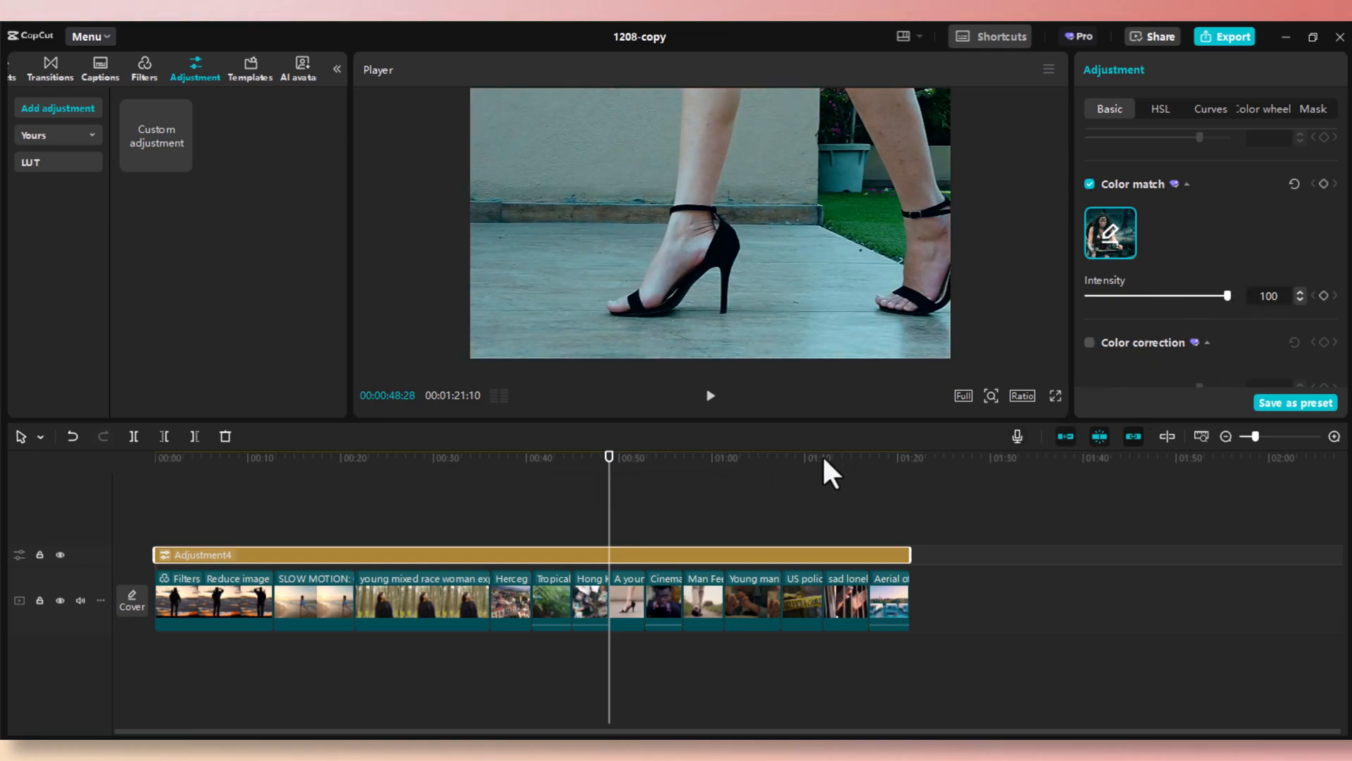
{"action": "left_click", "coordinate": [817, 456]}
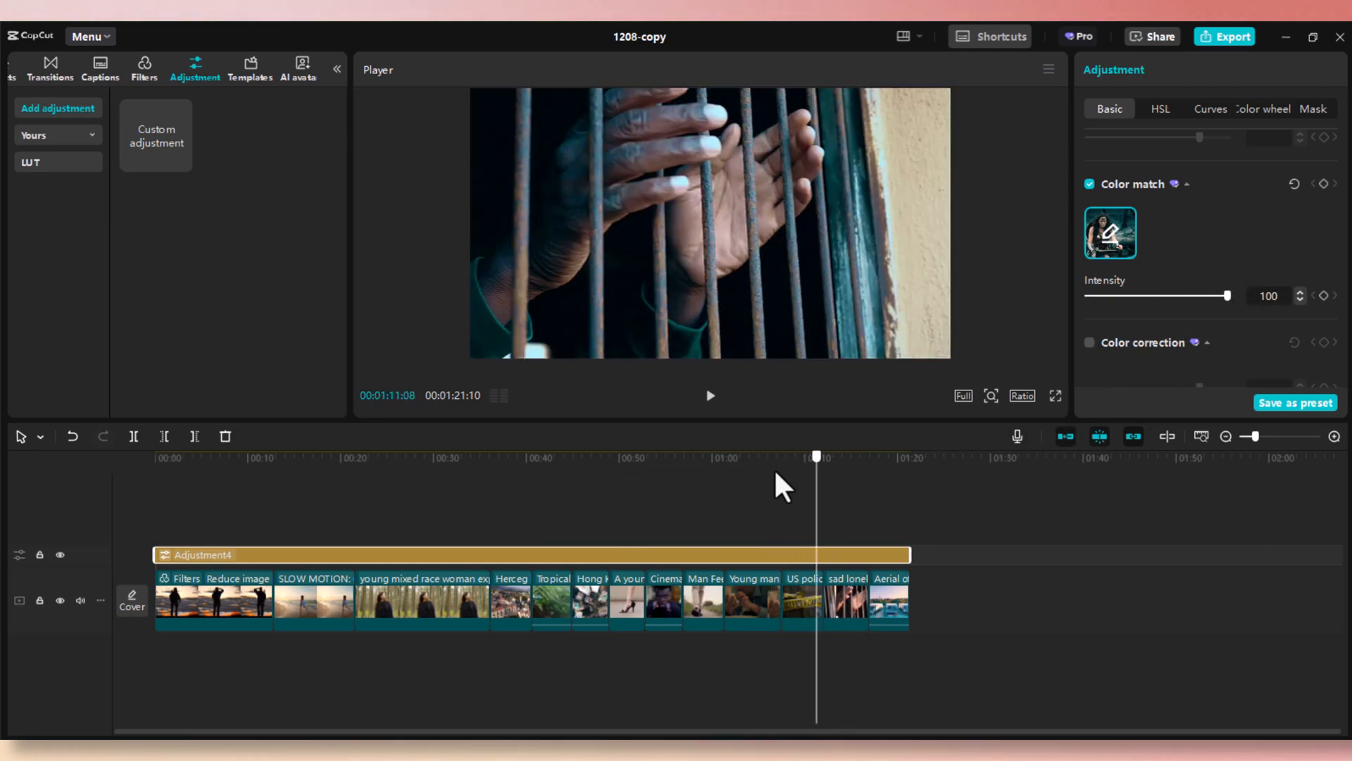
{"action": "left_click", "coordinate": [503, 458]}
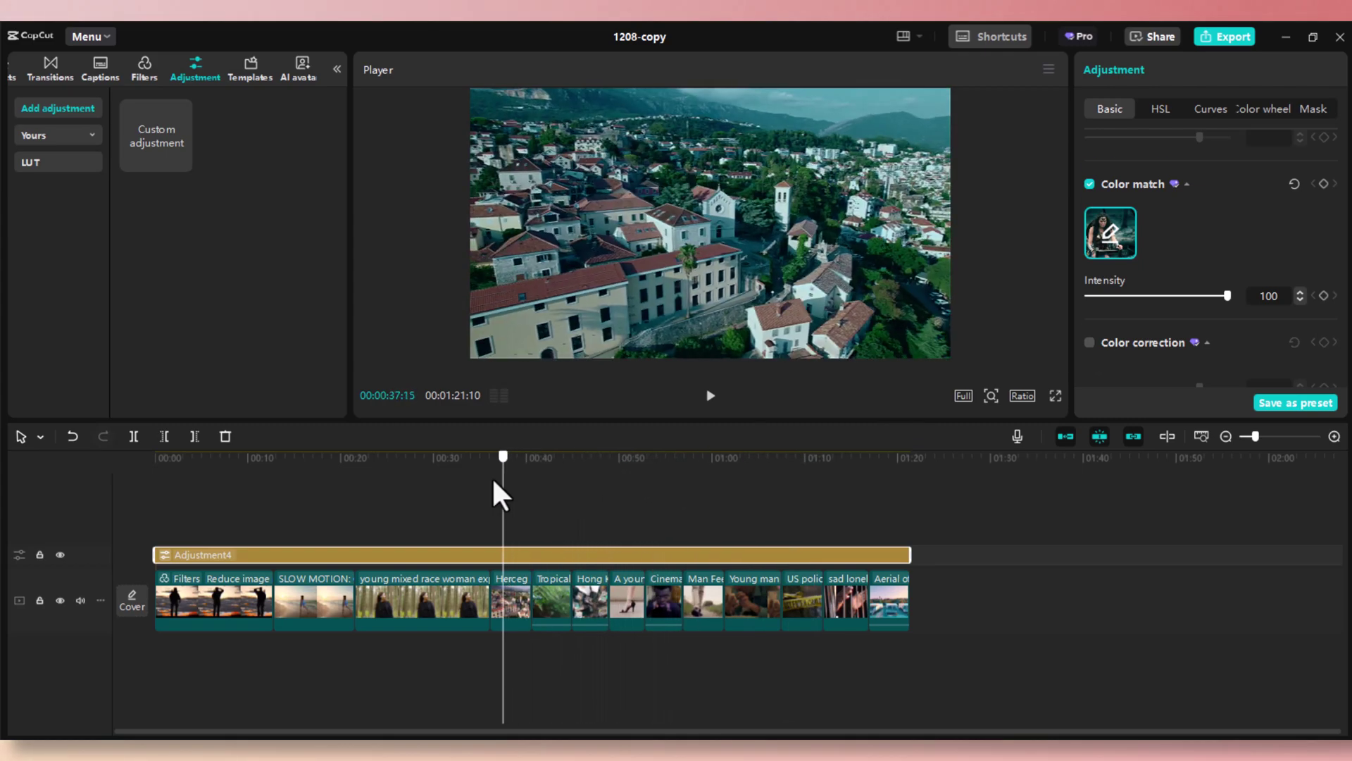
{"action": "left_click", "coordinate": [434, 457]}
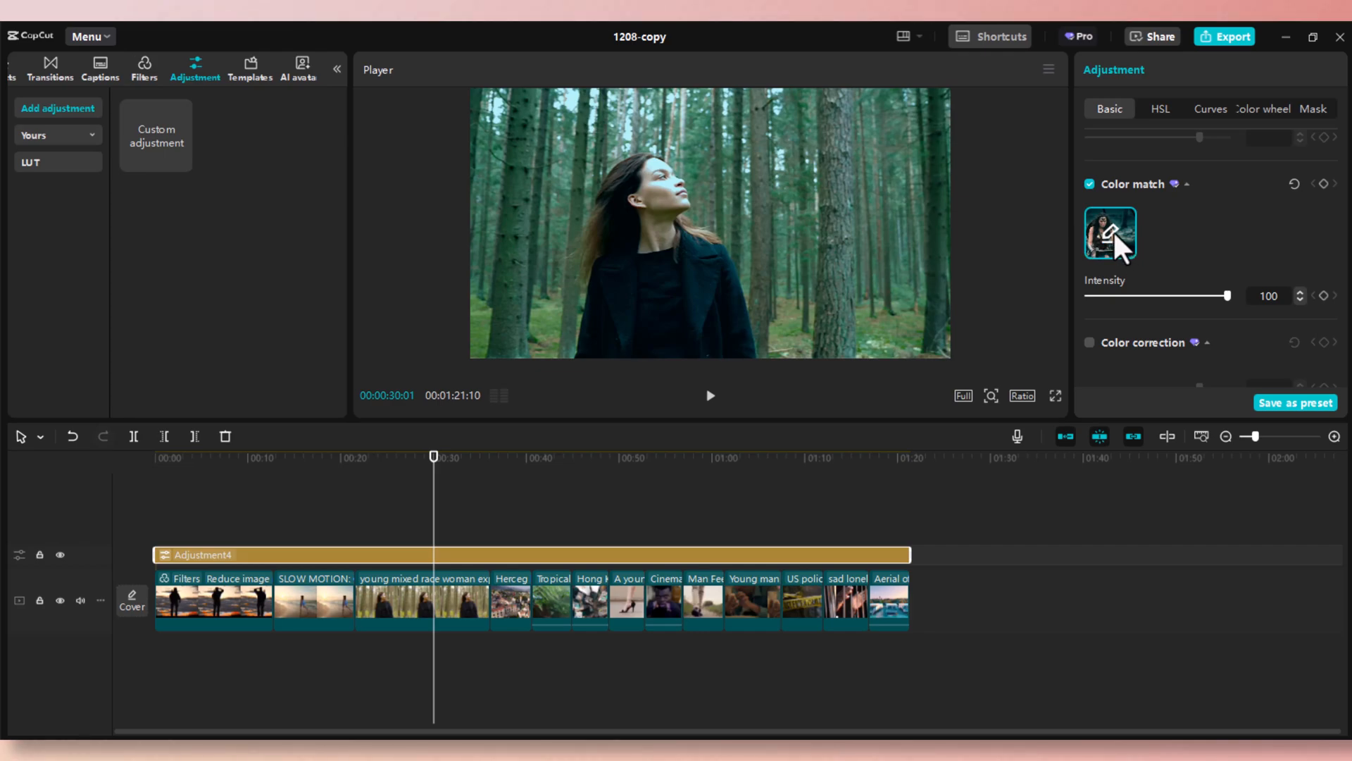
- Swap the colour-match reference to SUPERMAN.jpg from Downloads at intensity 100
{"action": "left_click", "coordinate": [1110, 234]}
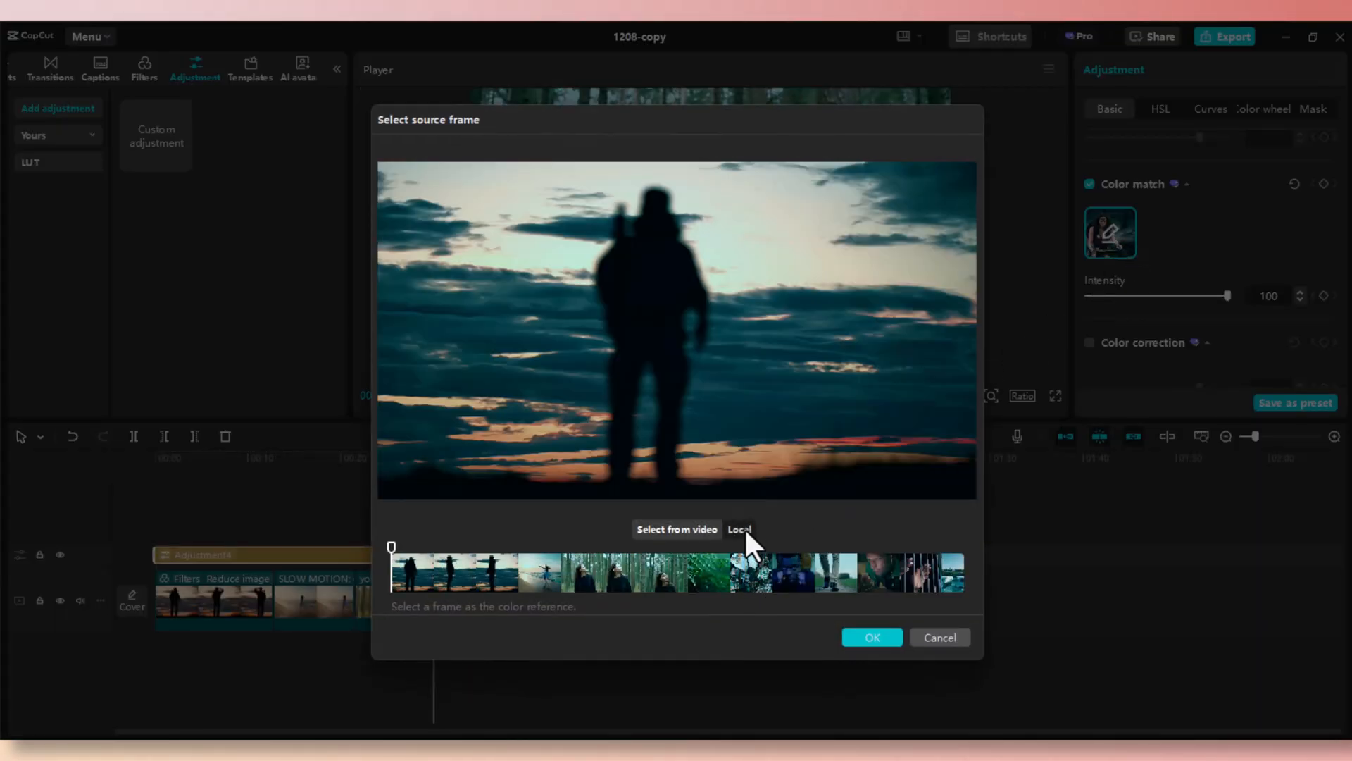
{"action": "left_click", "coordinate": [740, 528]}
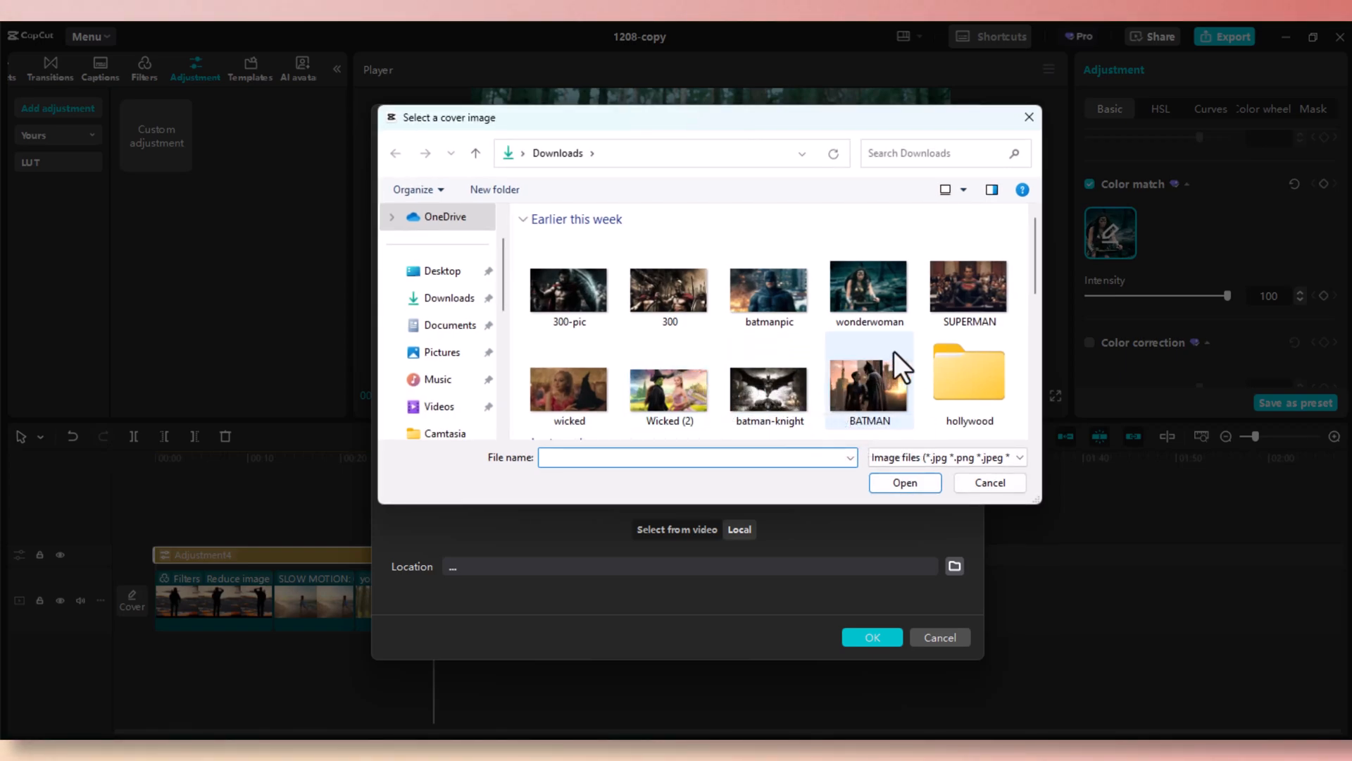
{"action": "left_click", "coordinate": [970, 287]}
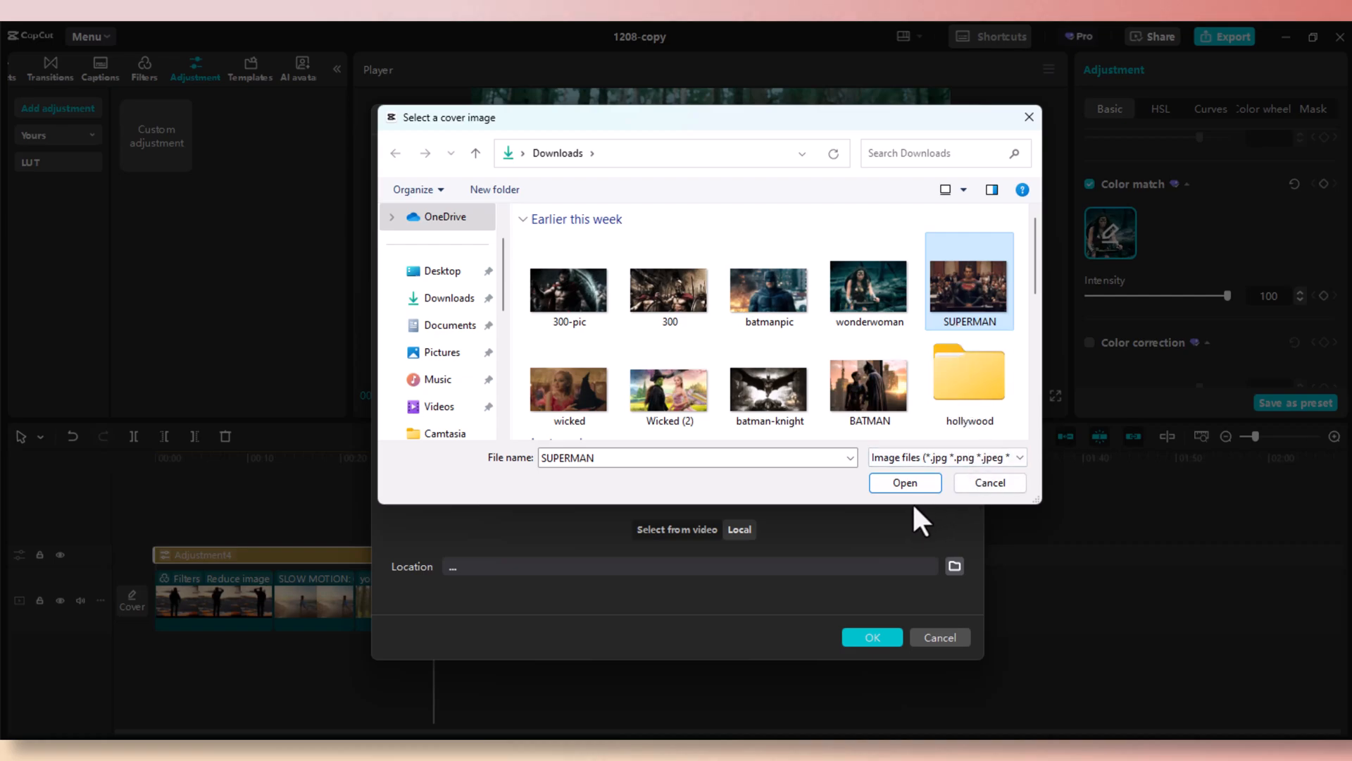
{"action": "left_click", "coordinate": [905, 482]}
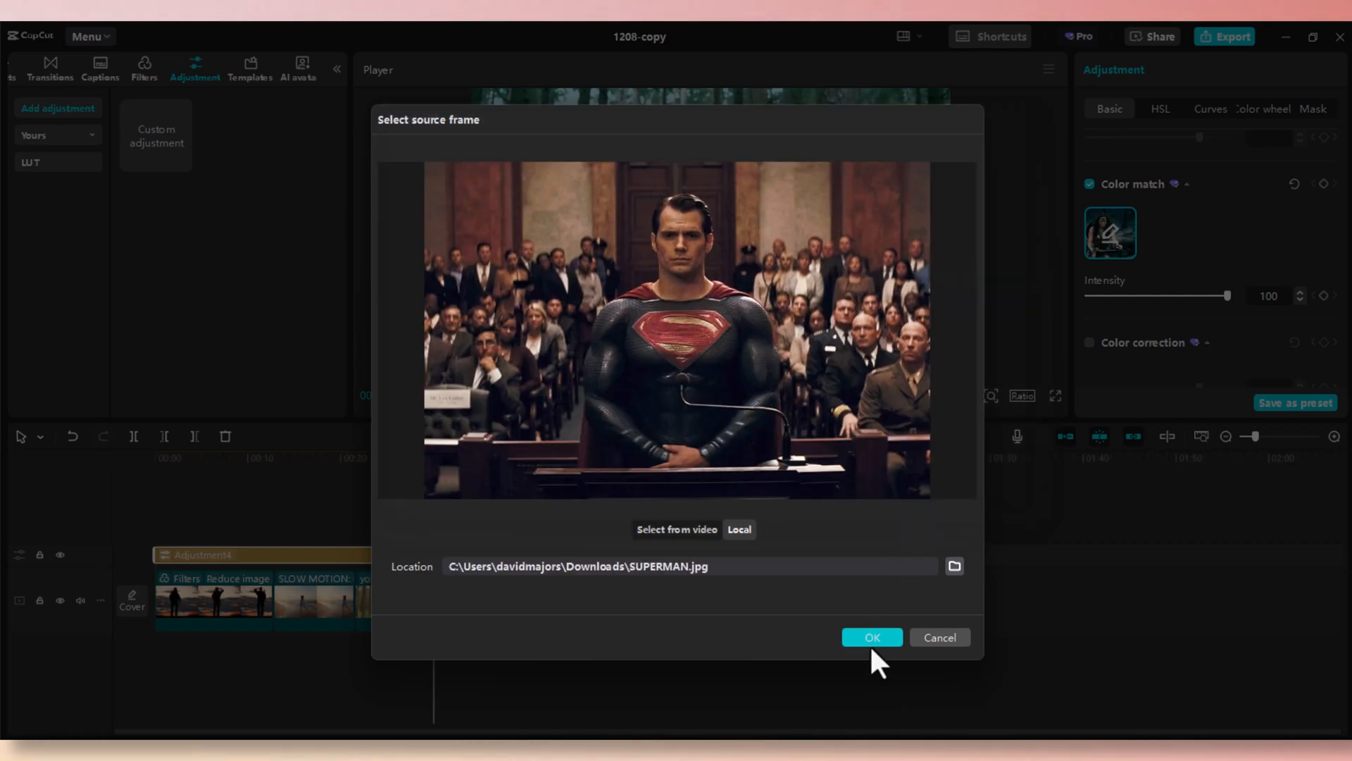
{"action": "left_click", "coordinate": [872, 637]}
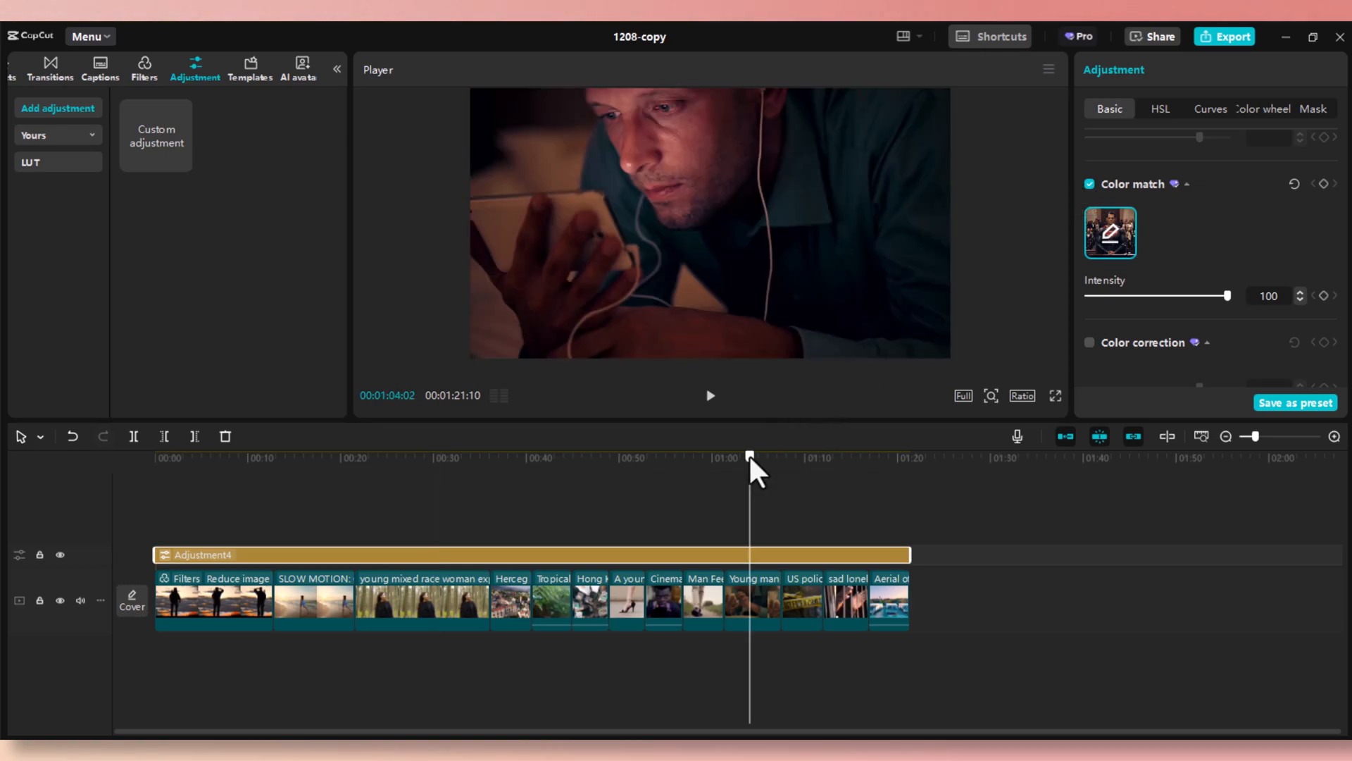
- Preview the Superman grade on the silhouette and walking-boots clips, then reopen the reference picker
{"action": "left_click", "coordinate": [237, 457]}
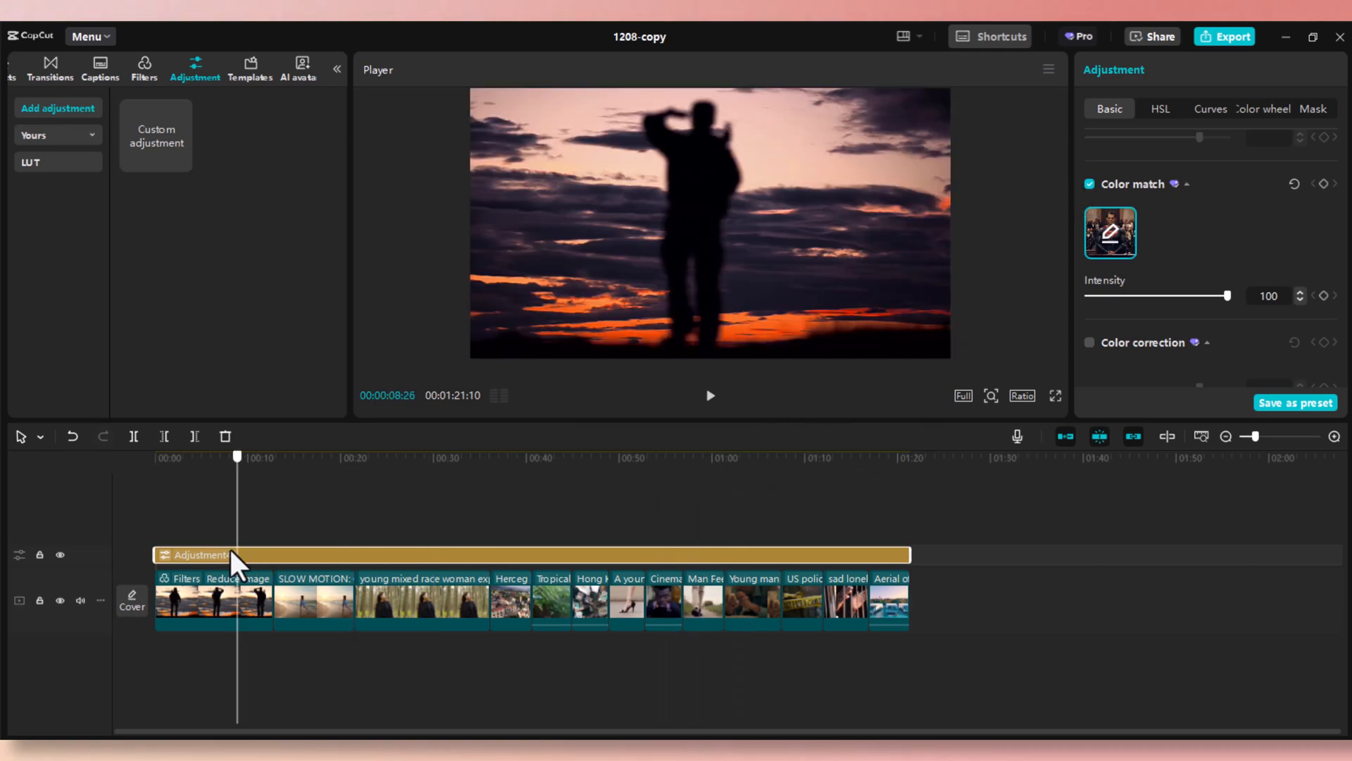
{"action": "left_click", "coordinate": [709, 457]}
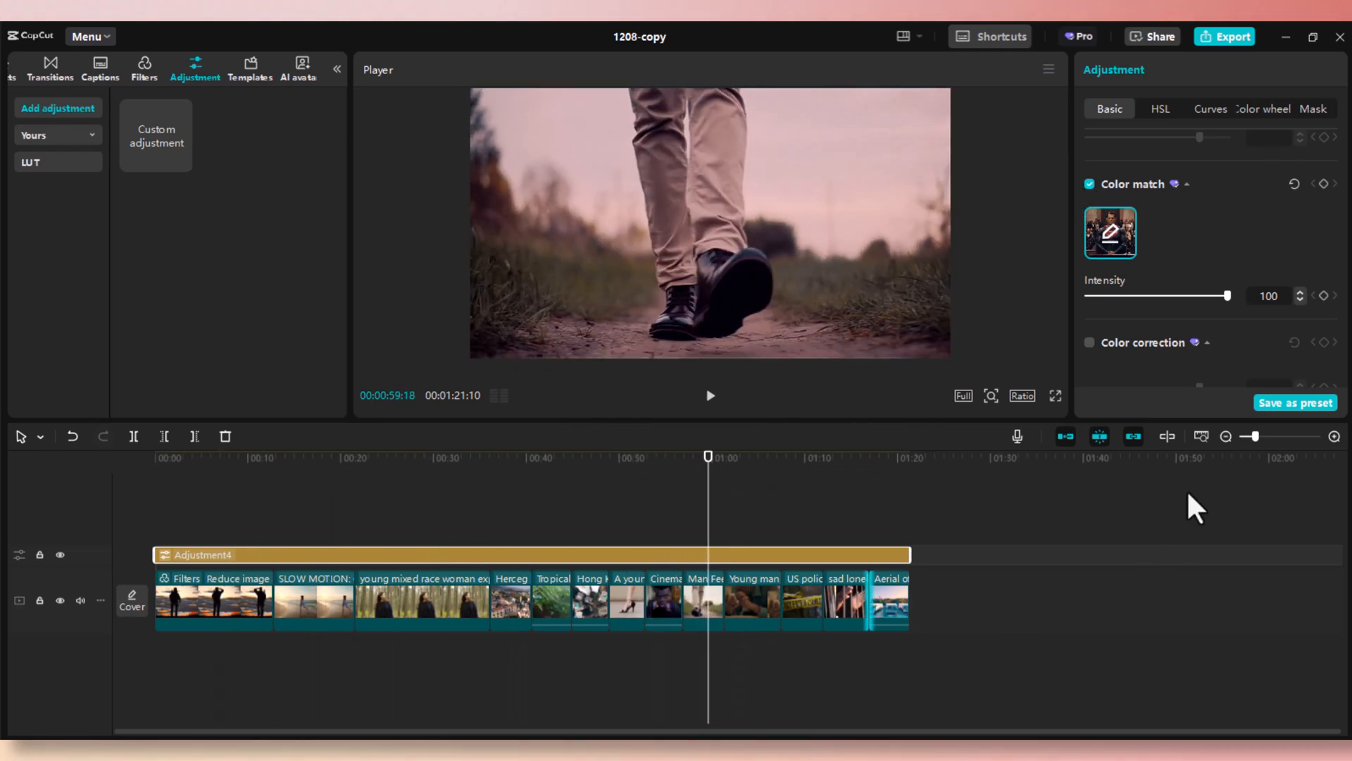
{"action": "left_click", "coordinate": [1110, 232]}
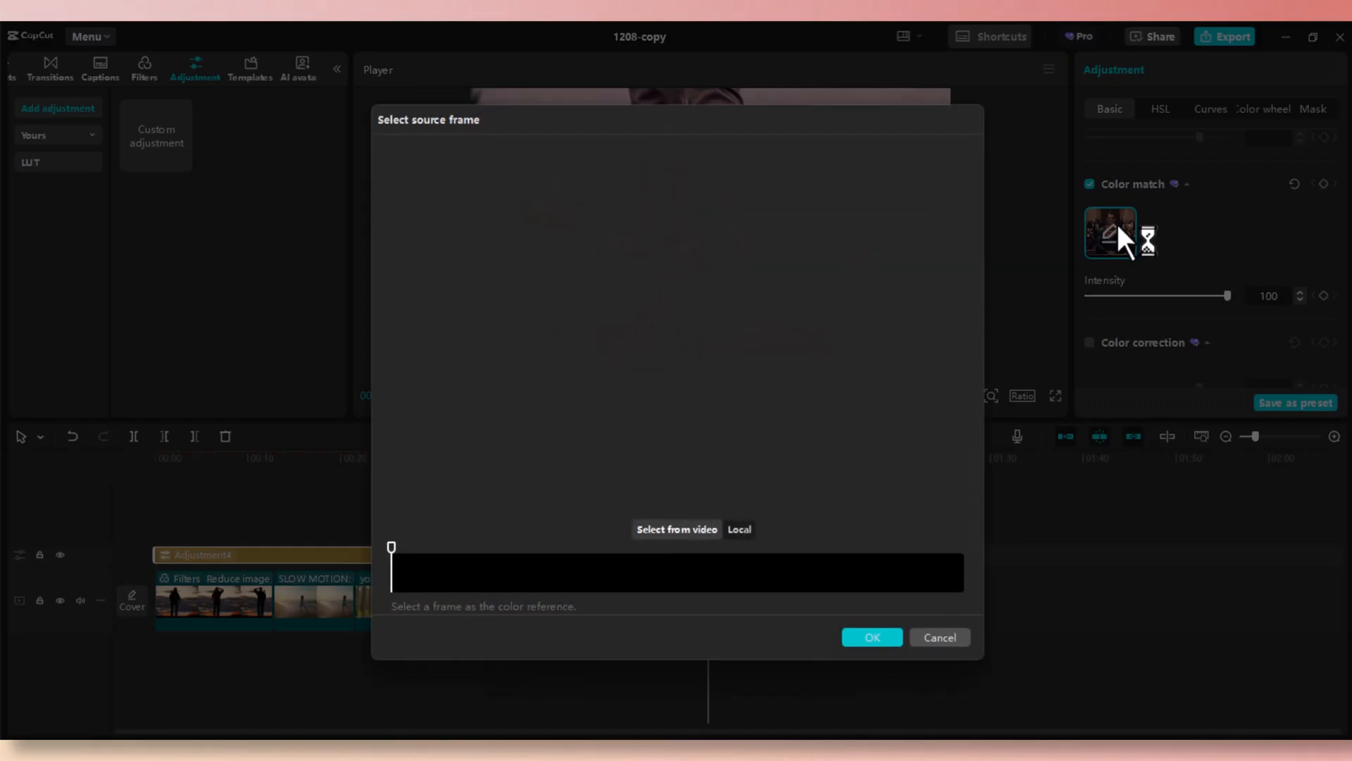
- Set batman-knight.jpg from Downloads as the colour-match reference for a muted, desaturated grade
{"action": "left_click", "coordinate": [738, 528]}
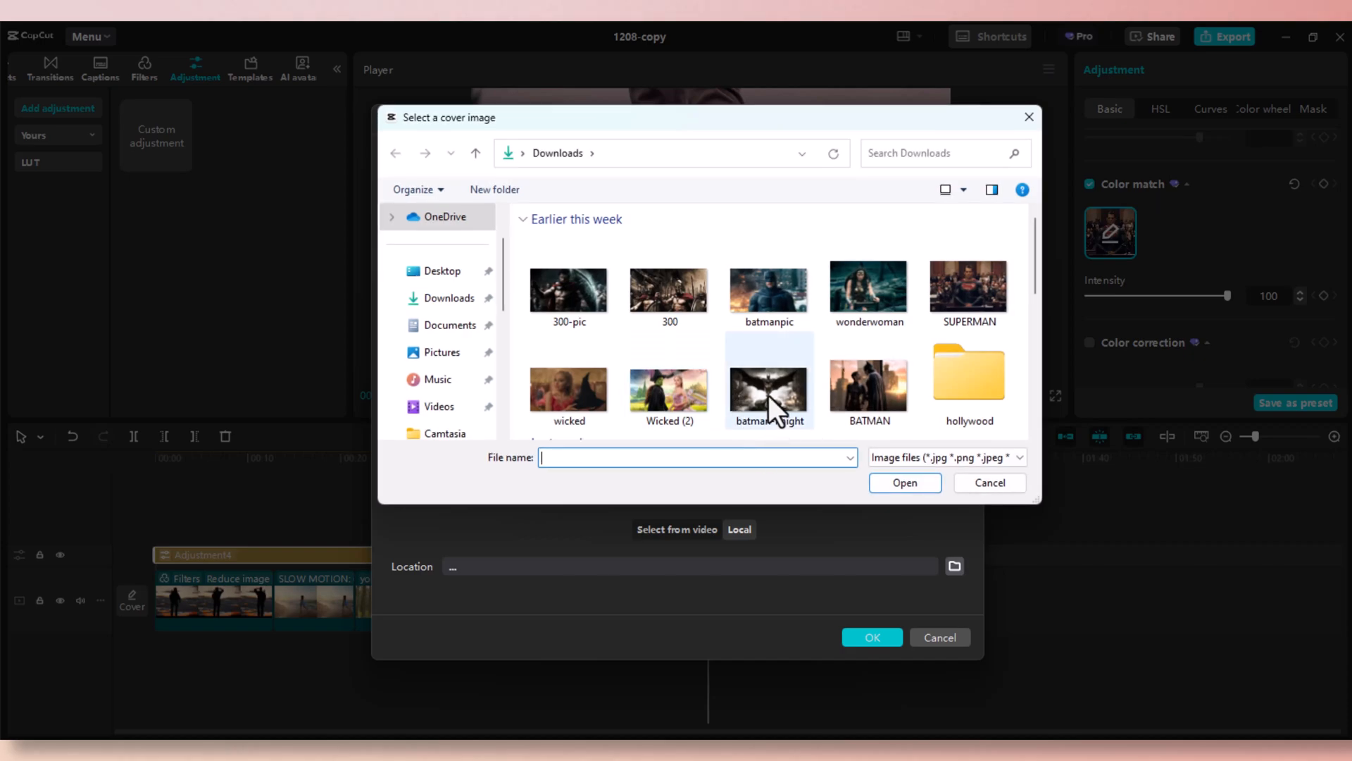
{"action": "left_click", "coordinate": [769, 389]}
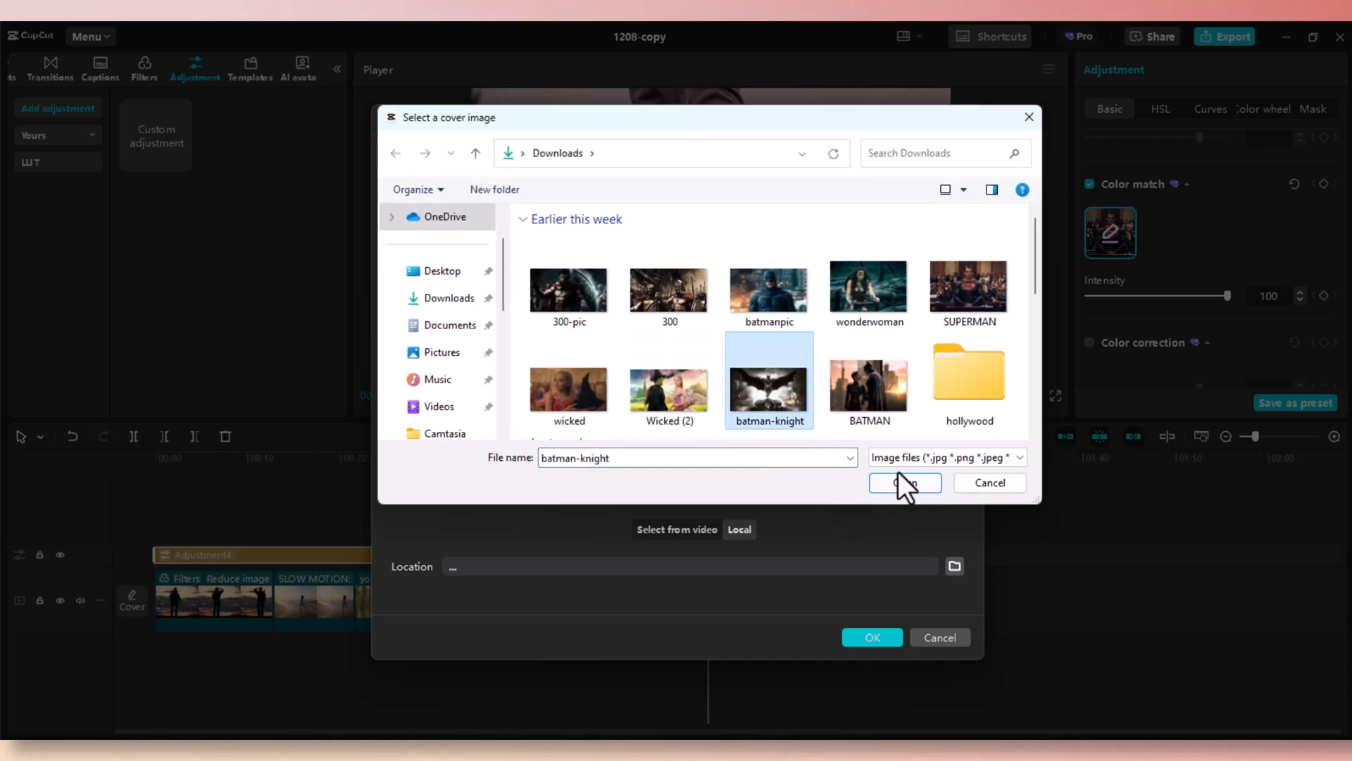
{"action": "left_click", "coordinate": [904, 482]}
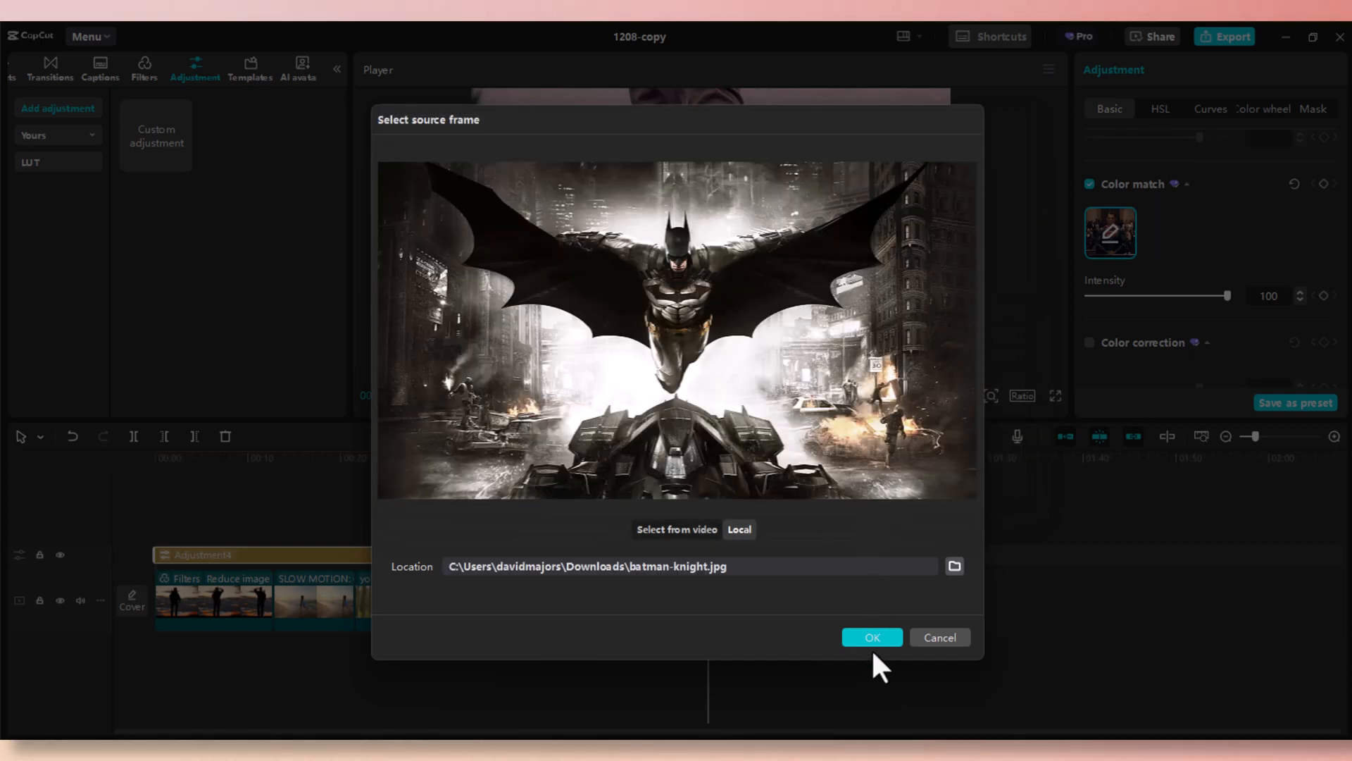
{"action": "left_click", "coordinate": [872, 637]}
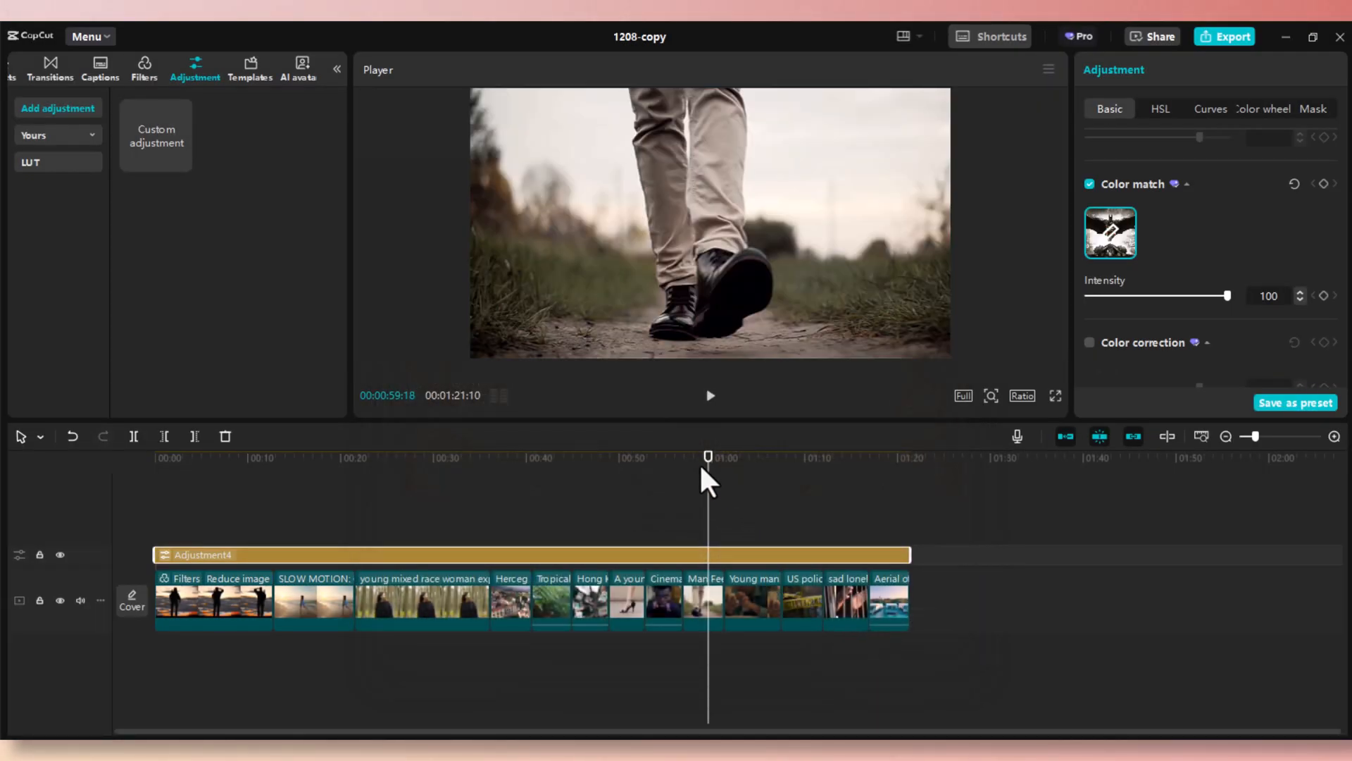
{"action": "left_click", "coordinate": [555, 456]}
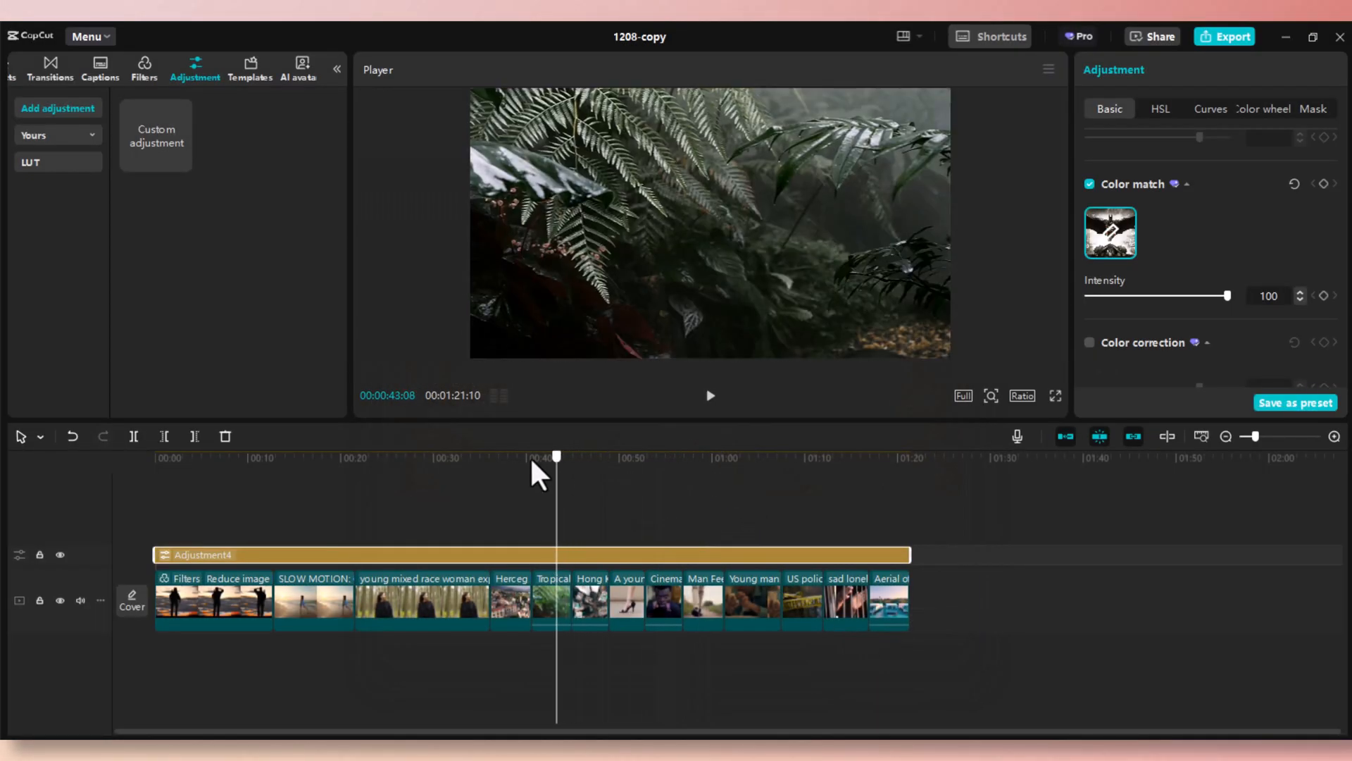
{"action": "left_click", "coordinate": [324, 456]}
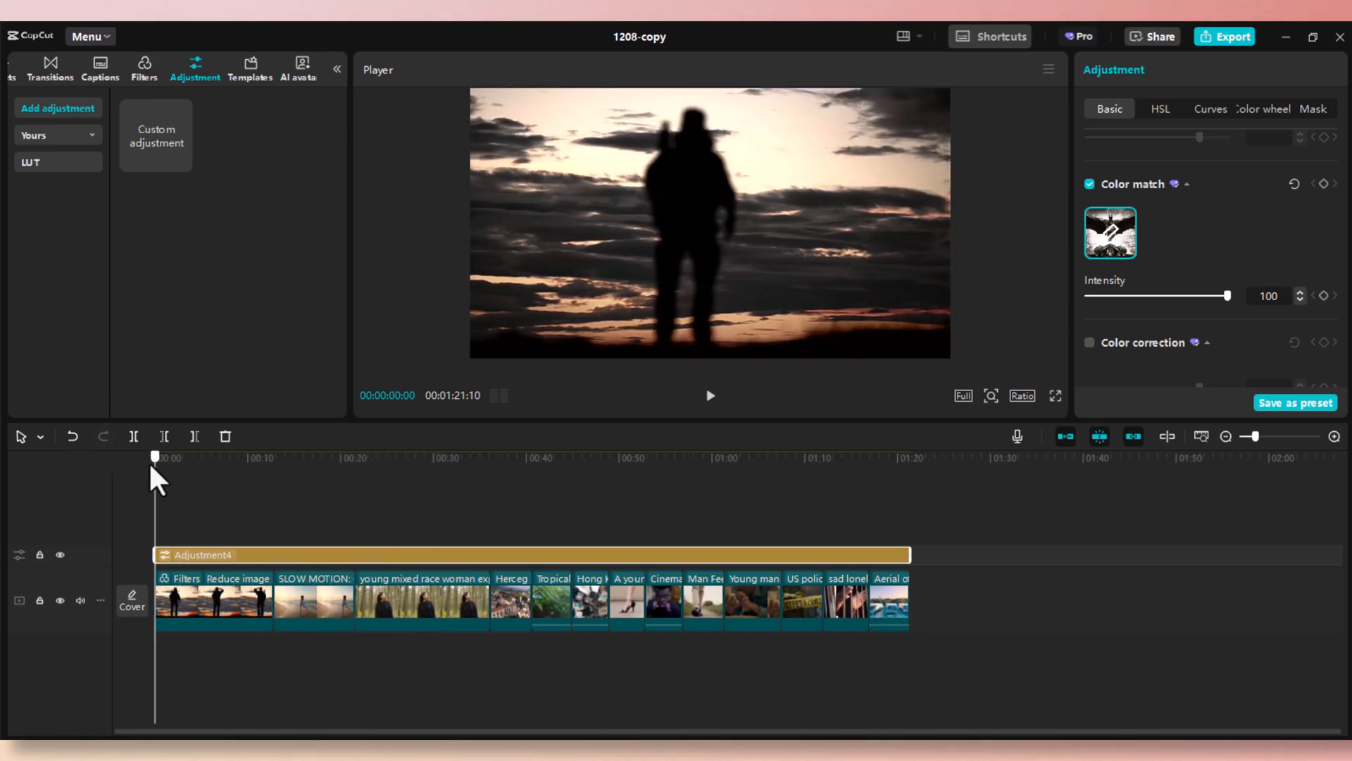
{"action": "mouse_move", "coordinate": [541, 476]}
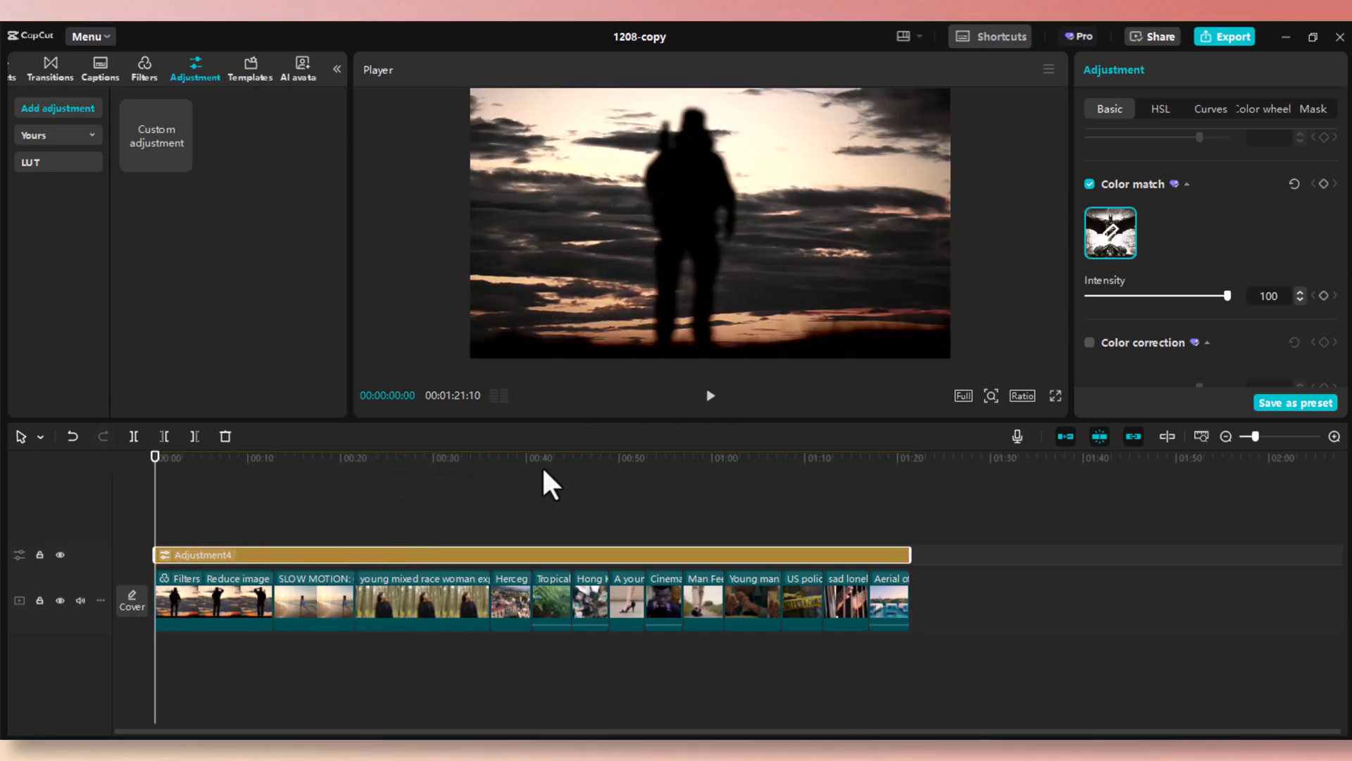
{"action": "left_click", "coordinate": [510, 457]}
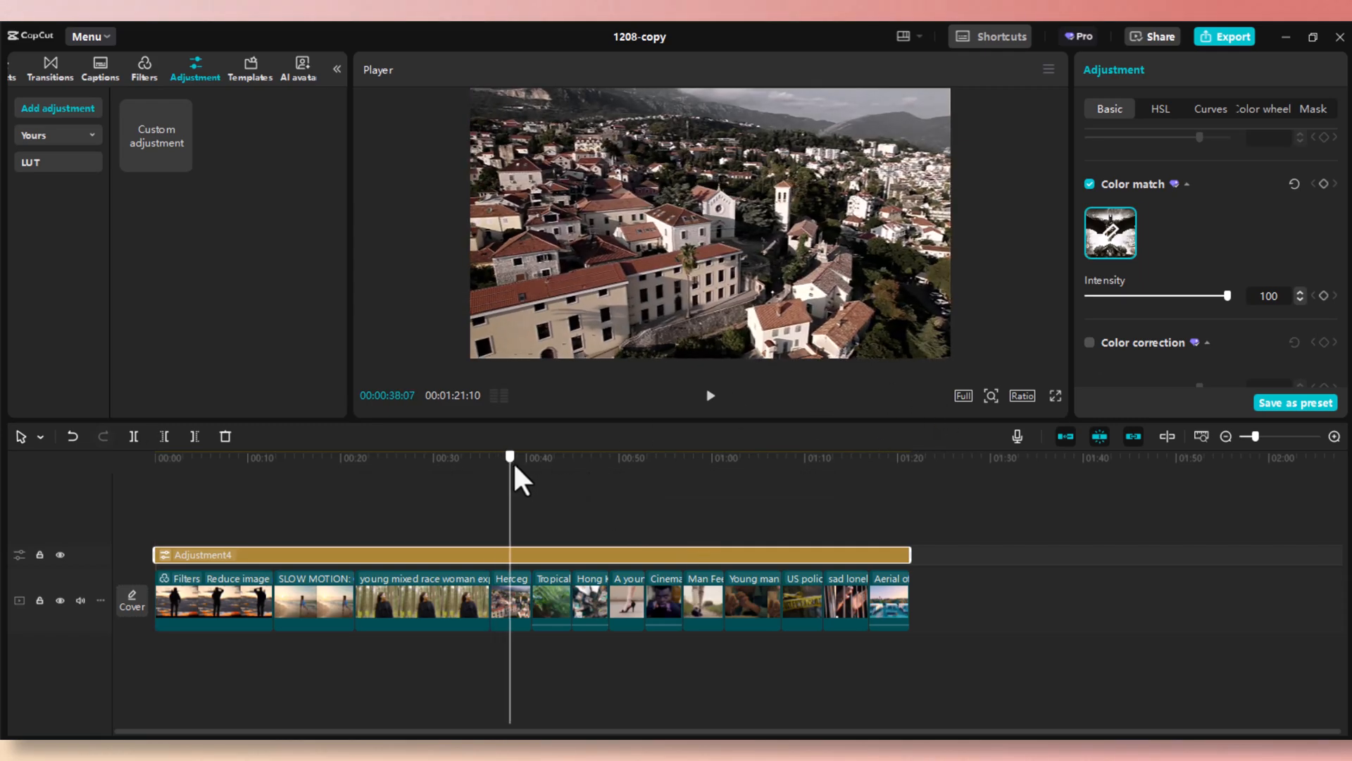
{"action": "left_click", "coordinate": [765, 456]}
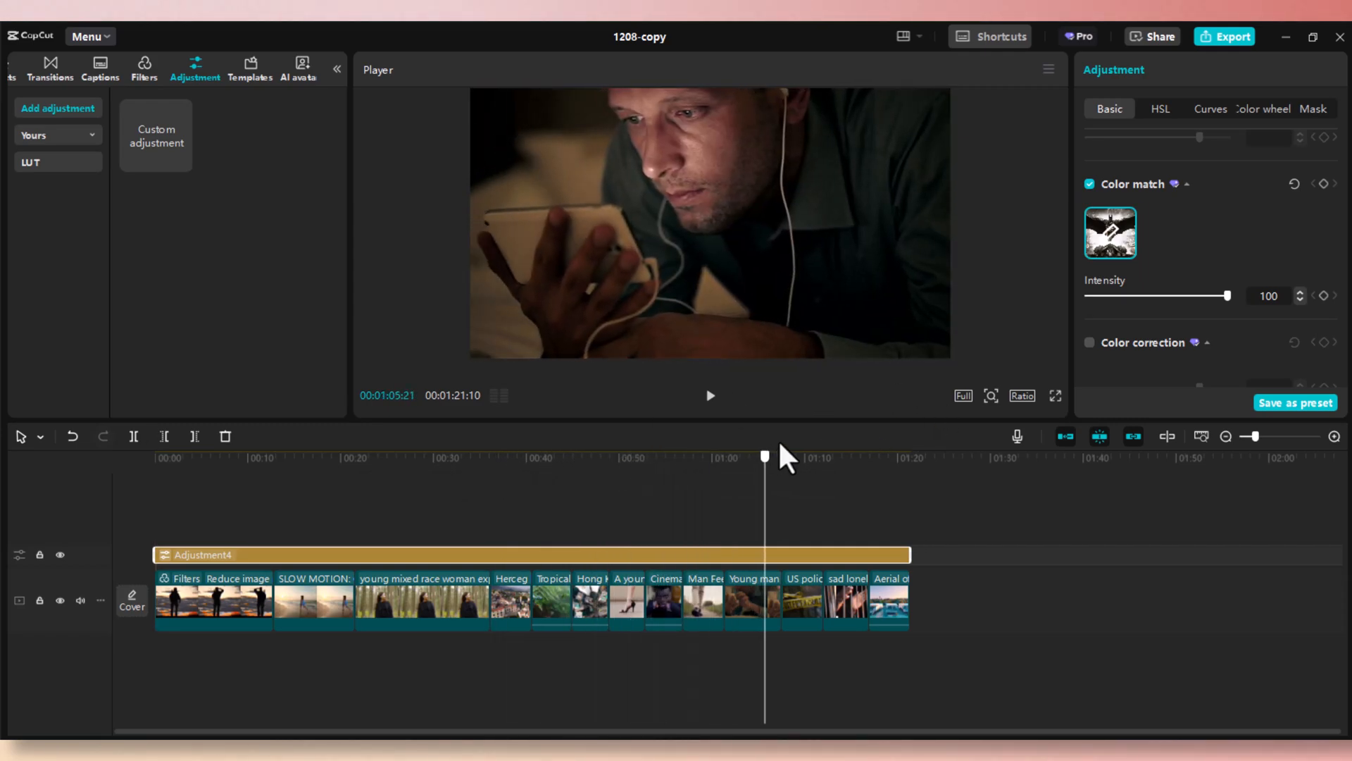
{"action": "left_click", "coordinate": [662, 457]}
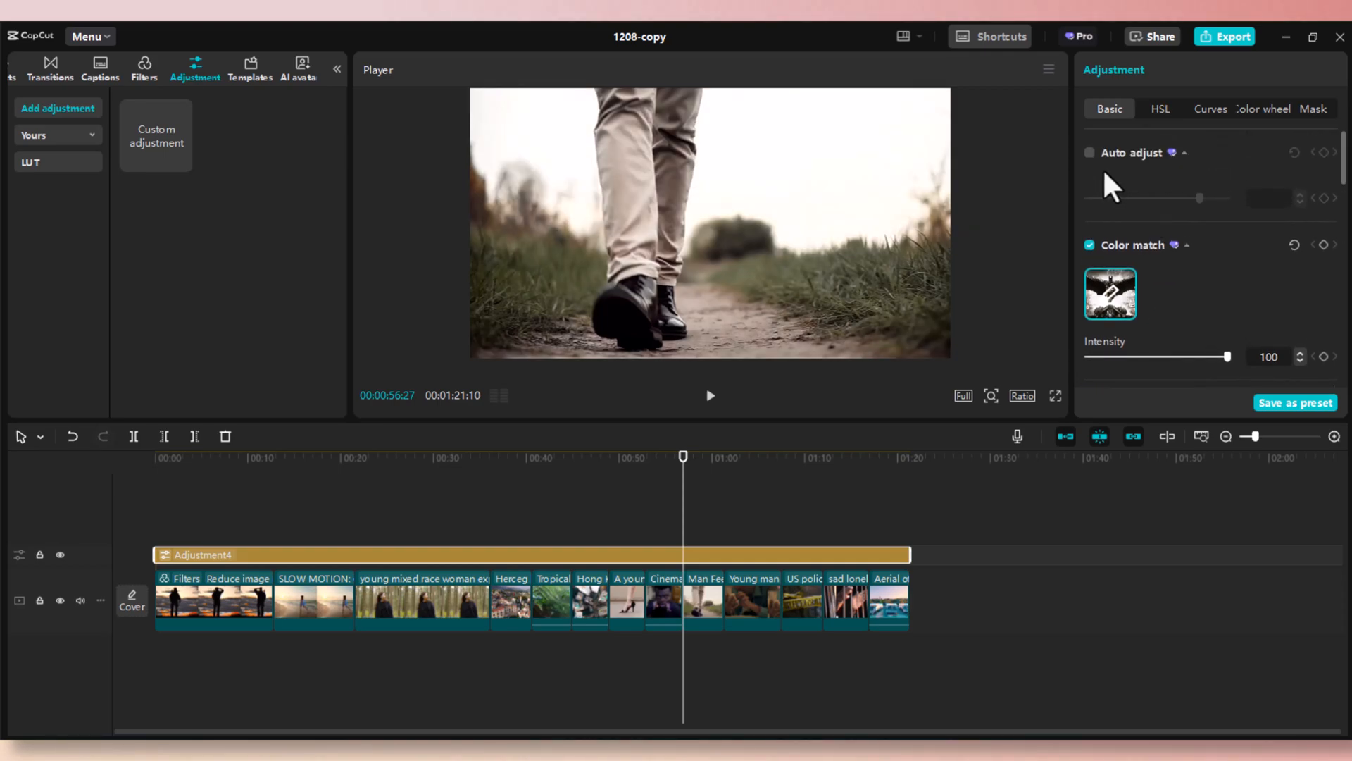
- Turn on Auto adjust at intensity 80 alongside the colour match and preview the silhouette clip
{"action": "left_click", "coordinate": [1090, 152]}
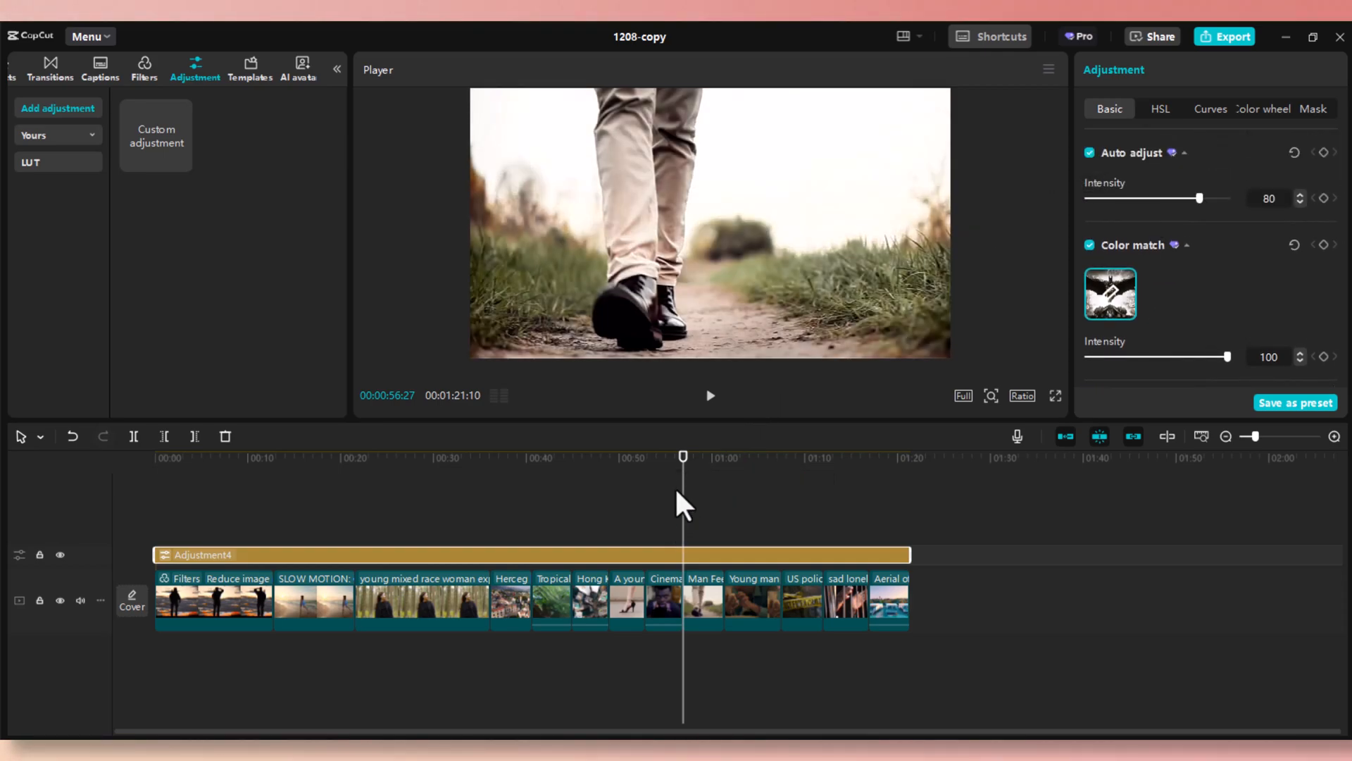
{"action": "left_click", "coordinate": [485, 456]}
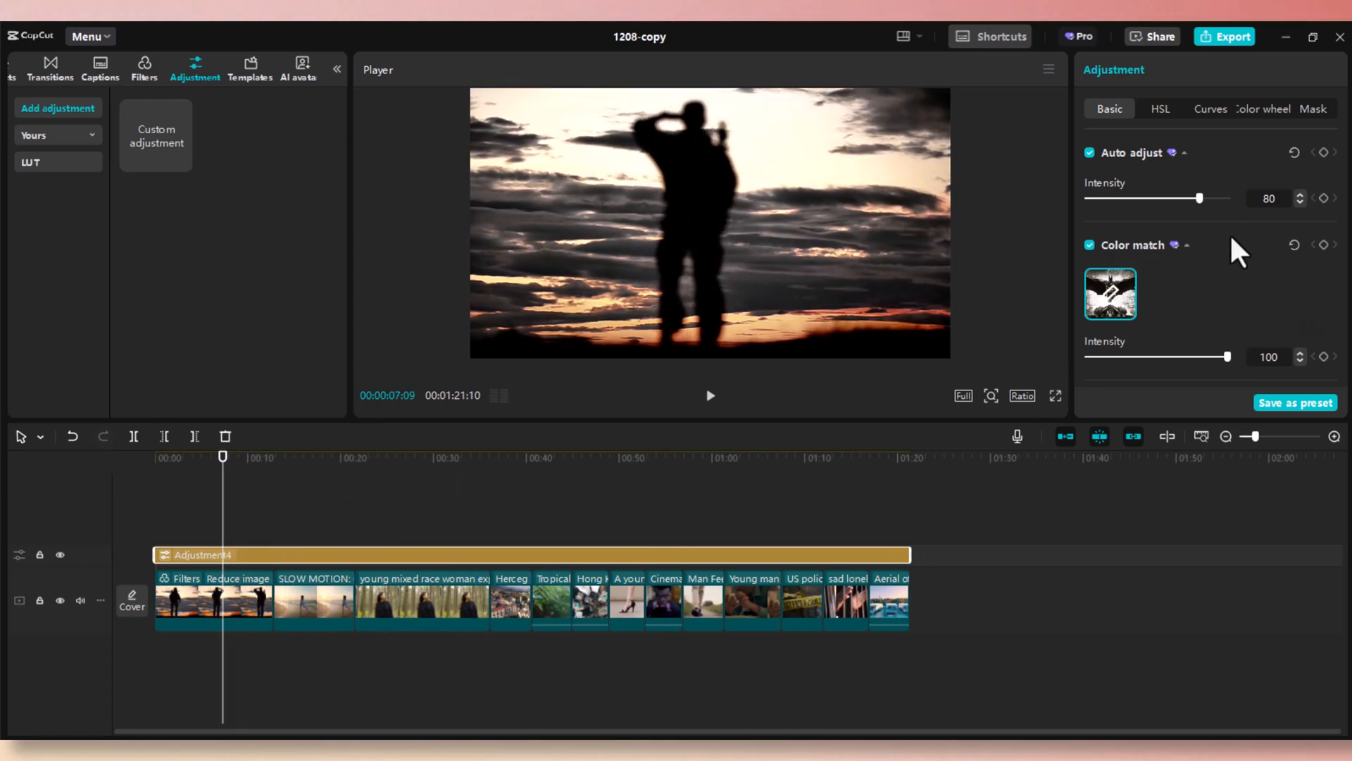
{"action": "mouse_move", "coordinate": [1220, 124]}
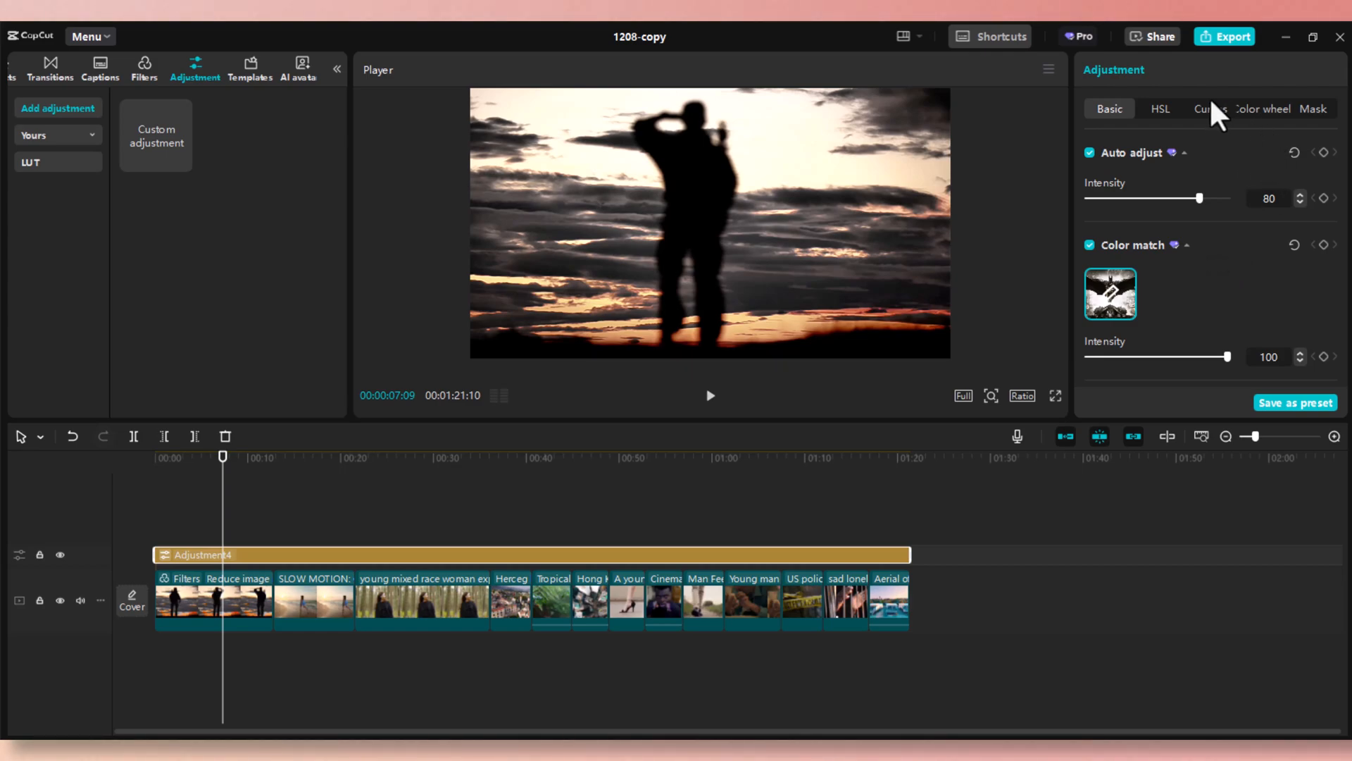
- Try the HSL and Curve controls, reset the red hue to zero, and return to the Basic settings
{"action": "left_click", "coordinate": [1160, 109]}
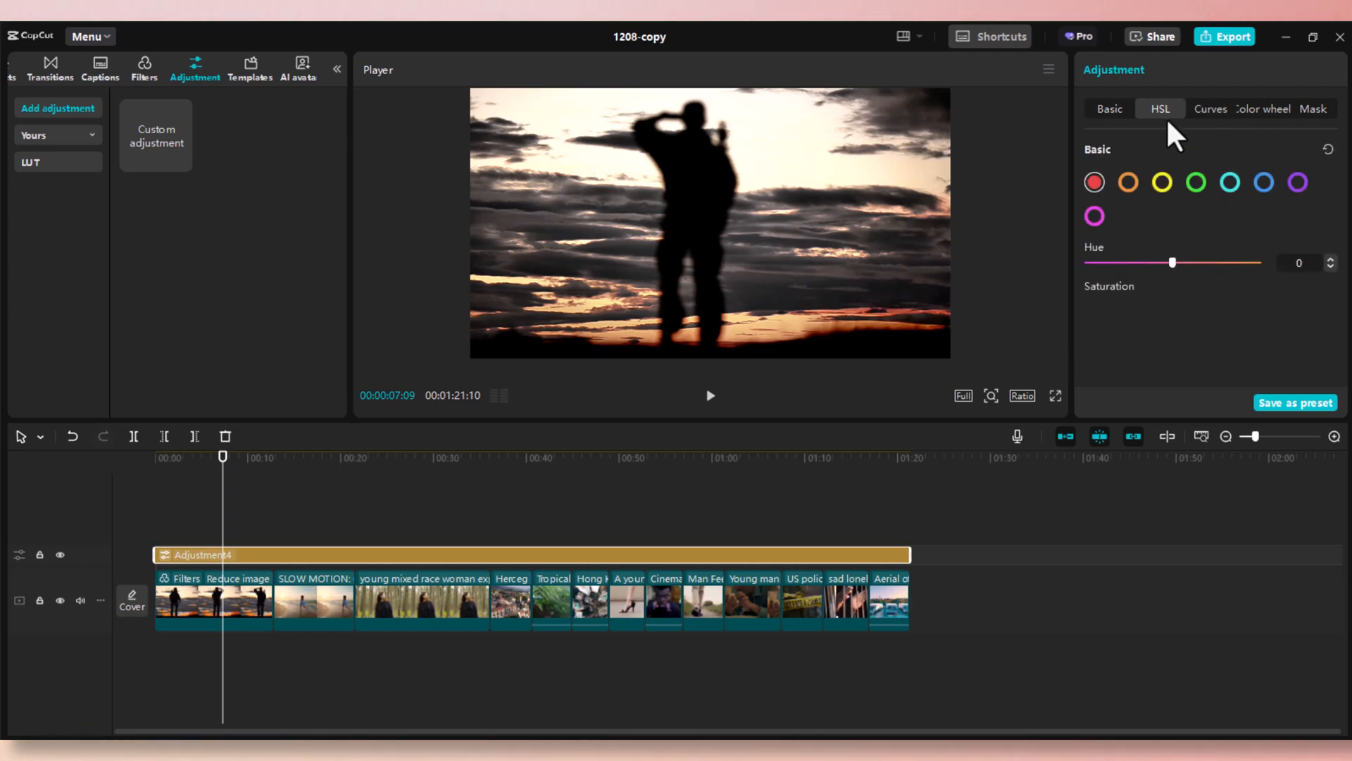
{"action": "left_click_drag", "start_coordinate": [1171, 262], "coordinate": [1181, 262]}
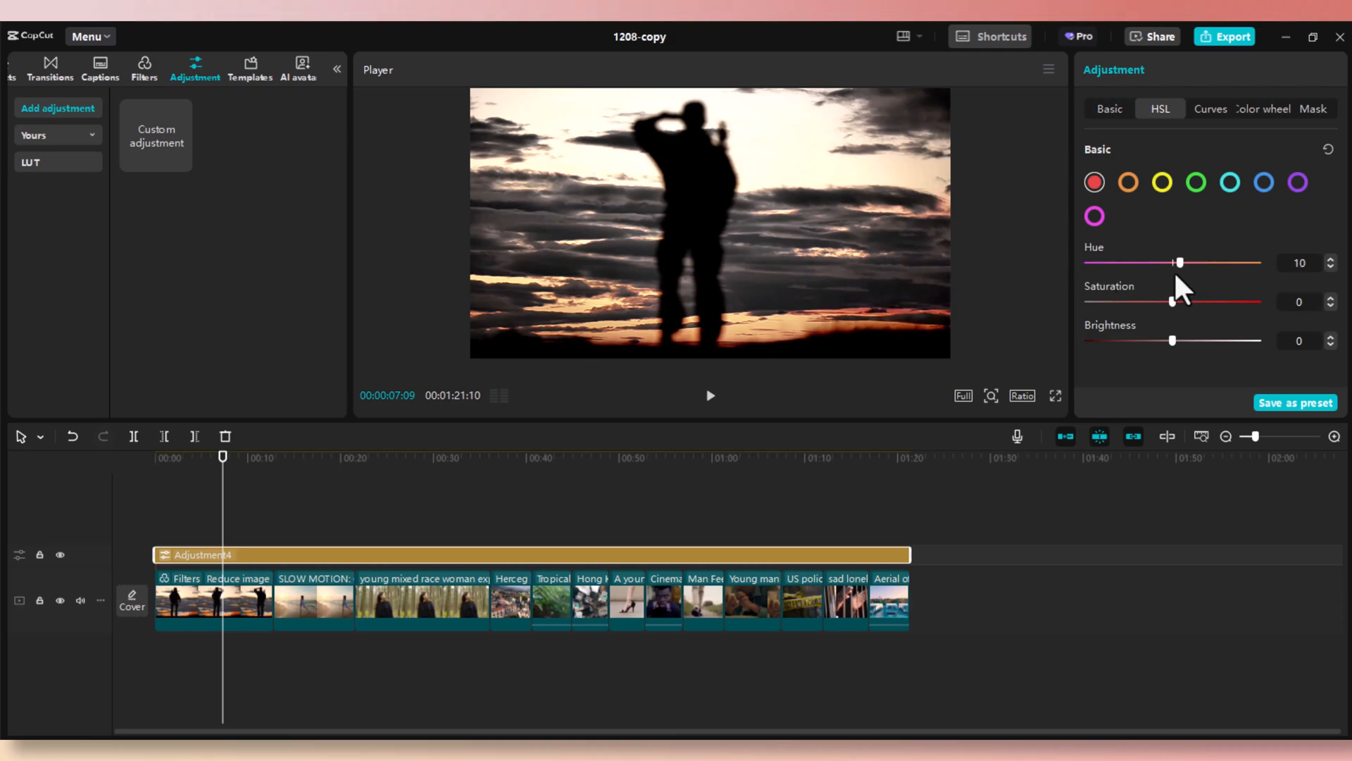
{"action": "left_click", "coordinate": [1327, 149]}
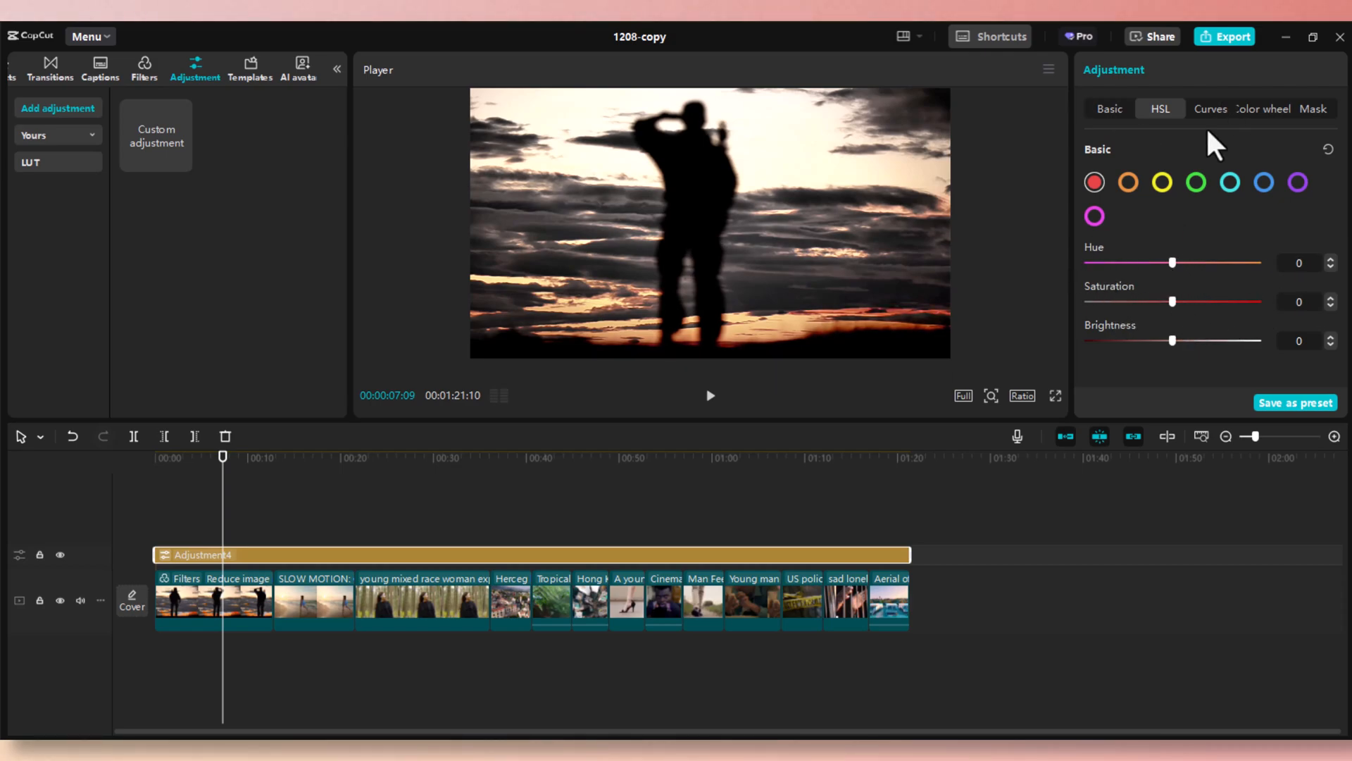
{"action": "left_click", "coordinate": [1210, 108]}
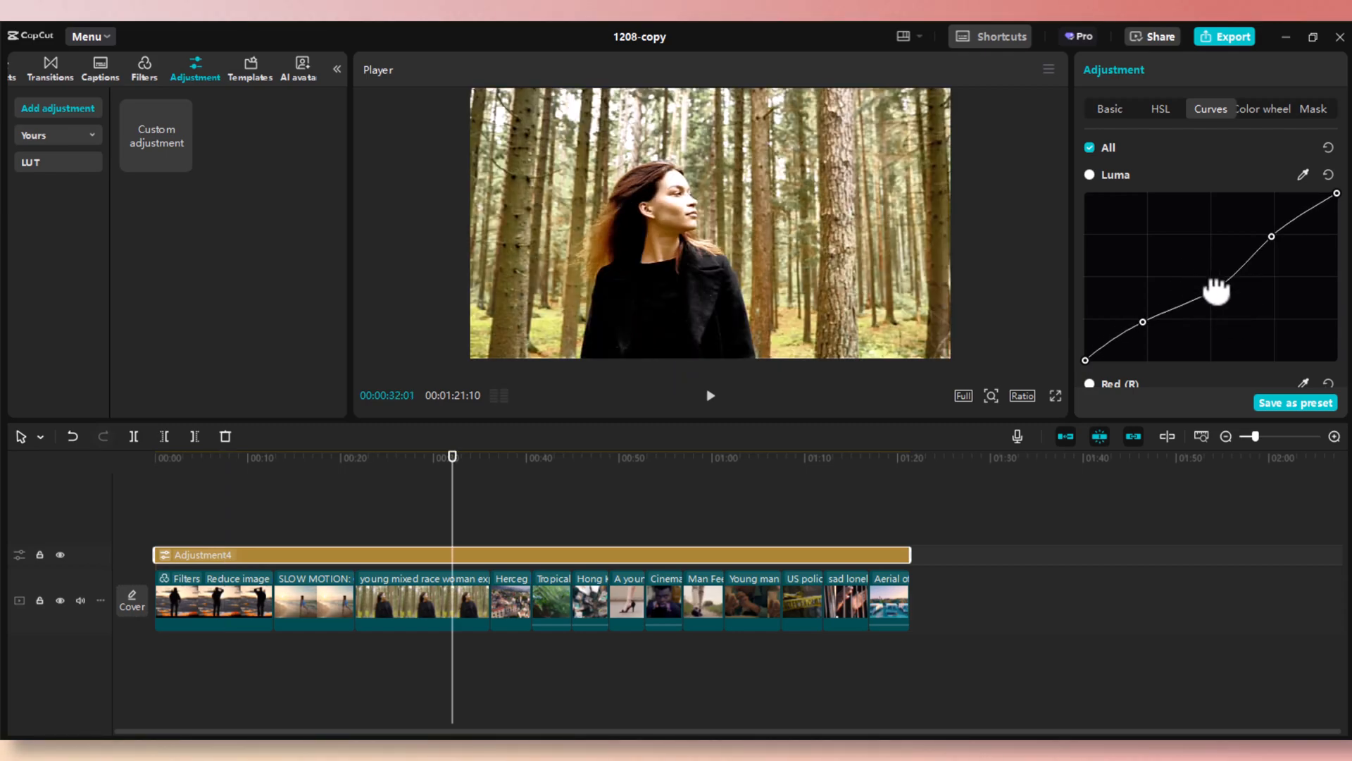
{"action": "left_click", "coordinate": [1110, 109]}
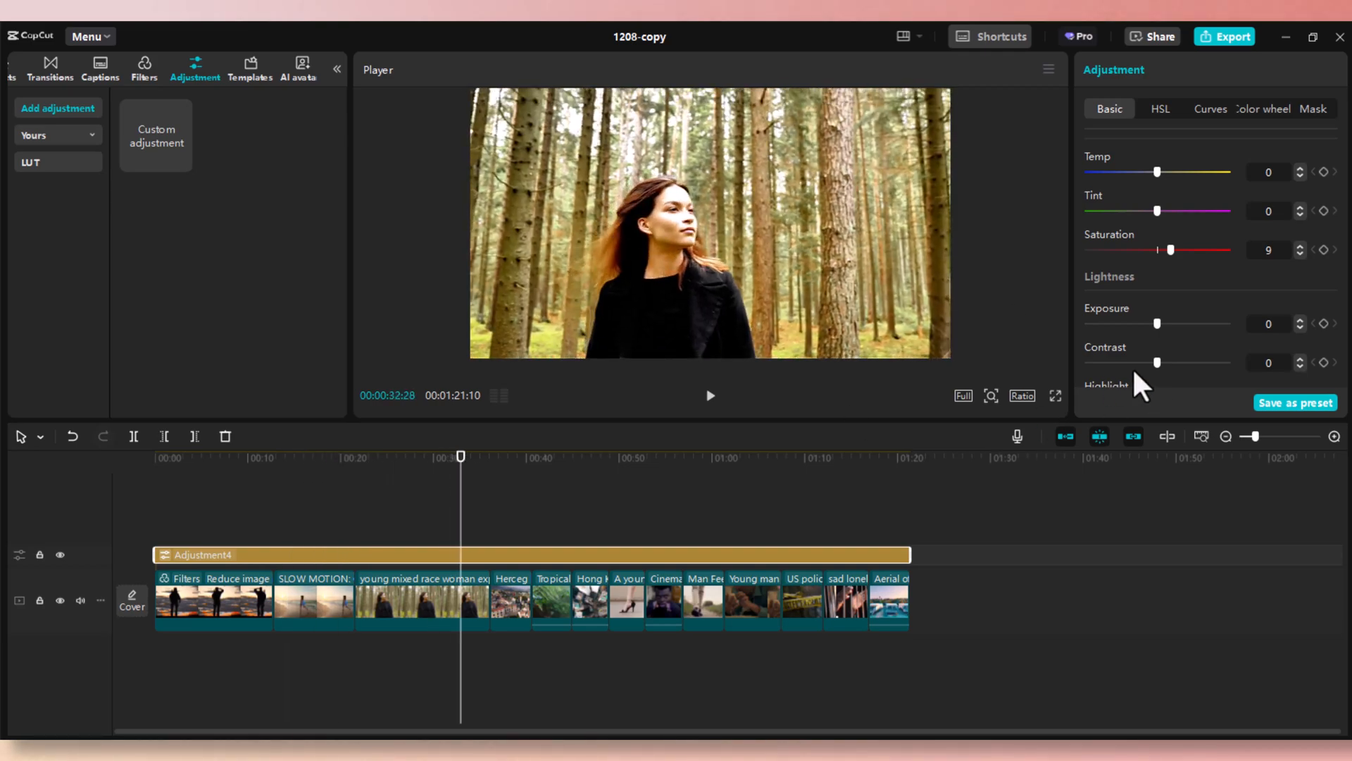
- Lower the adjustment layer's highlights to -42, preview clips, and reopen the colour-match reference picker
{"action": "scroll", "scroll_direction": "down", "scroll_amount": 3}
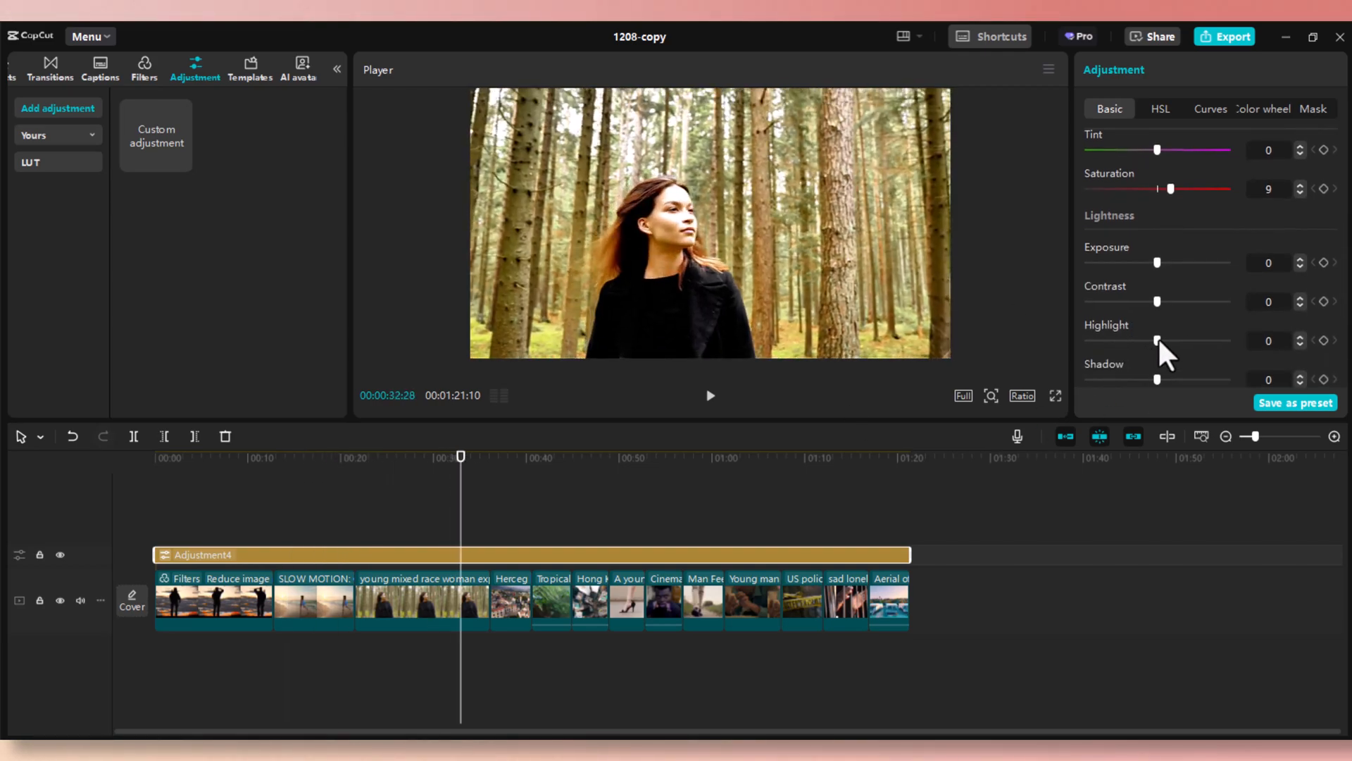
{"action": "left_click_drag", "start_coordinate": [1158, 340], "coordinate": [1096, 339]}
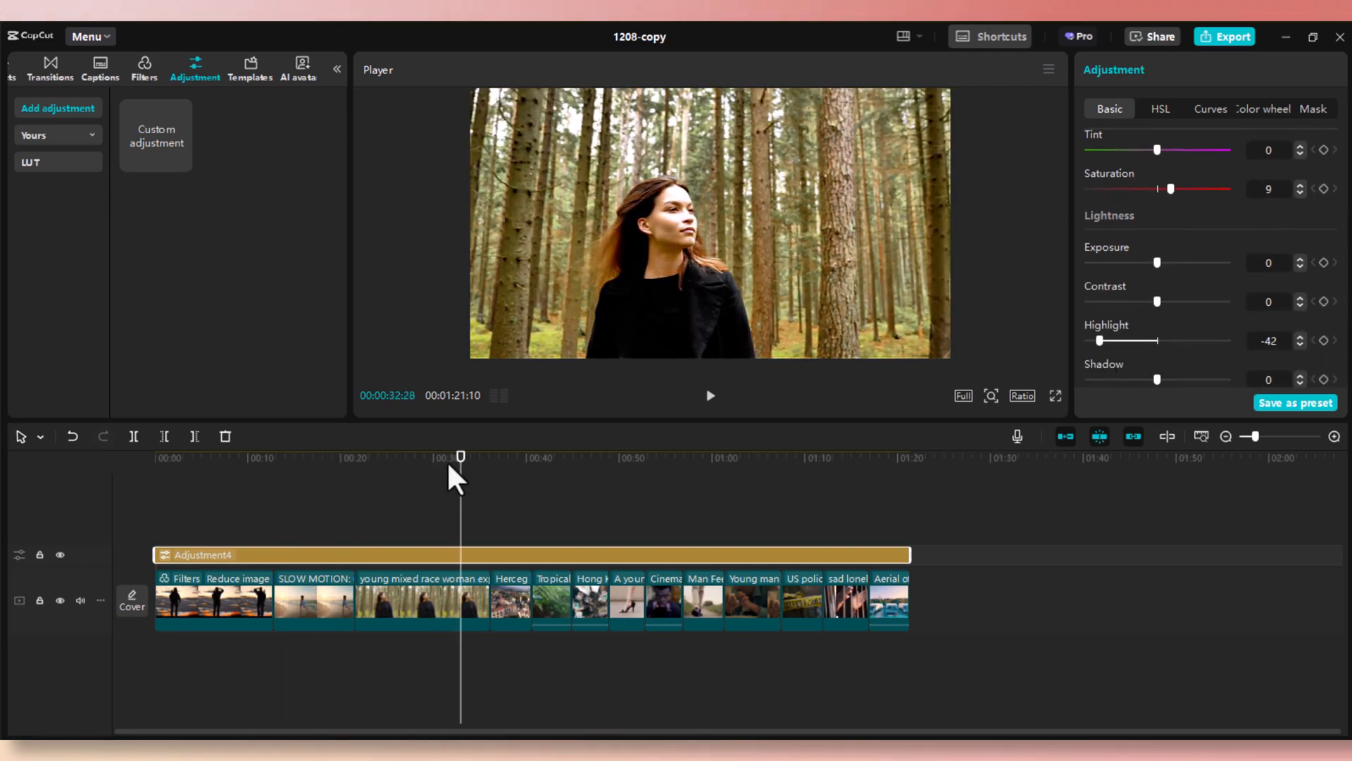
{"action": "left_click_drag", "start_coordinate": [461, 455], "coordinate": [390, 455]}
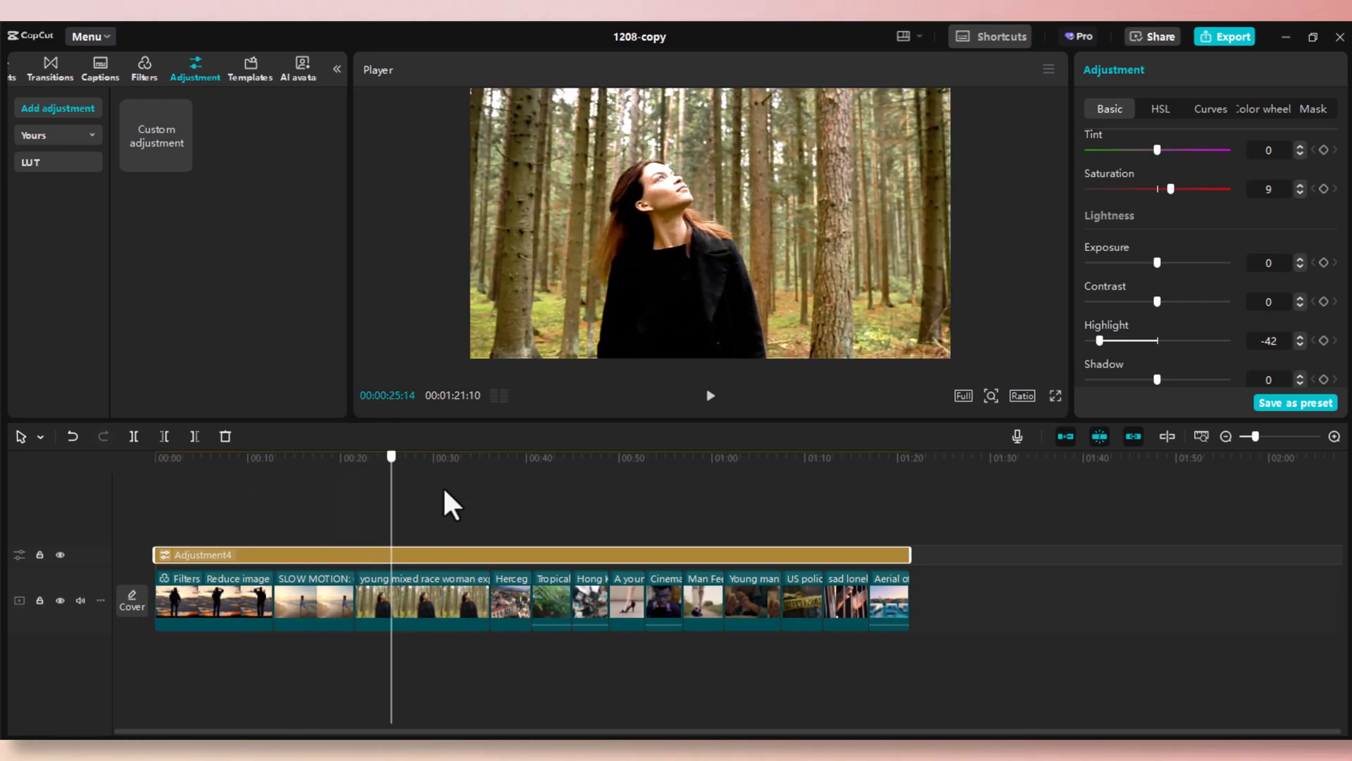
{"action": "left_click", "coordinate": [644, 457]}
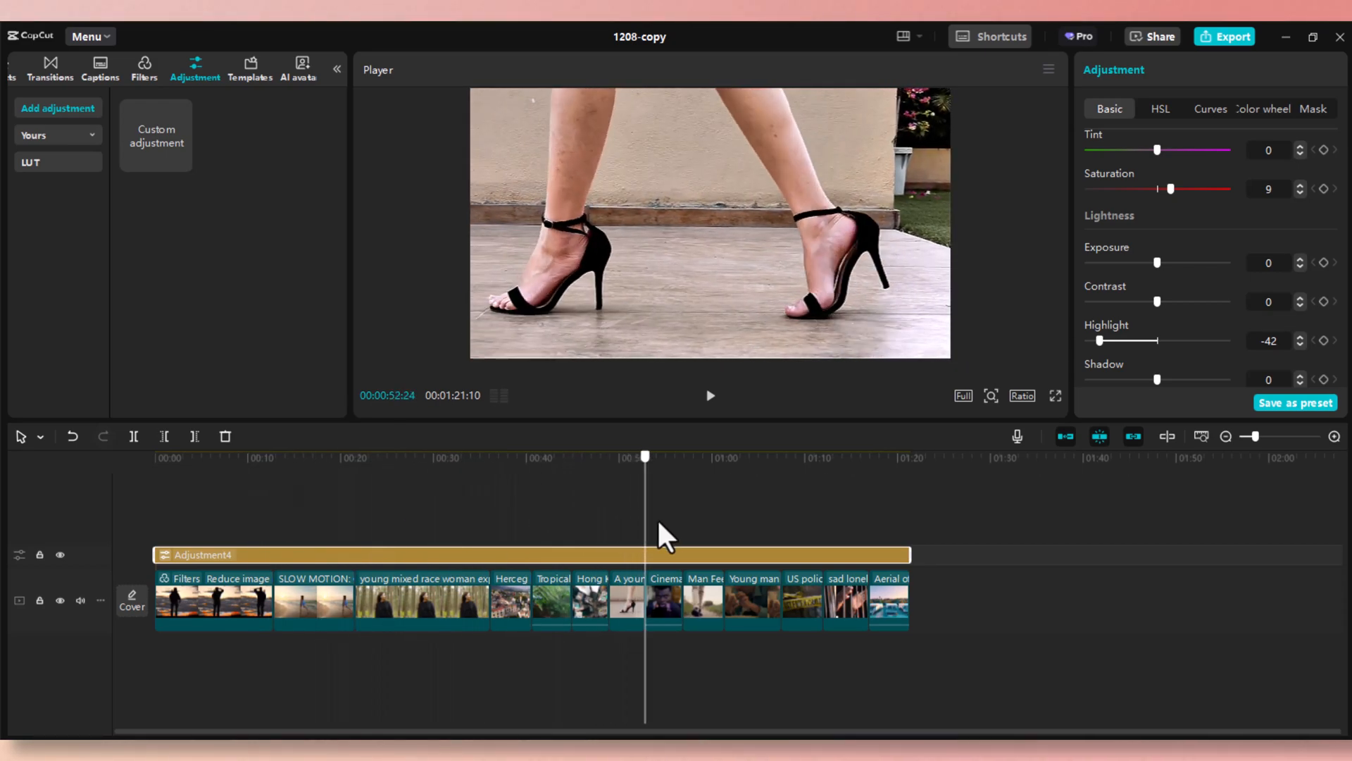
{"action": "left_click", "coordinate": [663, 457]}
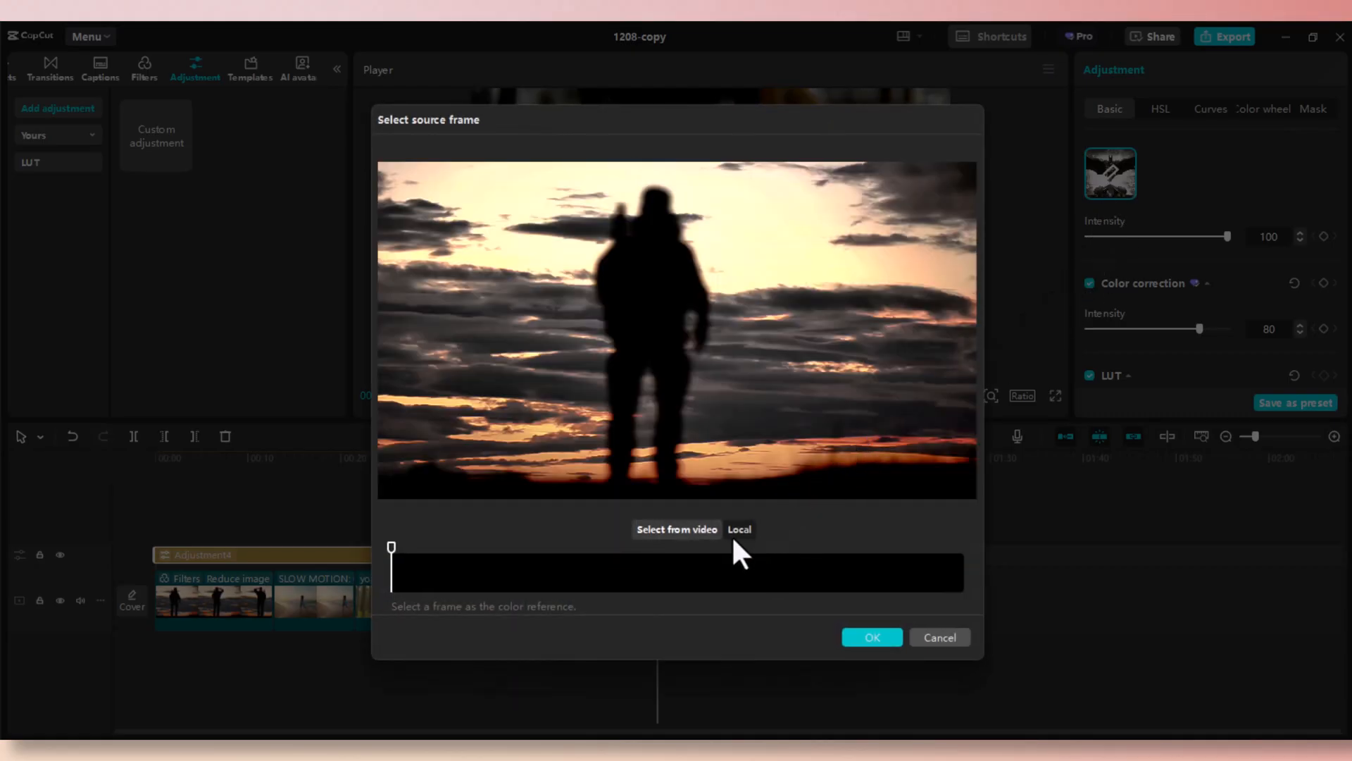
- Colour-match to a Wicked still from Downloads, giving the forest clip warm orange tones at intensity 100
{"action": "left_click", "coordinate": [740, 528]}
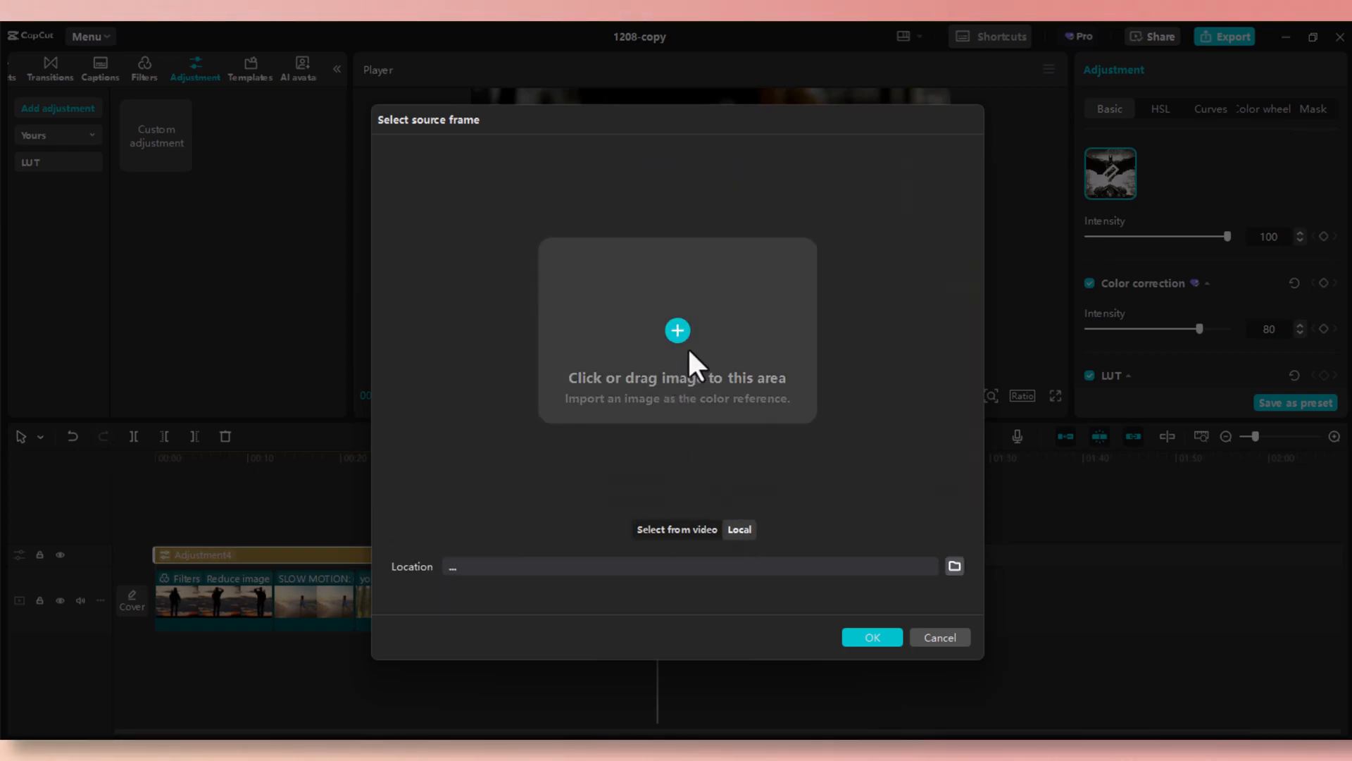
{"action": "left_click", "coordinate": [677, 329]}
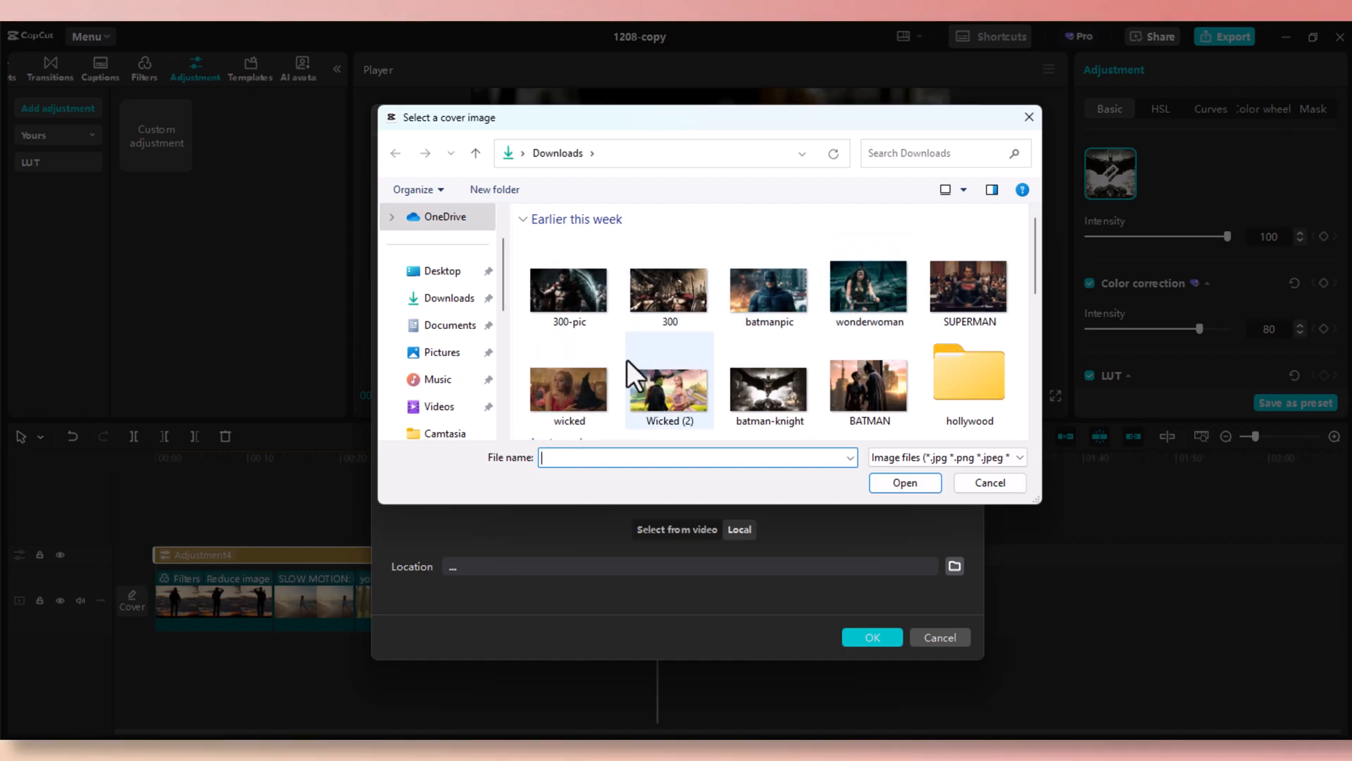
{"action": "left_click", "coordinate": [905, 482]}
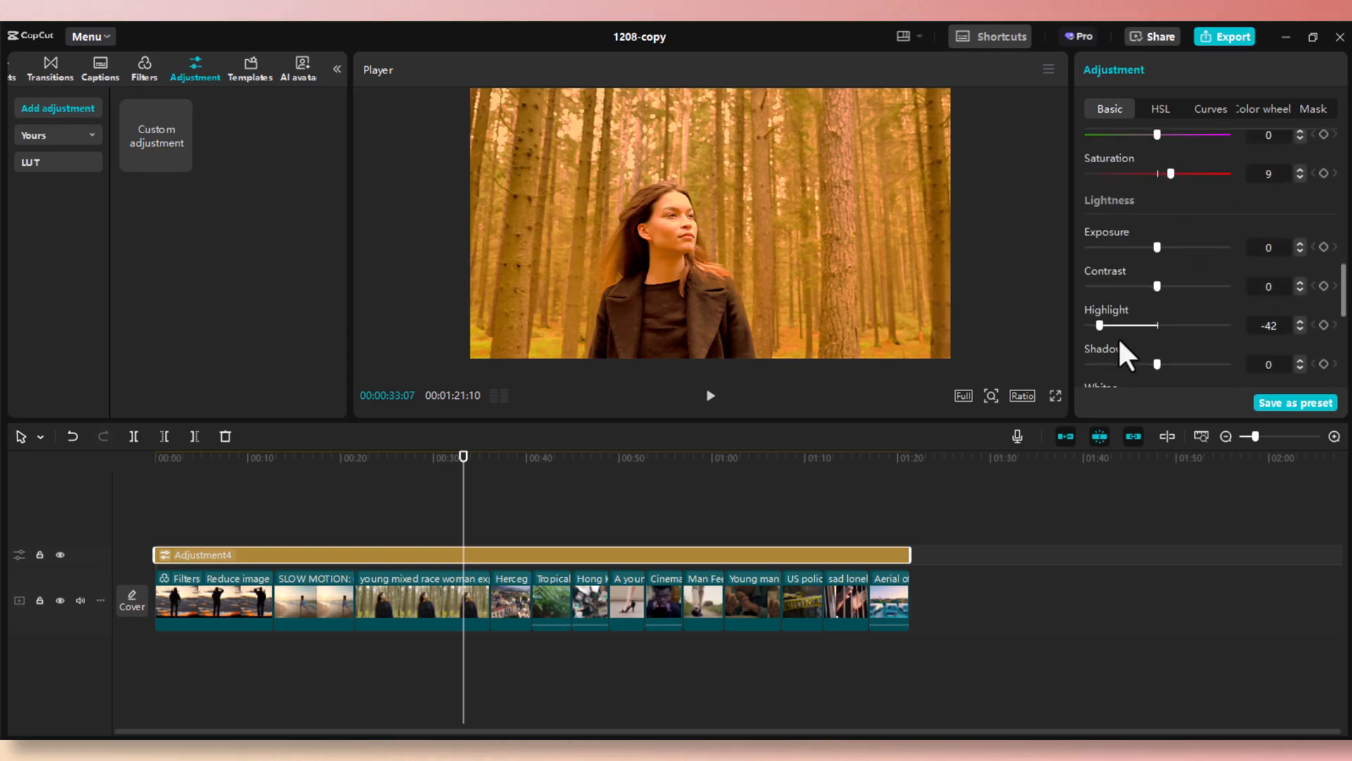
{"action": "left_click", "coordinate": [744, 456]}
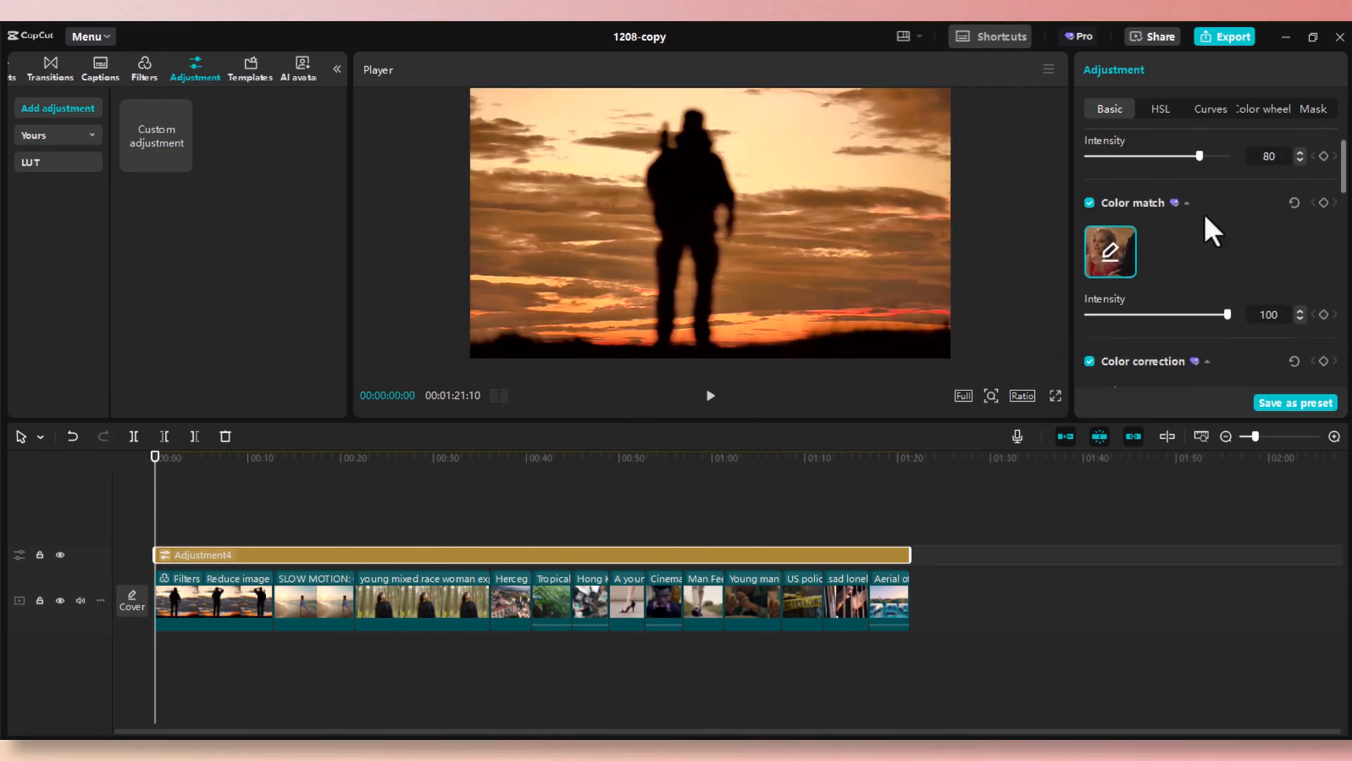
- Swap the colour-match reference to the local batmanpic.jpg still and scrub several clips to check the new grade
{"action": "left_click", "coordinate": [1110, 251]}
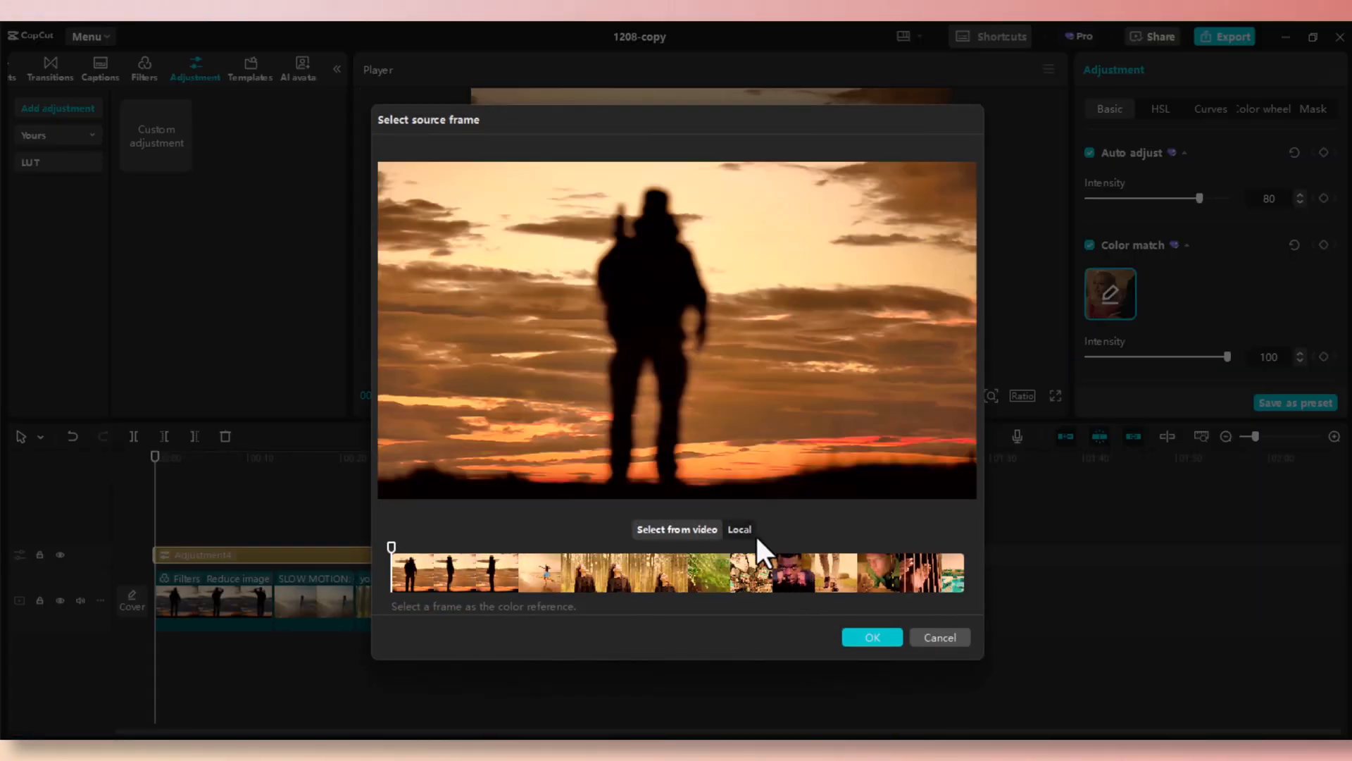
{"action": "left_click", "coordinate": [740, 528]}
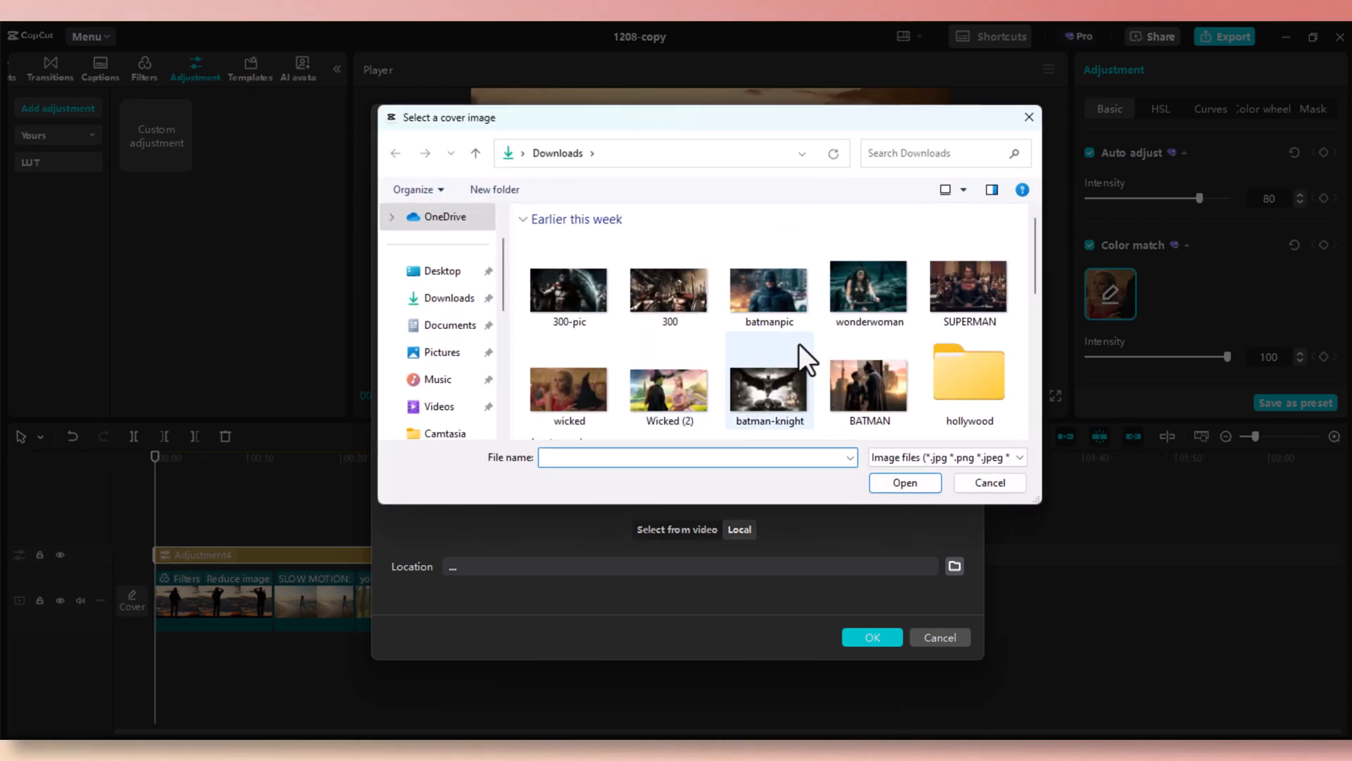
{"action": "mouse_move", "coordinate": [775, 299]}
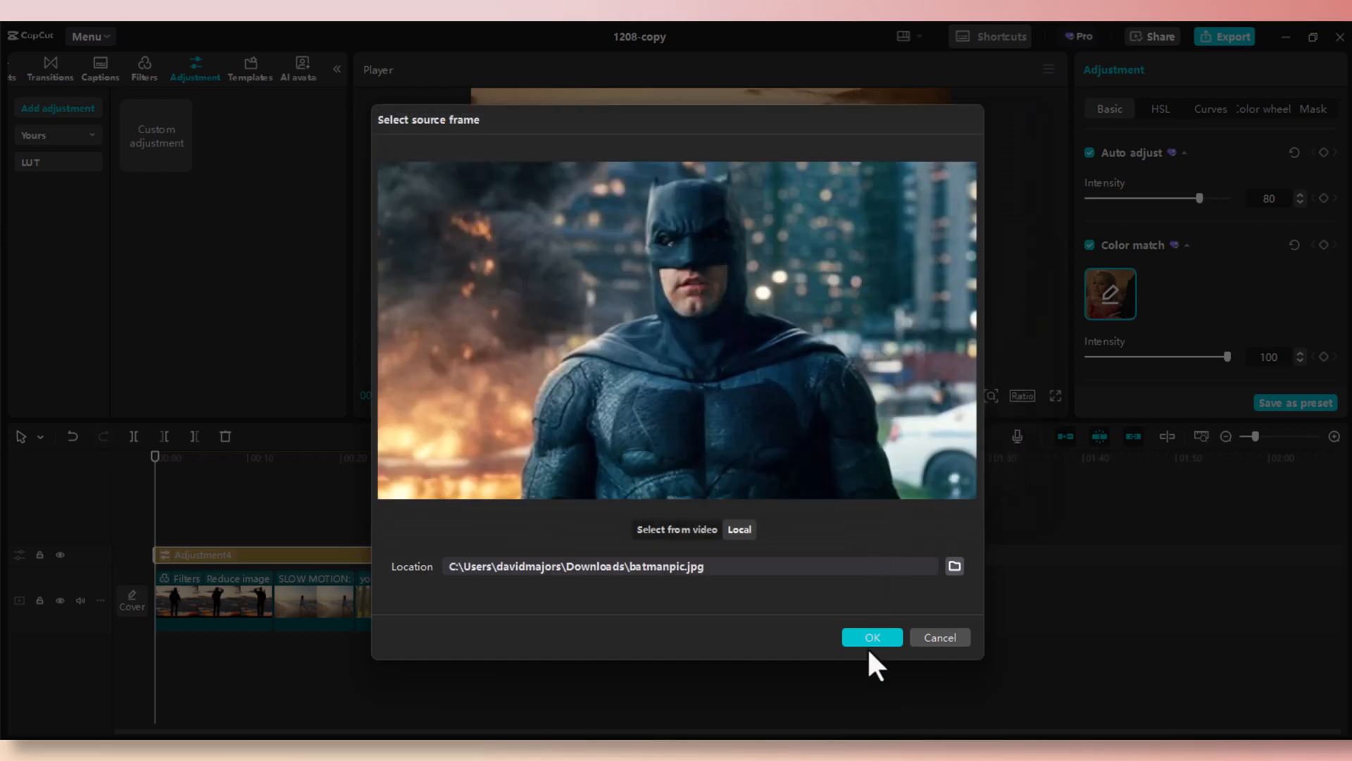
{"action": "left_click", "coordinate": [873, 637]}
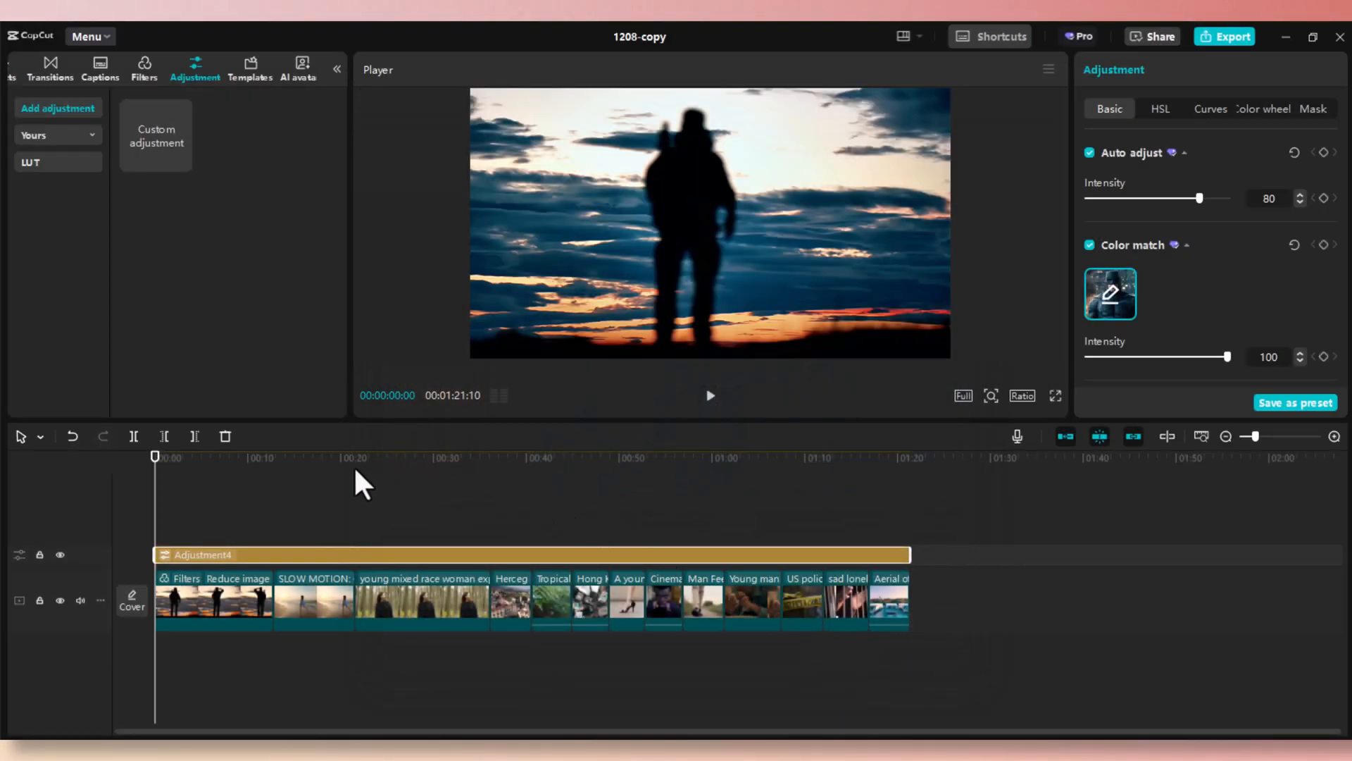
{"action": "mouse_move", "coordinate": [285, 473]}
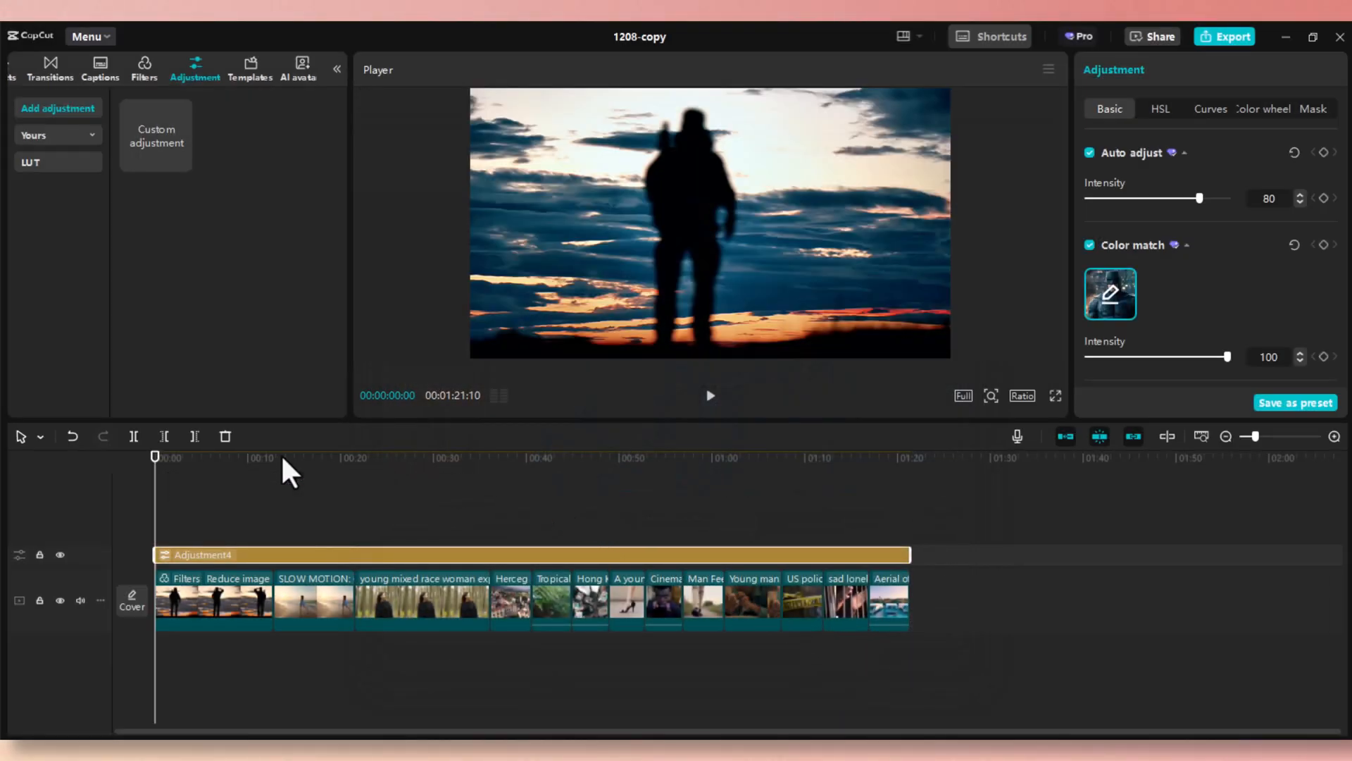
{"action": "left_click", "coordinate": [288, 458]}
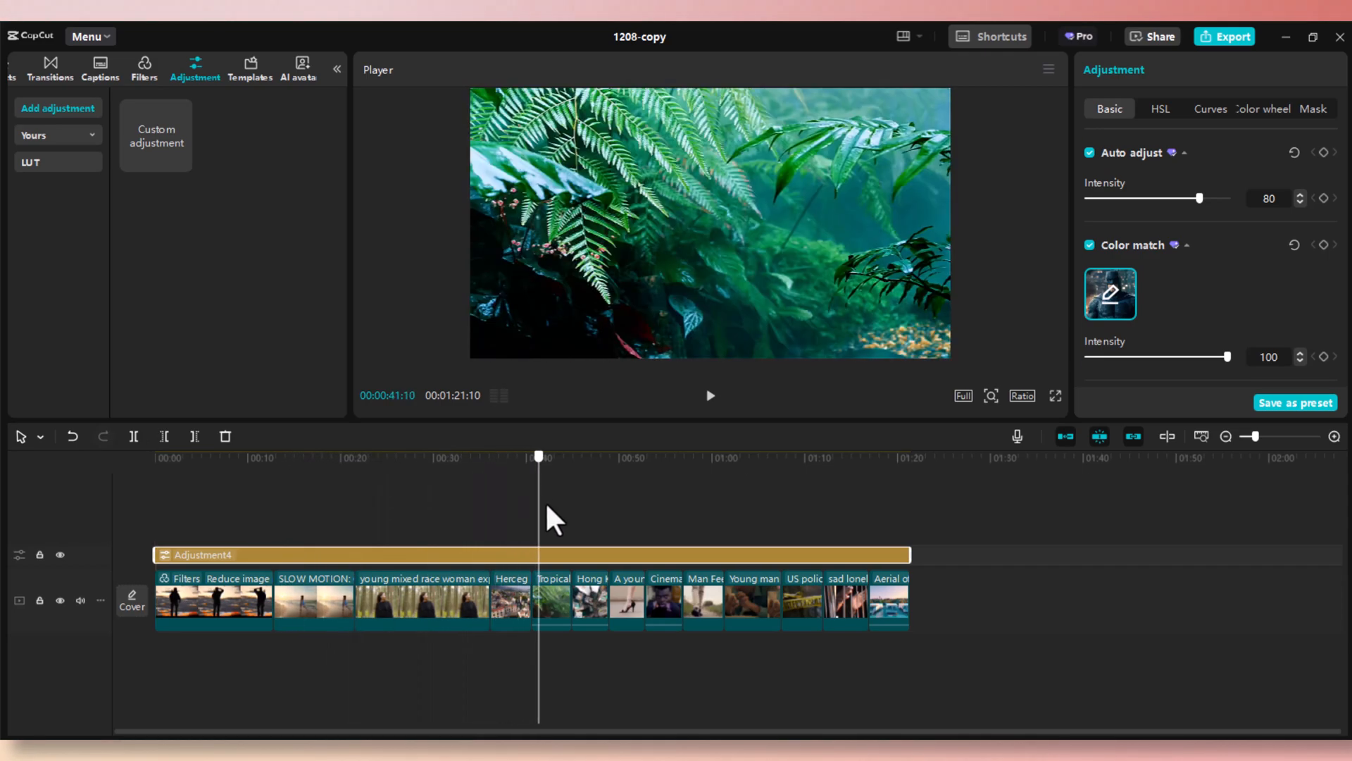
{"action": "left_click", "coordinate": [735, 456]}
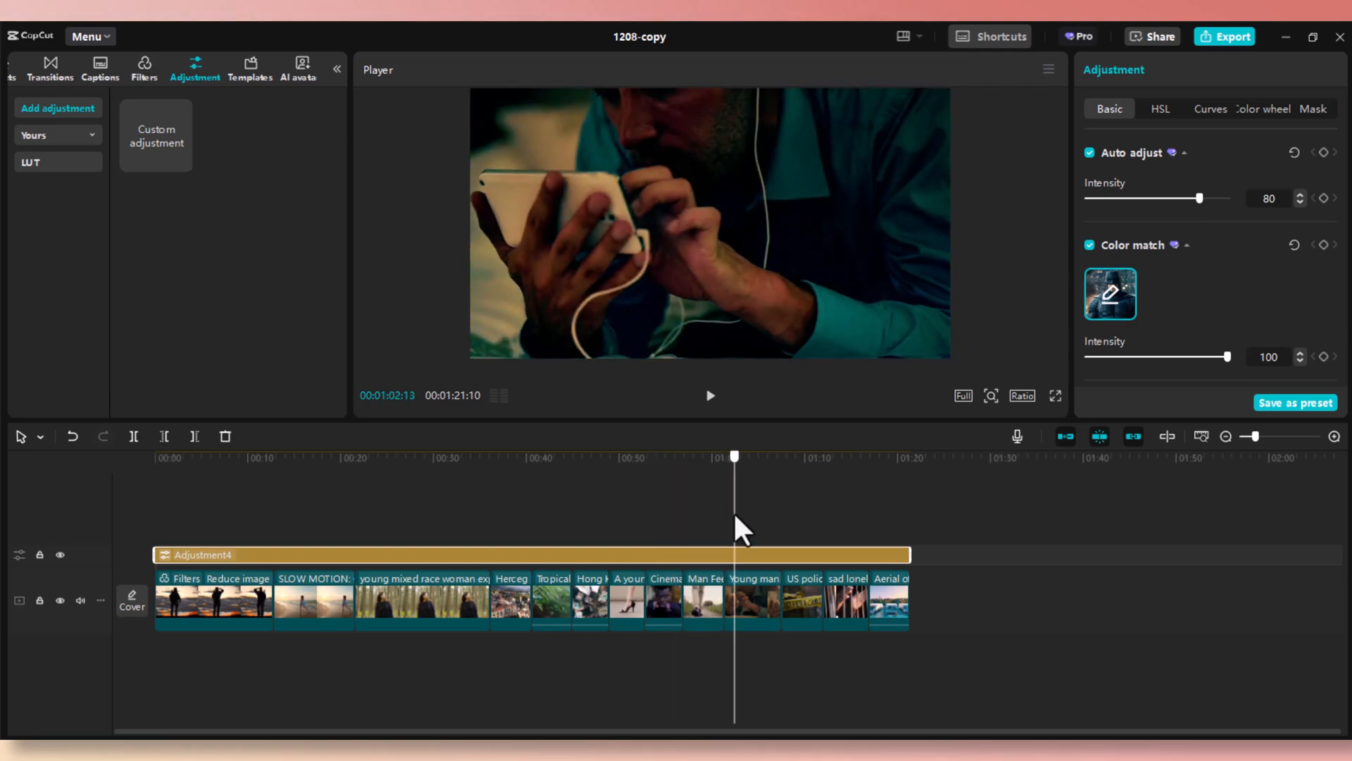
{"action": "left_click", "coordinate": [796, 457]}
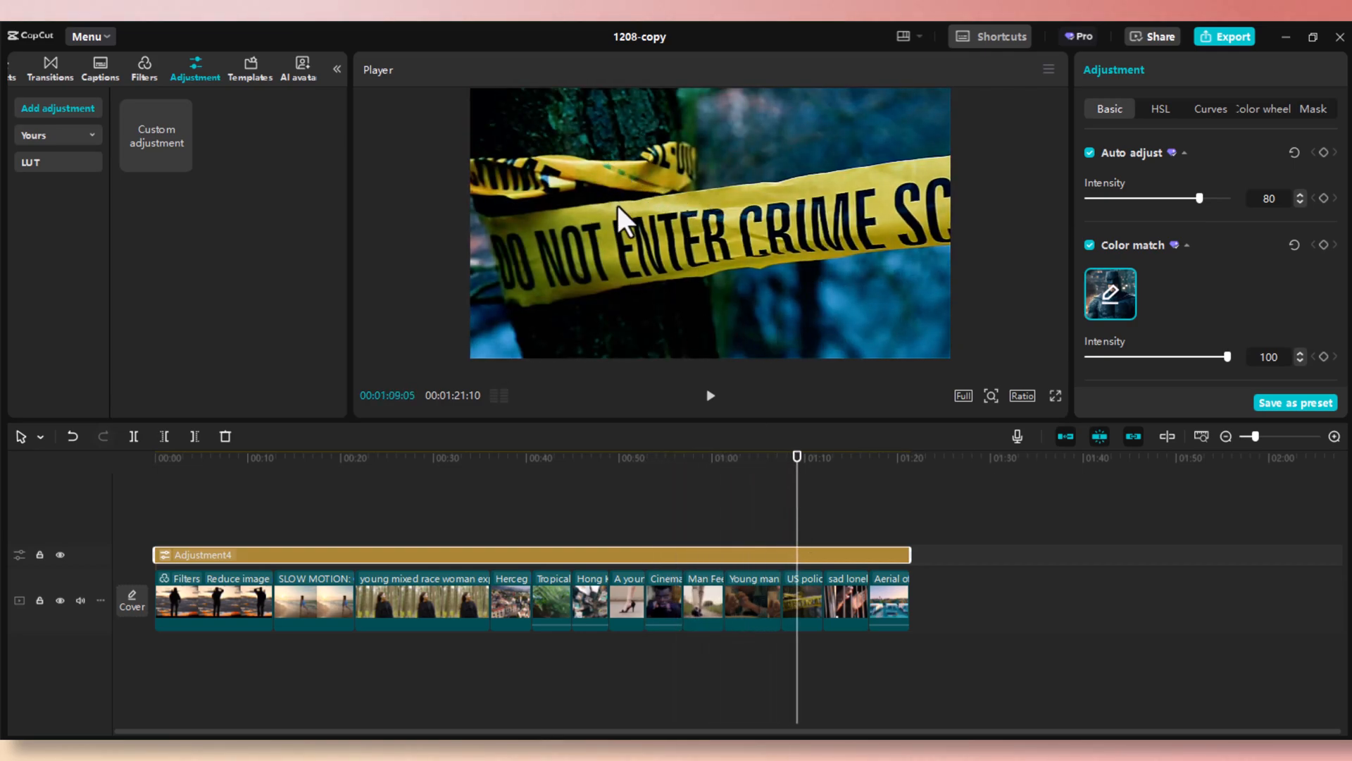
{"action": "mouse_move", "coordinate": [1144, 278]}
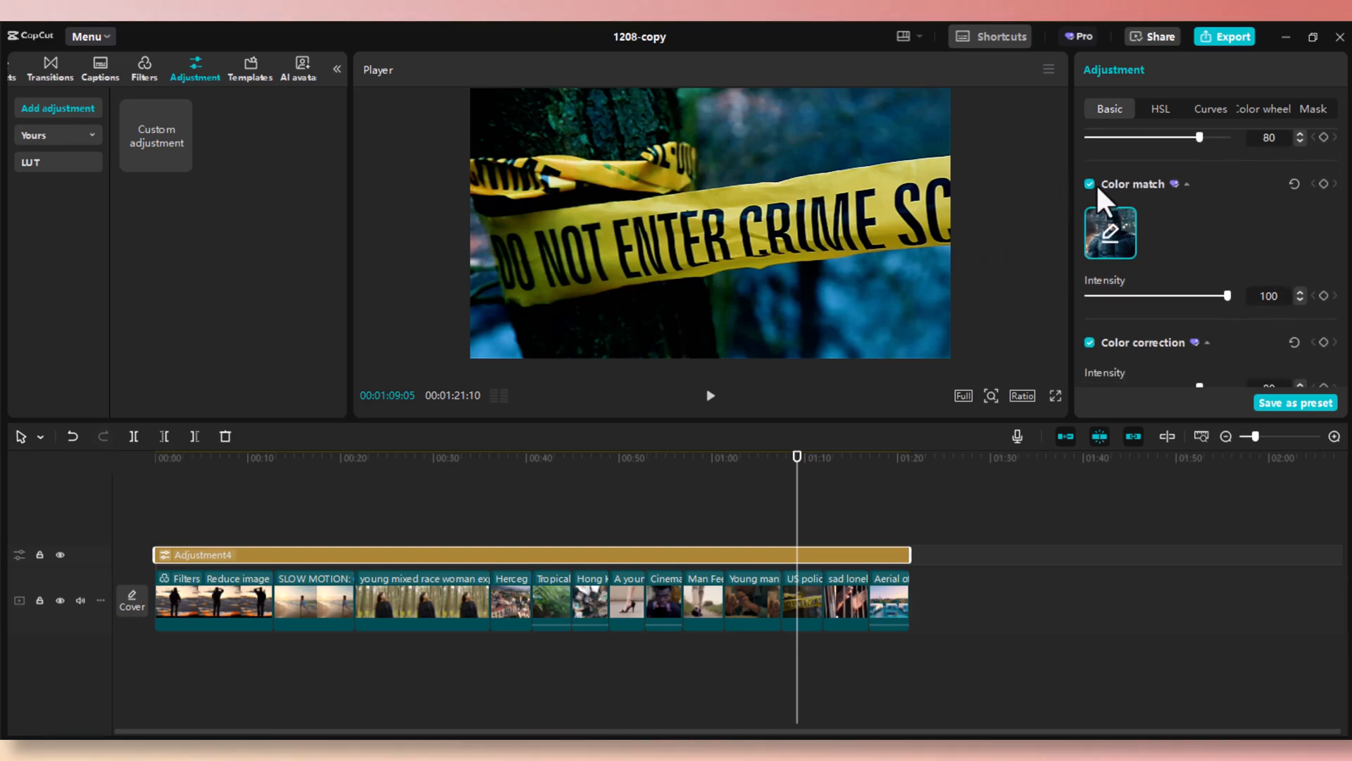
- Toggle Color match, Color correction and Auto adjust off and back on to compare, leaving all three enabled
{"action": "left_click", "coordinate": [1090, 183]}
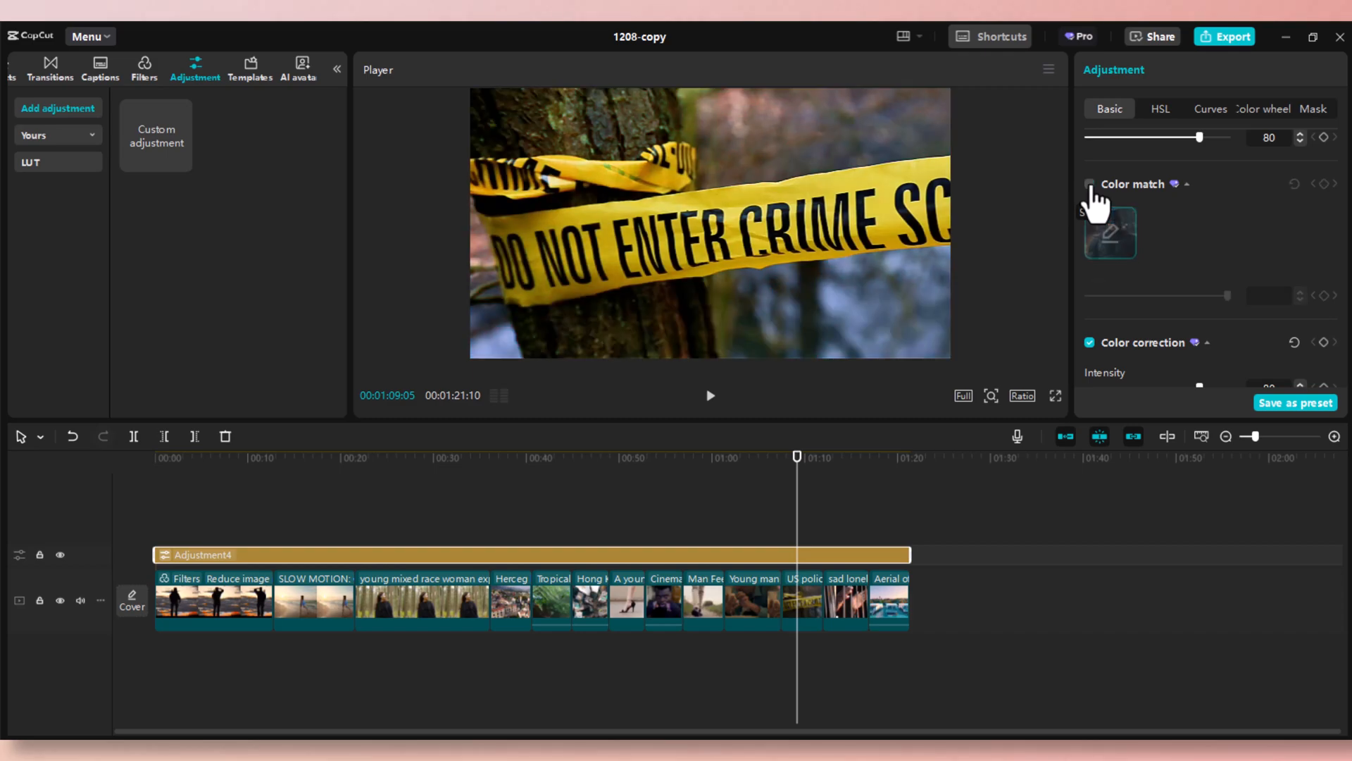
{"action": "left_click", "coordinate": [1090, 184]}
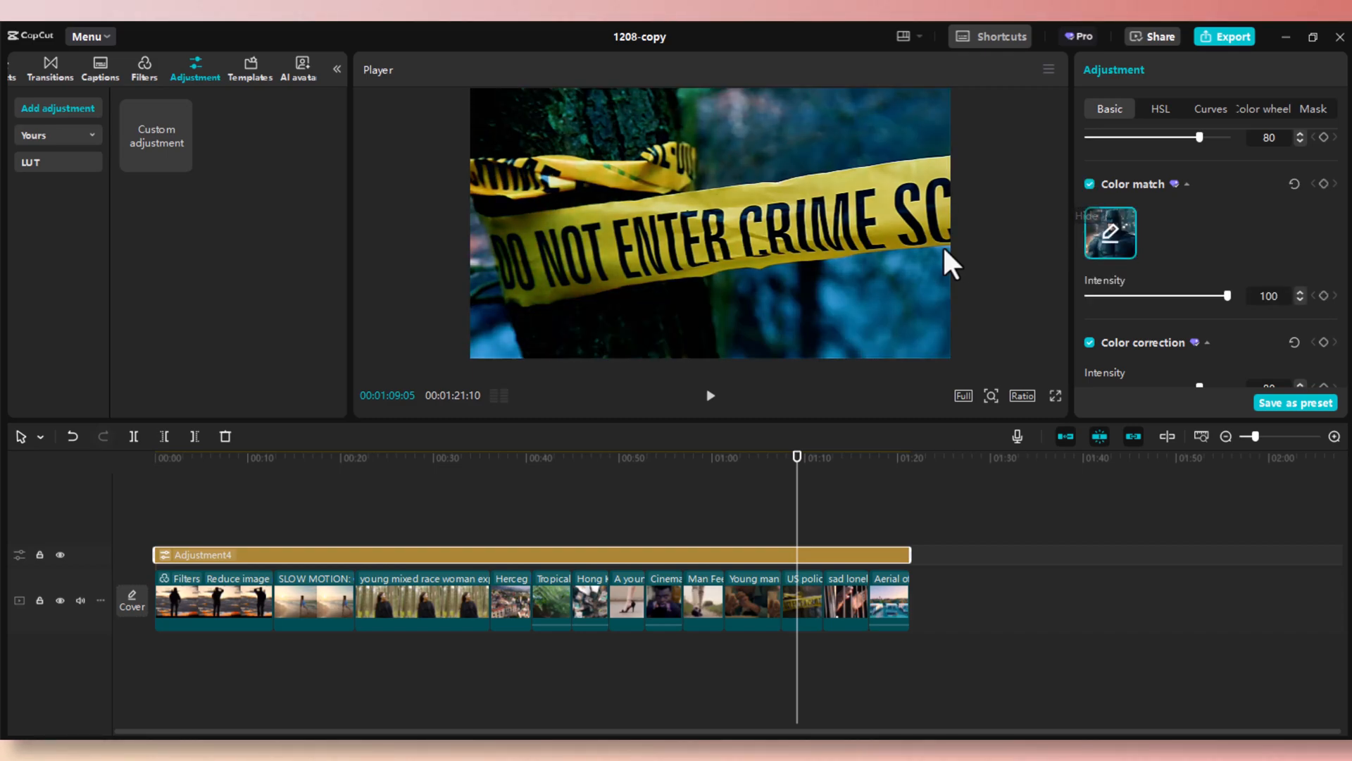
{"action": "mouse_move", "coordinate": [994, 237]}
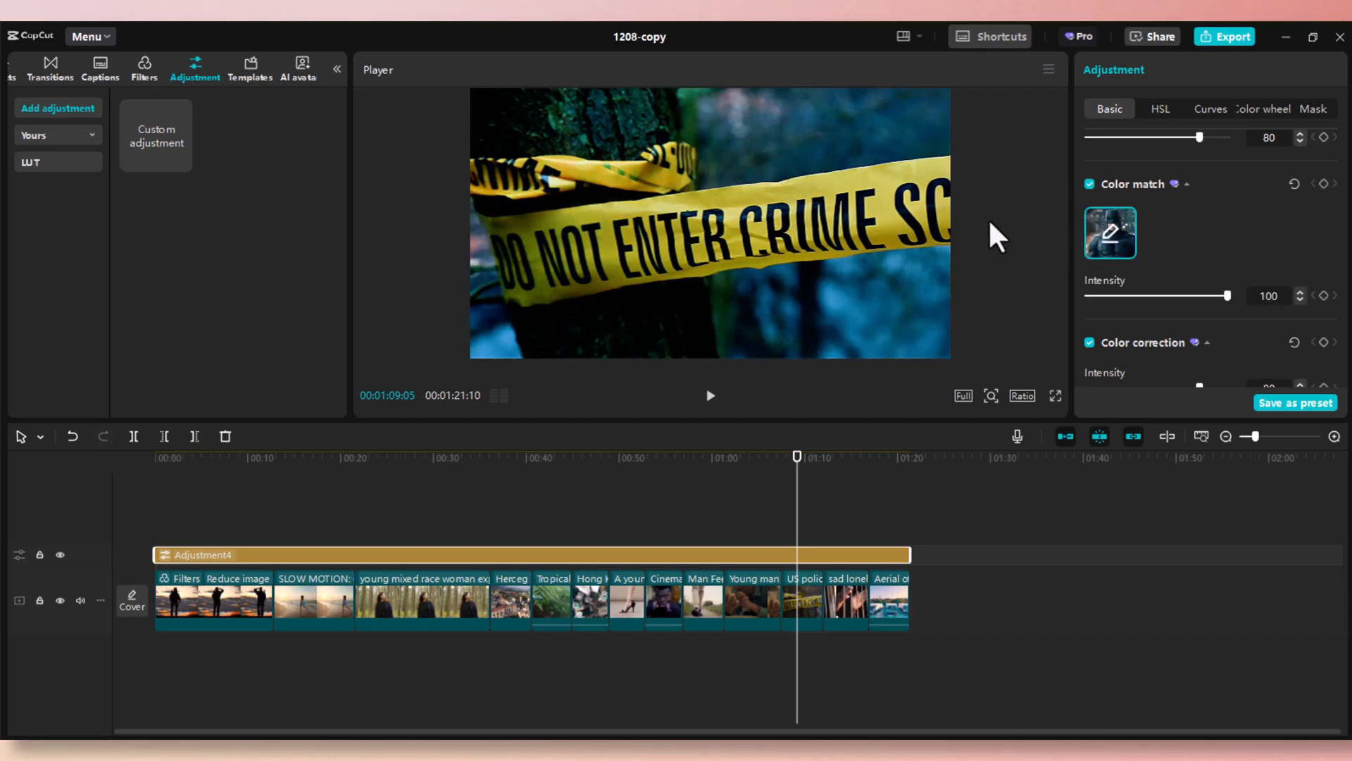
{"action": "mouse_move", "coordinate": [978, 322]}
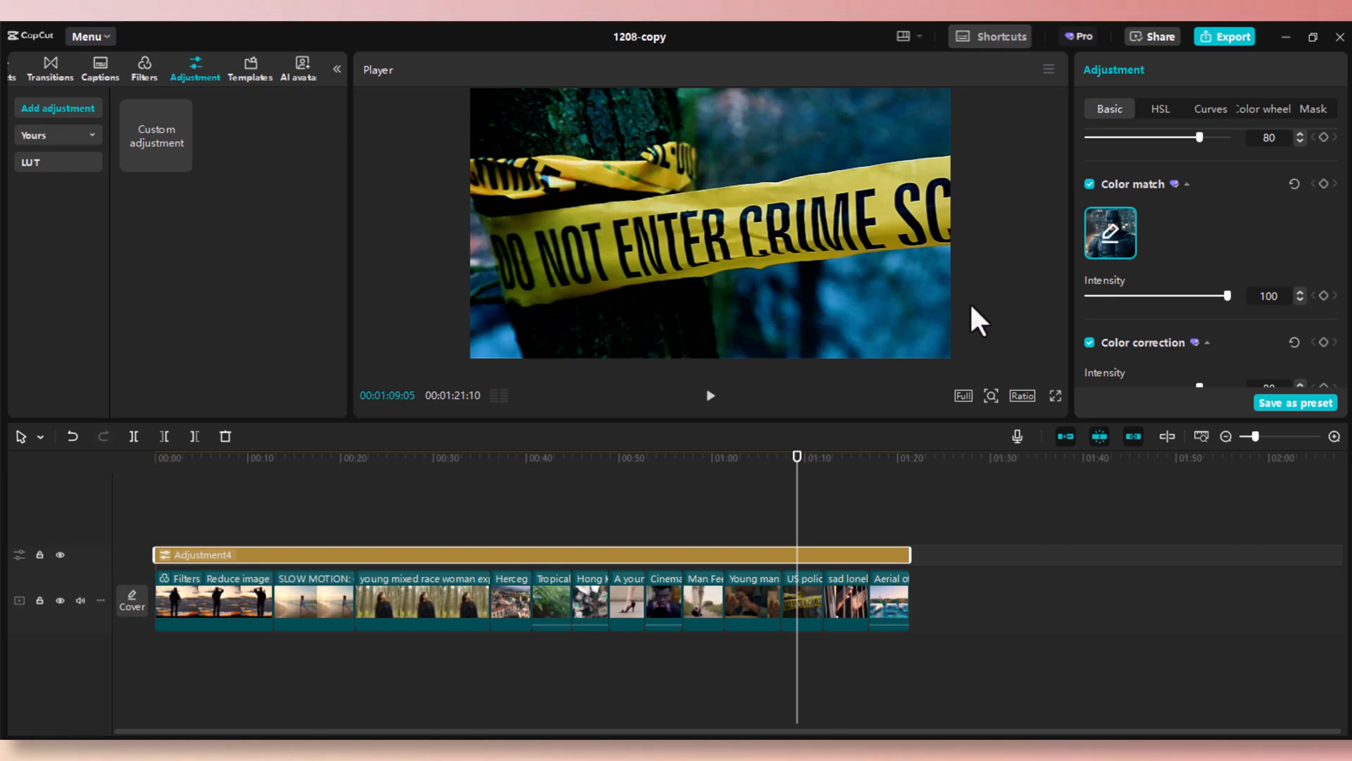
{"action": "left_click", "coordinate": [1091, 342]}
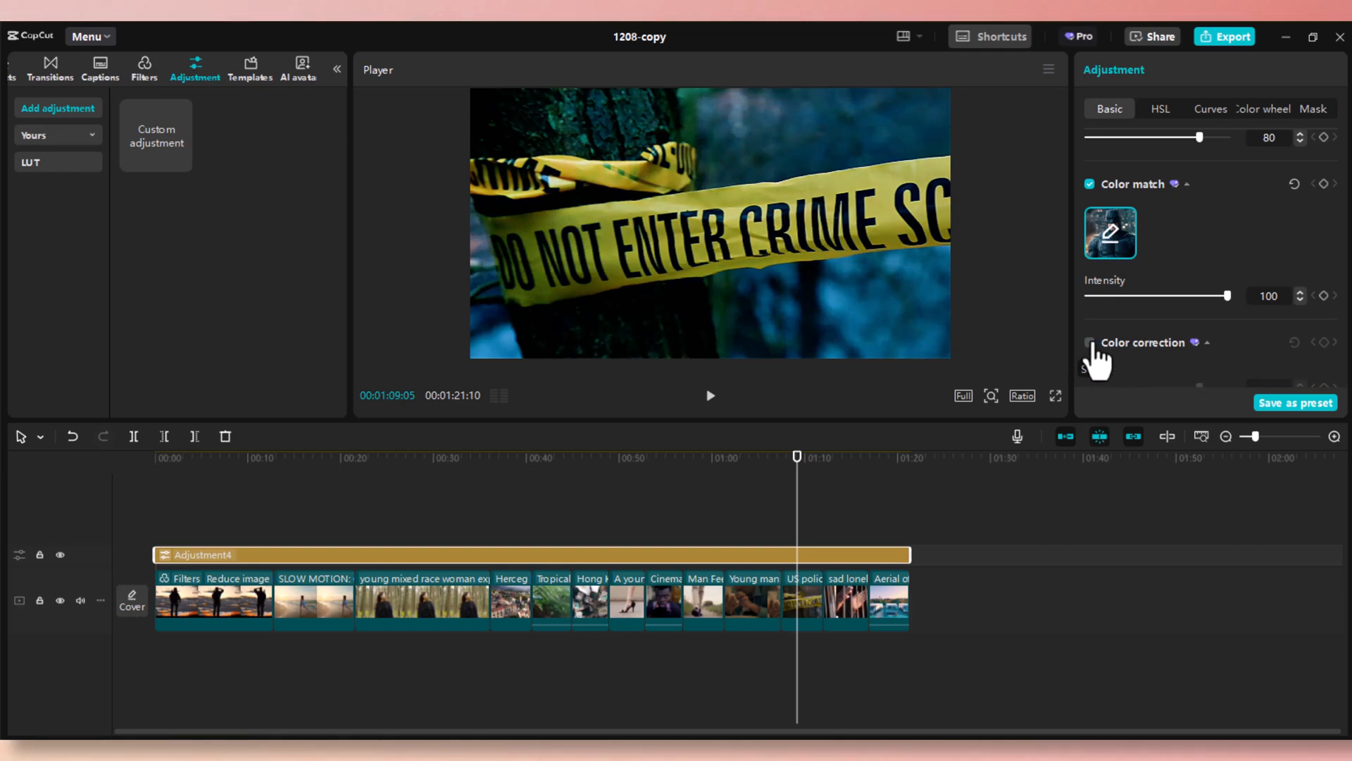
{"action": "left_click", "coordinate": [1090, 342]}
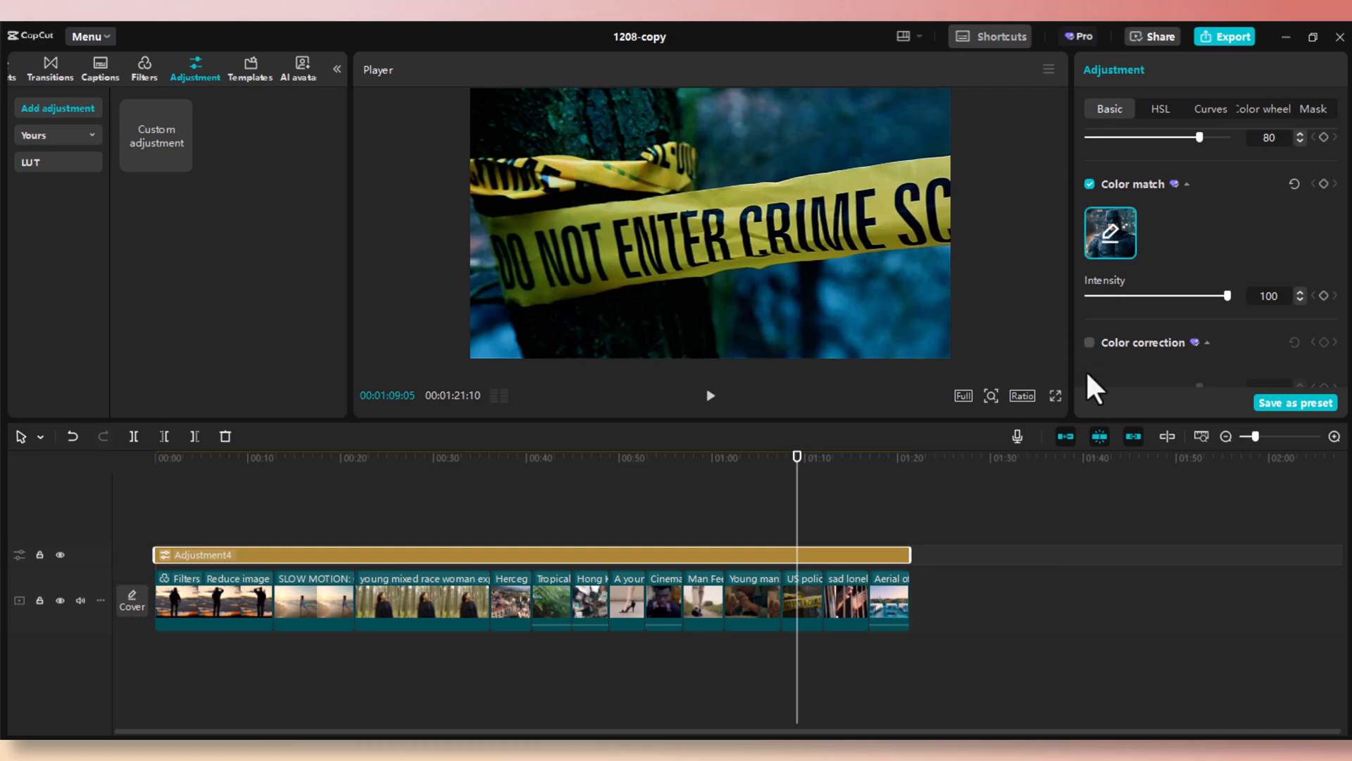
{"action": "left_click", "coordinate": [1091, 343]}
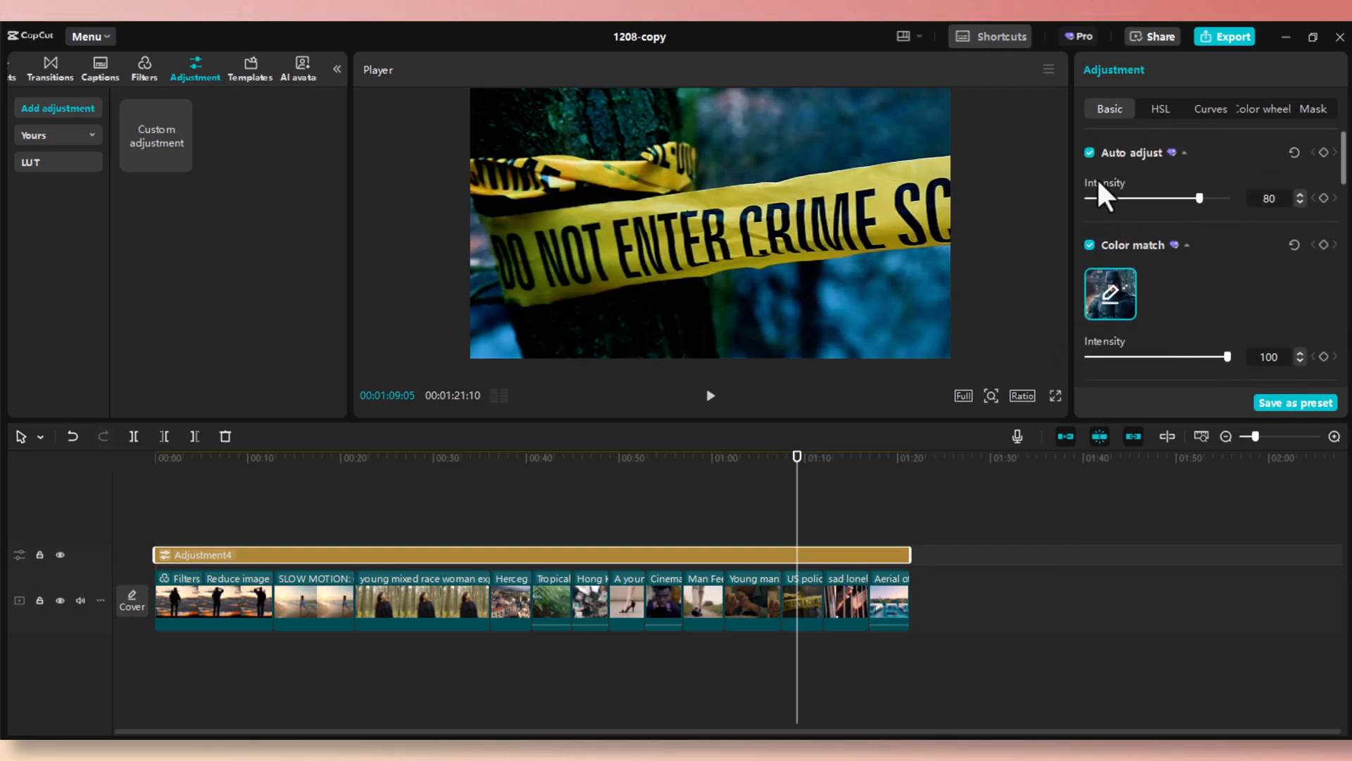
{"action": "left_click", "coordinate": [1090, 152]}
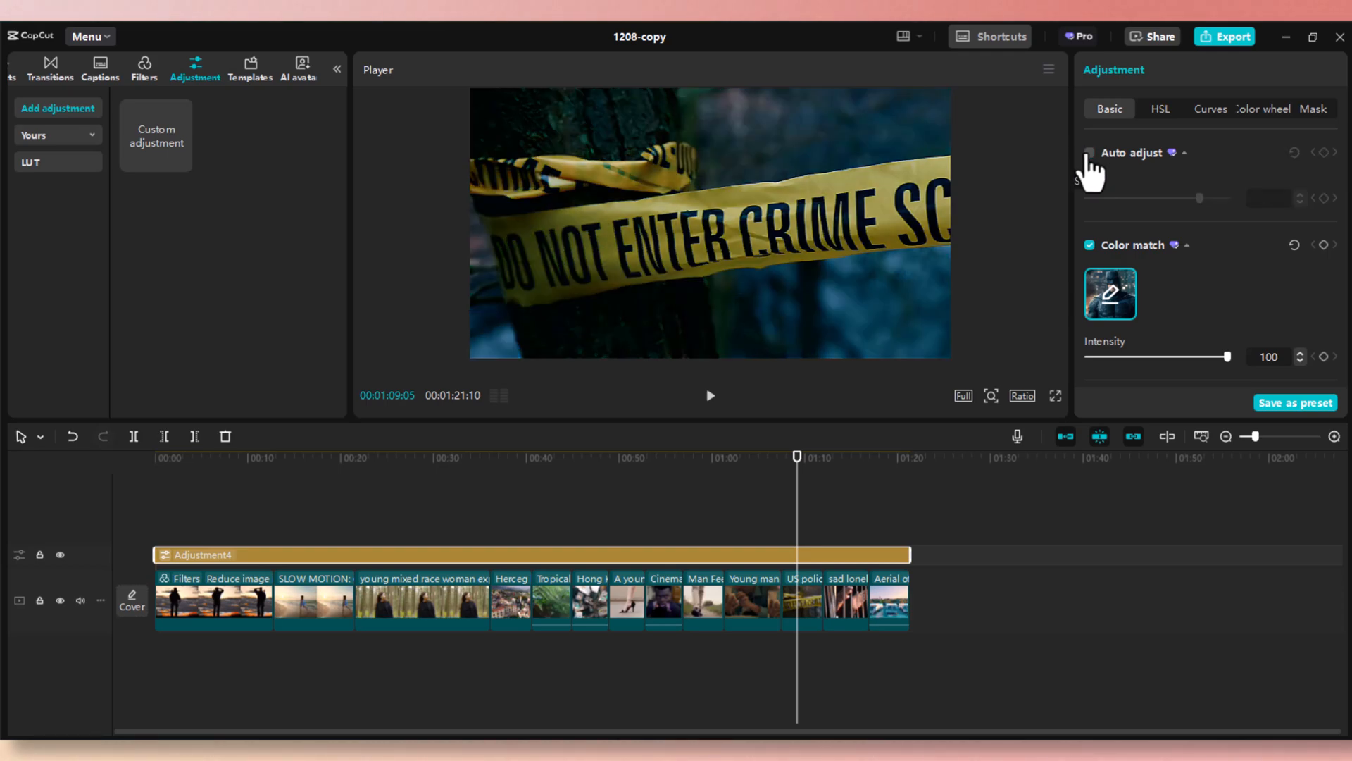
{"action": "left_click", "coordinate": [1089, 152]}
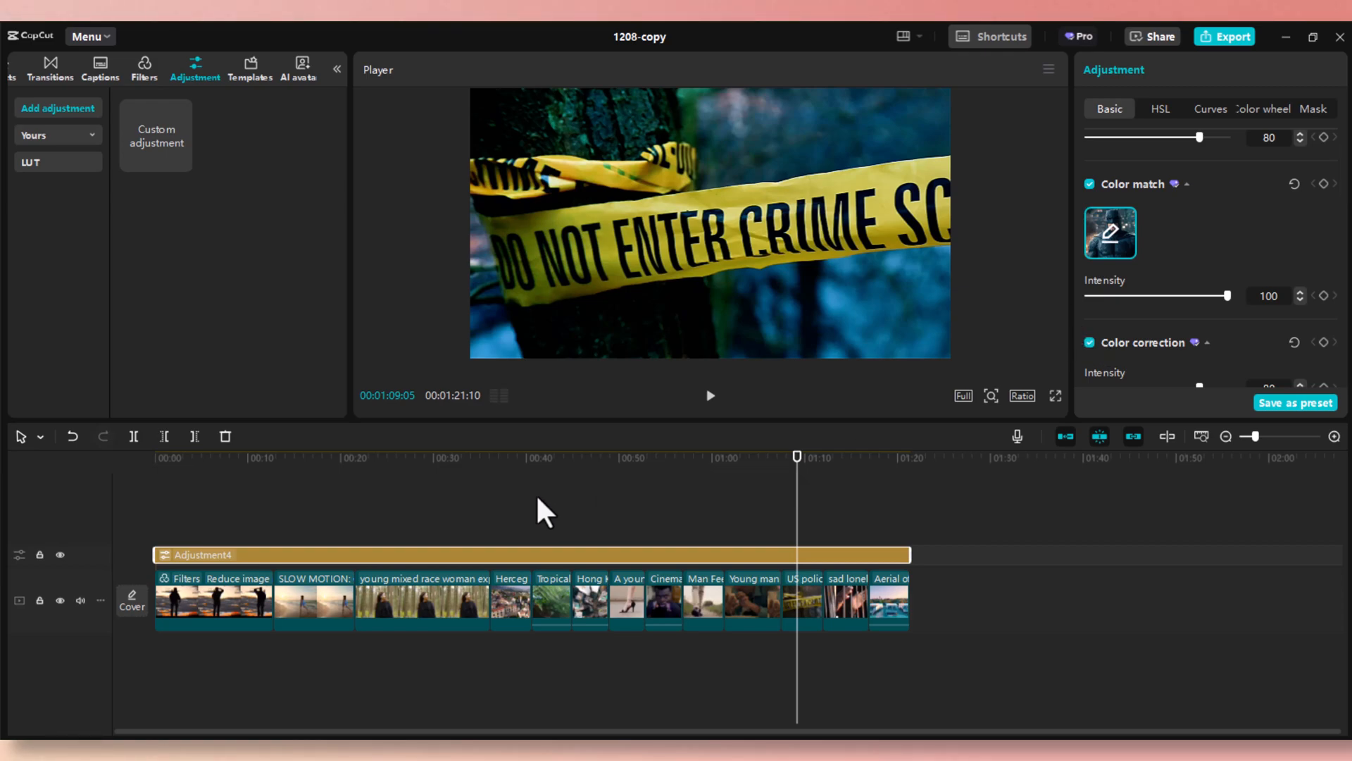
- Return the playhead to the start of the video and select the first main-track clip
{"action": "left_click", "coordinate": [365, 458]}
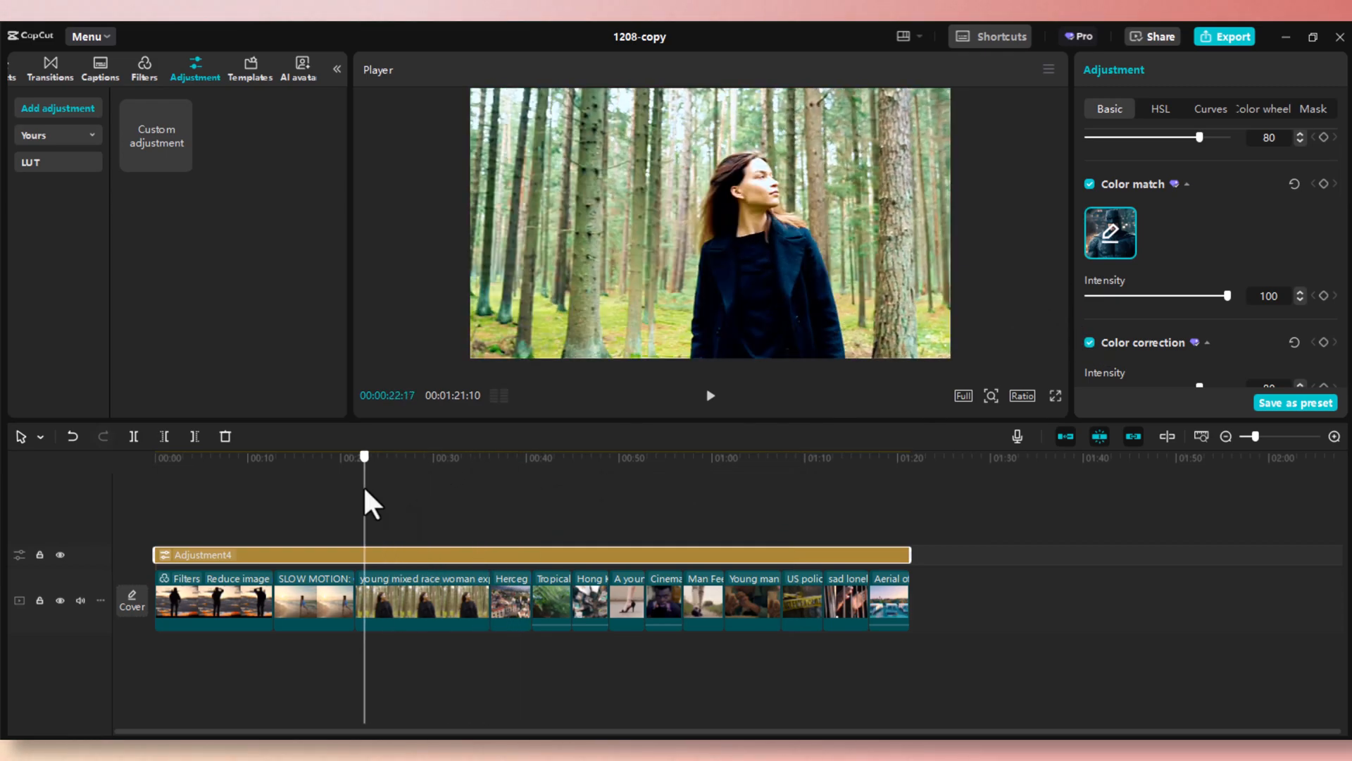
{"action": "left_click", "coordinate": [194, 456]}
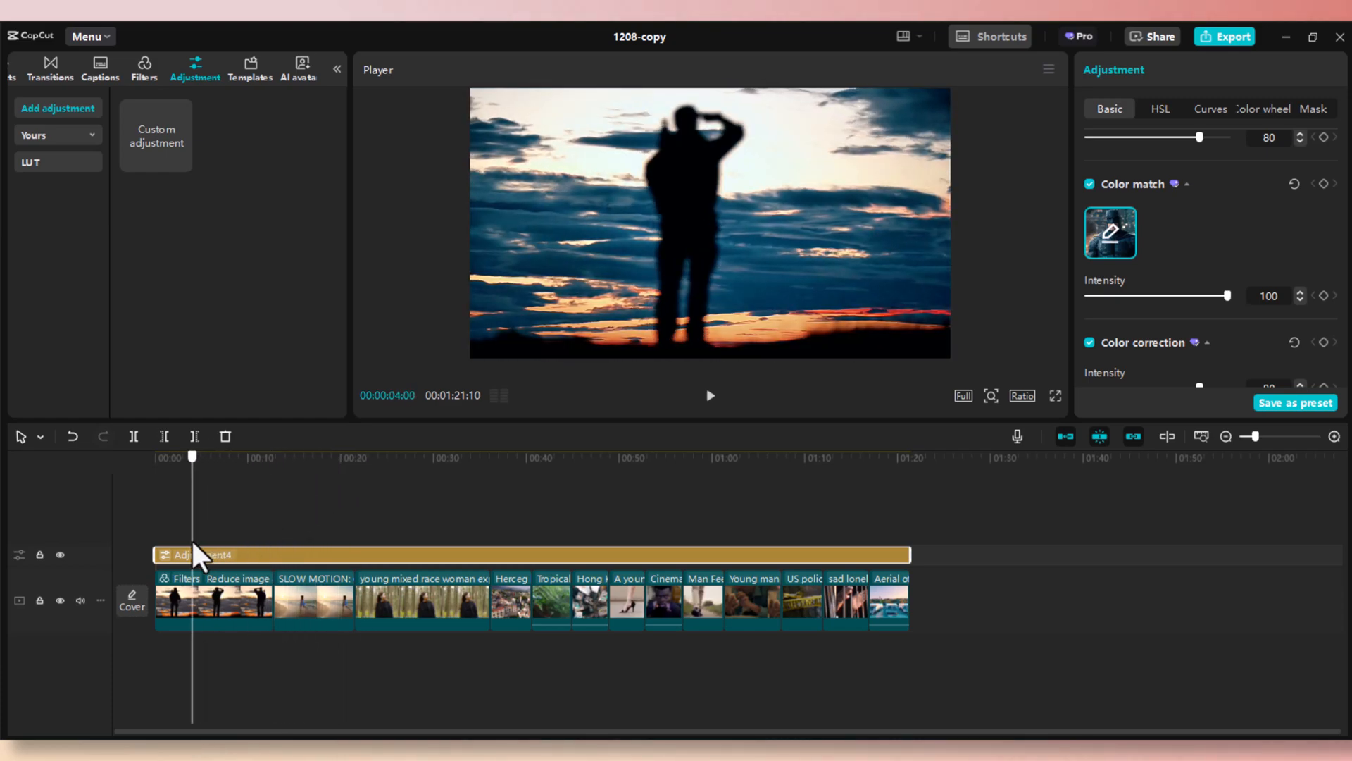
{"action": "left_click", "coordinate": [155, 456]}
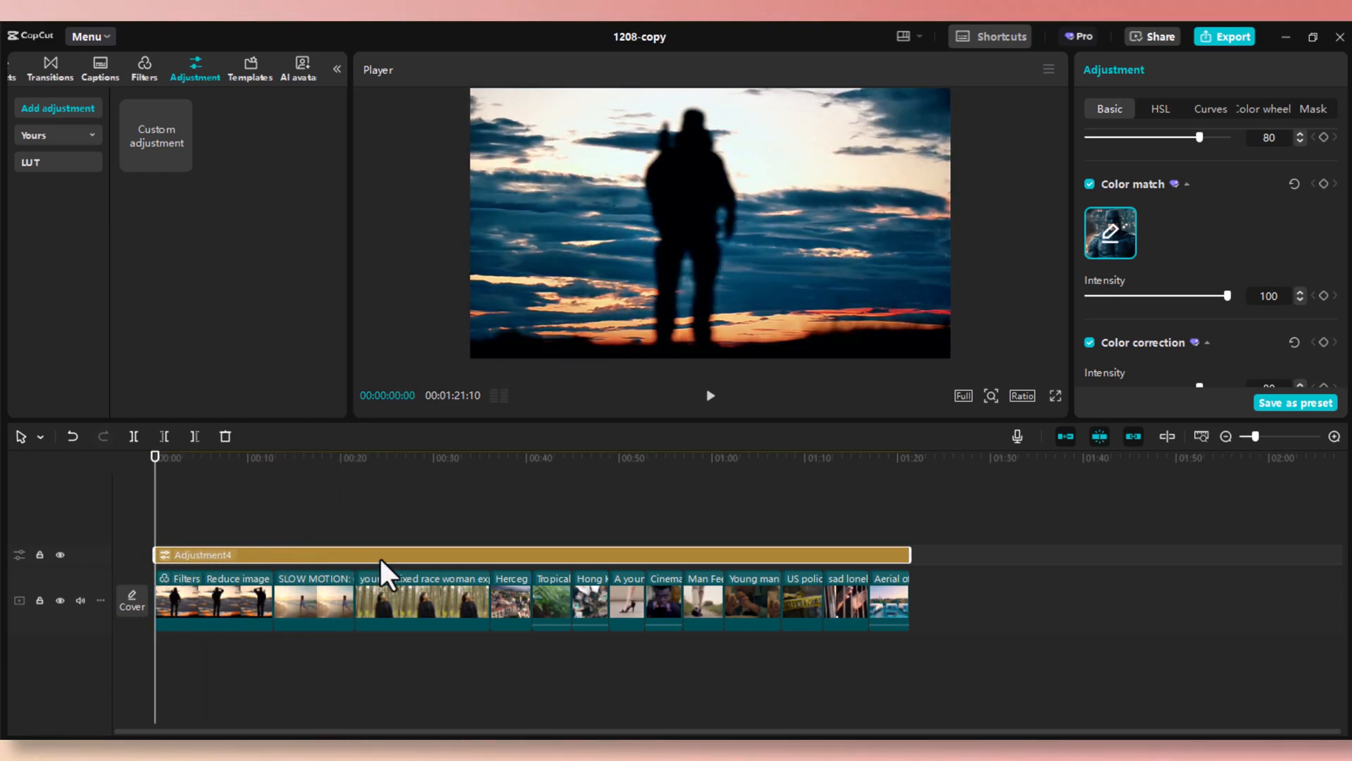
{"action": "left_click", "coordinate": [200, 603]}
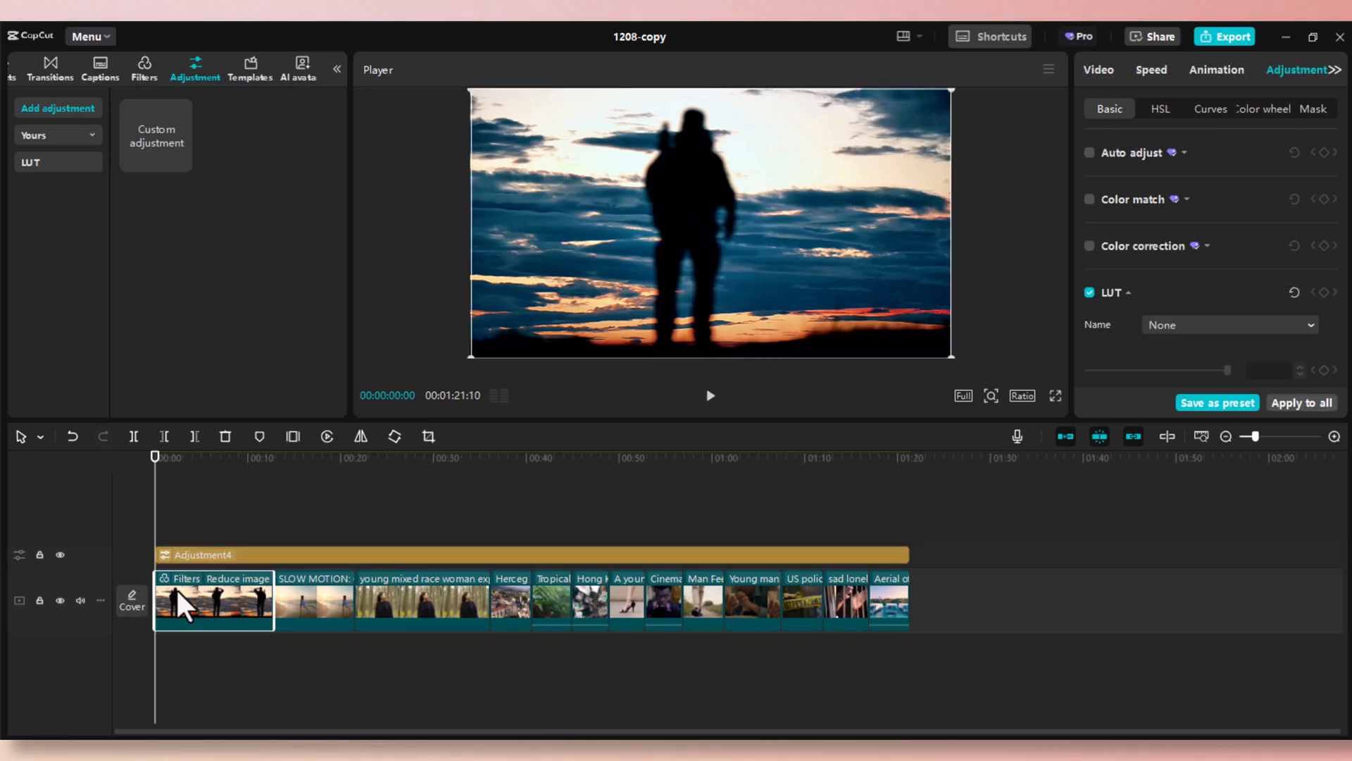
- Extend the selection through the SLOW MOTION clip to the last clip so every main-track clip is selected
{"action": "left_click", "coordinate": [313, 603]}
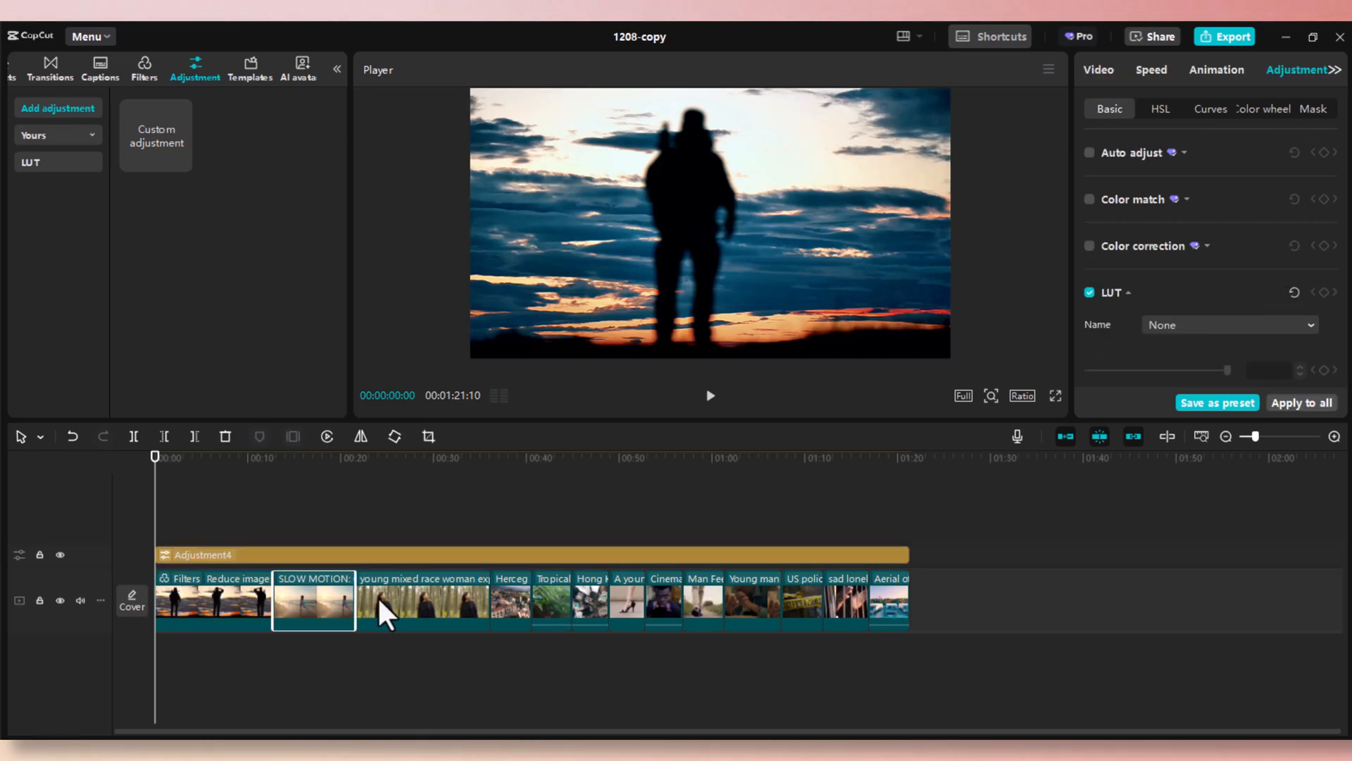
{"action": "left_click", "coordinate": [212, 609]}
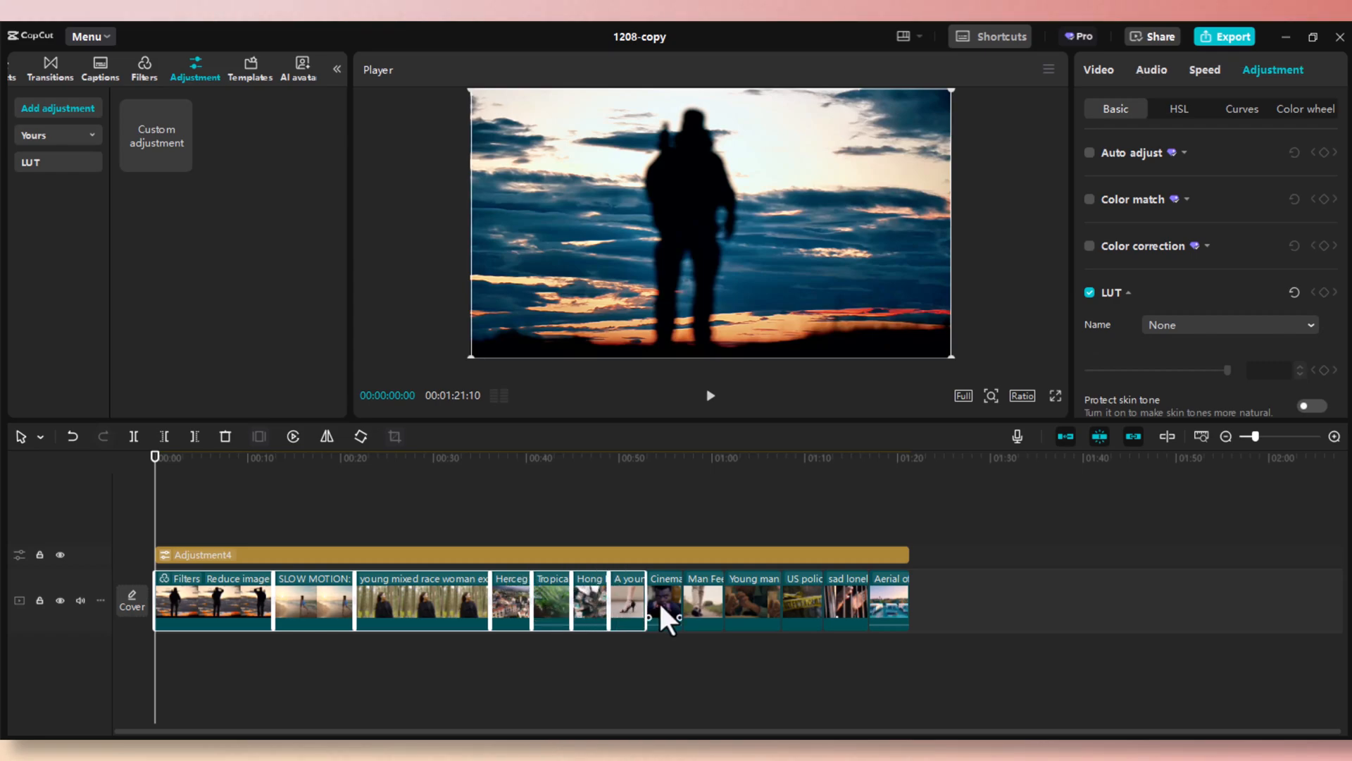
{"action": "mouse_move", "coordinate": [763, 628]}
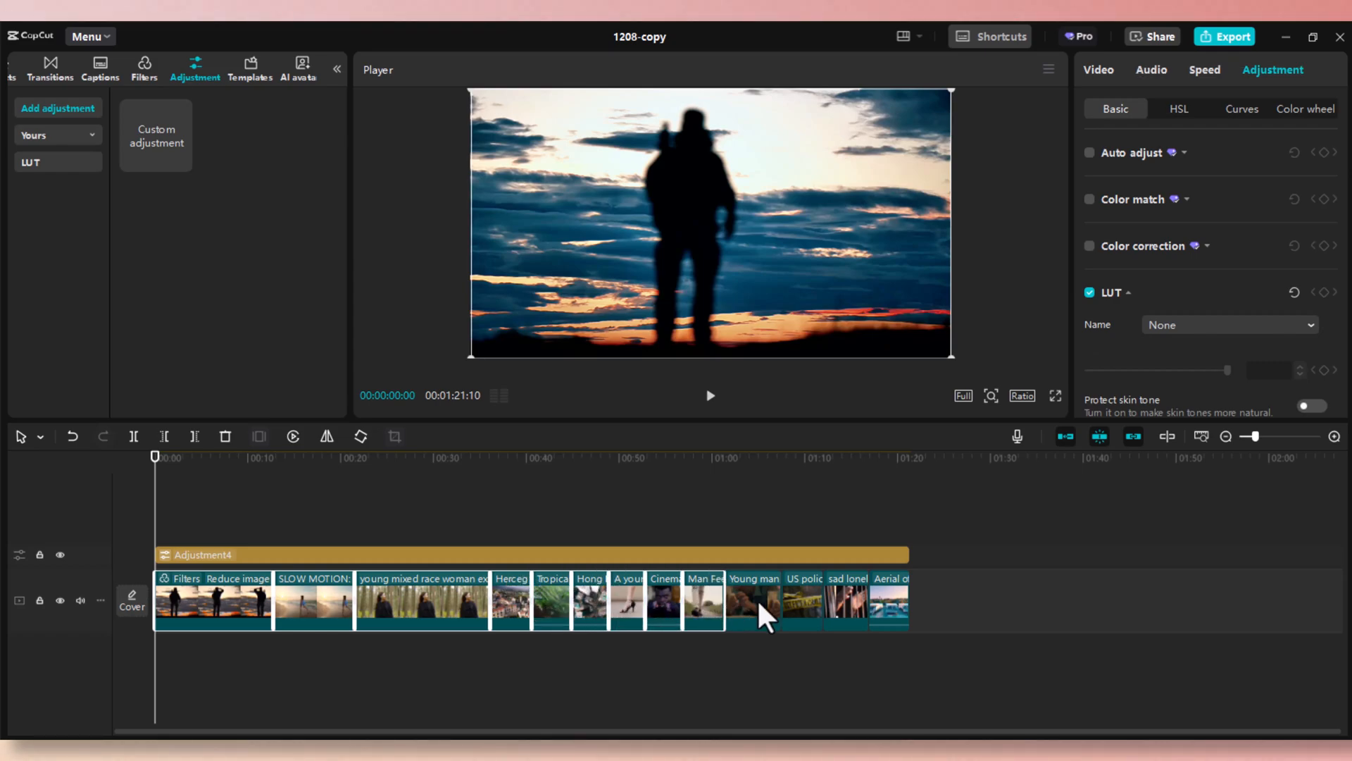
{"action": "left_click", "coordinate": [802, 600]}
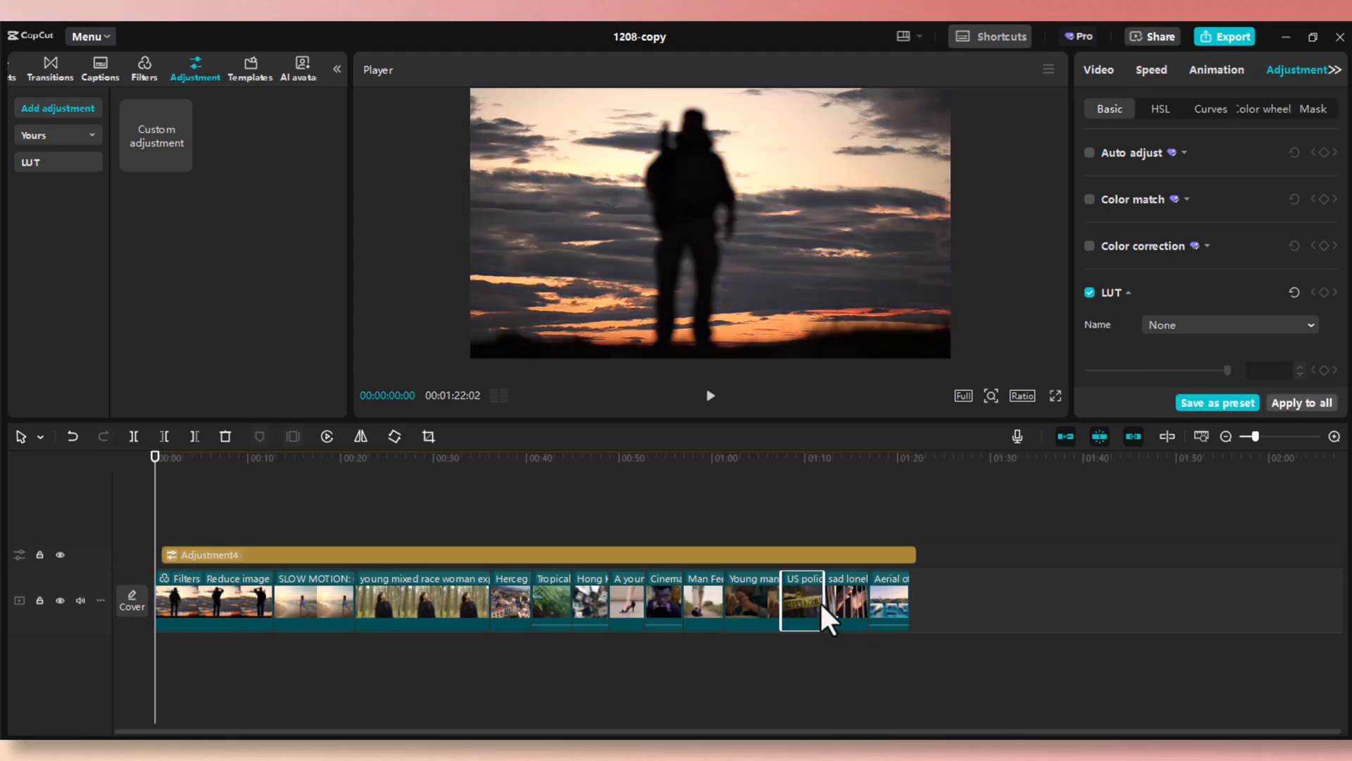
{"action": "mouse_move", "coordinate": [958, 668]}
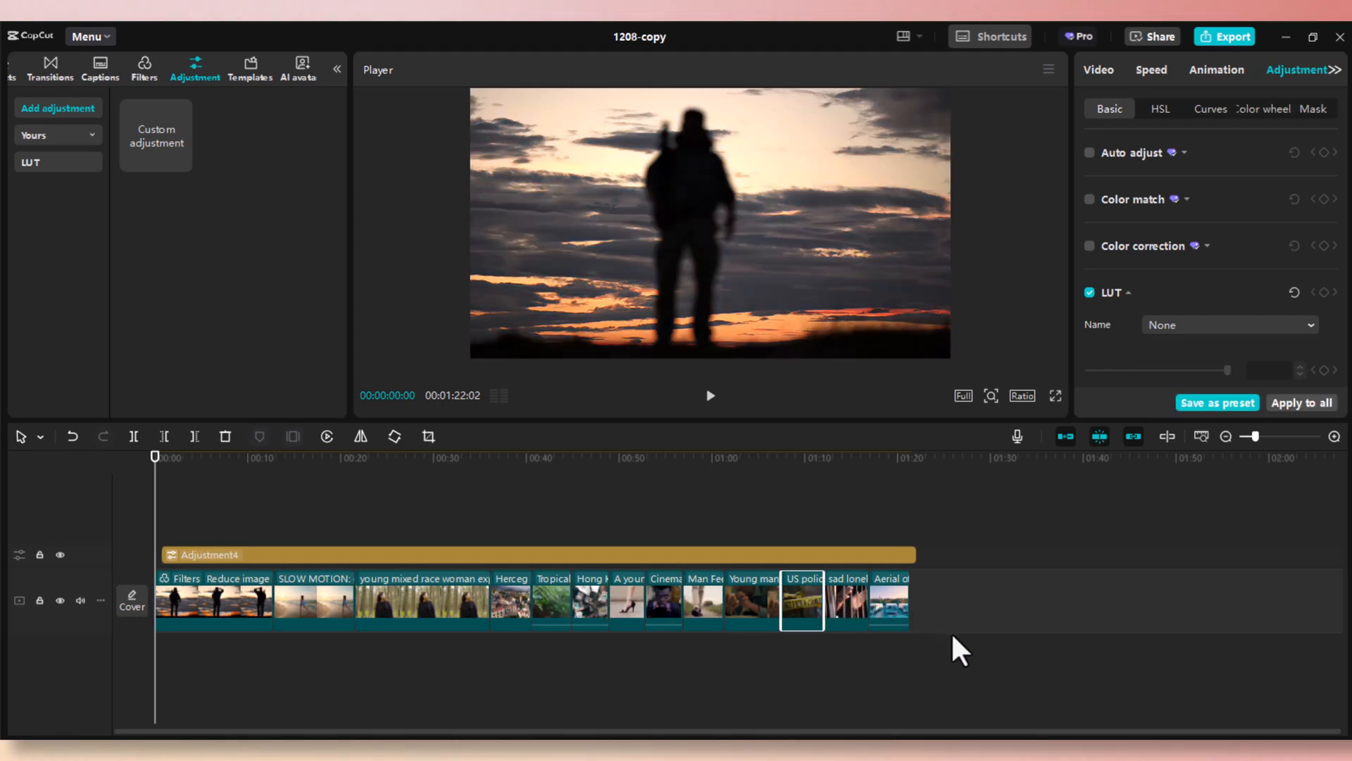
{"action": "left_click", "coordinate": [421, 608]}
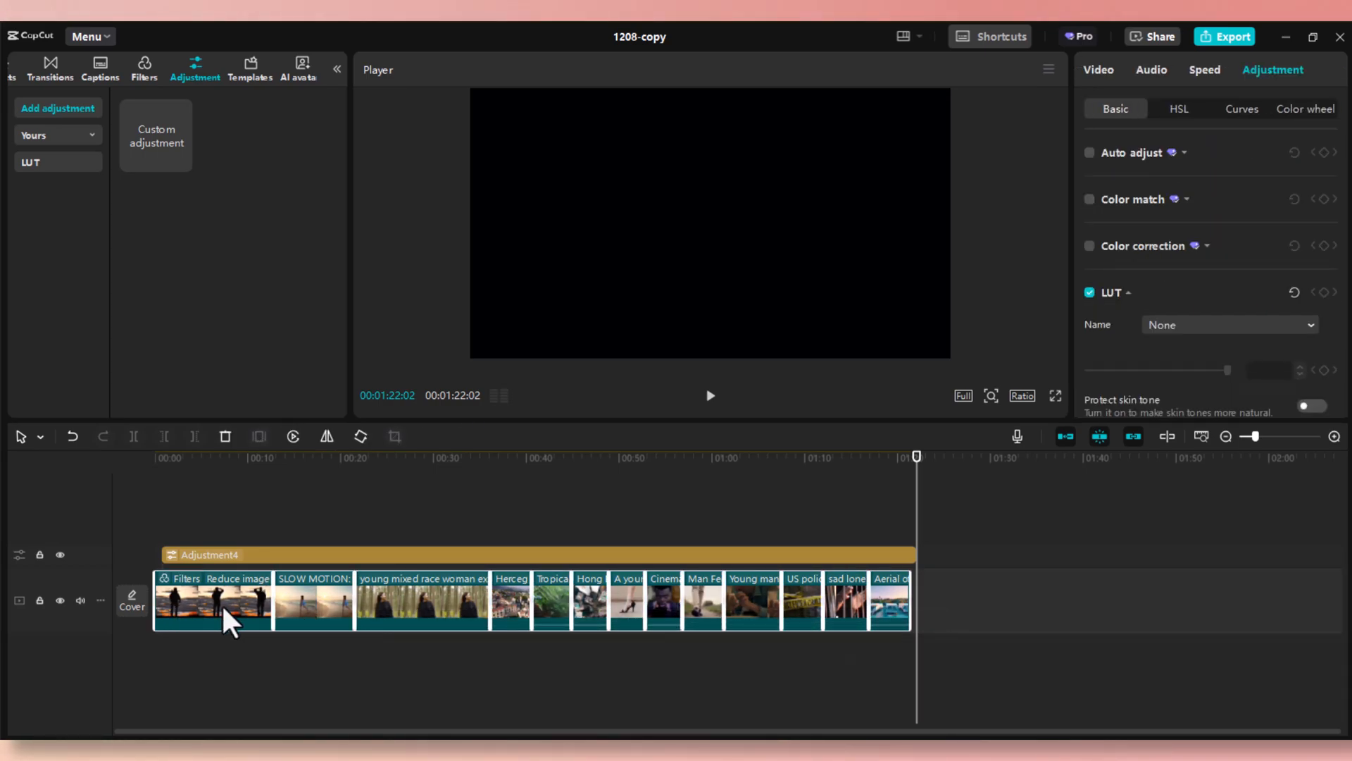
{"action": "mouse_move", "coordinate": [225, 628]}
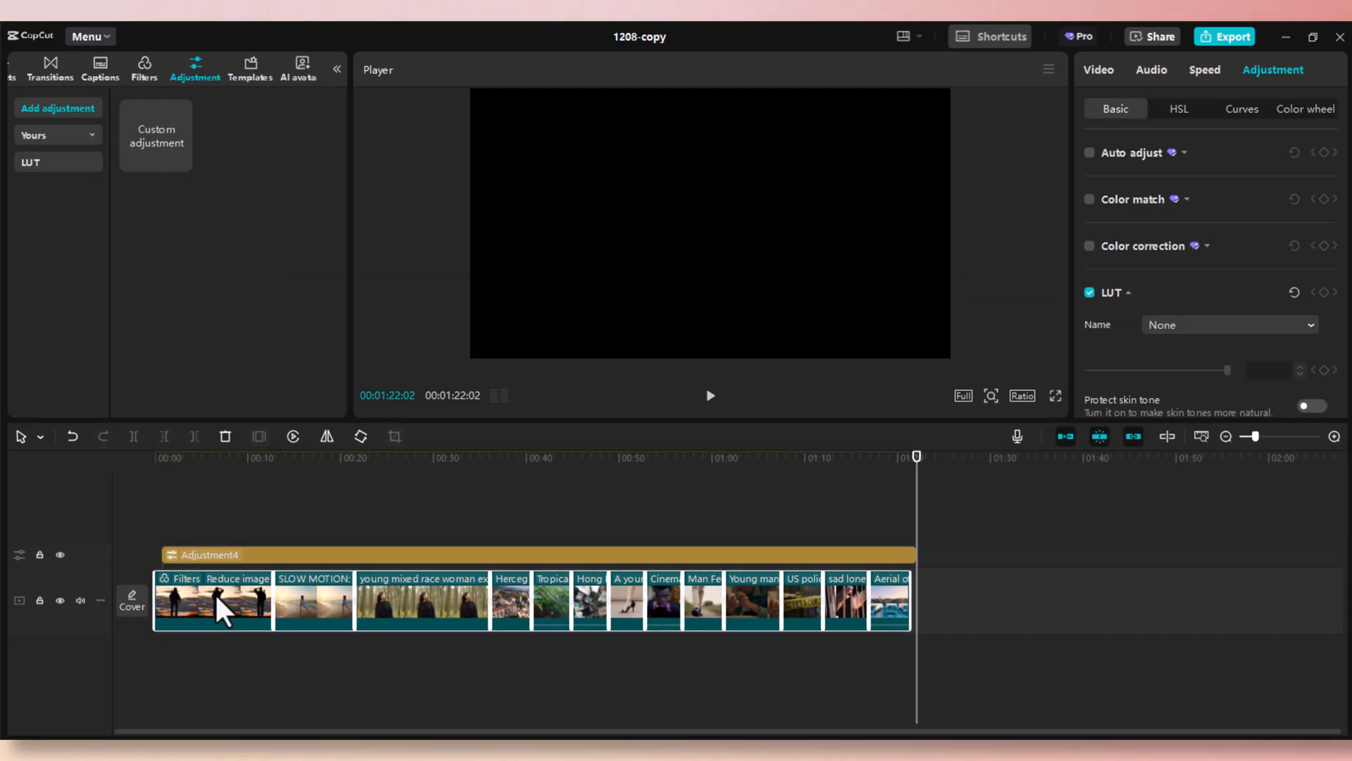
- Create a compound clip from the selected clips and bring up its context menu
{"action": "right_click", "coordinate": [212, 608]}
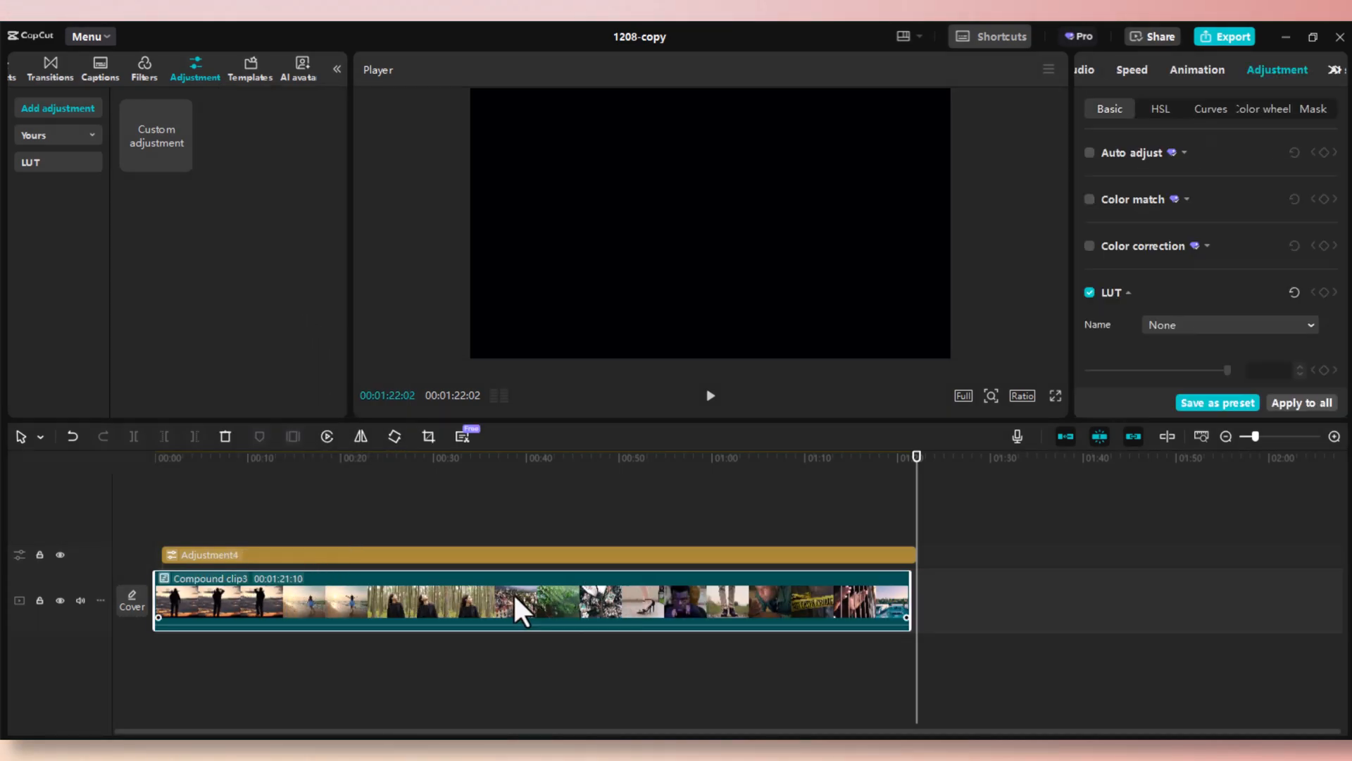
{"action": "right_click", "coordinate": [517, 610]}
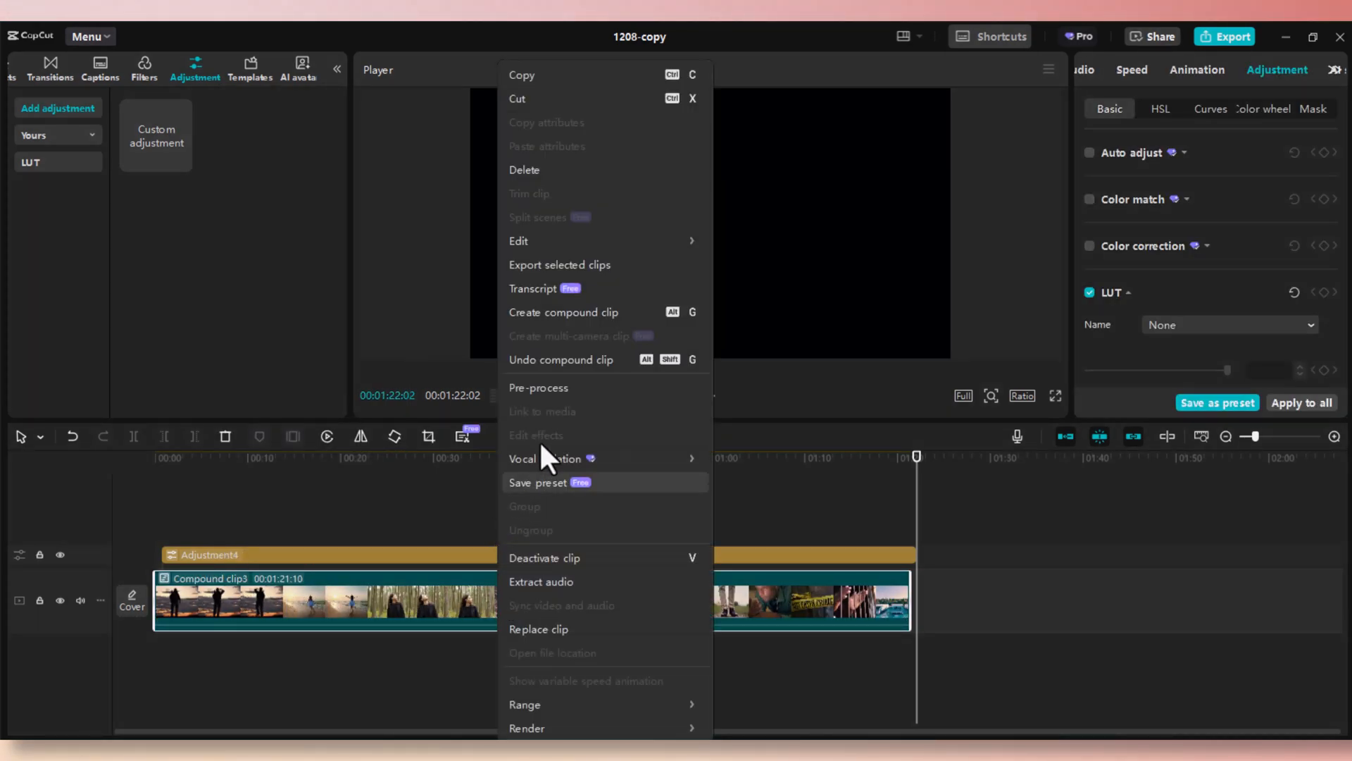
{"action": "mouse_move", "coordinate": [581, 240]}
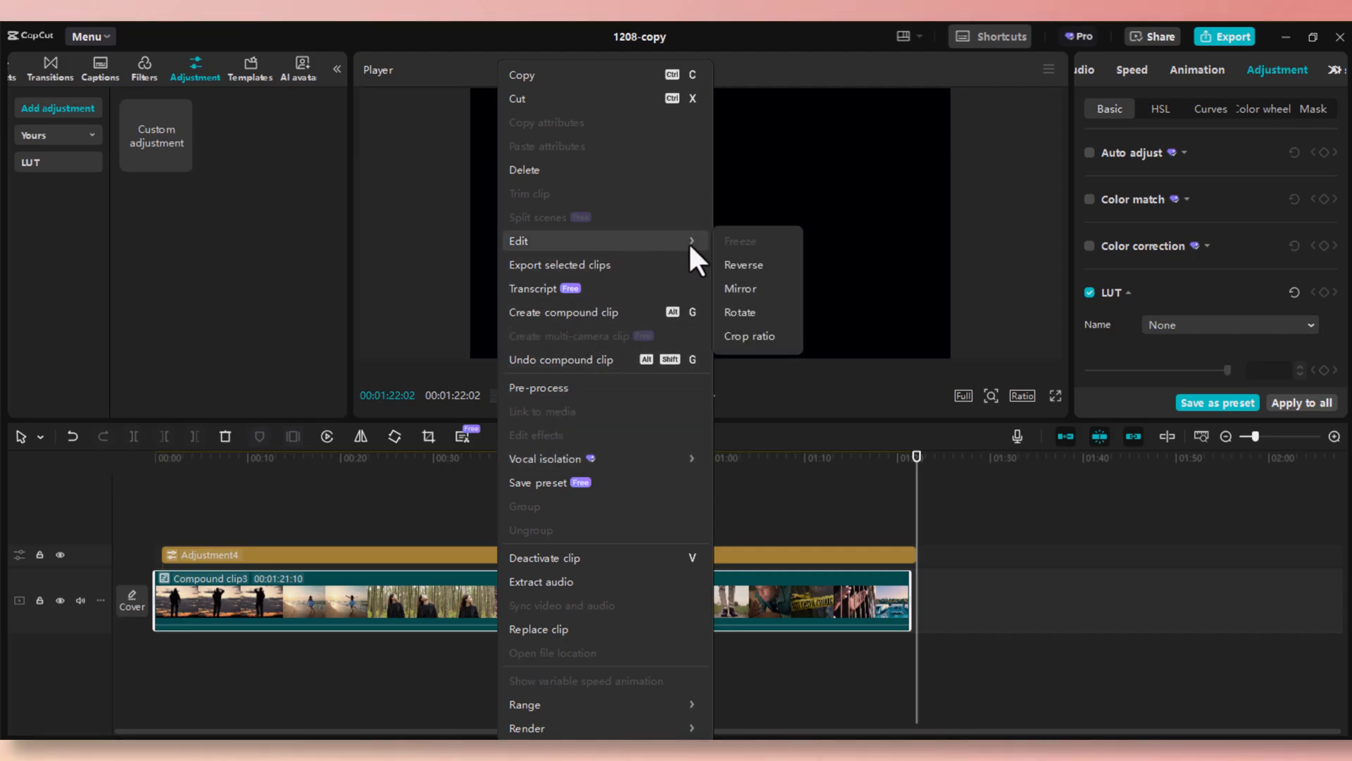
- In the Crop ratio resize dialog, pull the top and bottom handles inward for letterbox bars and confirm
{"action": "left_click", "coordinate": [749, 336]}
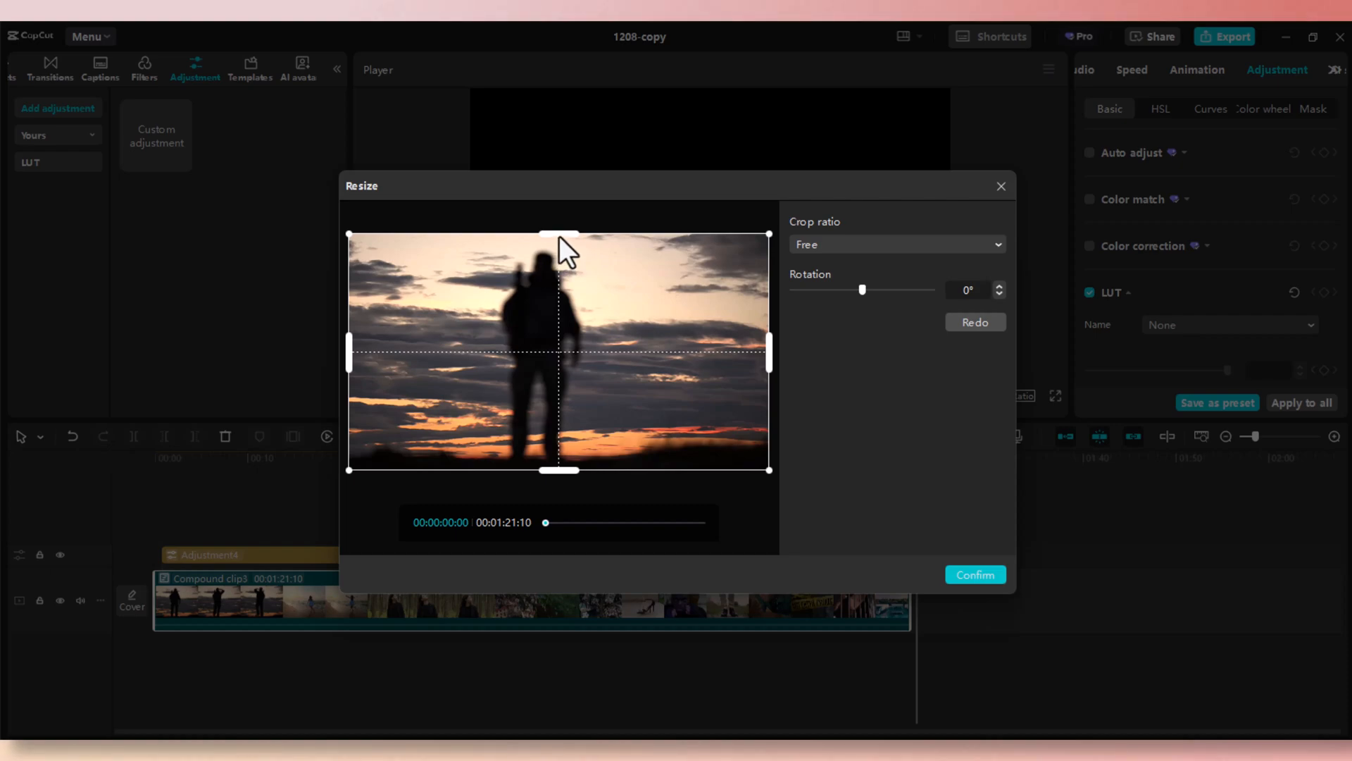
{"action": "left_click_drag", "start_coordinate": [559, 236], "coordinate": [559, 252]}
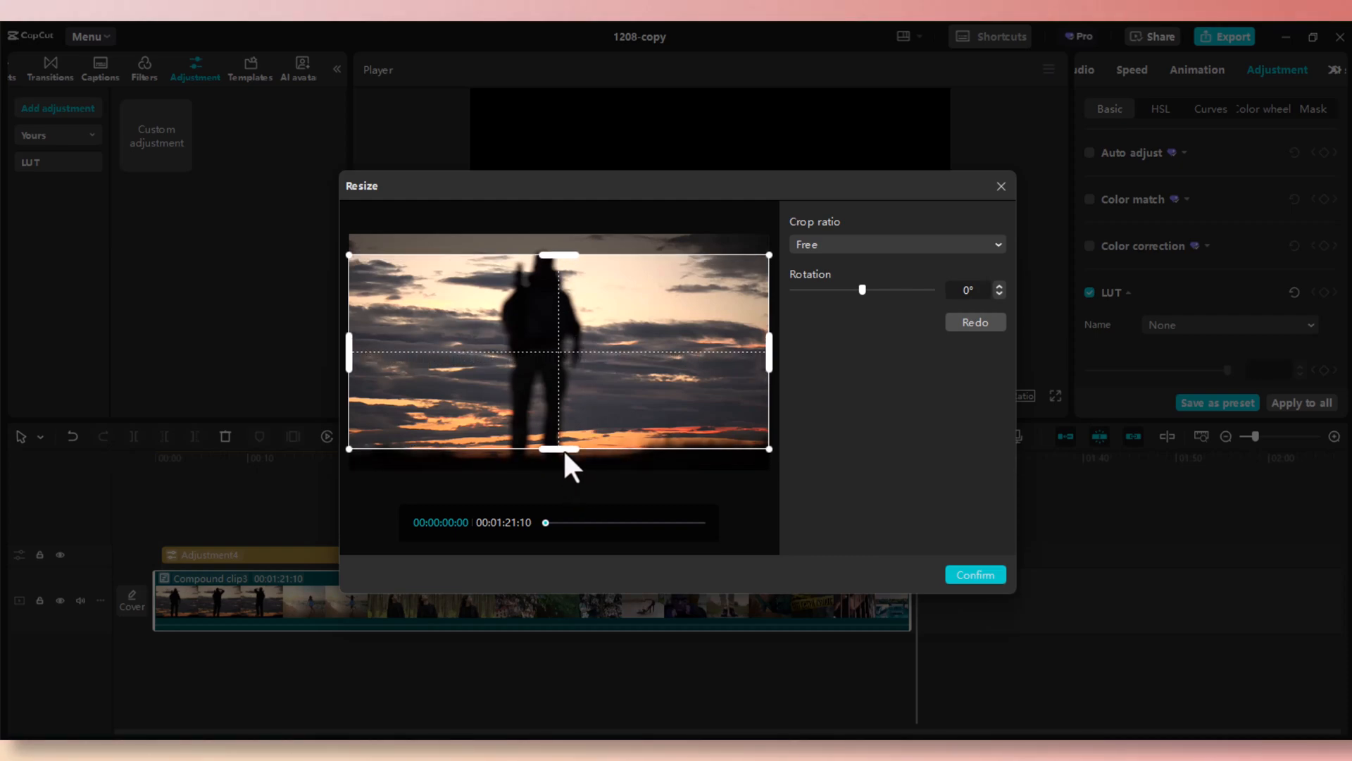
{"action": "left_click_drag", "start_coordinate": [563, 451], "coordinate": [564, 446]}
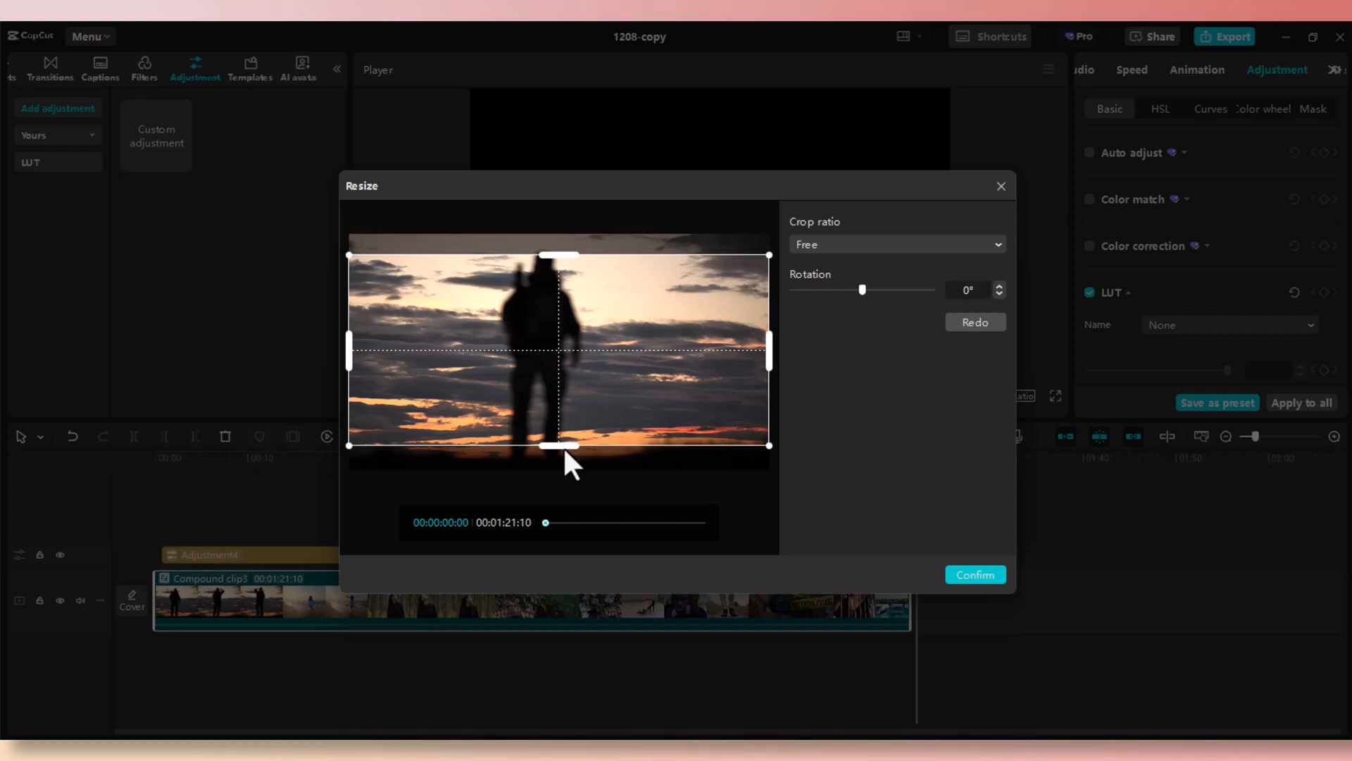
{"action": "left_click", "coordinate": [975, 574]}
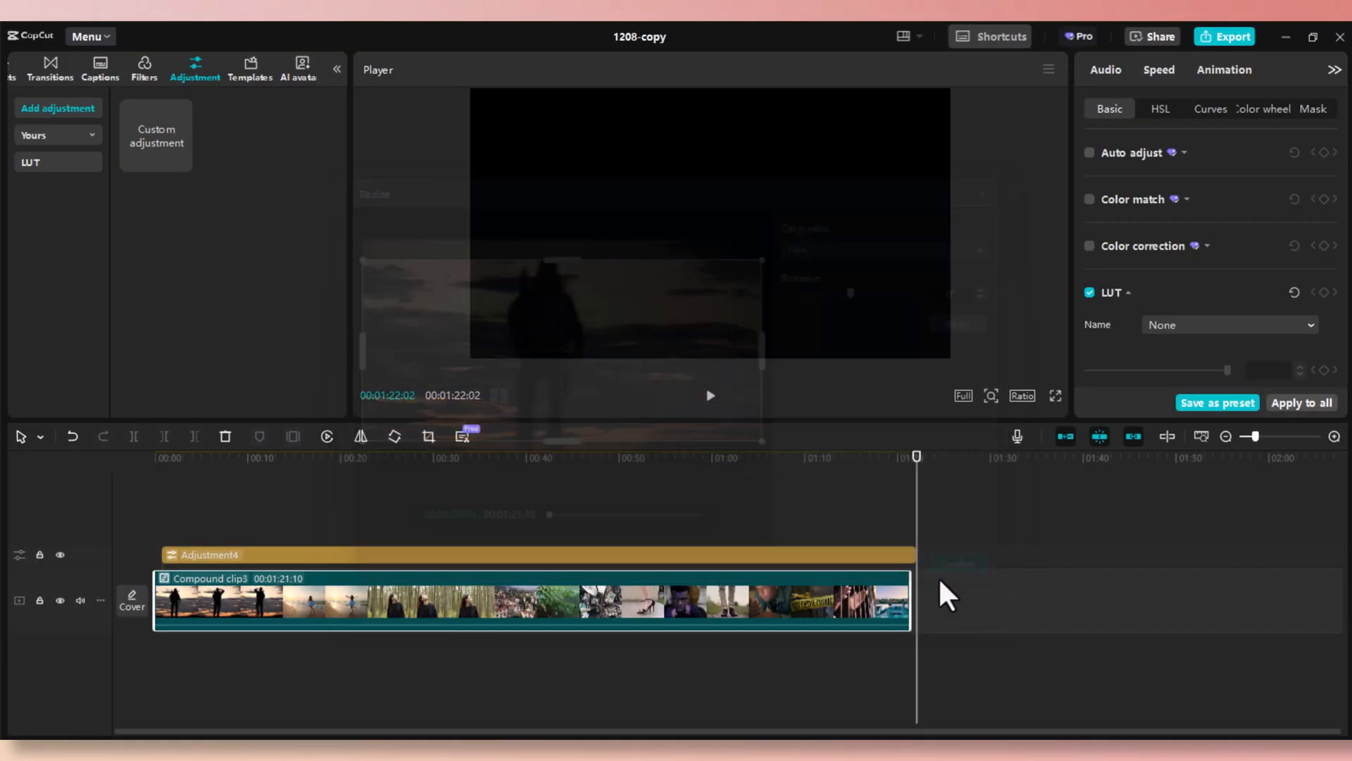
- Preview the letterboxed shots along the timeline and align the Adjustment4 layer to the video's start
{"action": "left_click", "coordinate": [443, 457]}
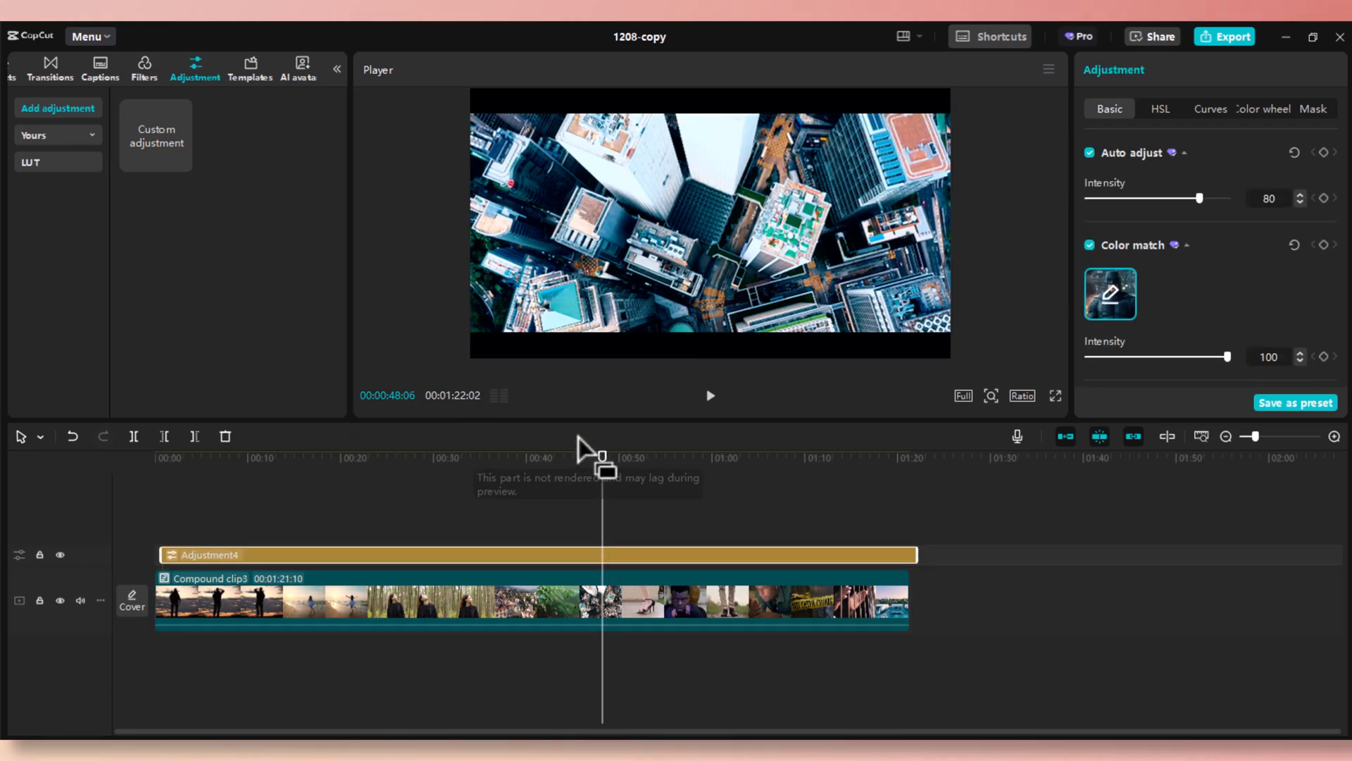
{"action": "left_click", "coordinate": [445, 456]}
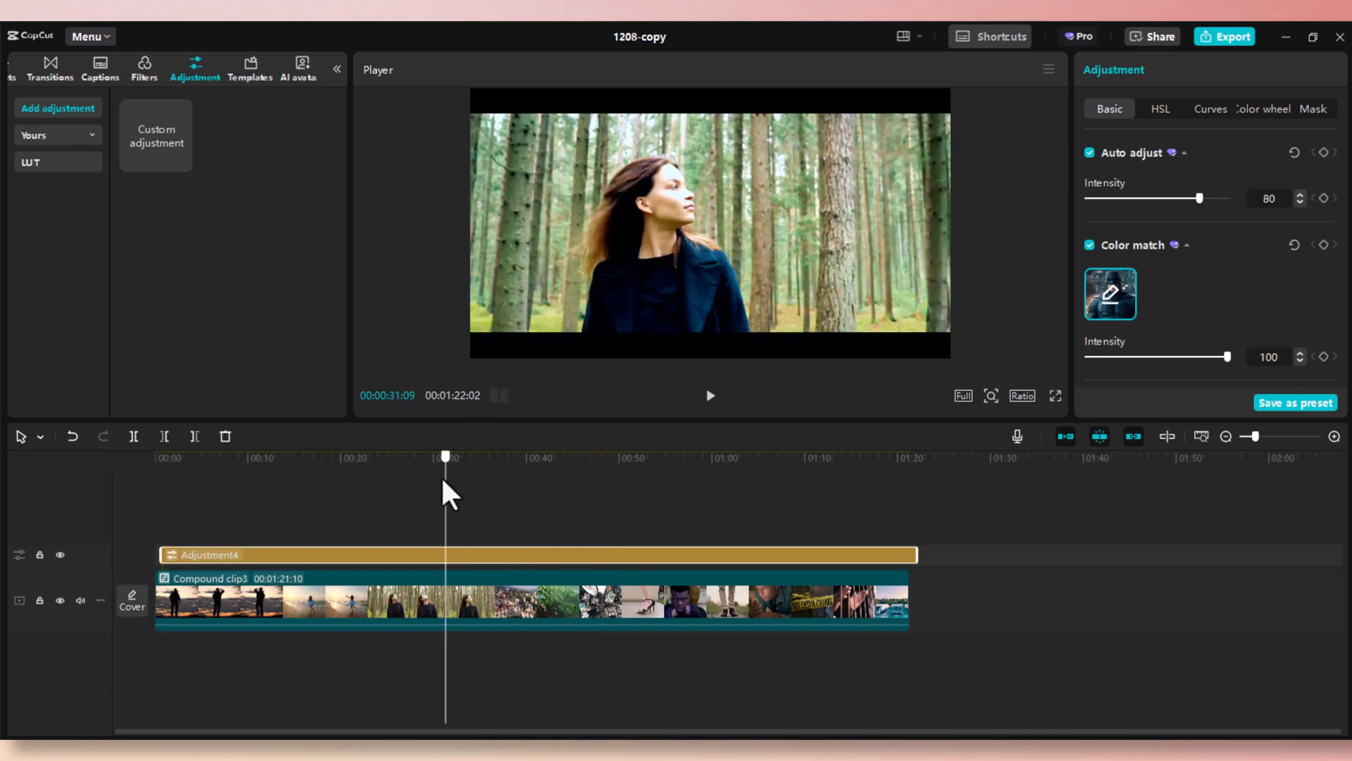
{"action": "left_click", "coordinate": [162, 458]}
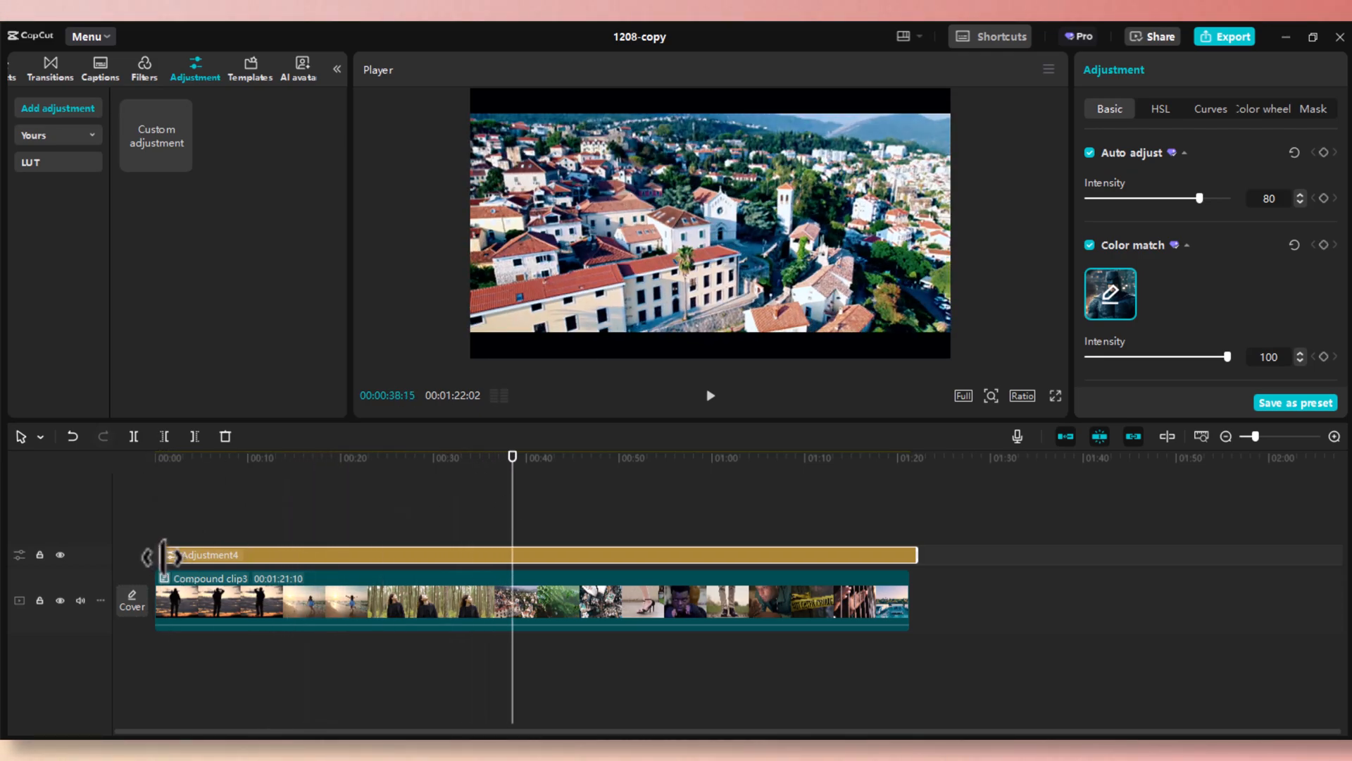
{"action": "left_click", "coordinate": [361, 456]}
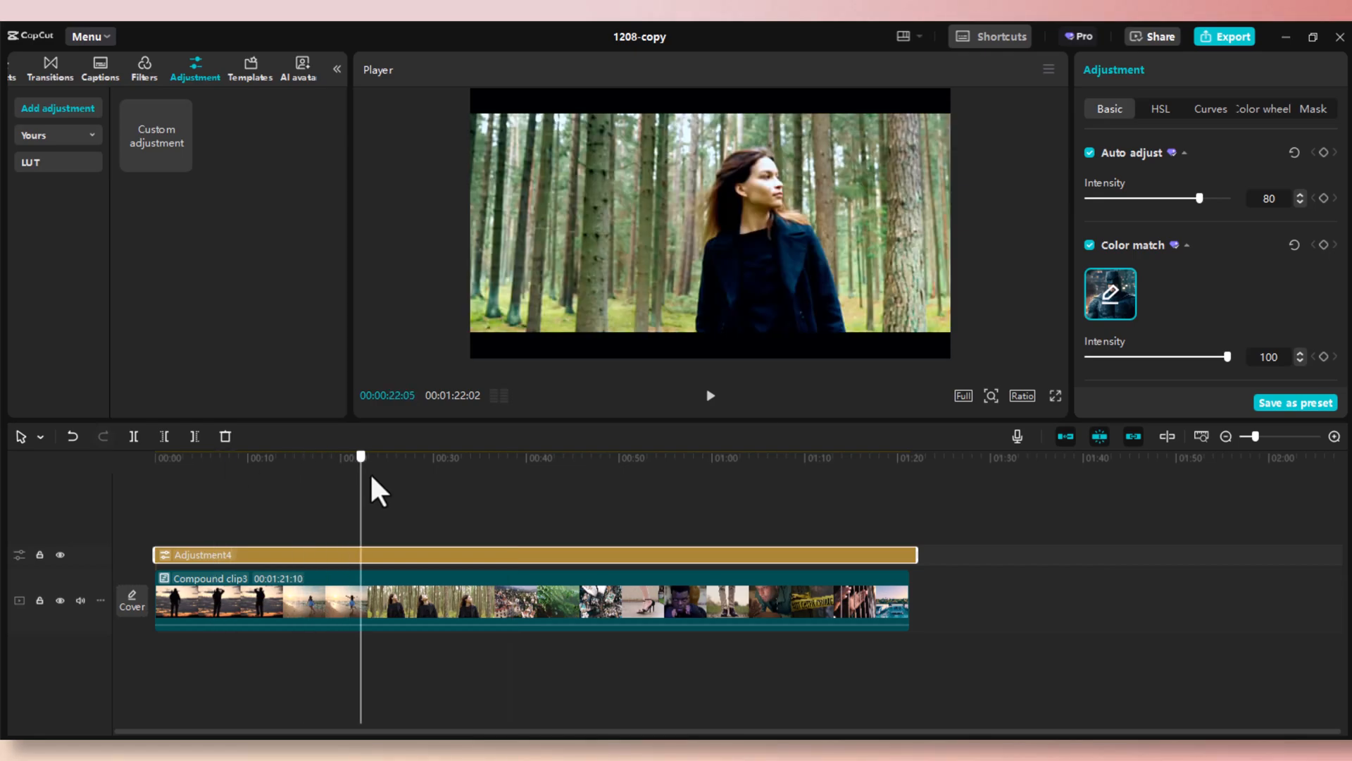
{"action": "left_click", "coordinate": [460, 456]}
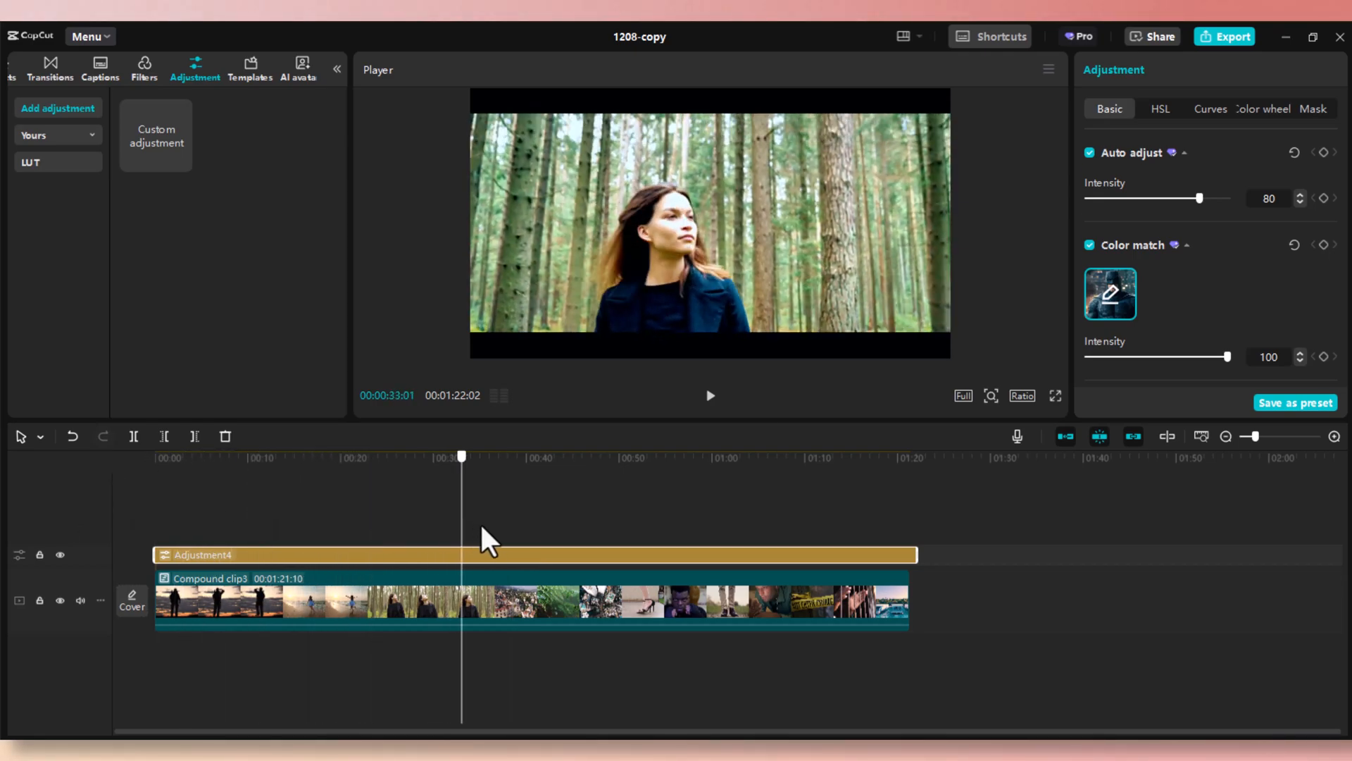
{"action": "left_click", "coordinate": [736, 458]}
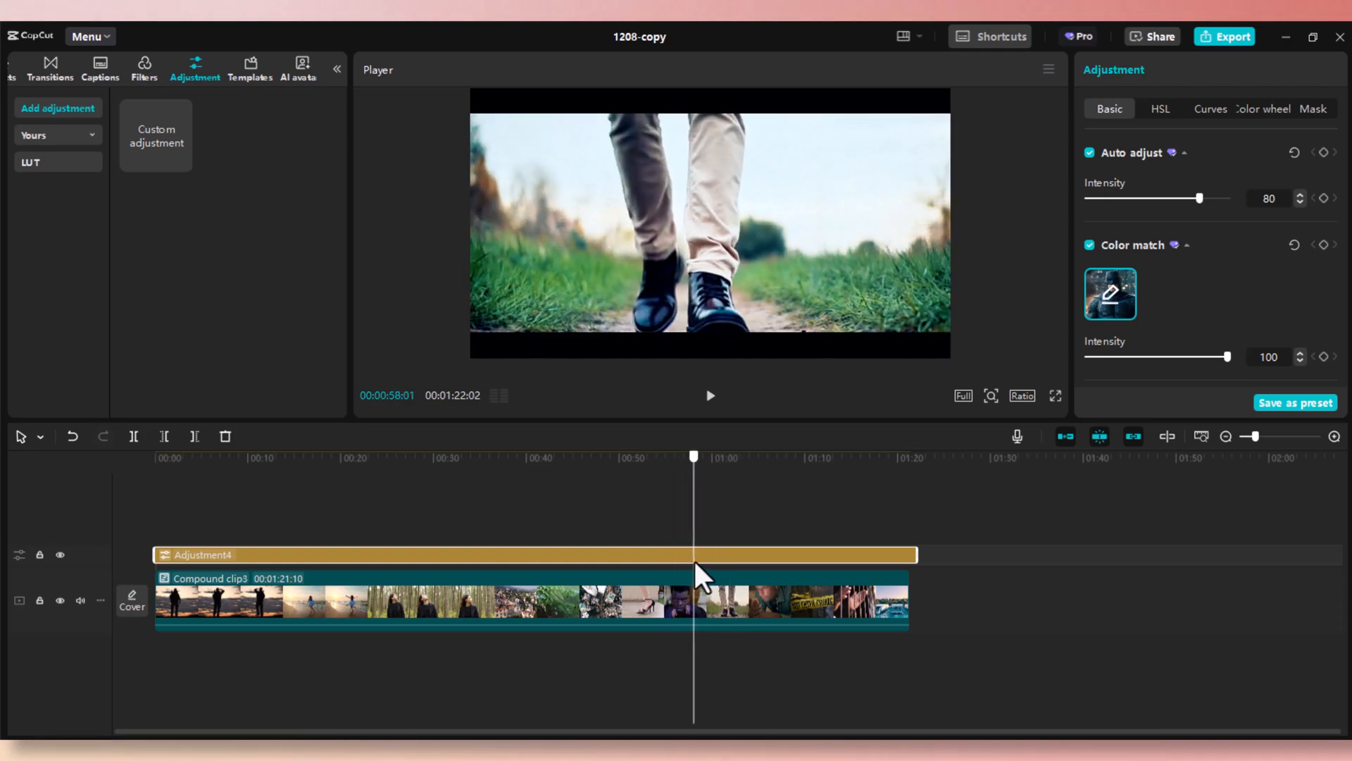
{"action": "left_click", "coordinate": [563, 457]}
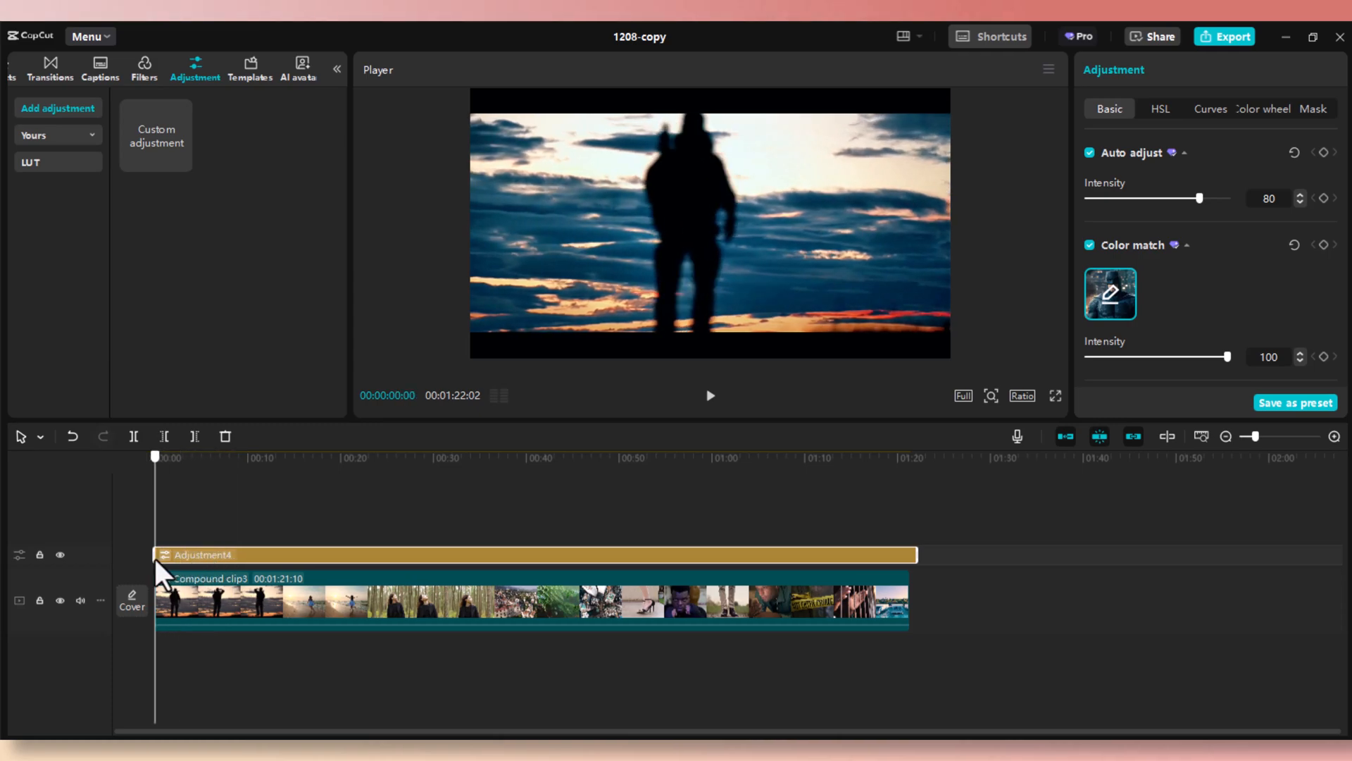
{"action": "left_click", "coordinate": [290, 621]}
{"action": "type", "text": "Vi"}
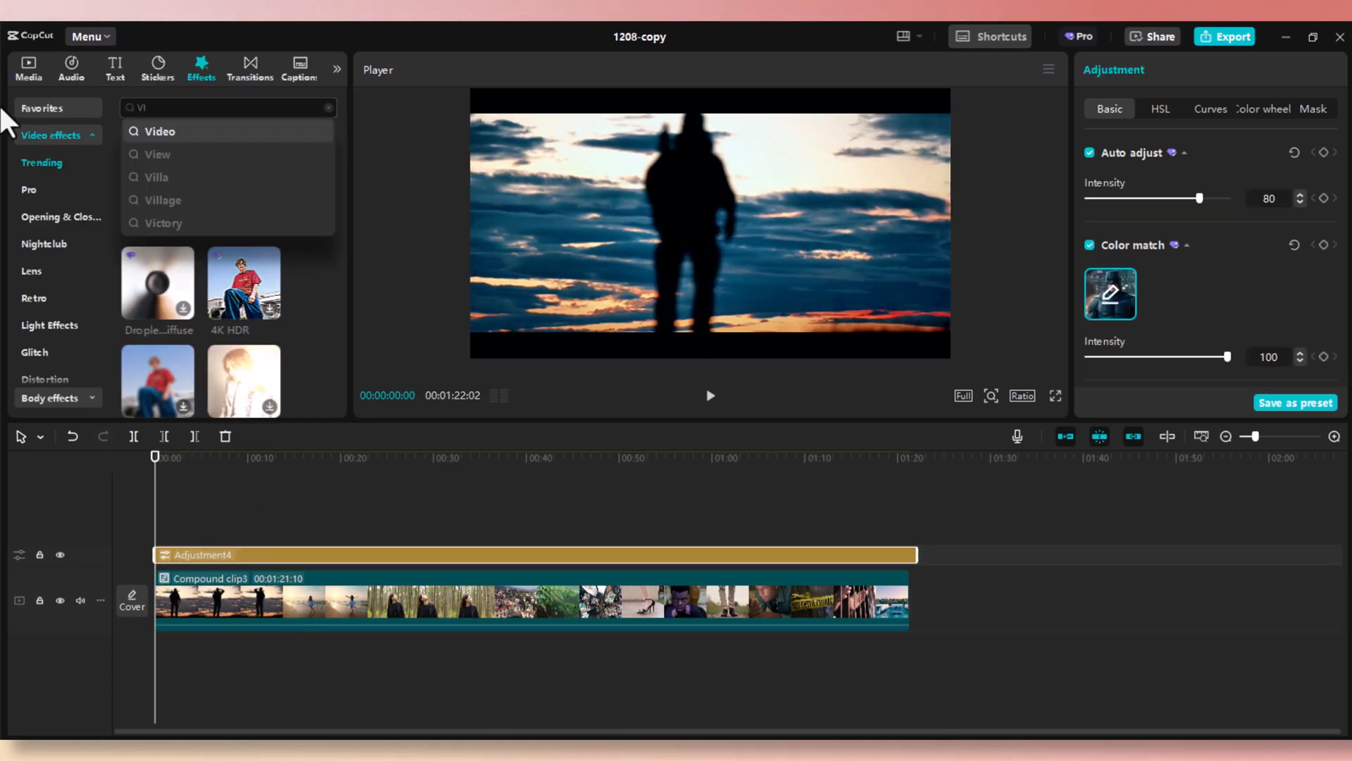
- Search the effects for Vignette, apply it to the compound clip and scrub through the beach, heels and walking-feet shots
{"action": "type", "text": "G"}
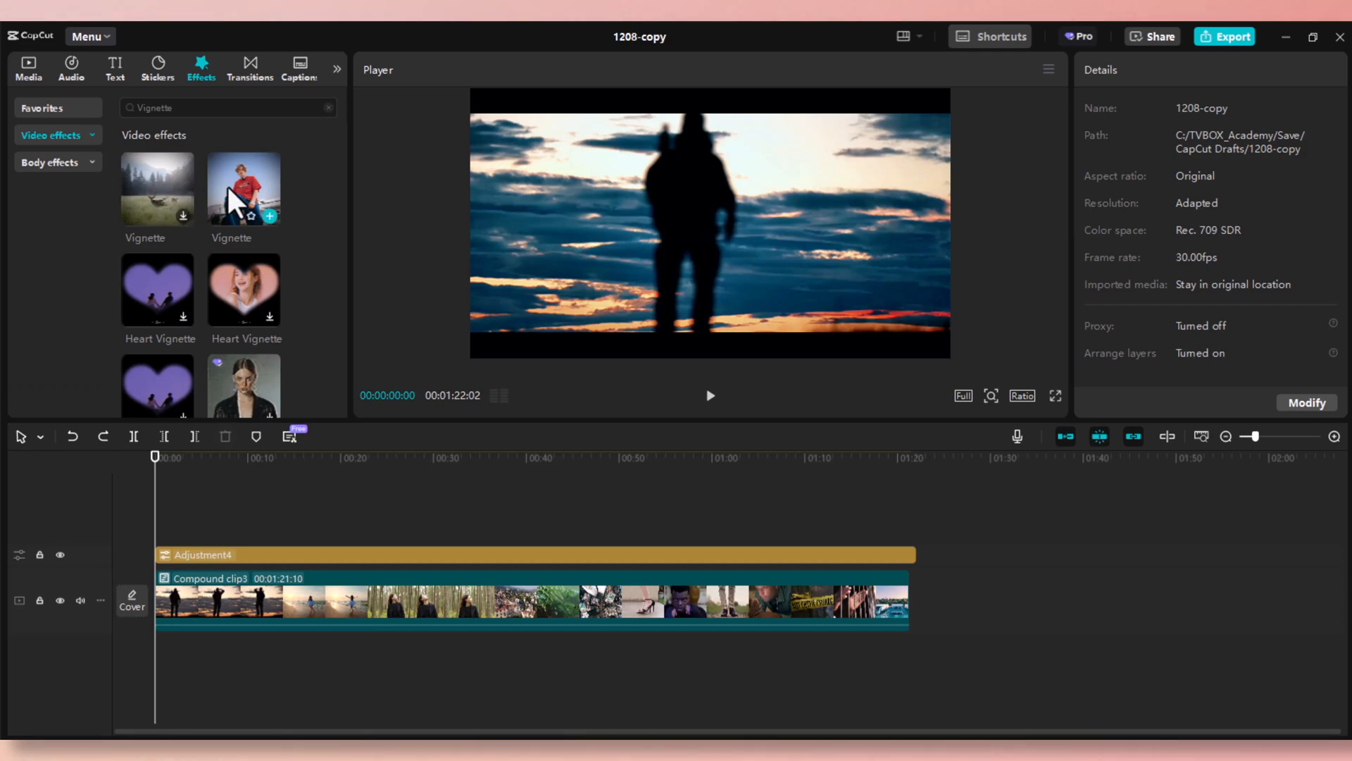
{"action": "mouse_move", "coordinate": [255, 196]}
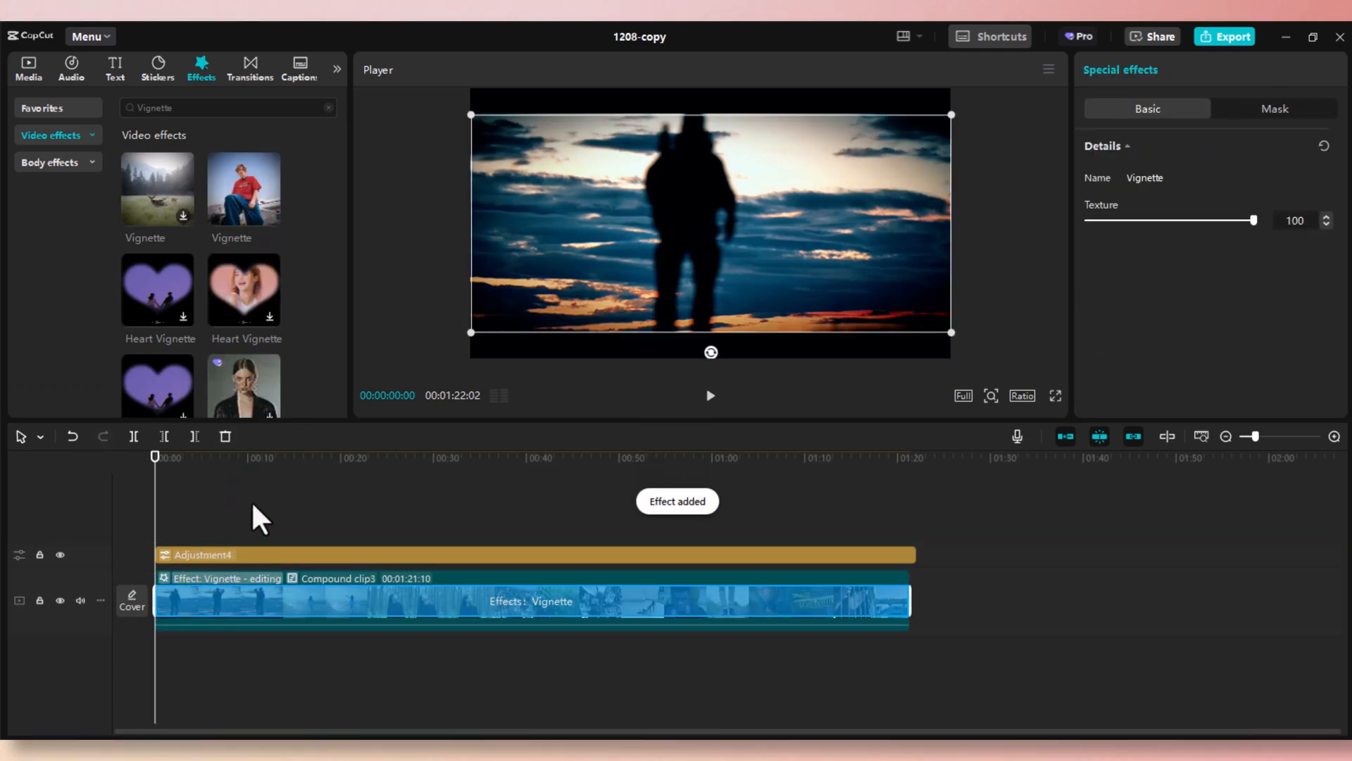
{"action": "left_click", "coordinate": [310, 458]}
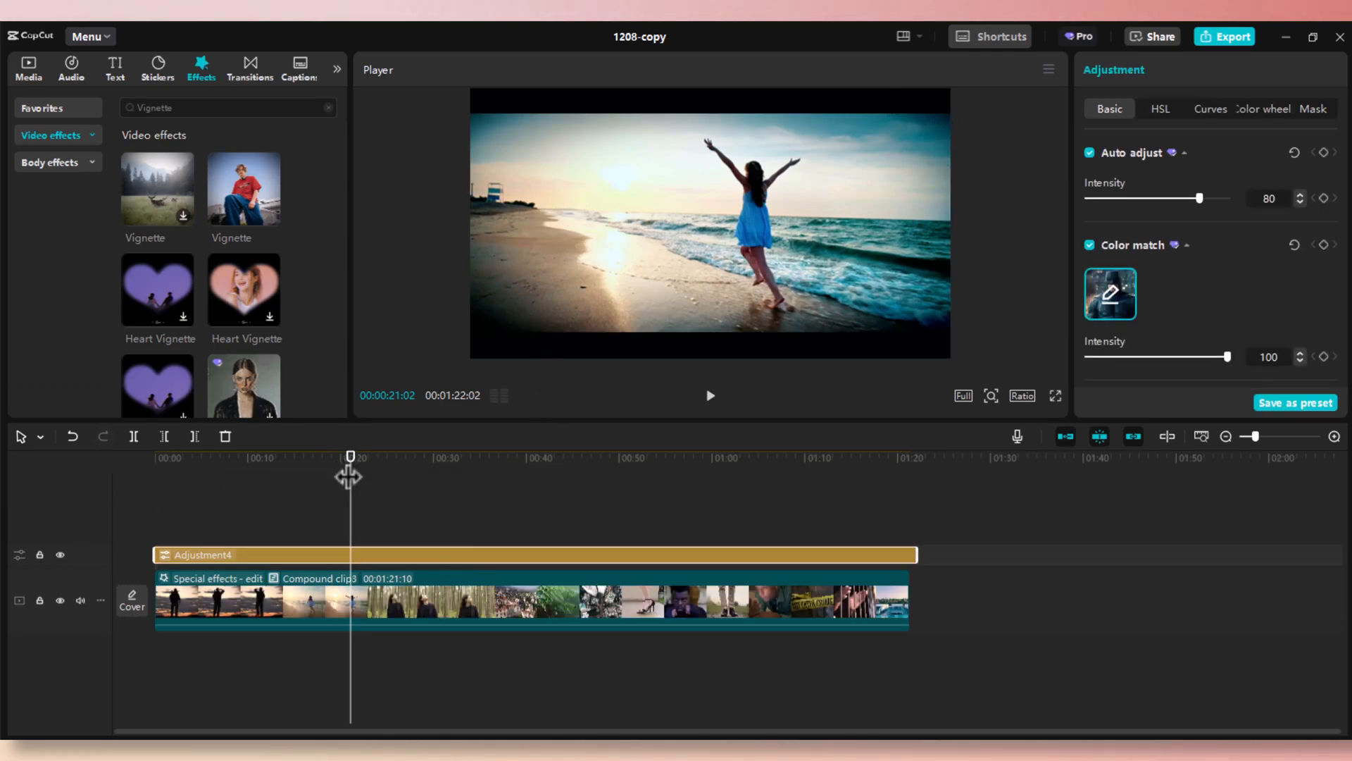
{"action": "left_click", "coordinate": [497, 458]}
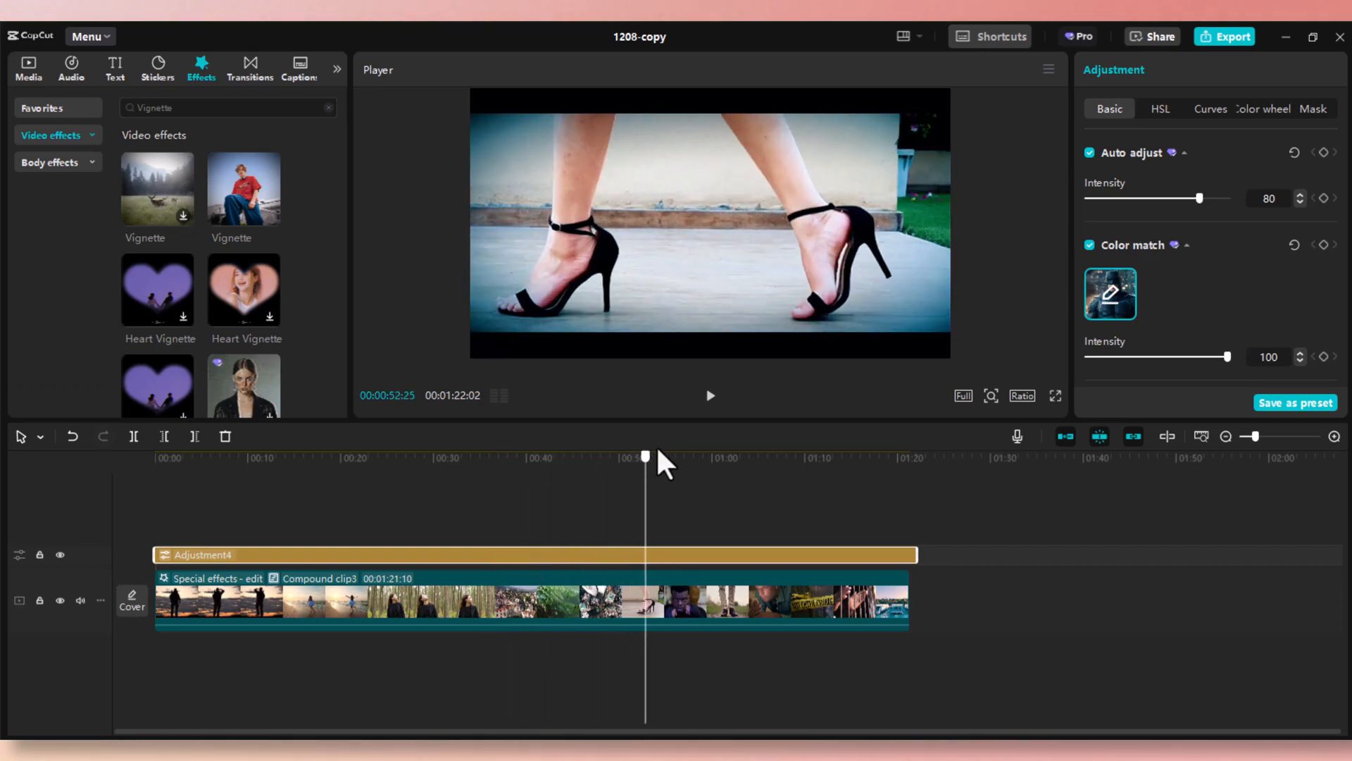
{"action": "left_click_drag", "start_coordinate": [646, 455], "coordinate": [713, 455]}
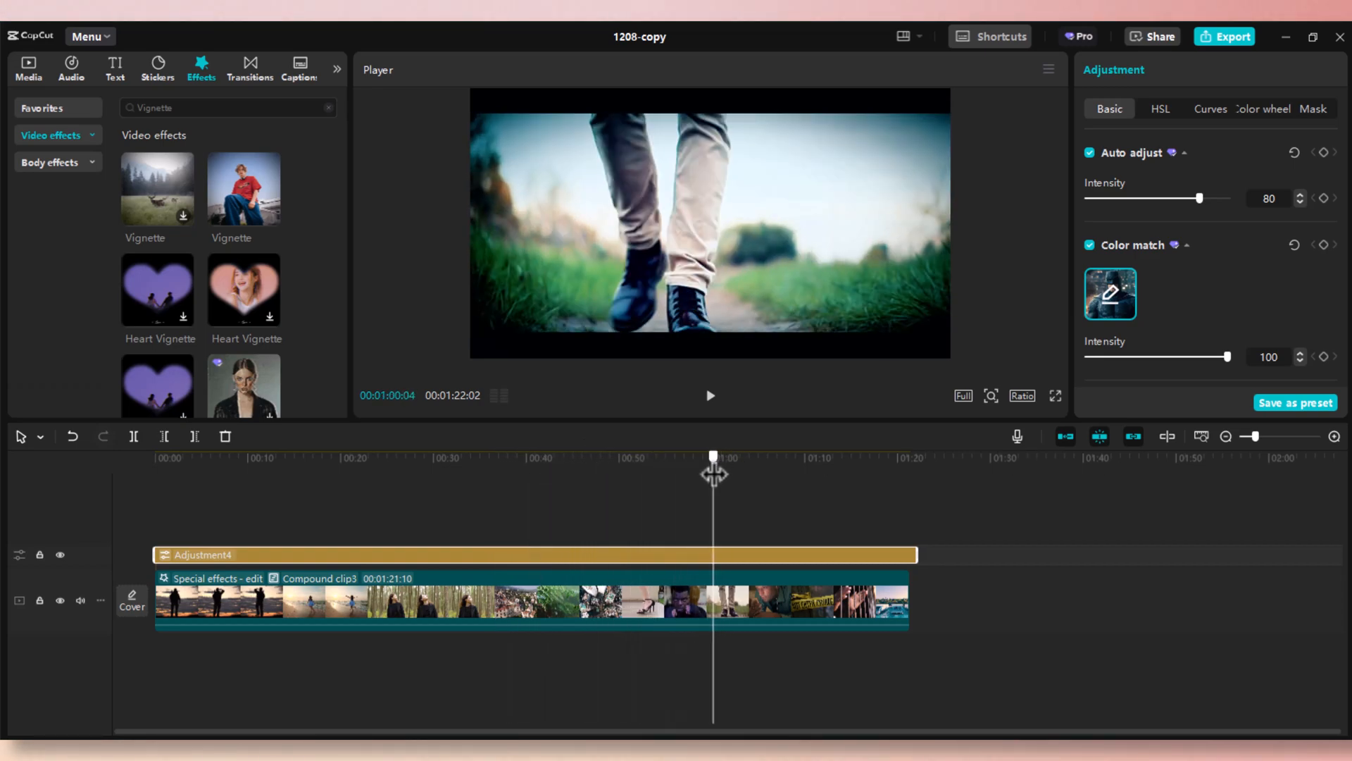